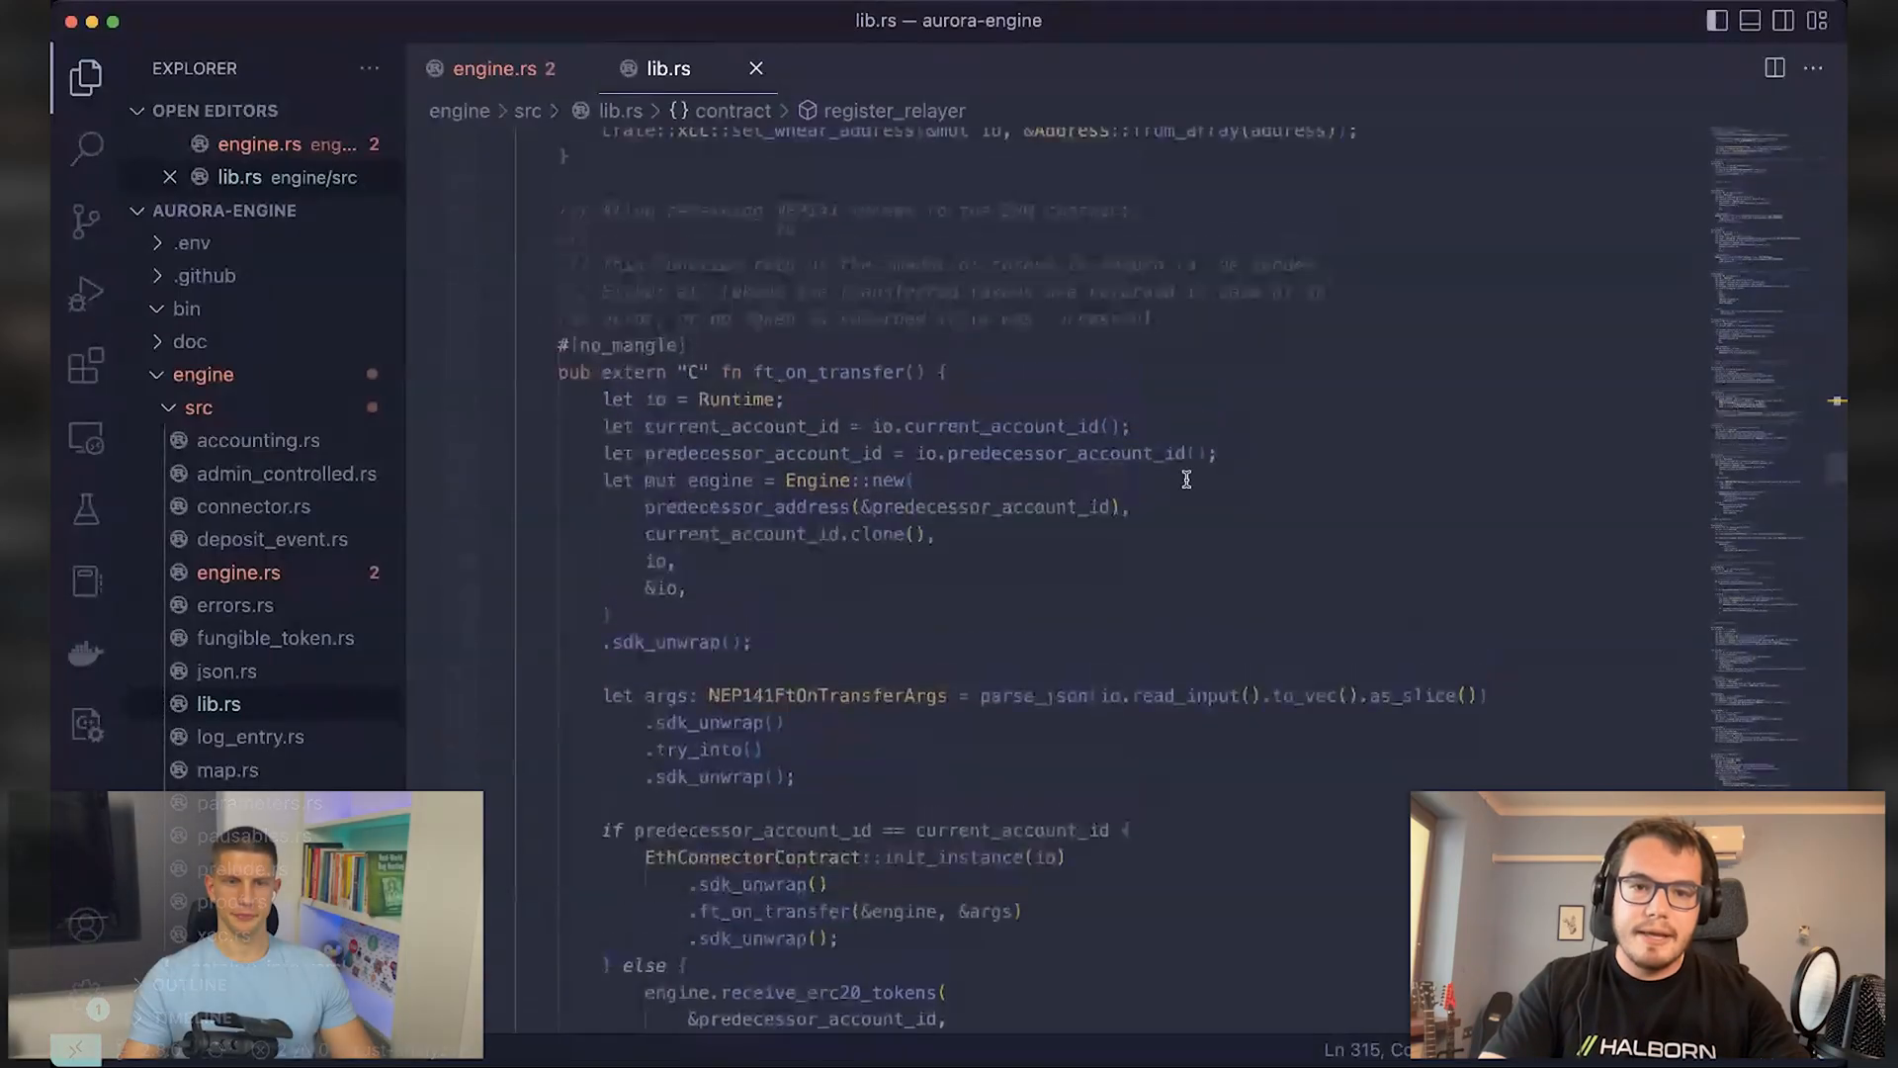
Step: In the older engine.rs, highlight ft_on_transfer and scroll to receive_erc20_tokens' recipient and fee parsing
scroll(up, 3)
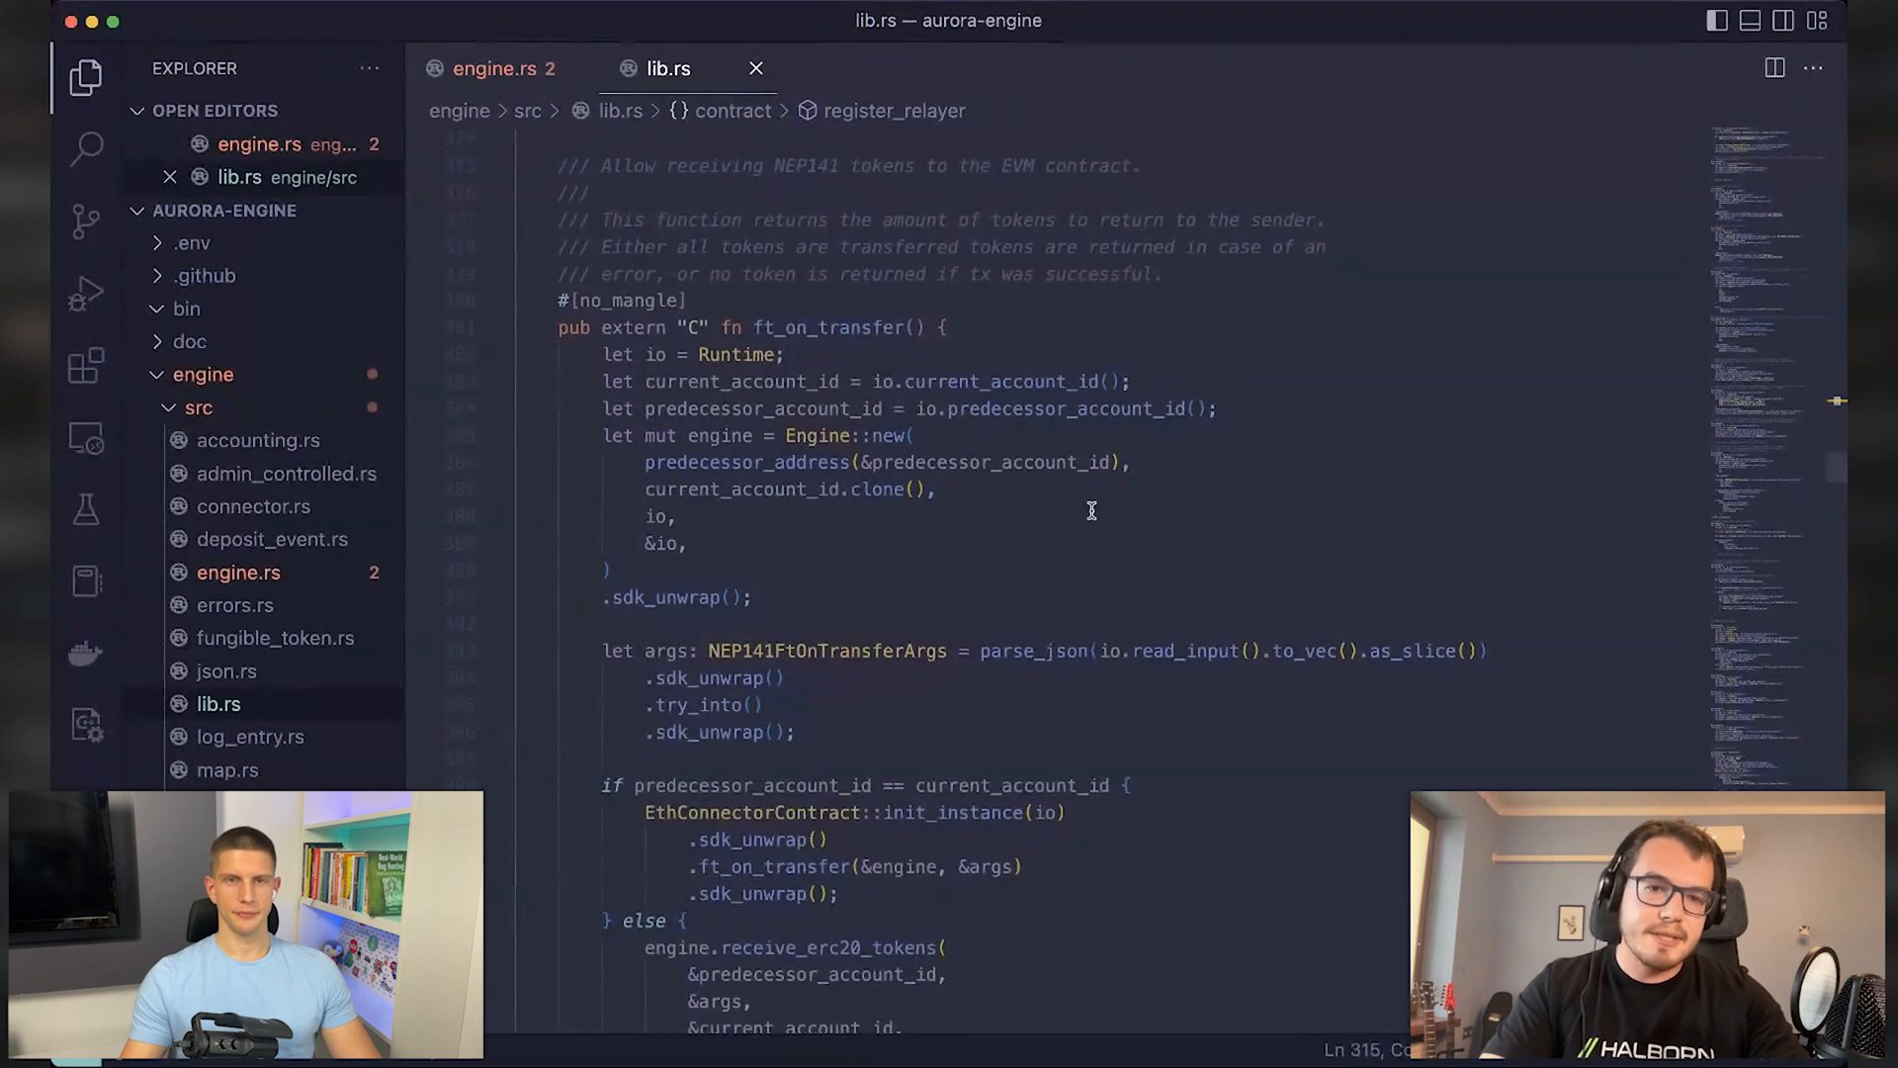
mouse_move(1150, 577)
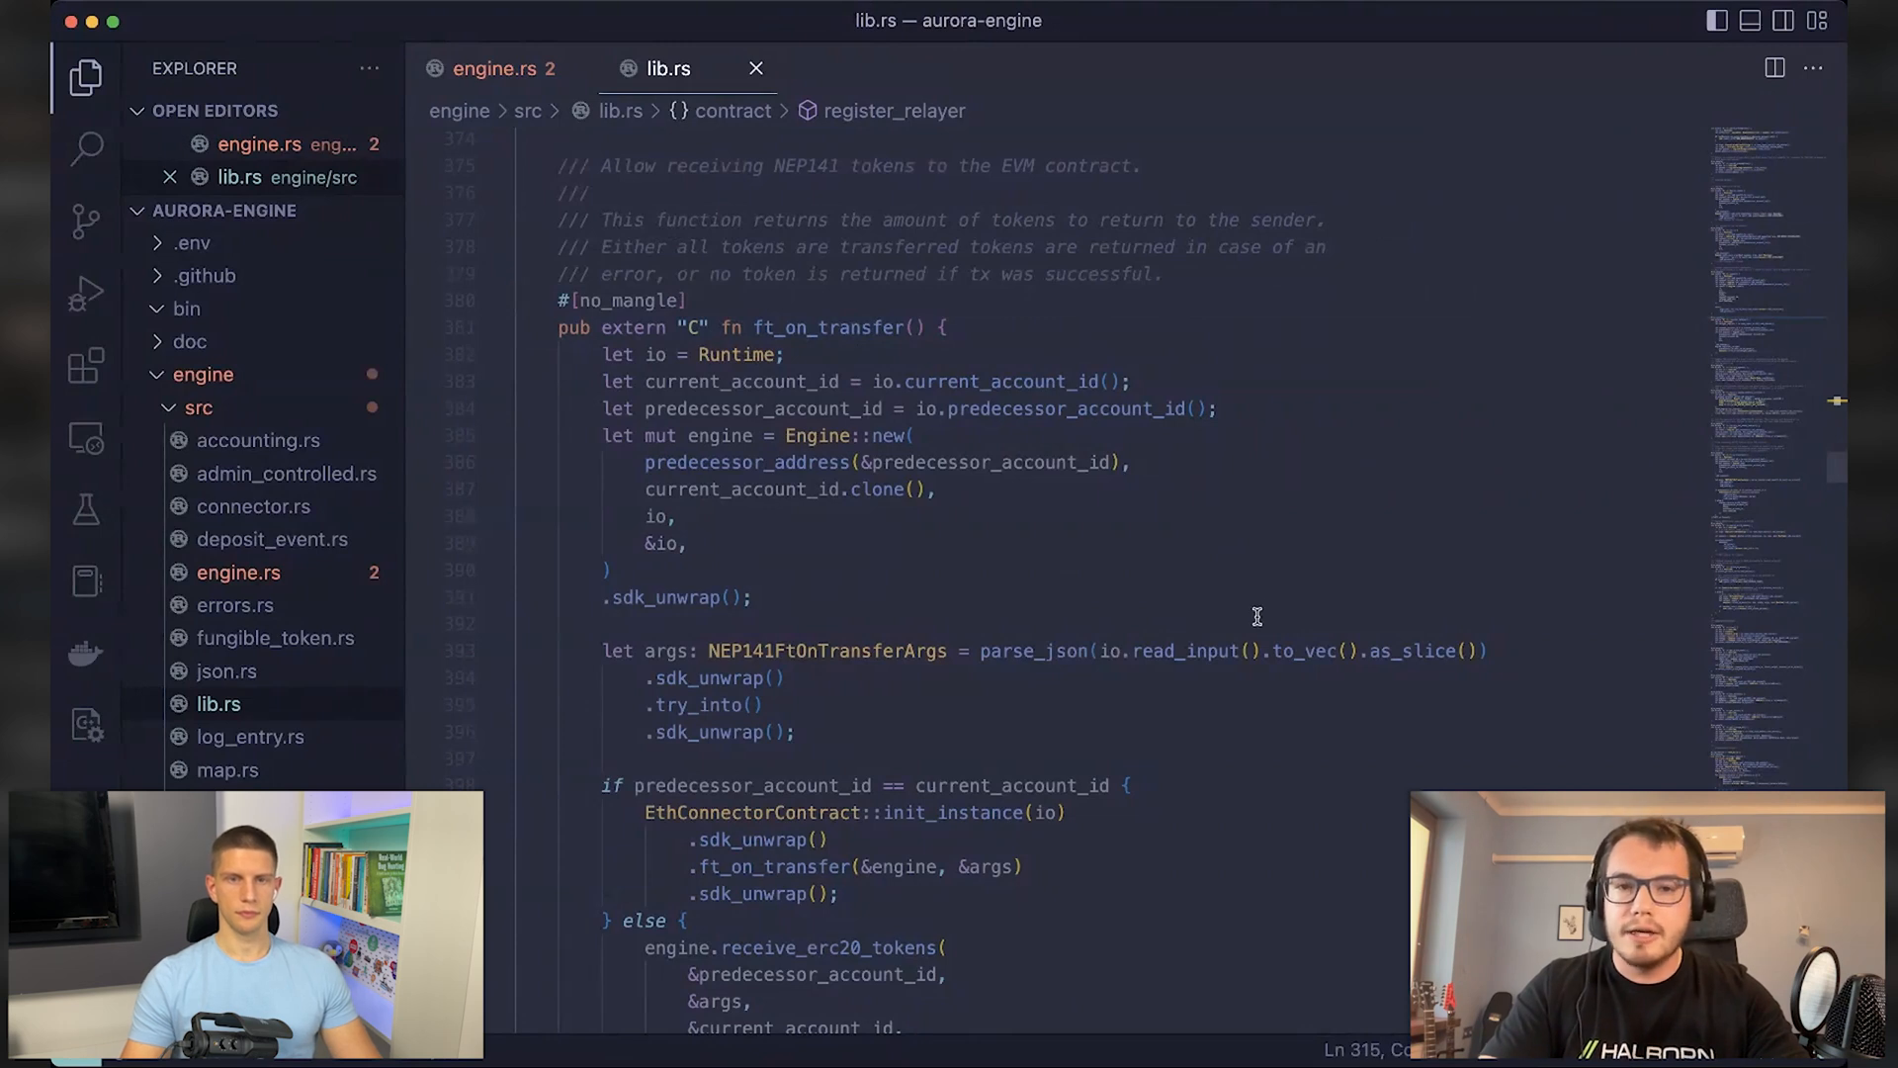
mouse_move(1080, 558)
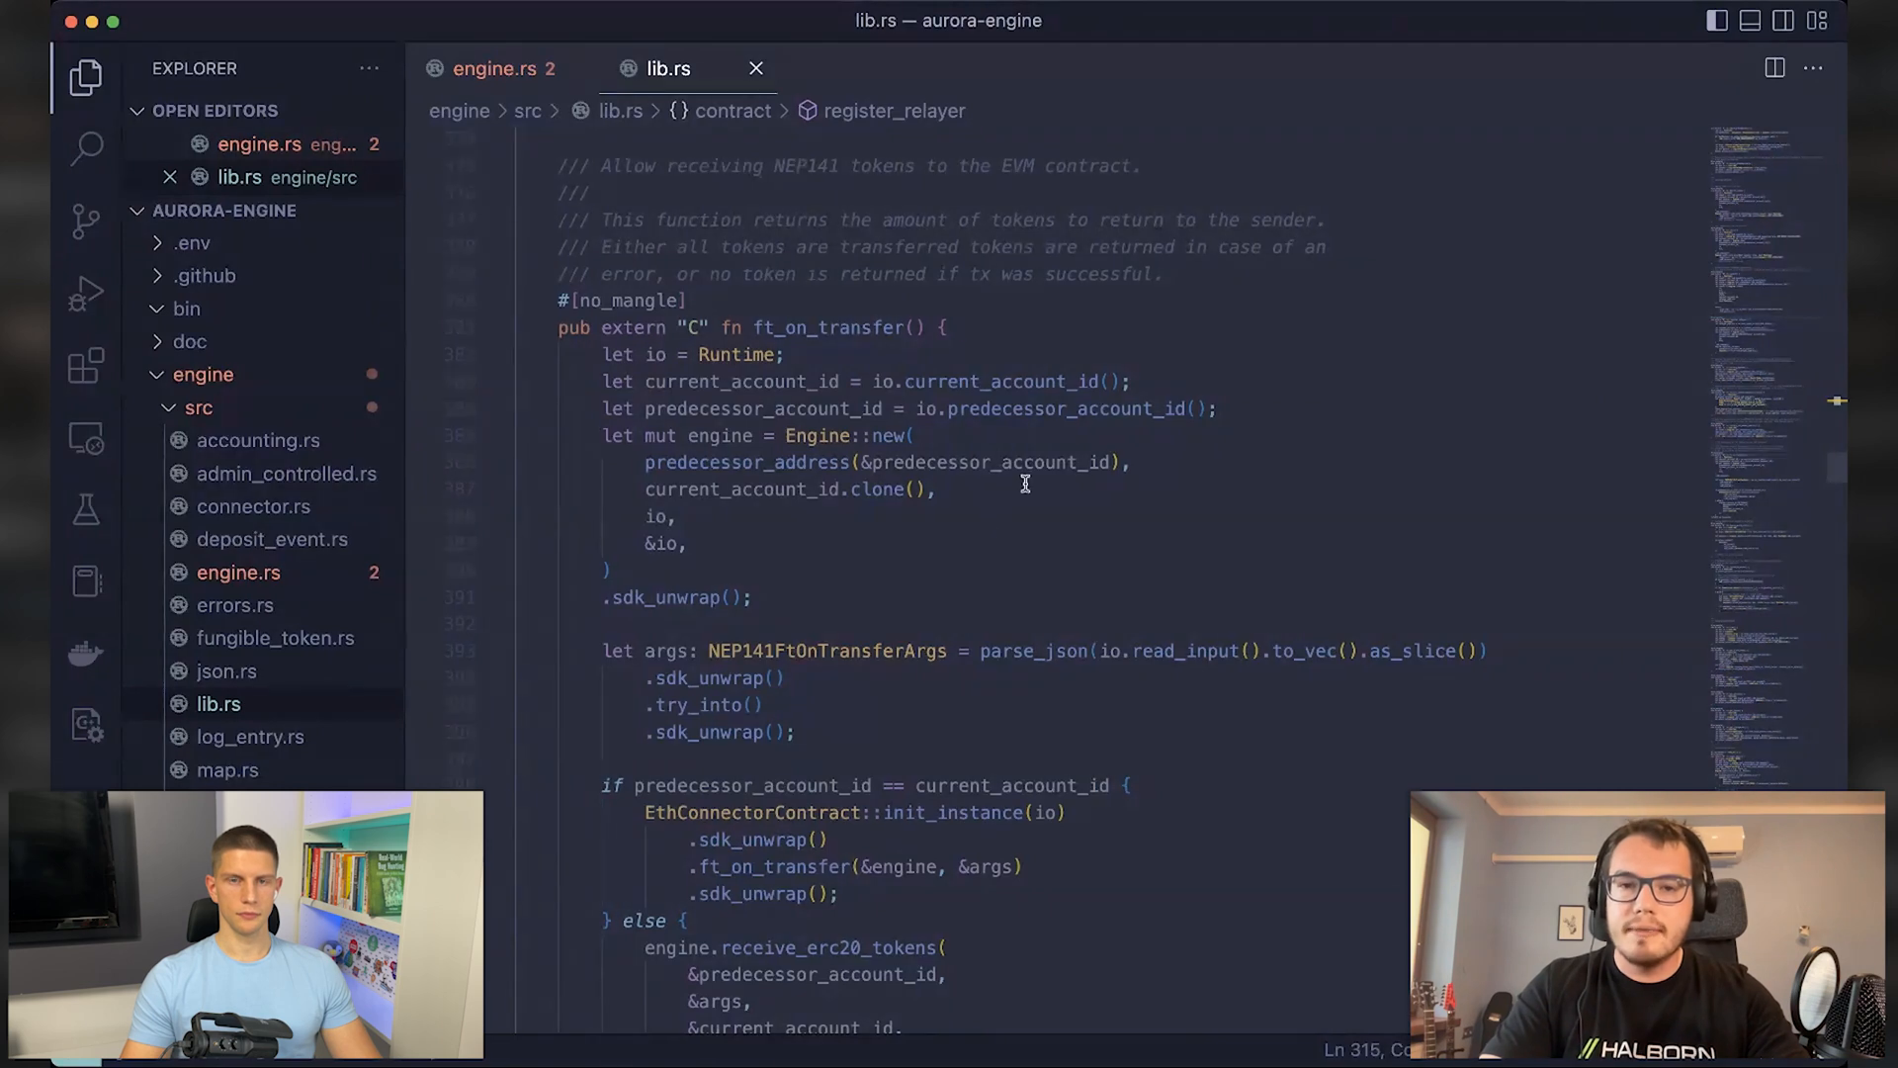
mouse_move(771, 363)
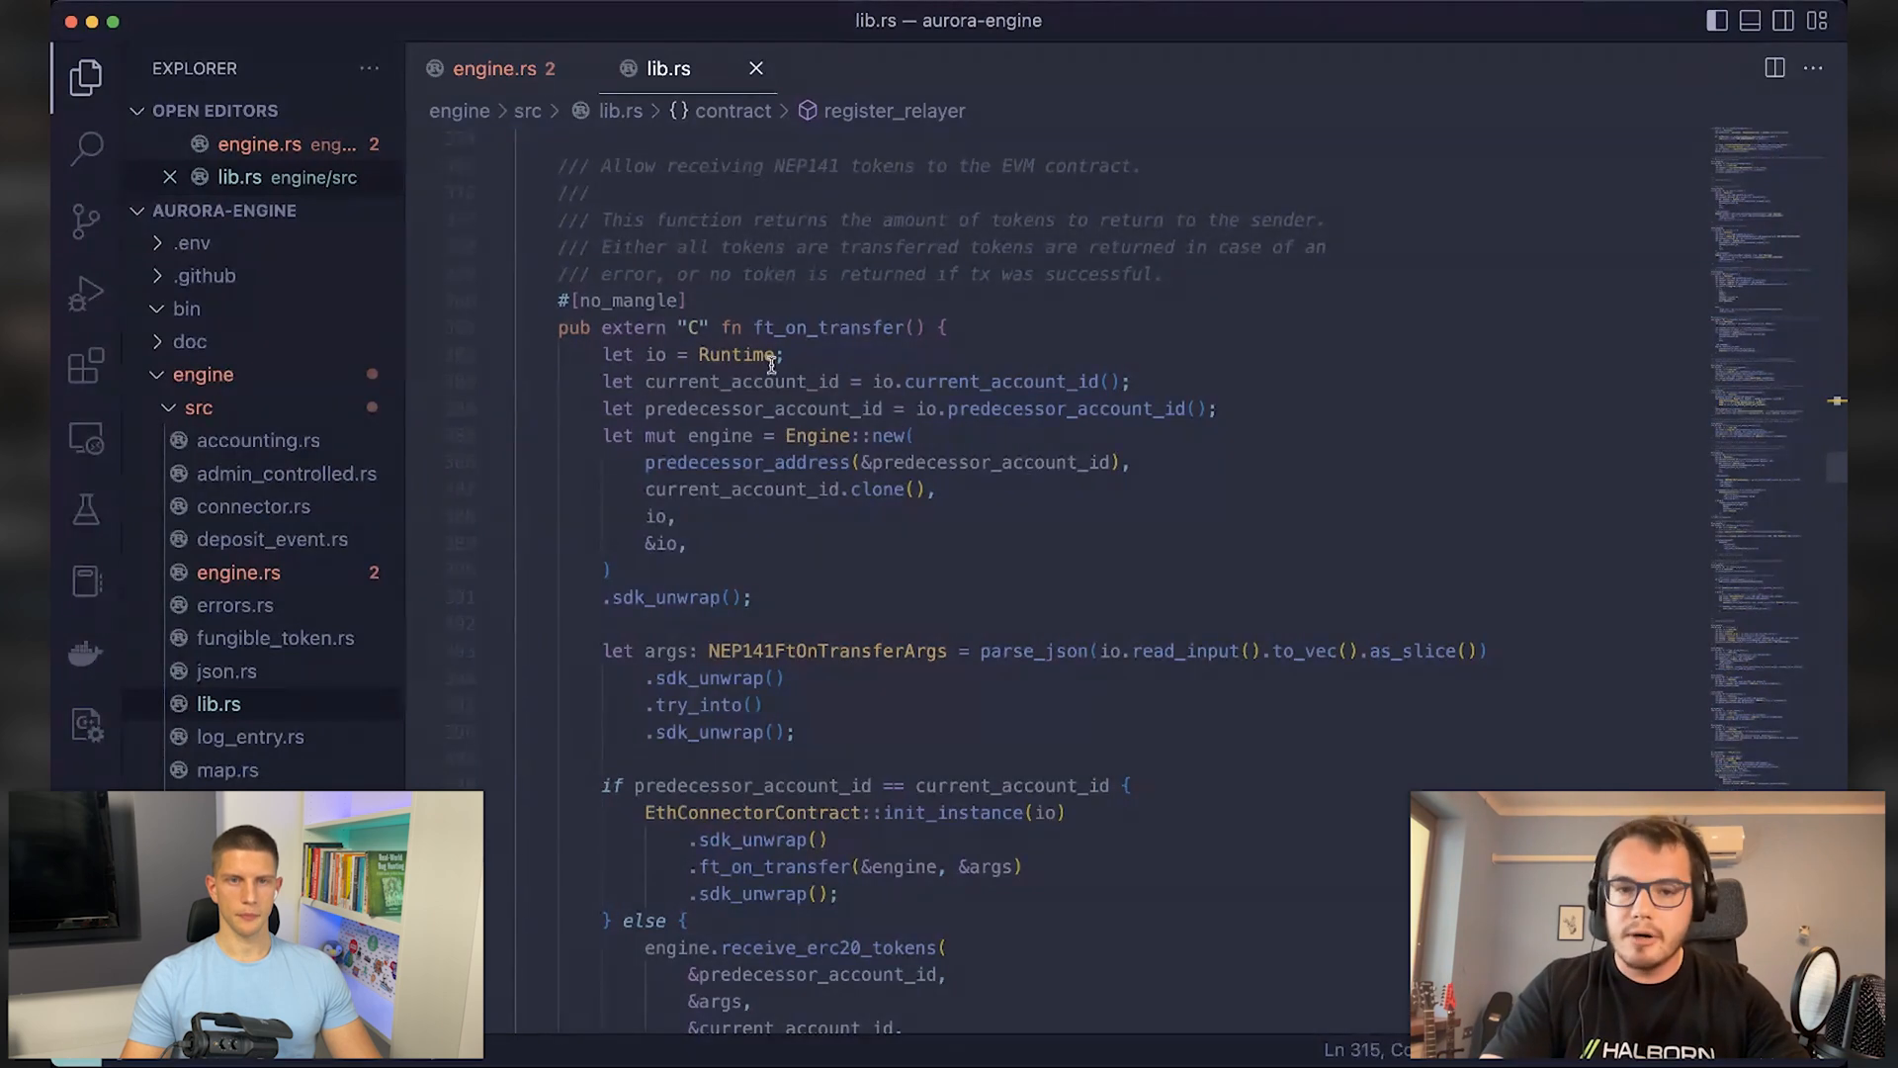
mouse_move(1080, 591)
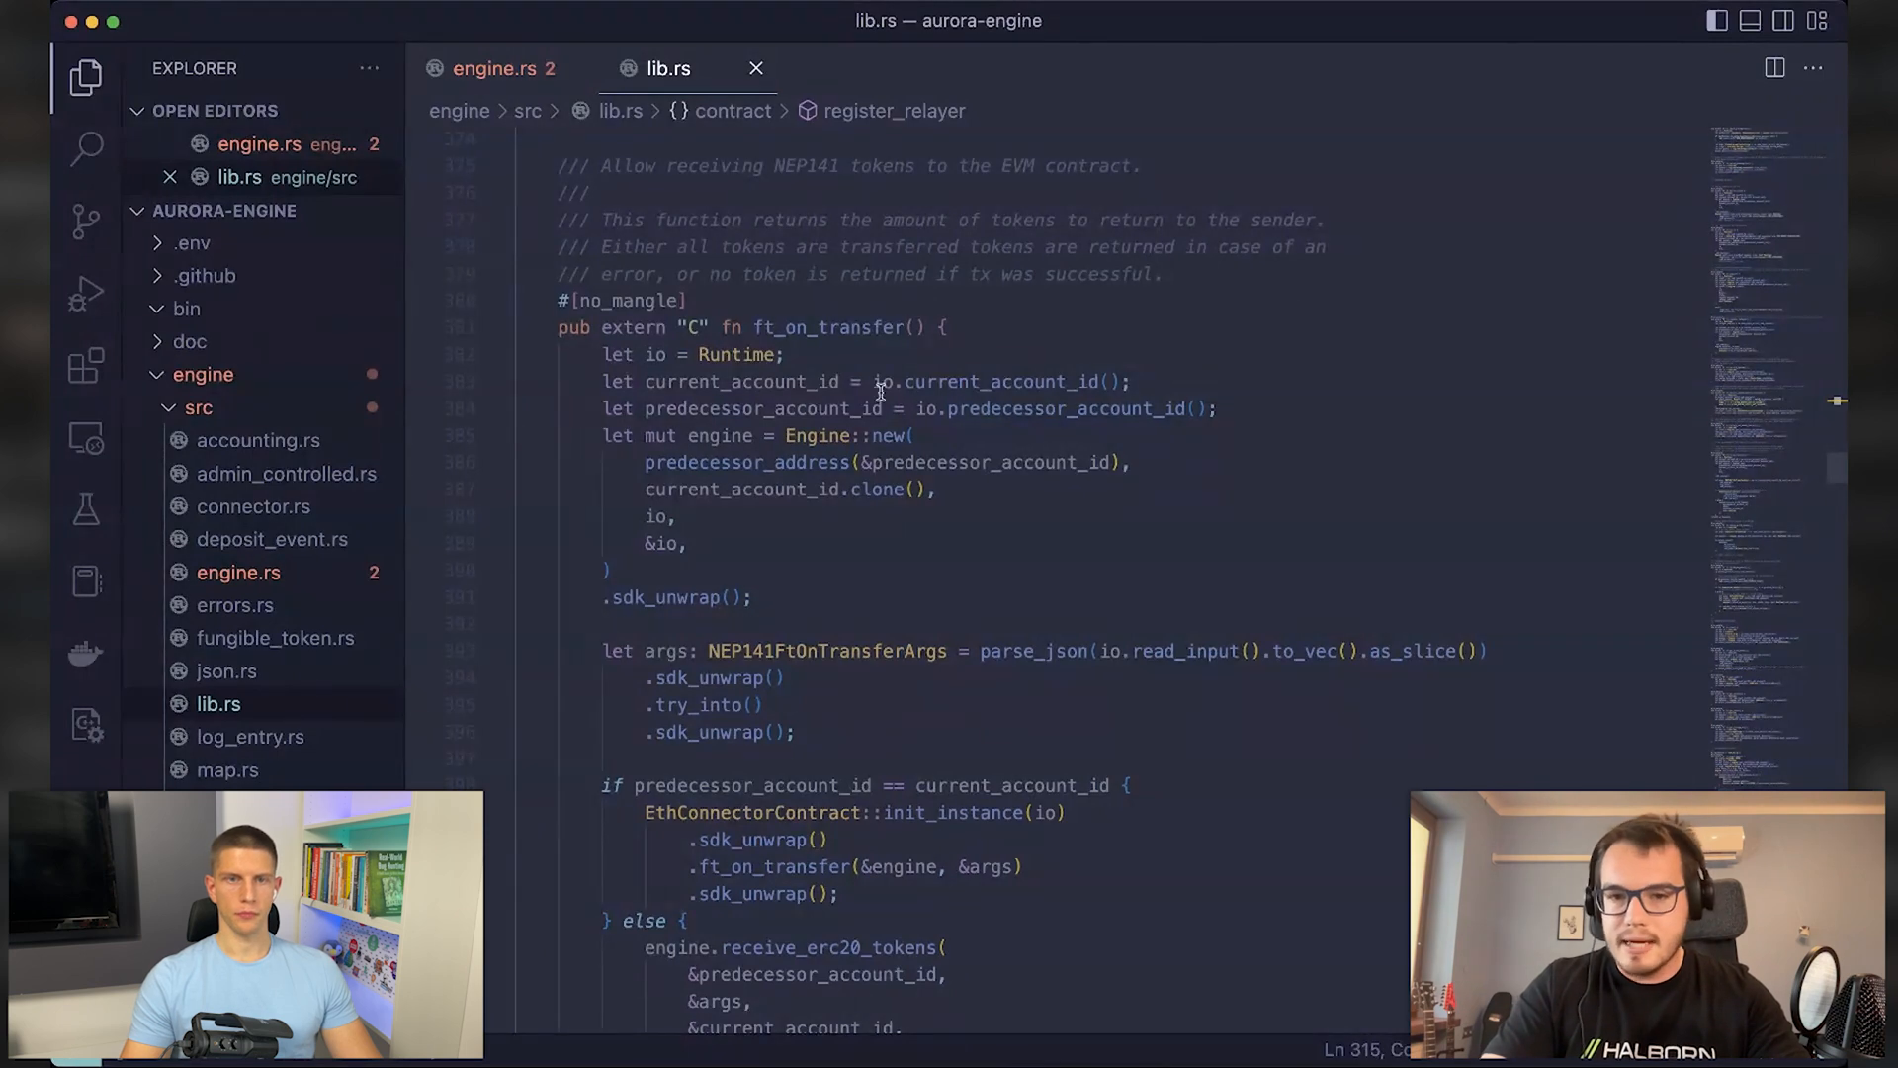
mouse_move(832, 351)
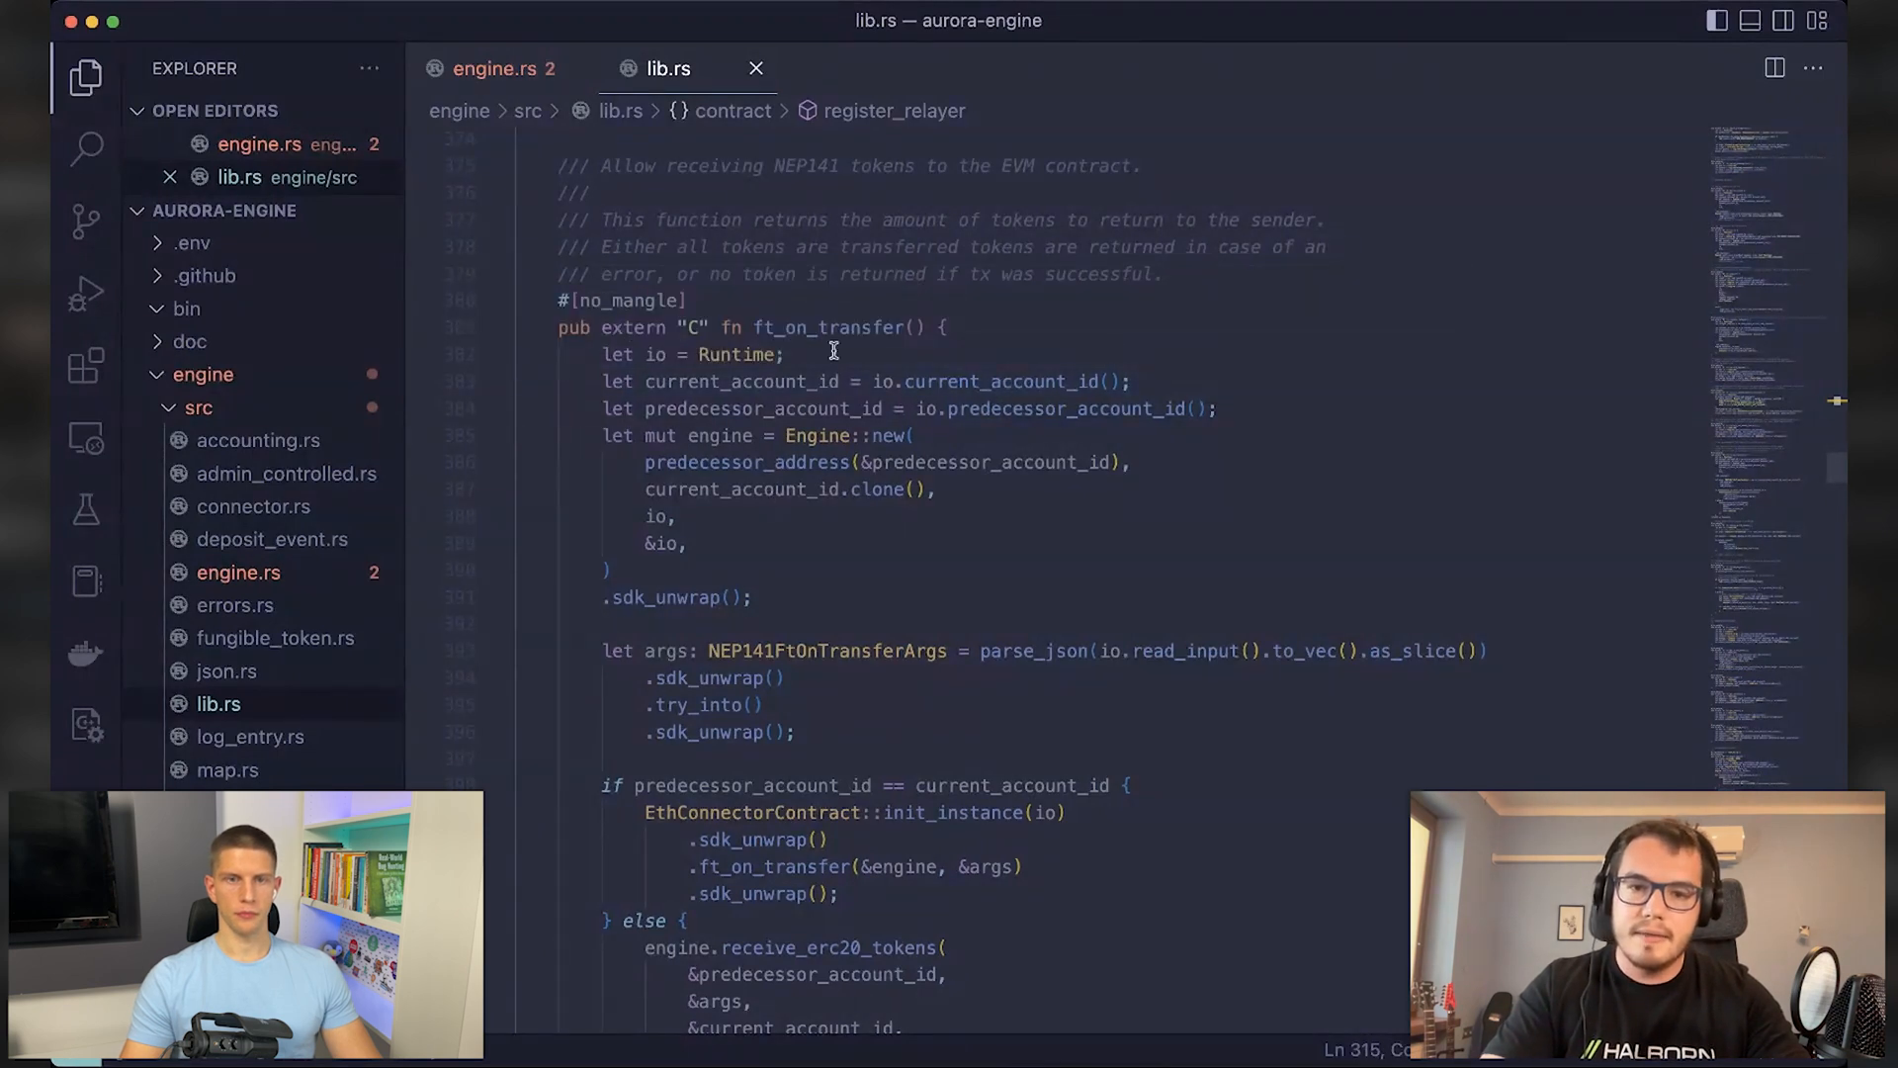
double_click(827, 327)
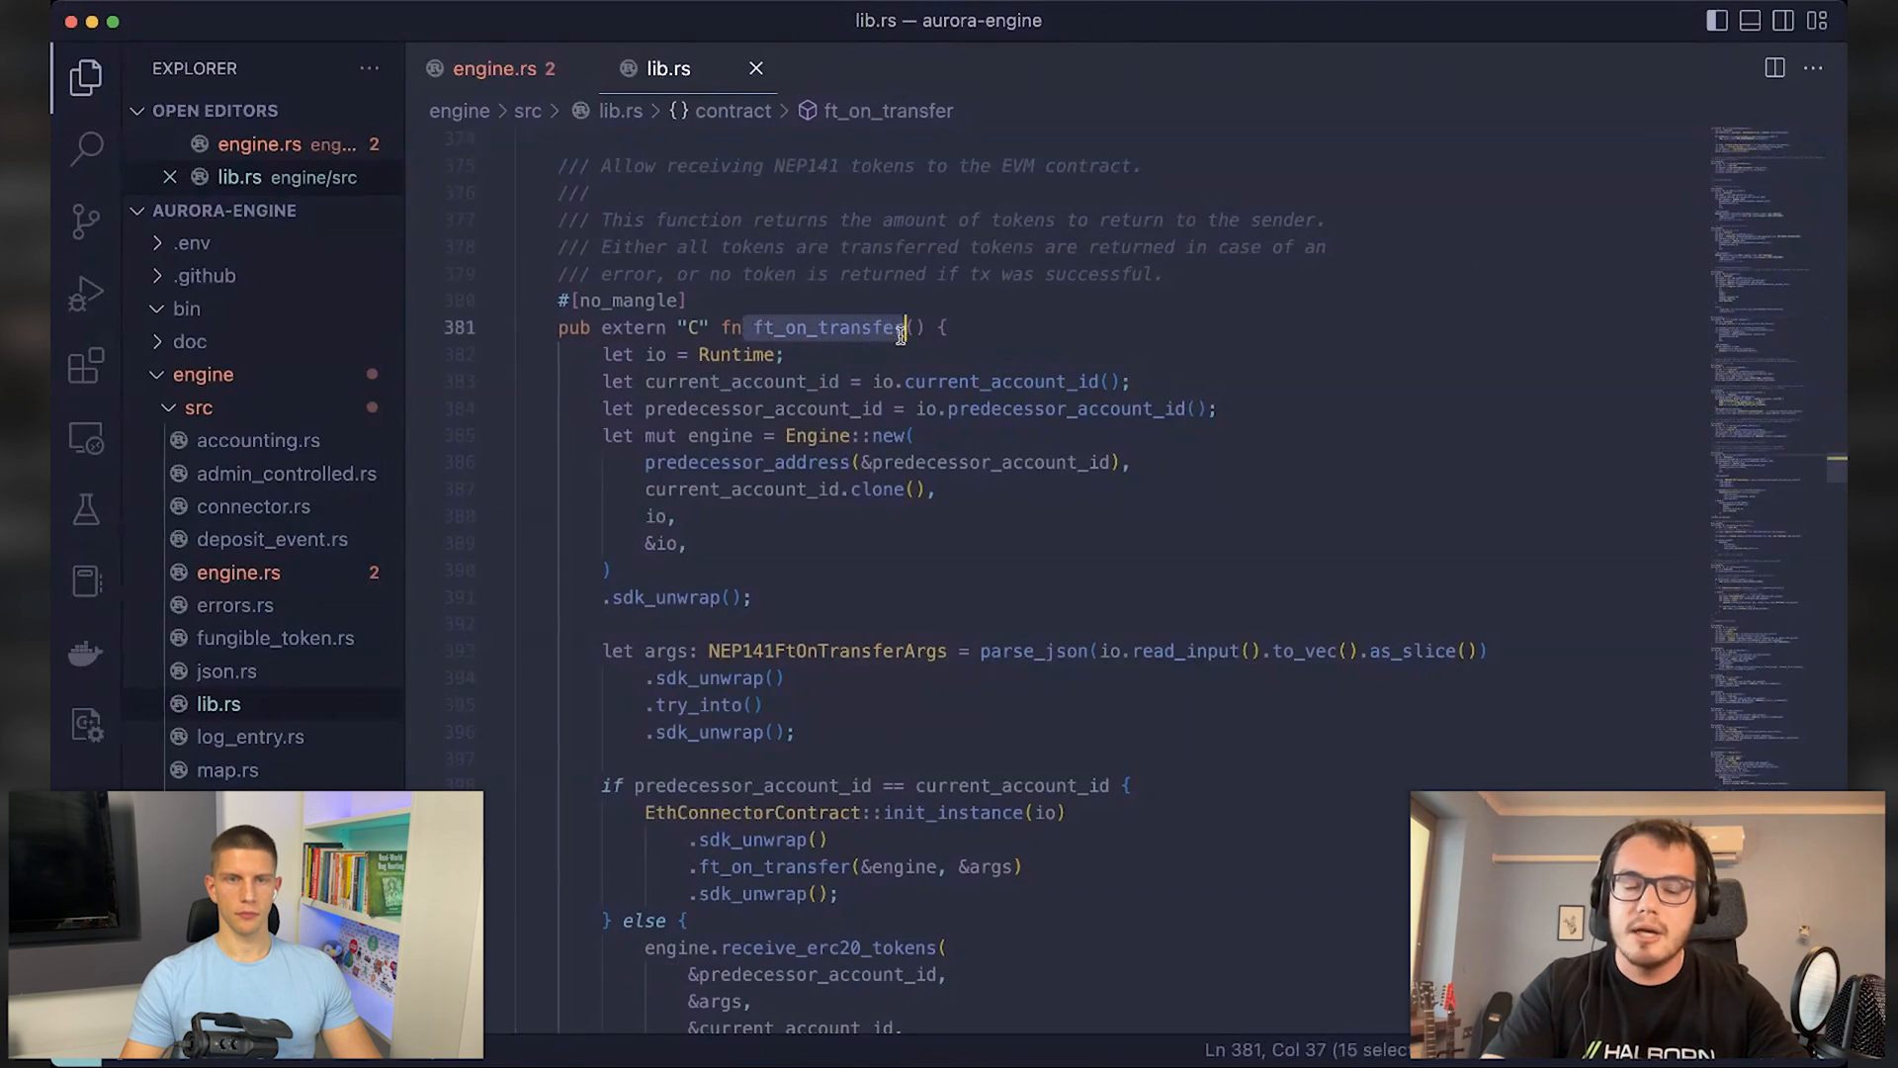
click(688, 543)
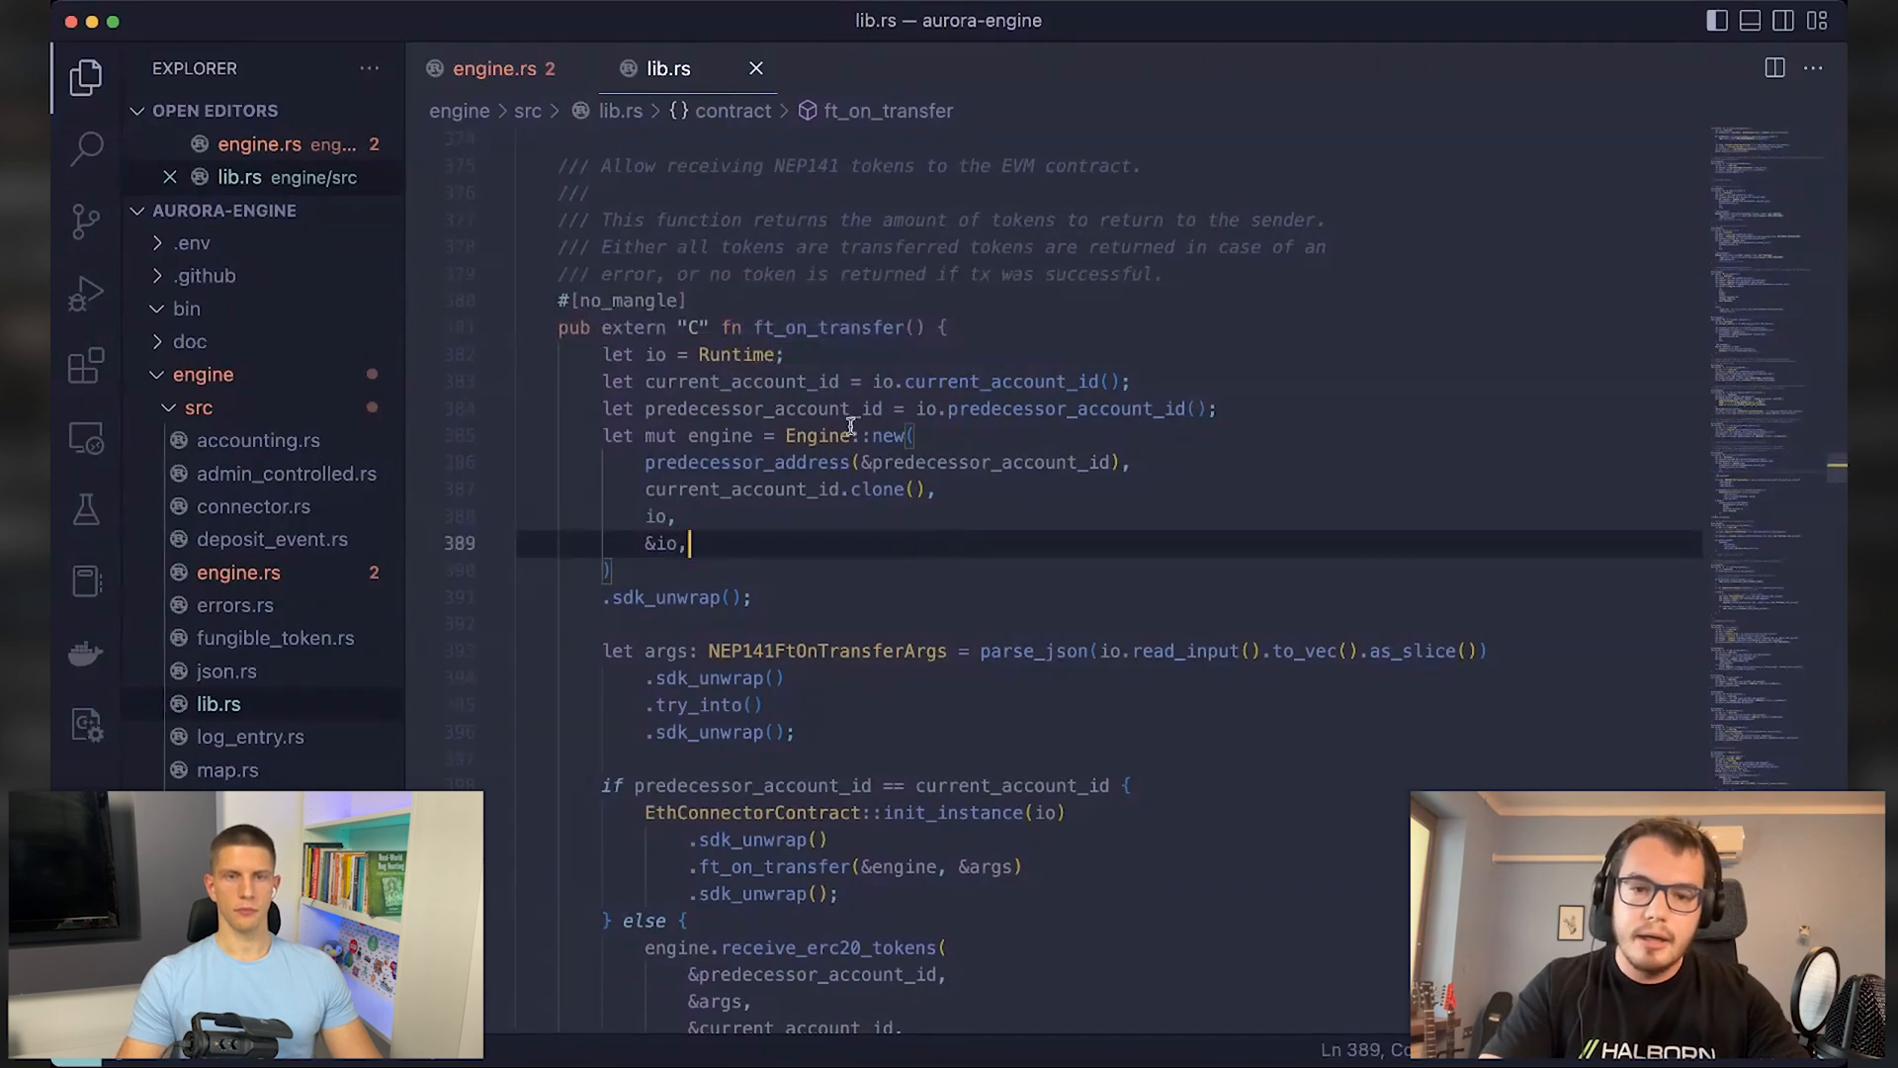
scroll(down, 3)
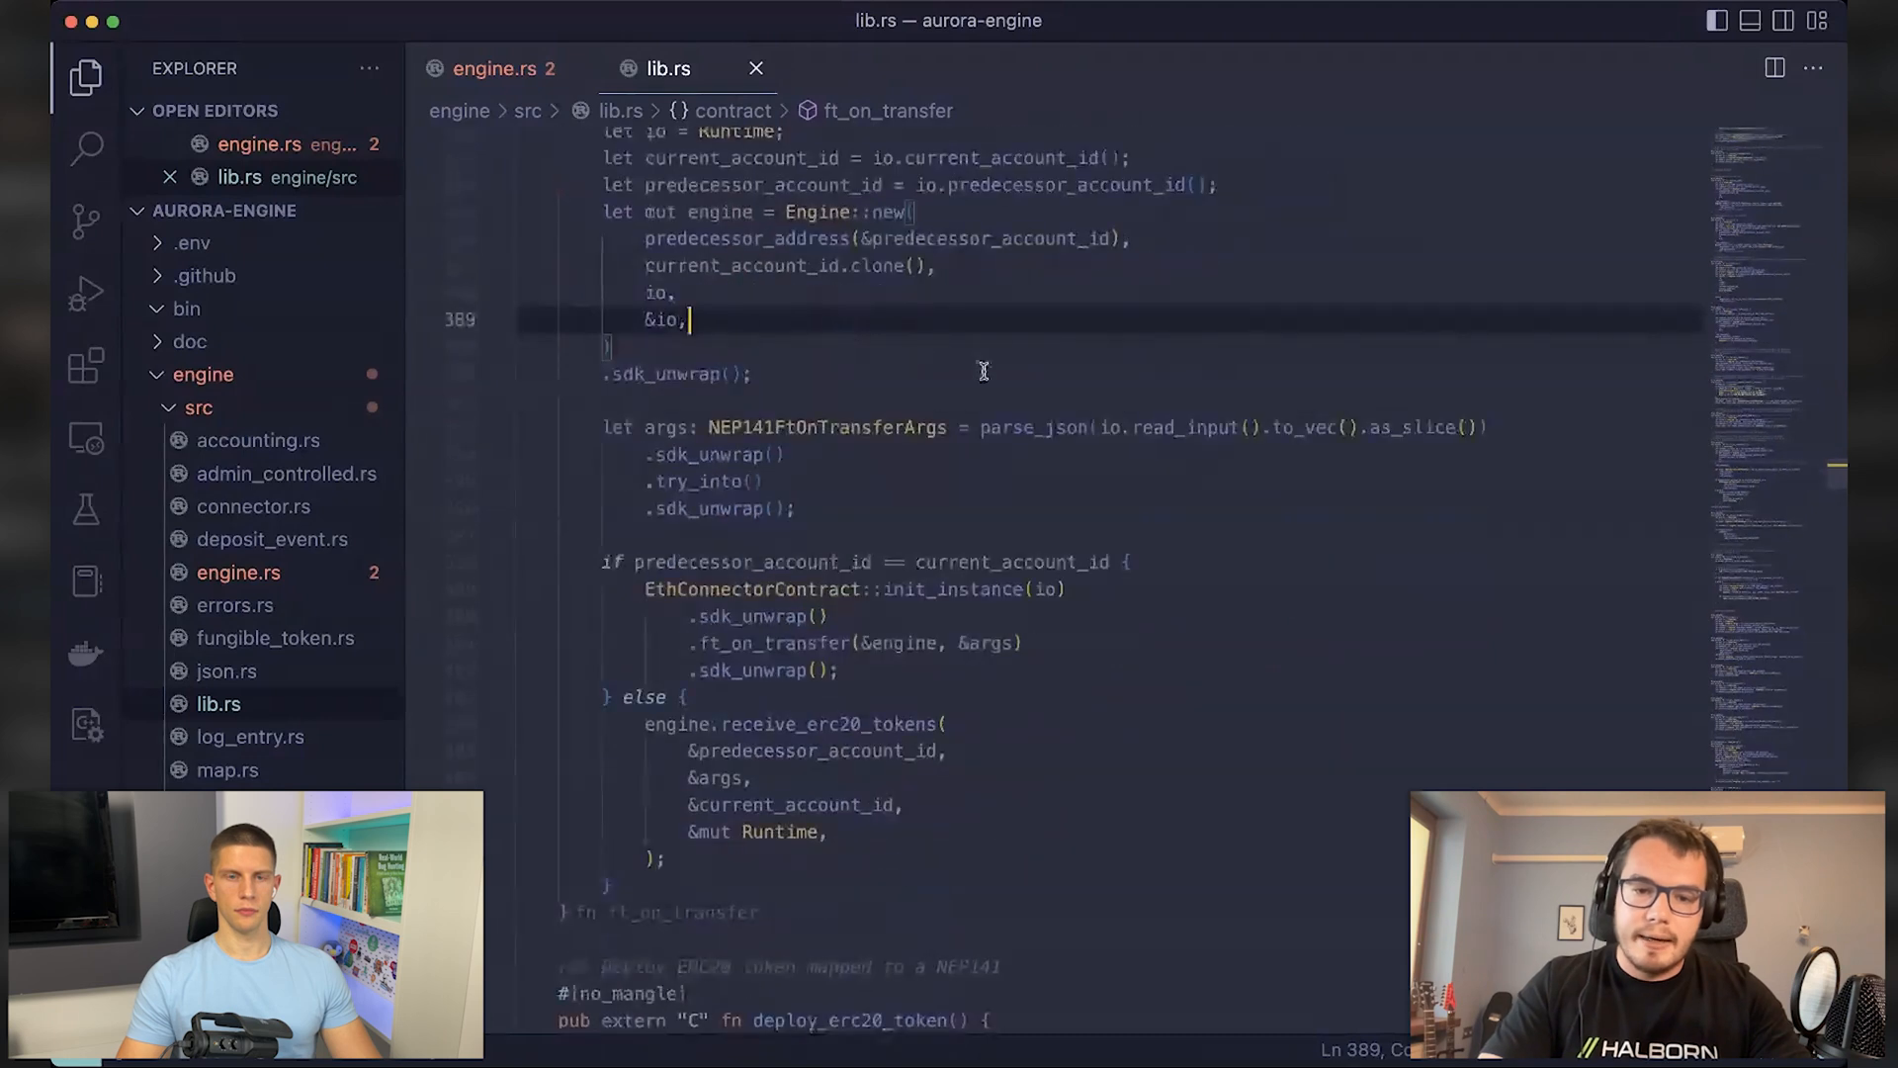
scroll(up, 3)
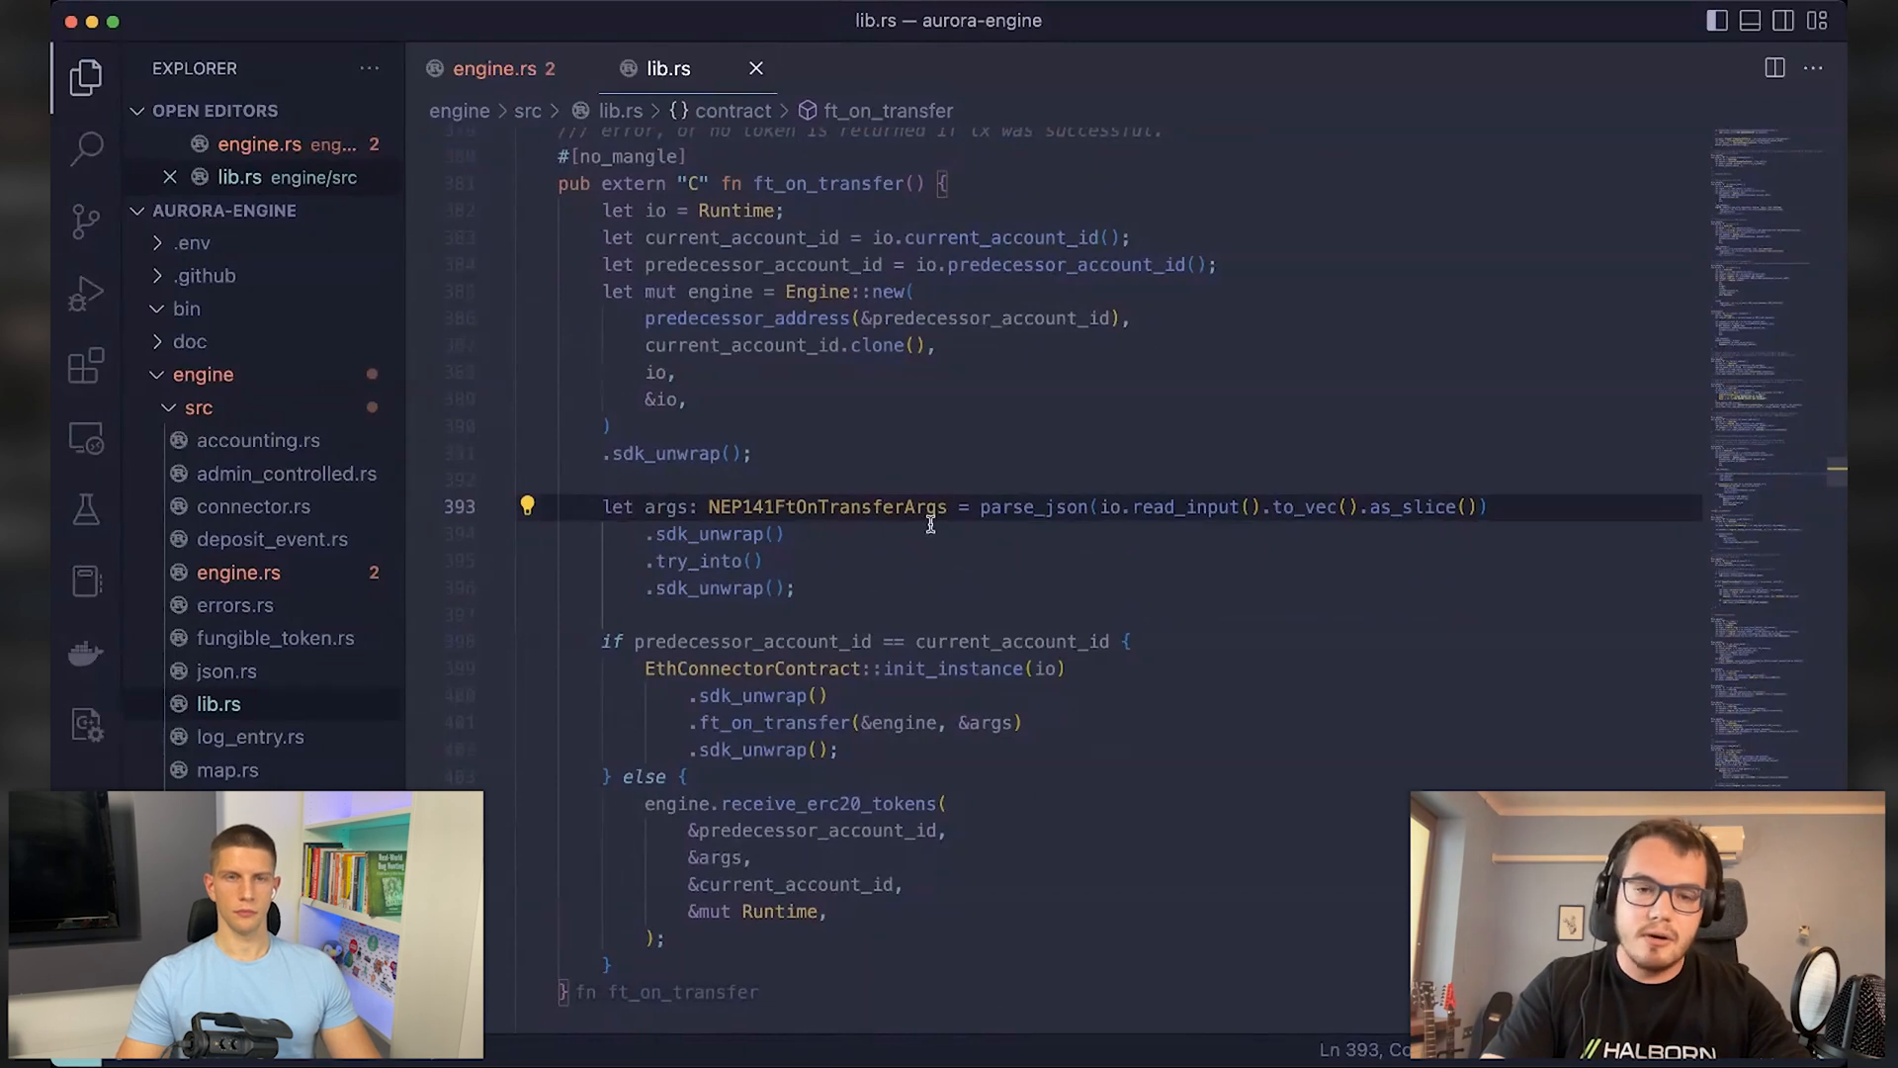
mouse_move(716, 517)
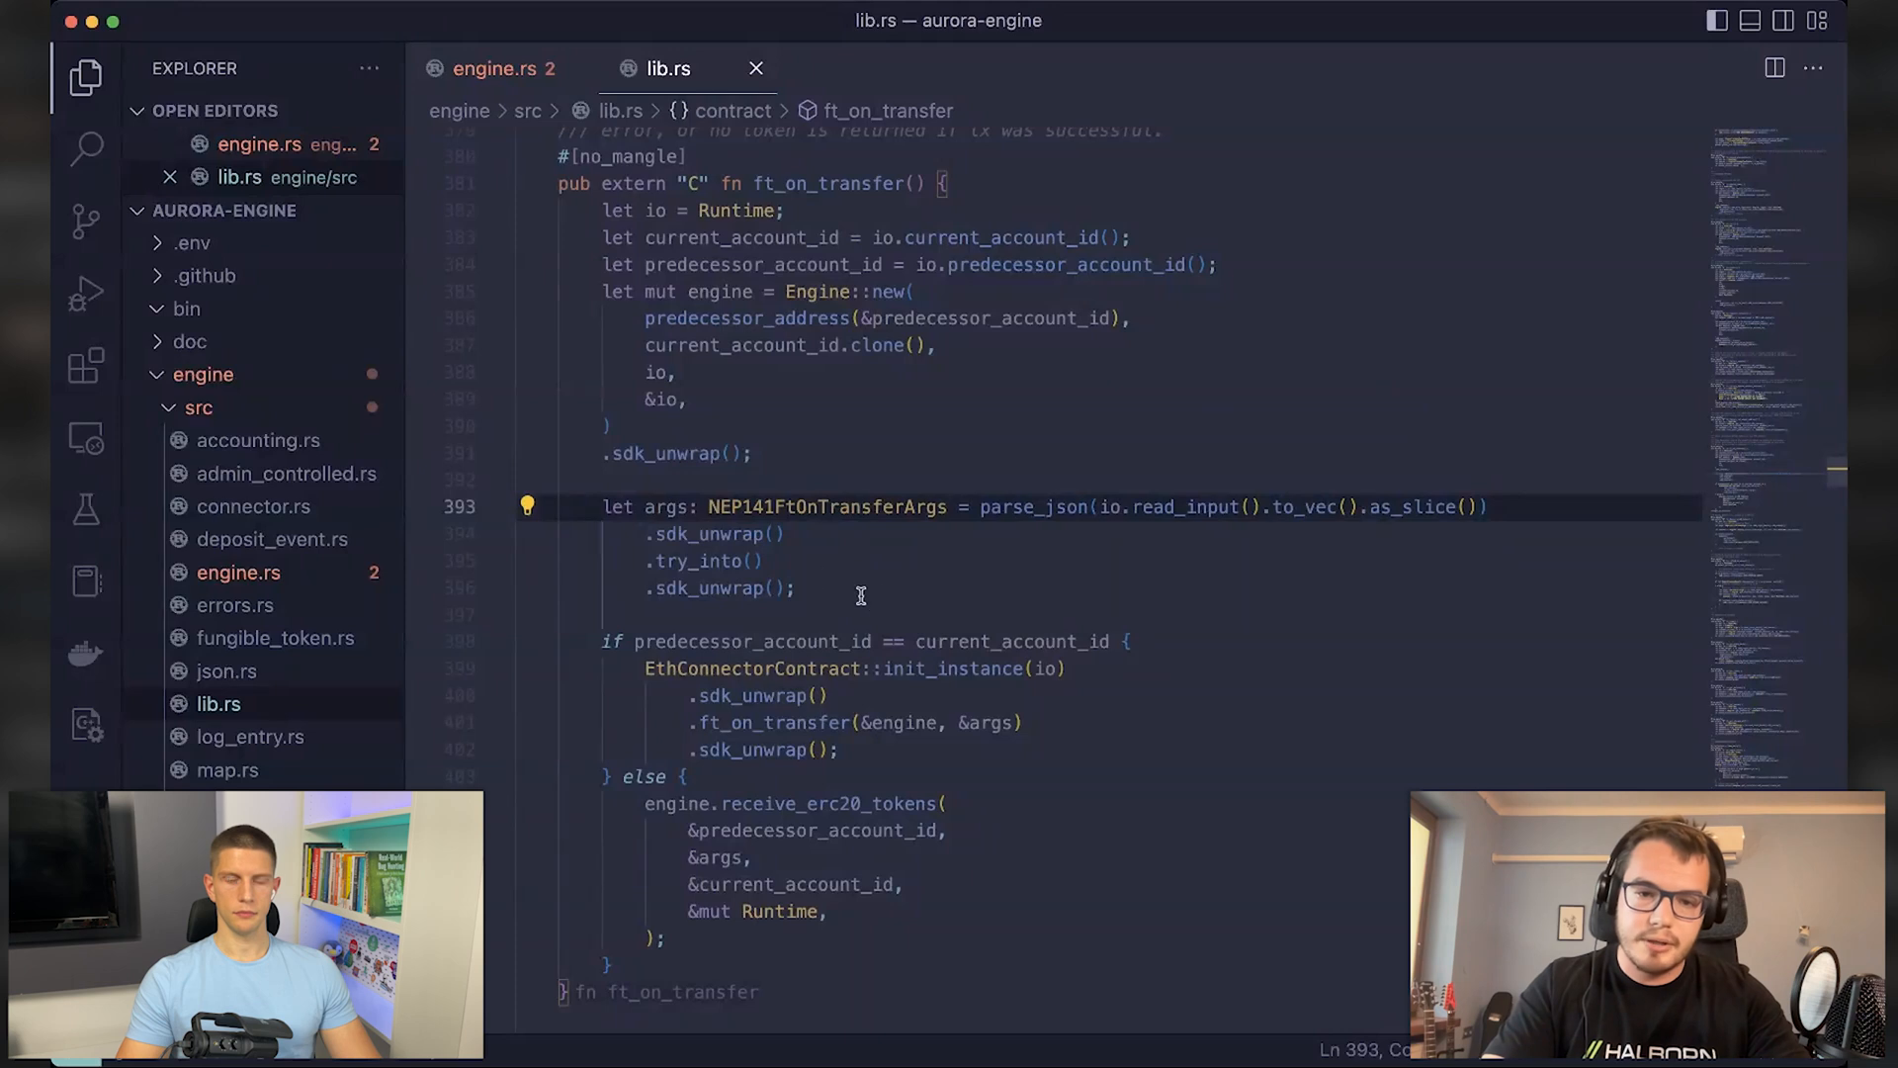
scroll(down, 3)
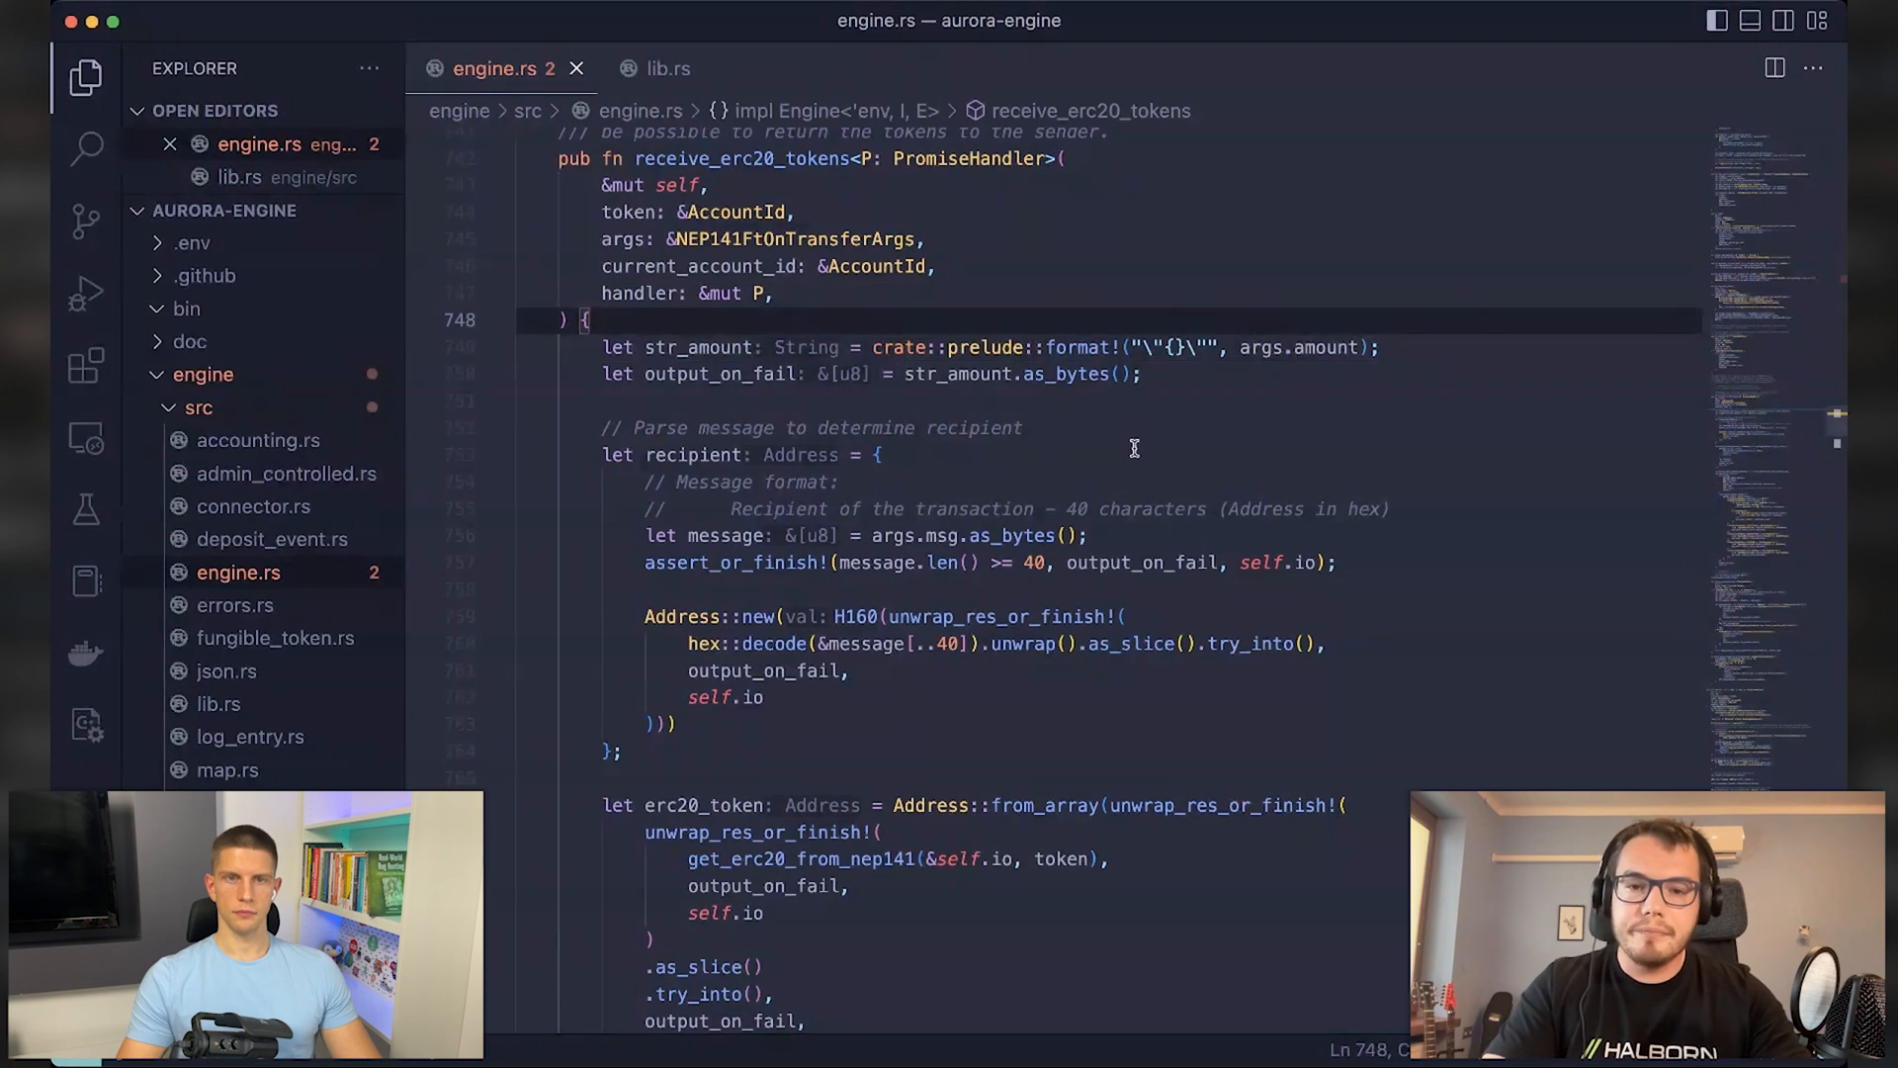
mouse_move(1055, 446)
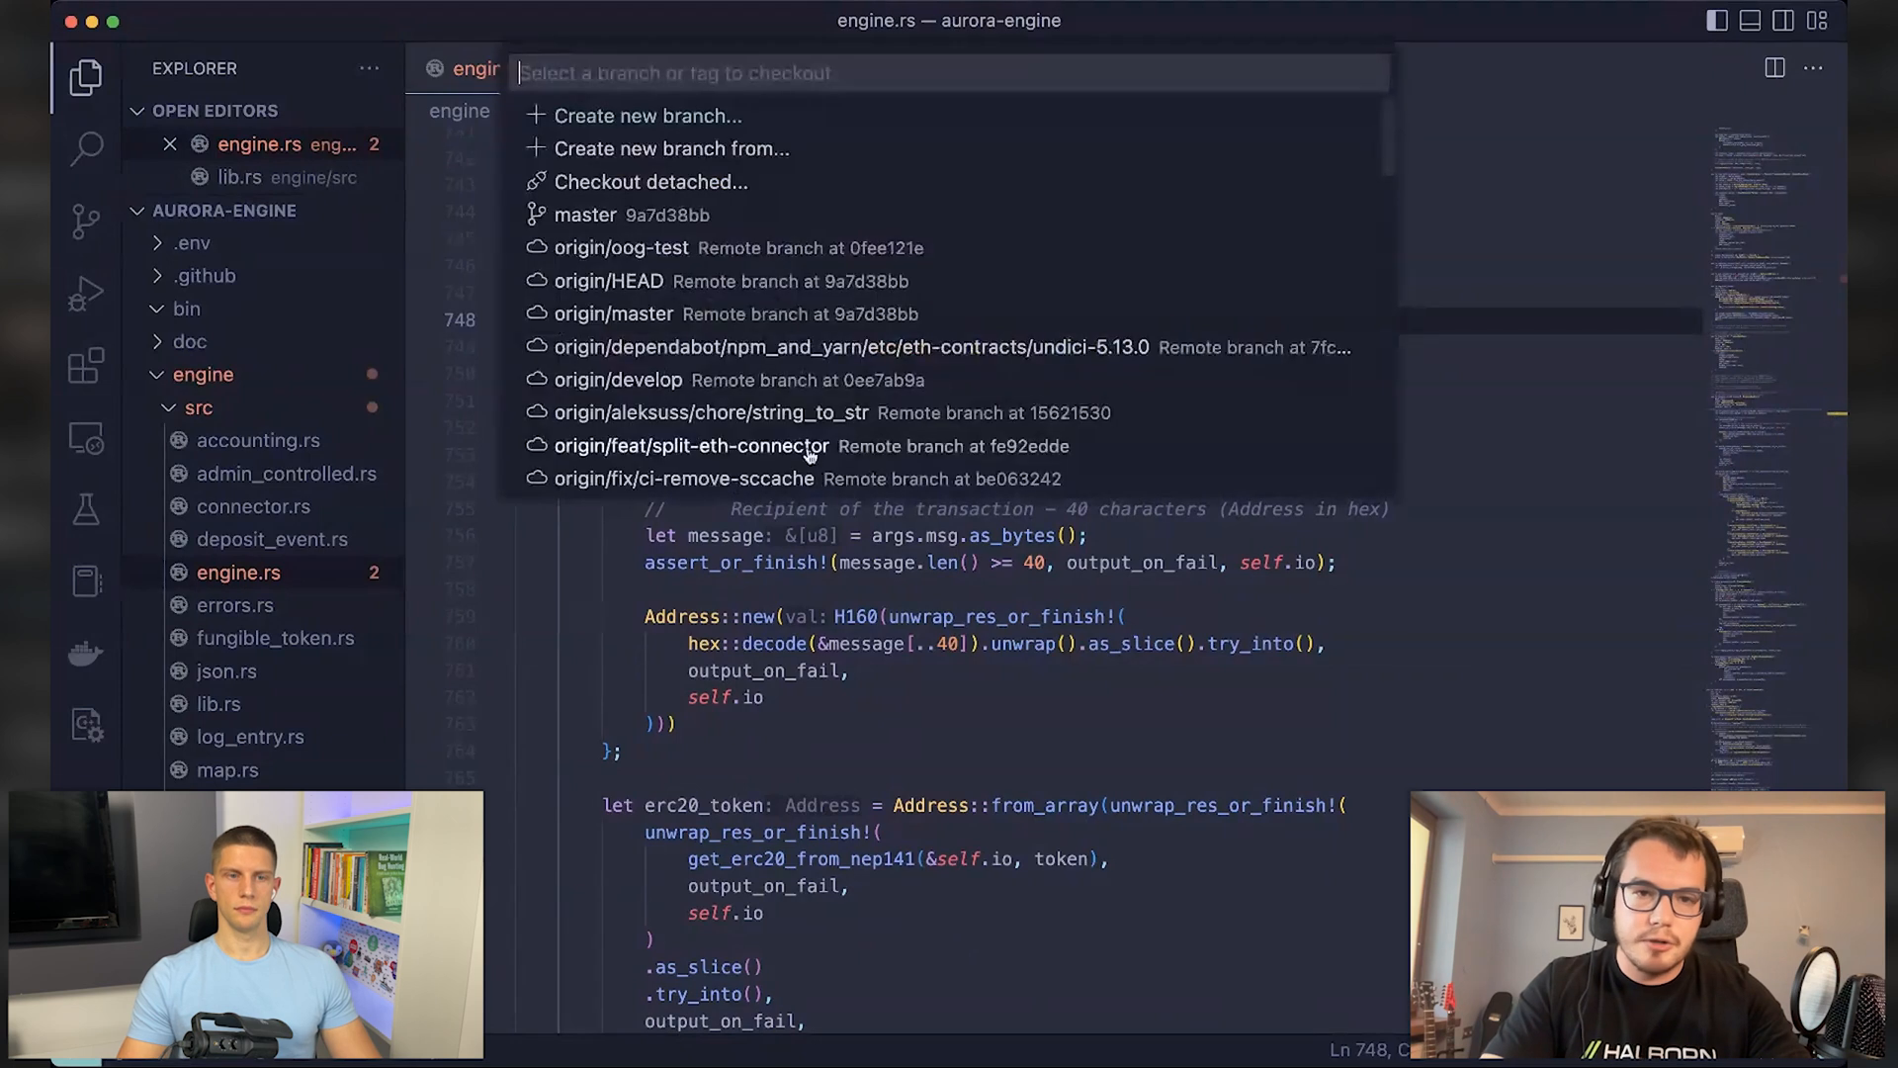
scroll(down, 3)
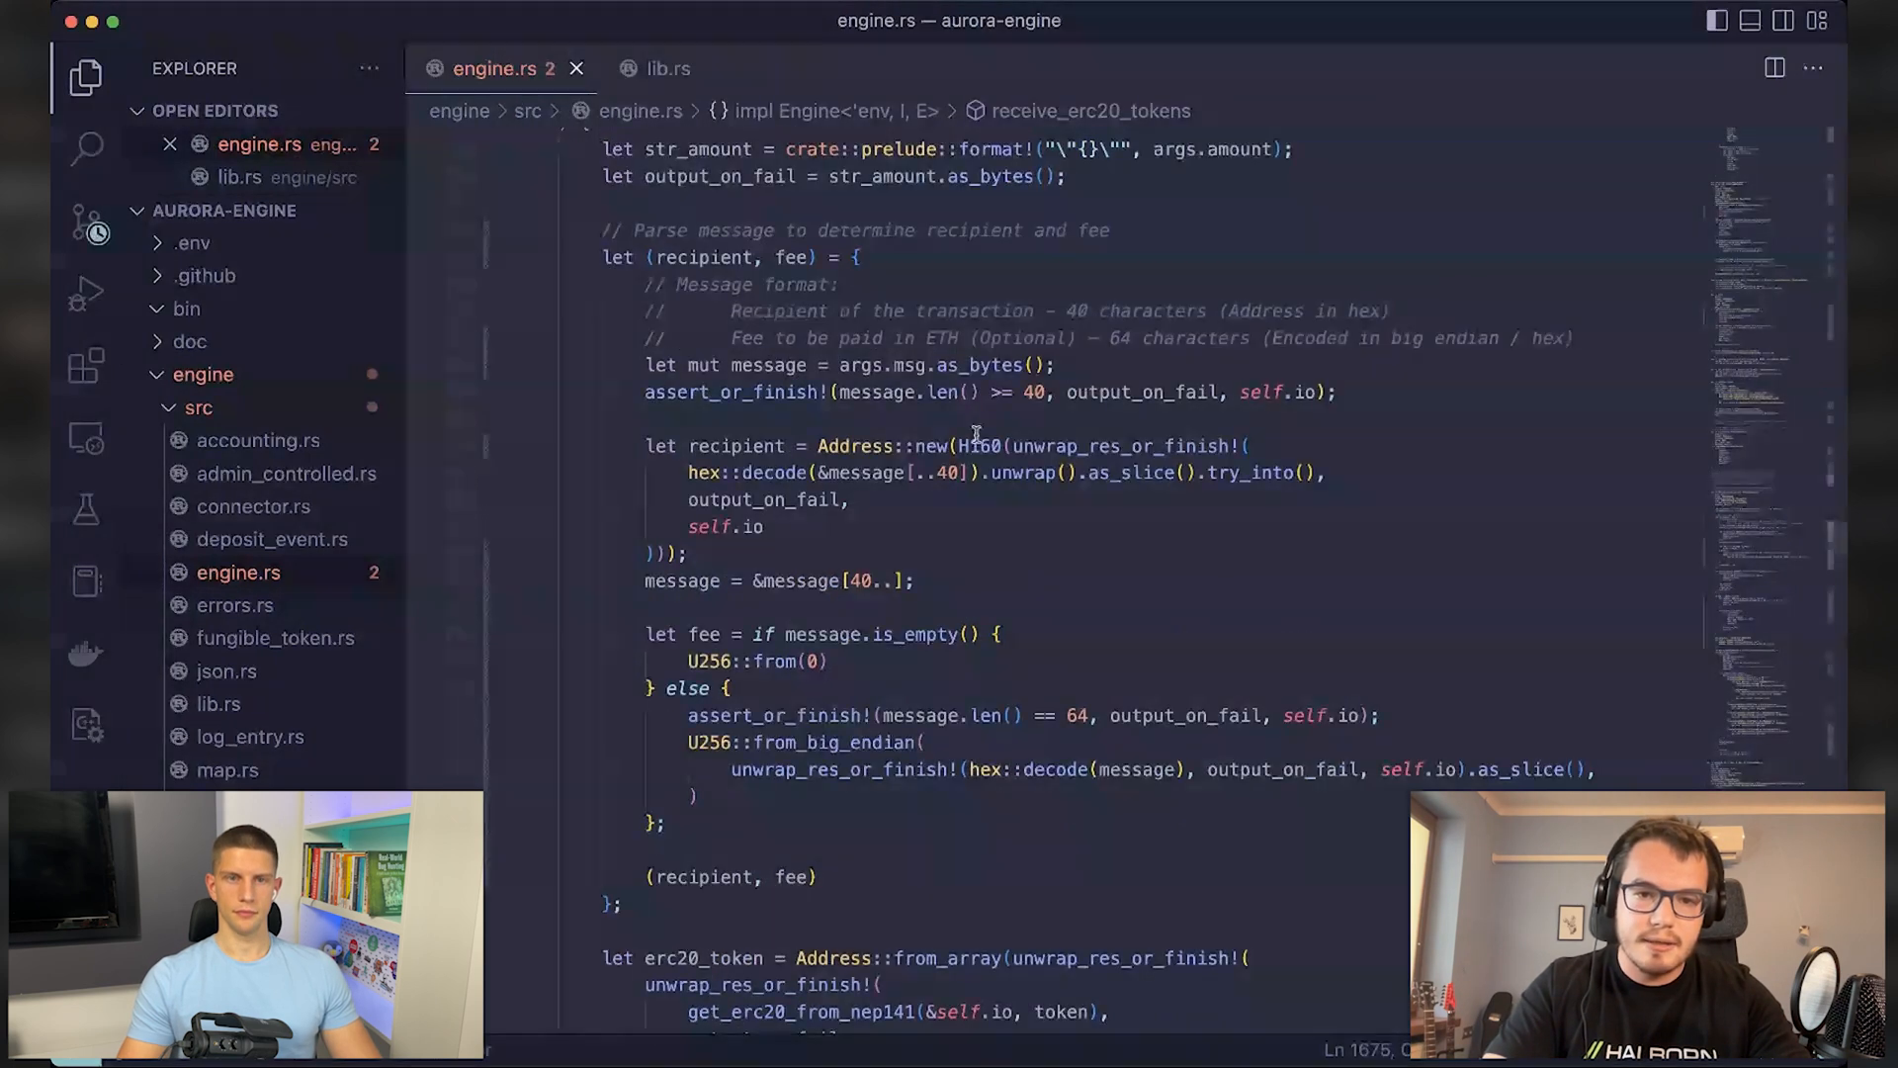
scroll(up, 3)
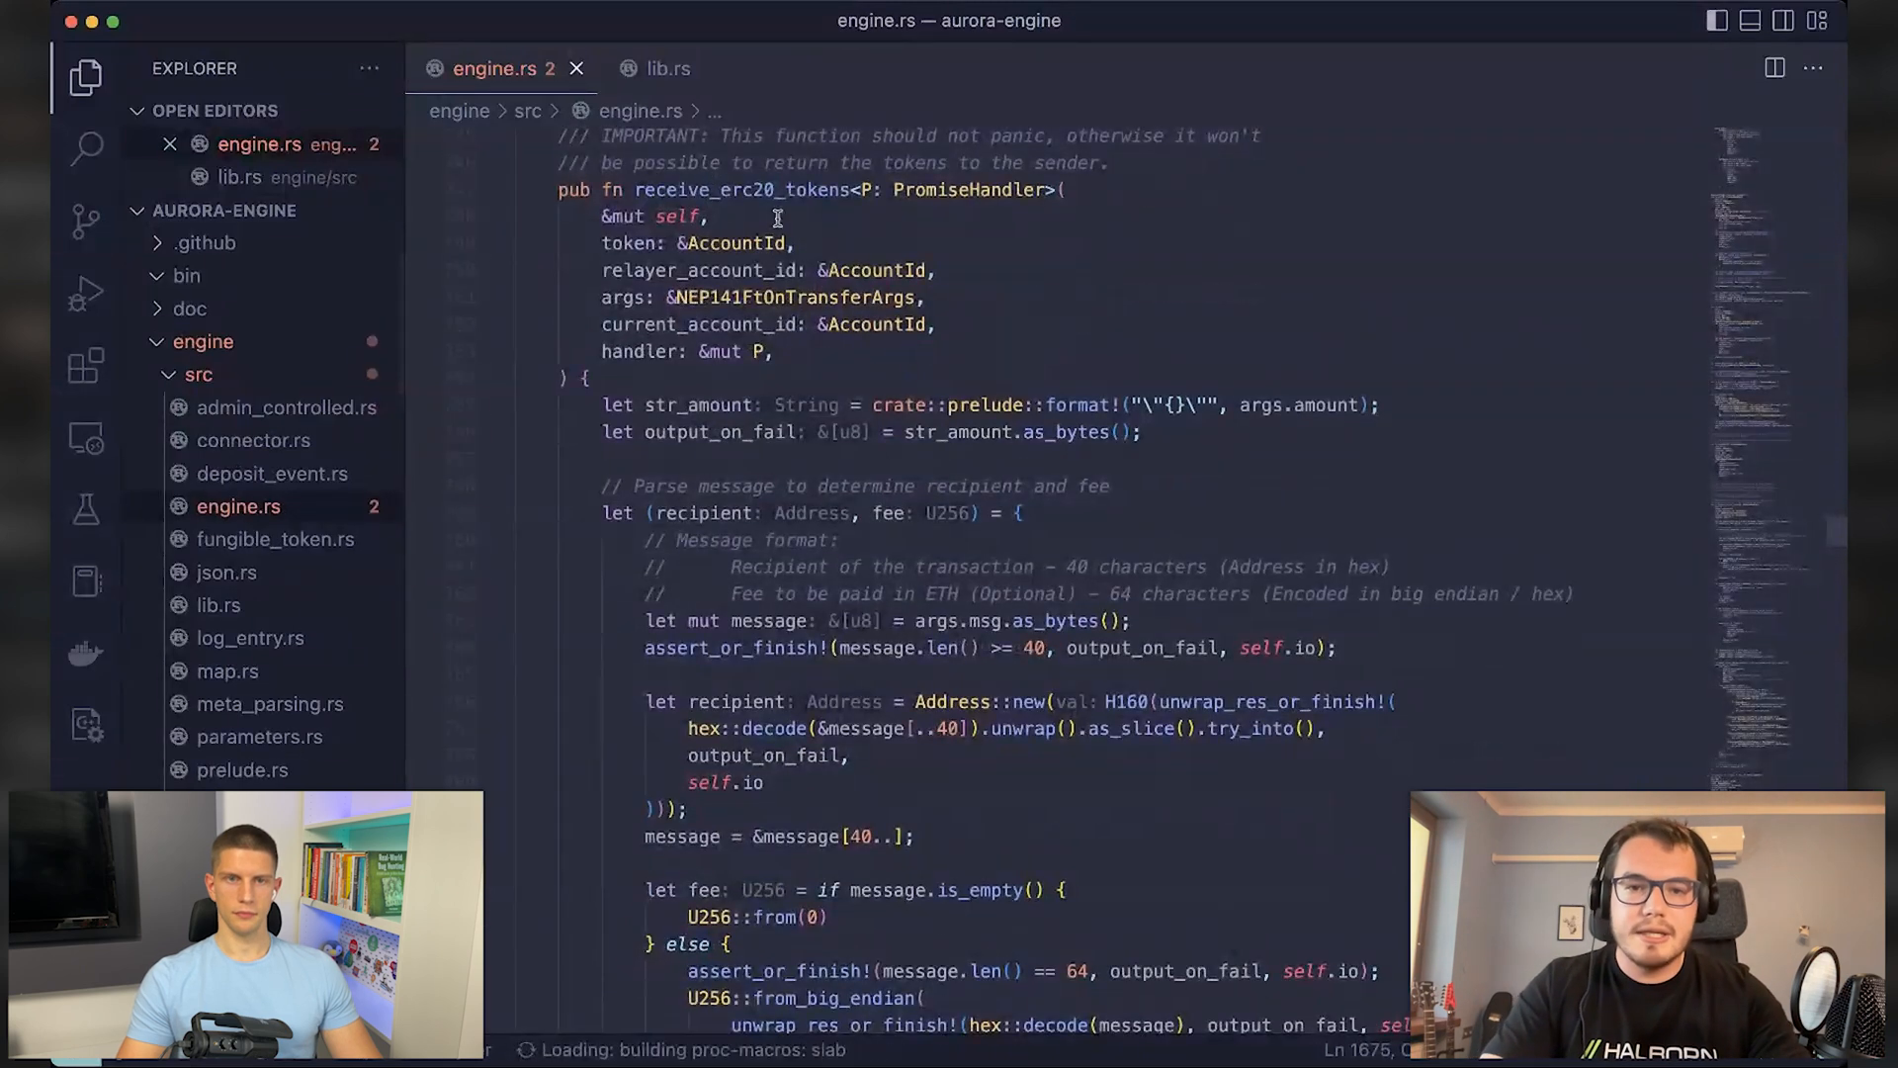
scroll(down, 3)
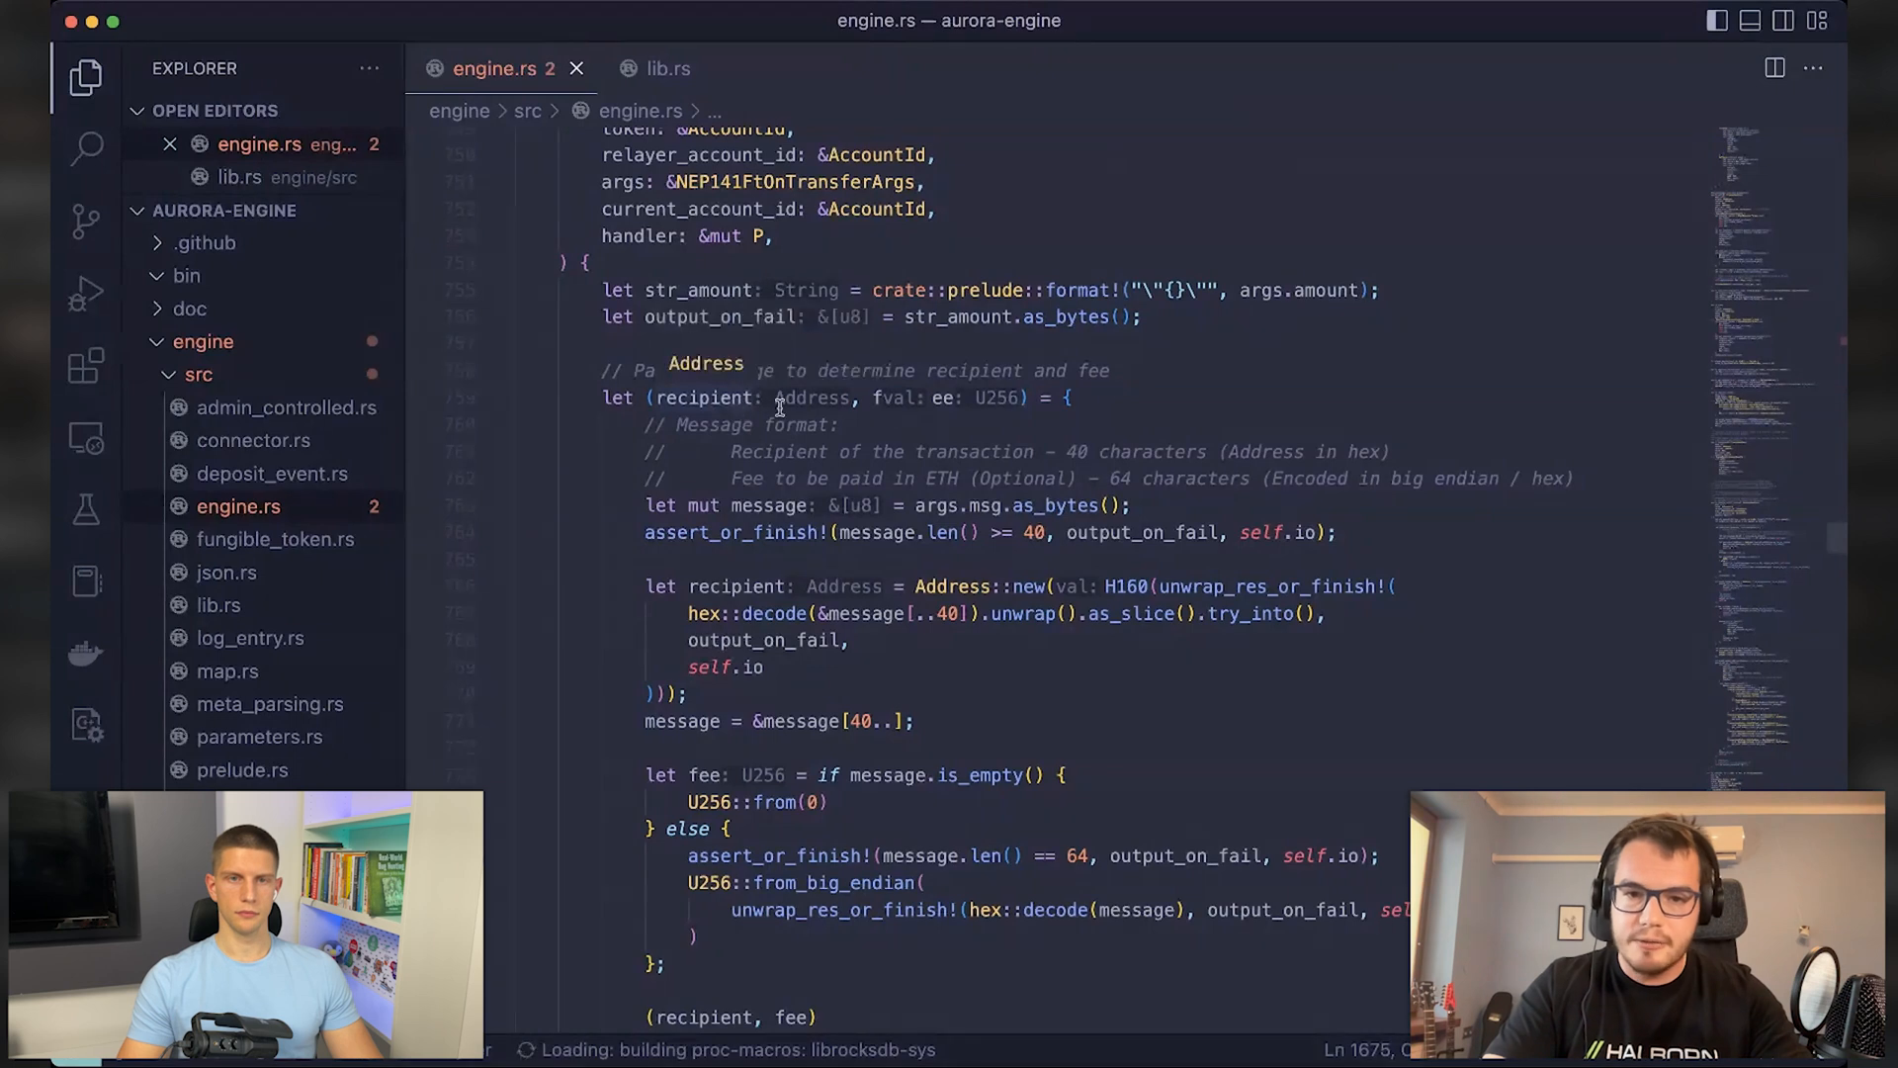
mouse_move(989, 442)
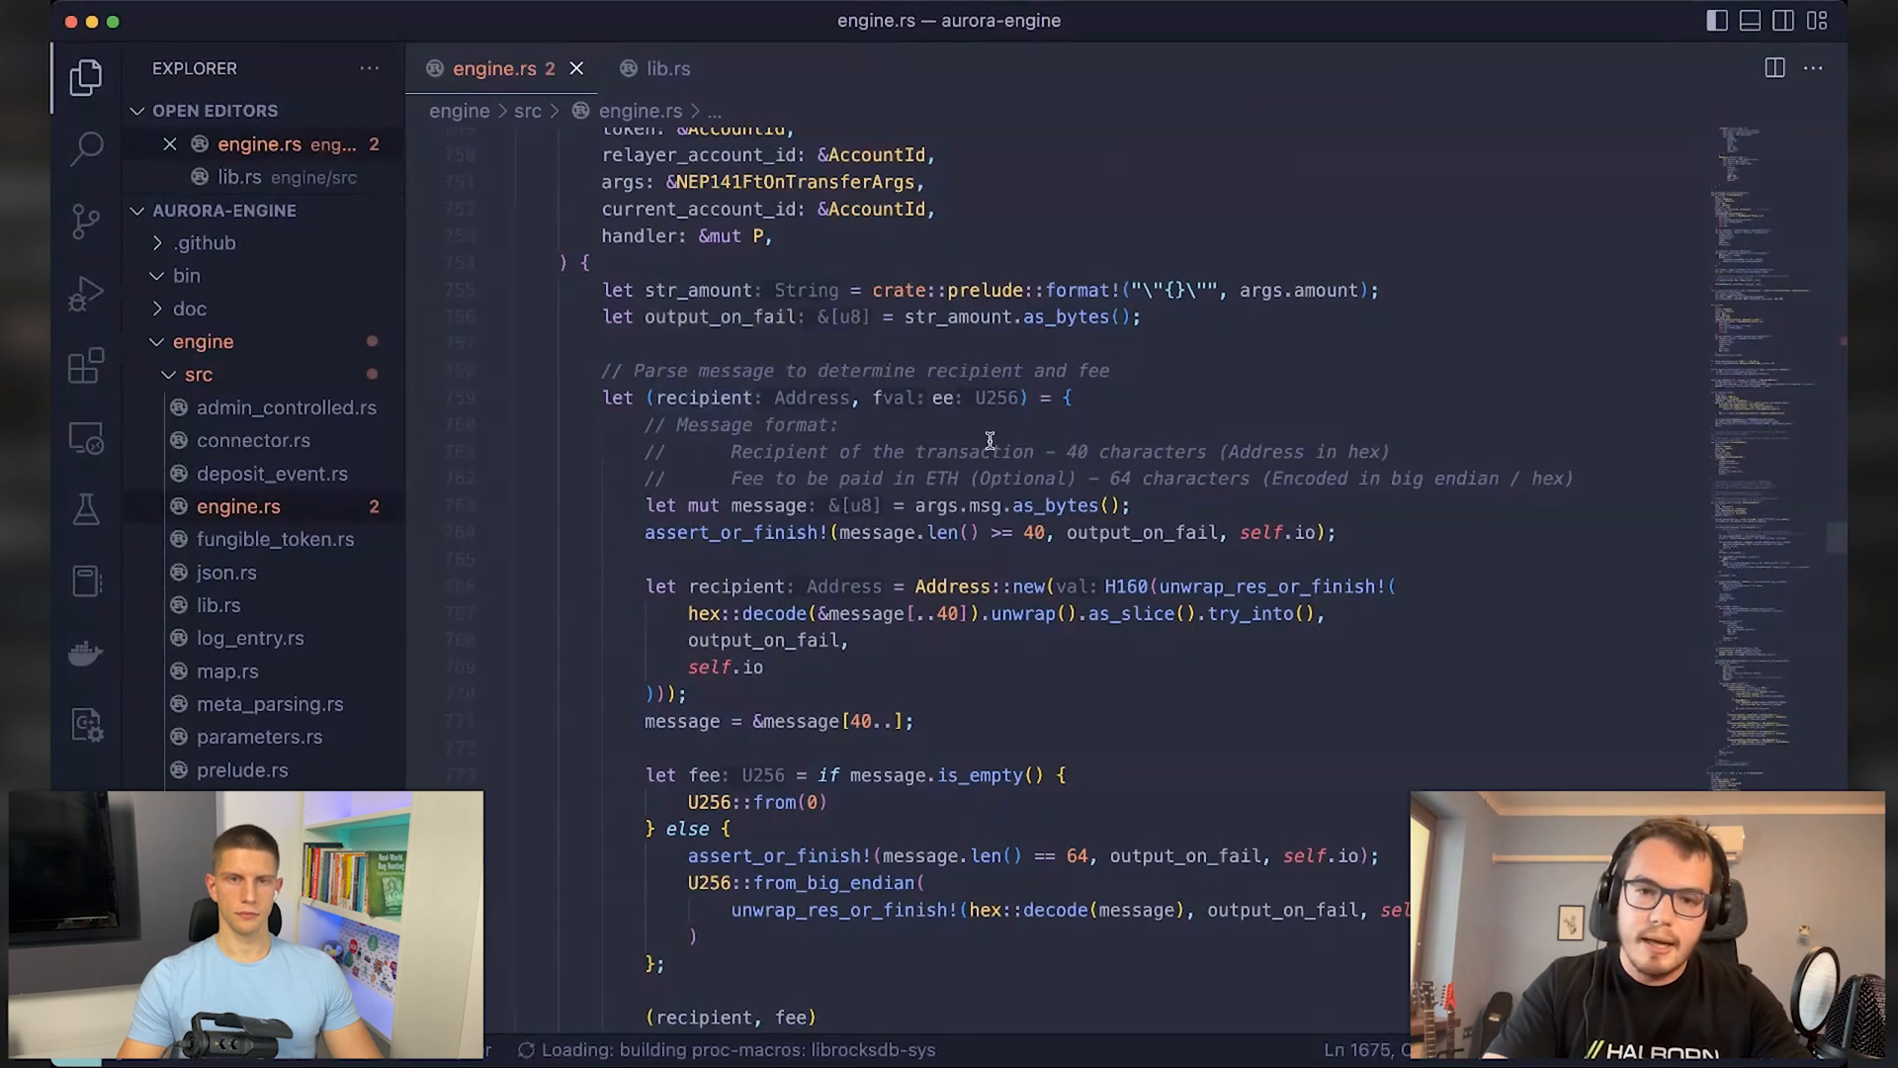
click(884, 397)
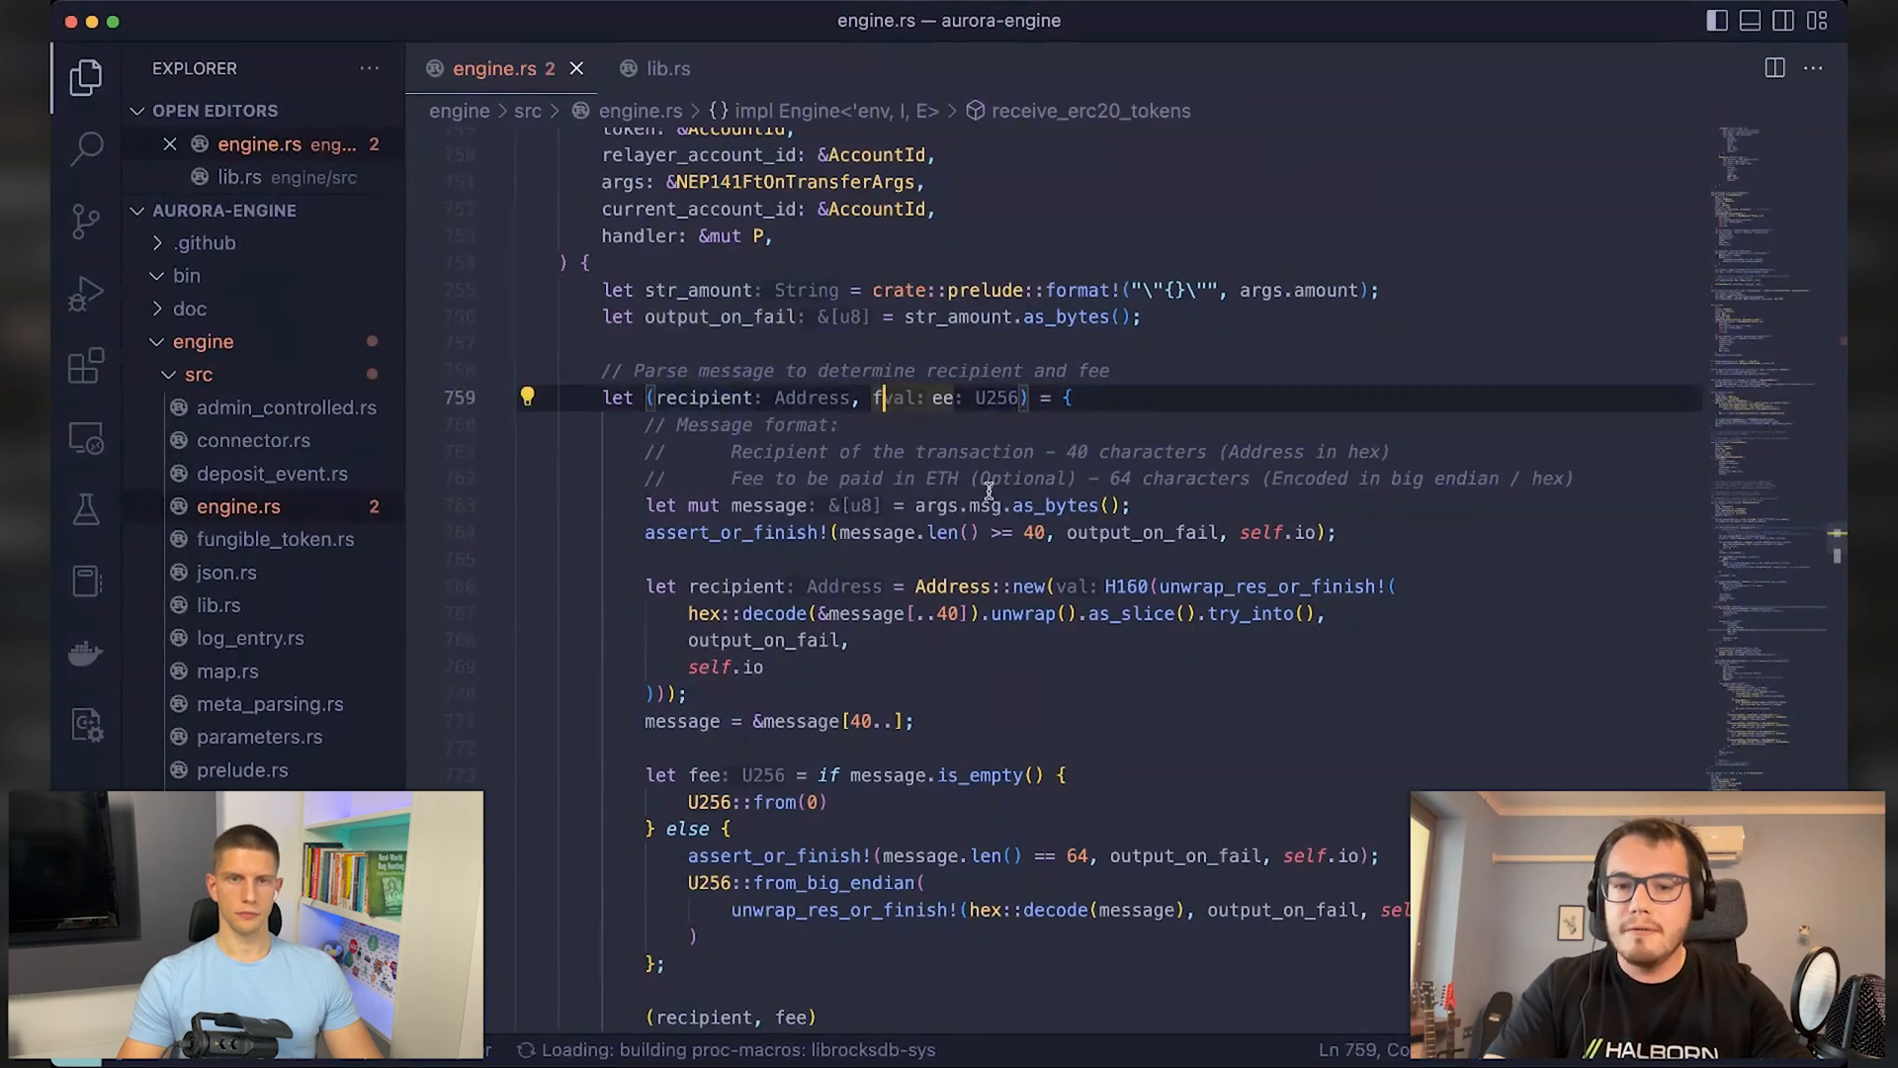
mouse_move(1047, 405)
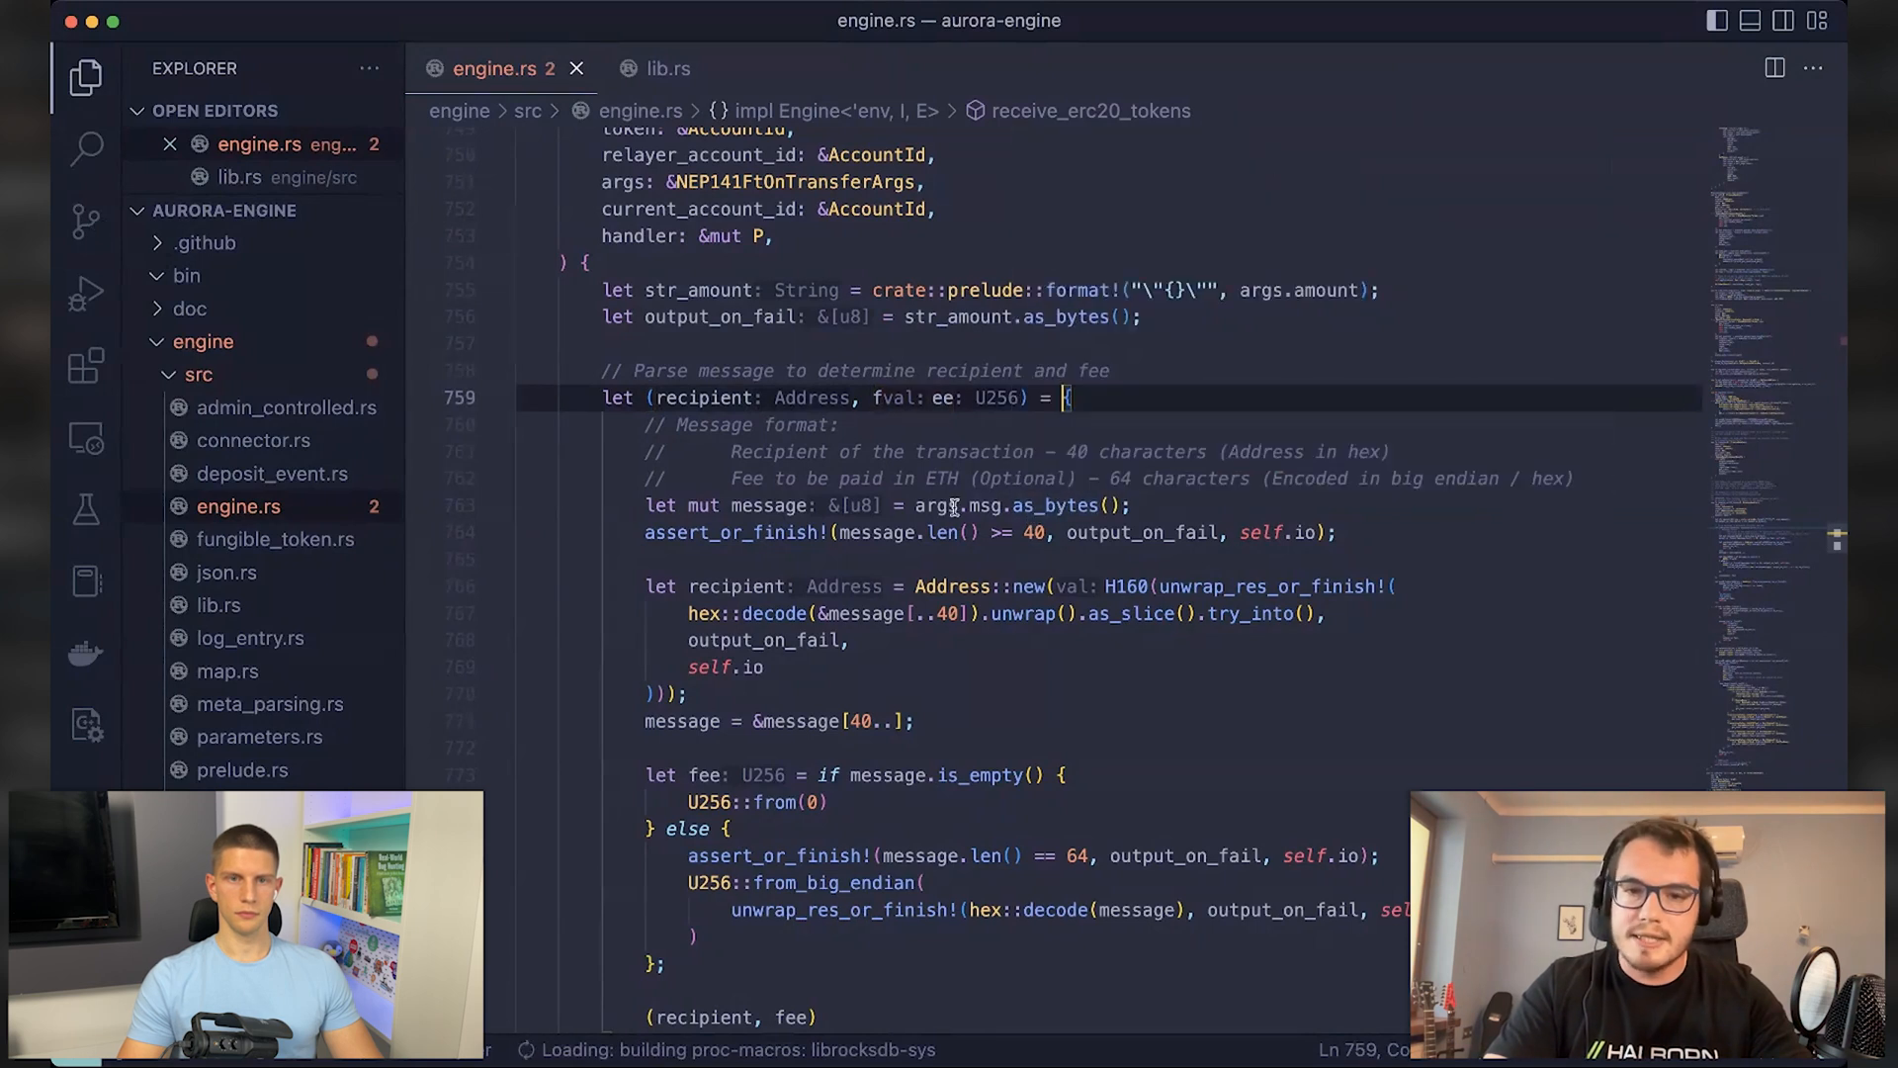
scroll(down, 3)
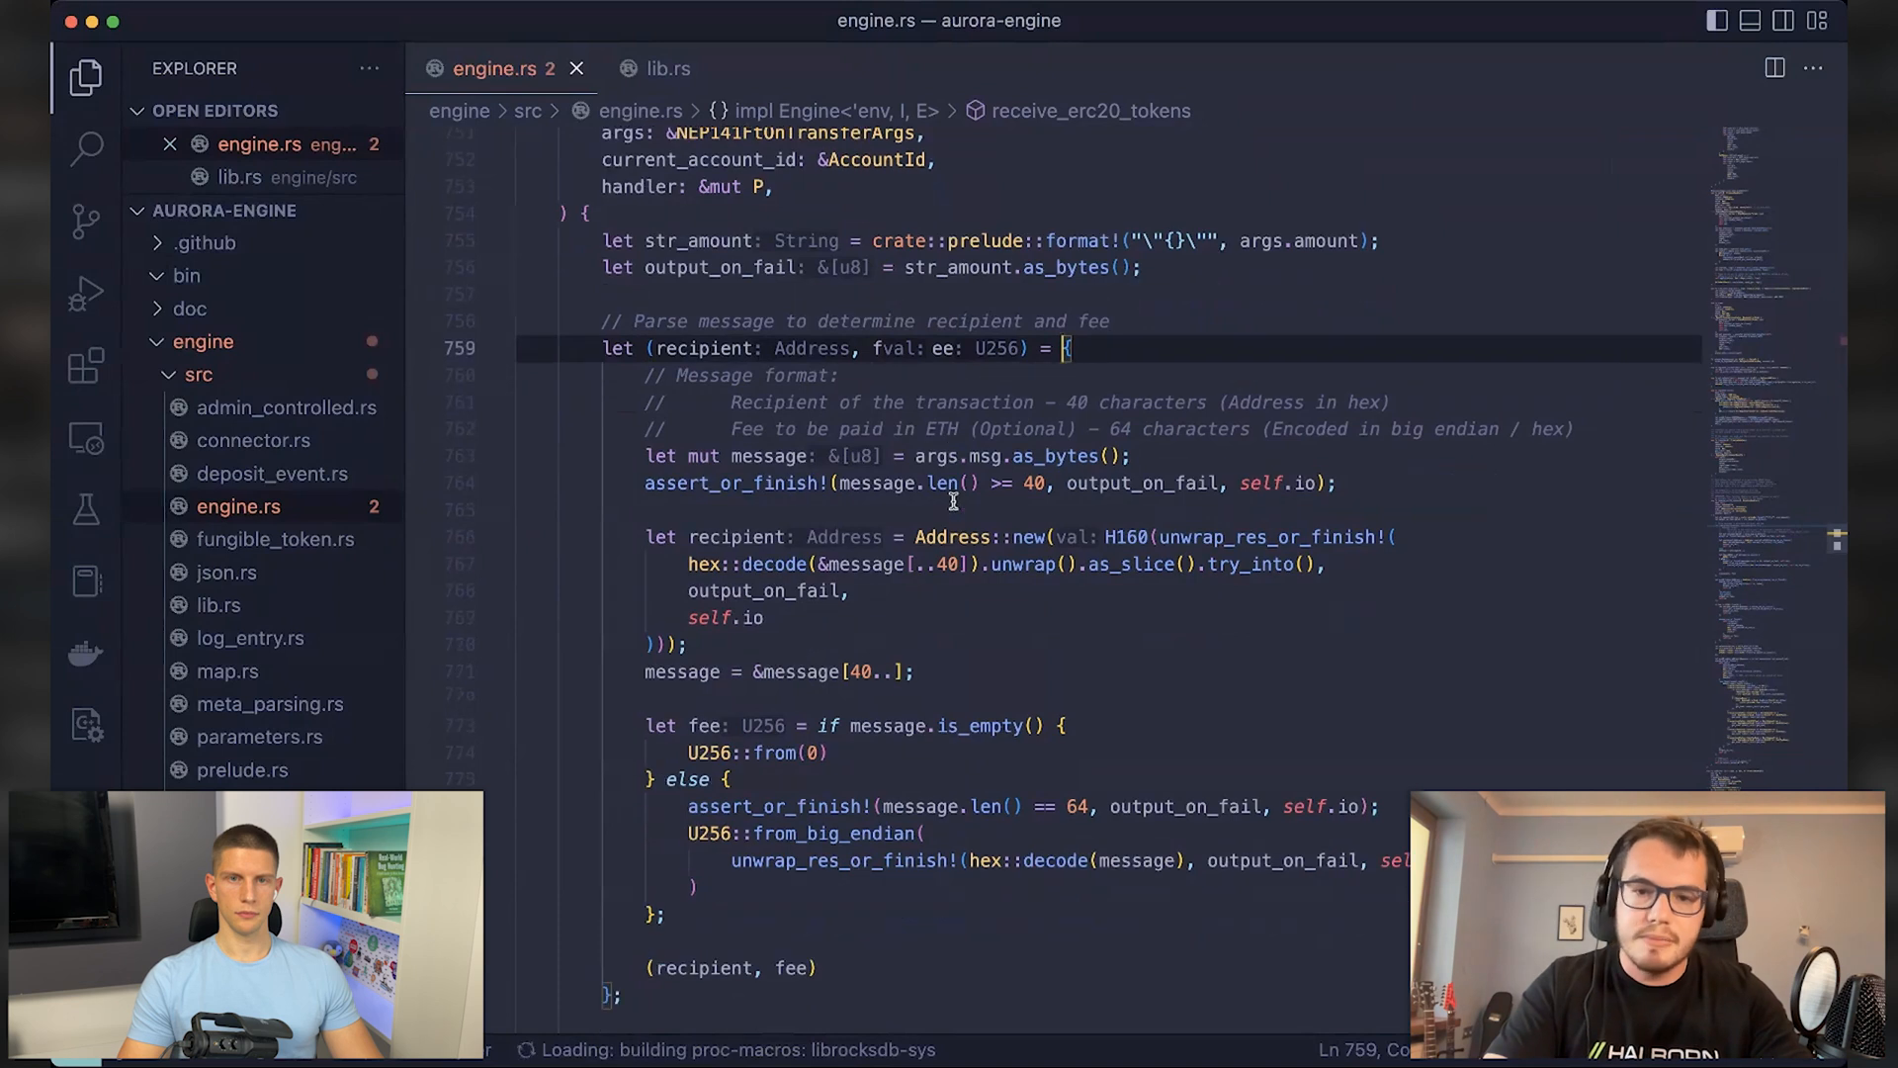
scroll(down, 3)
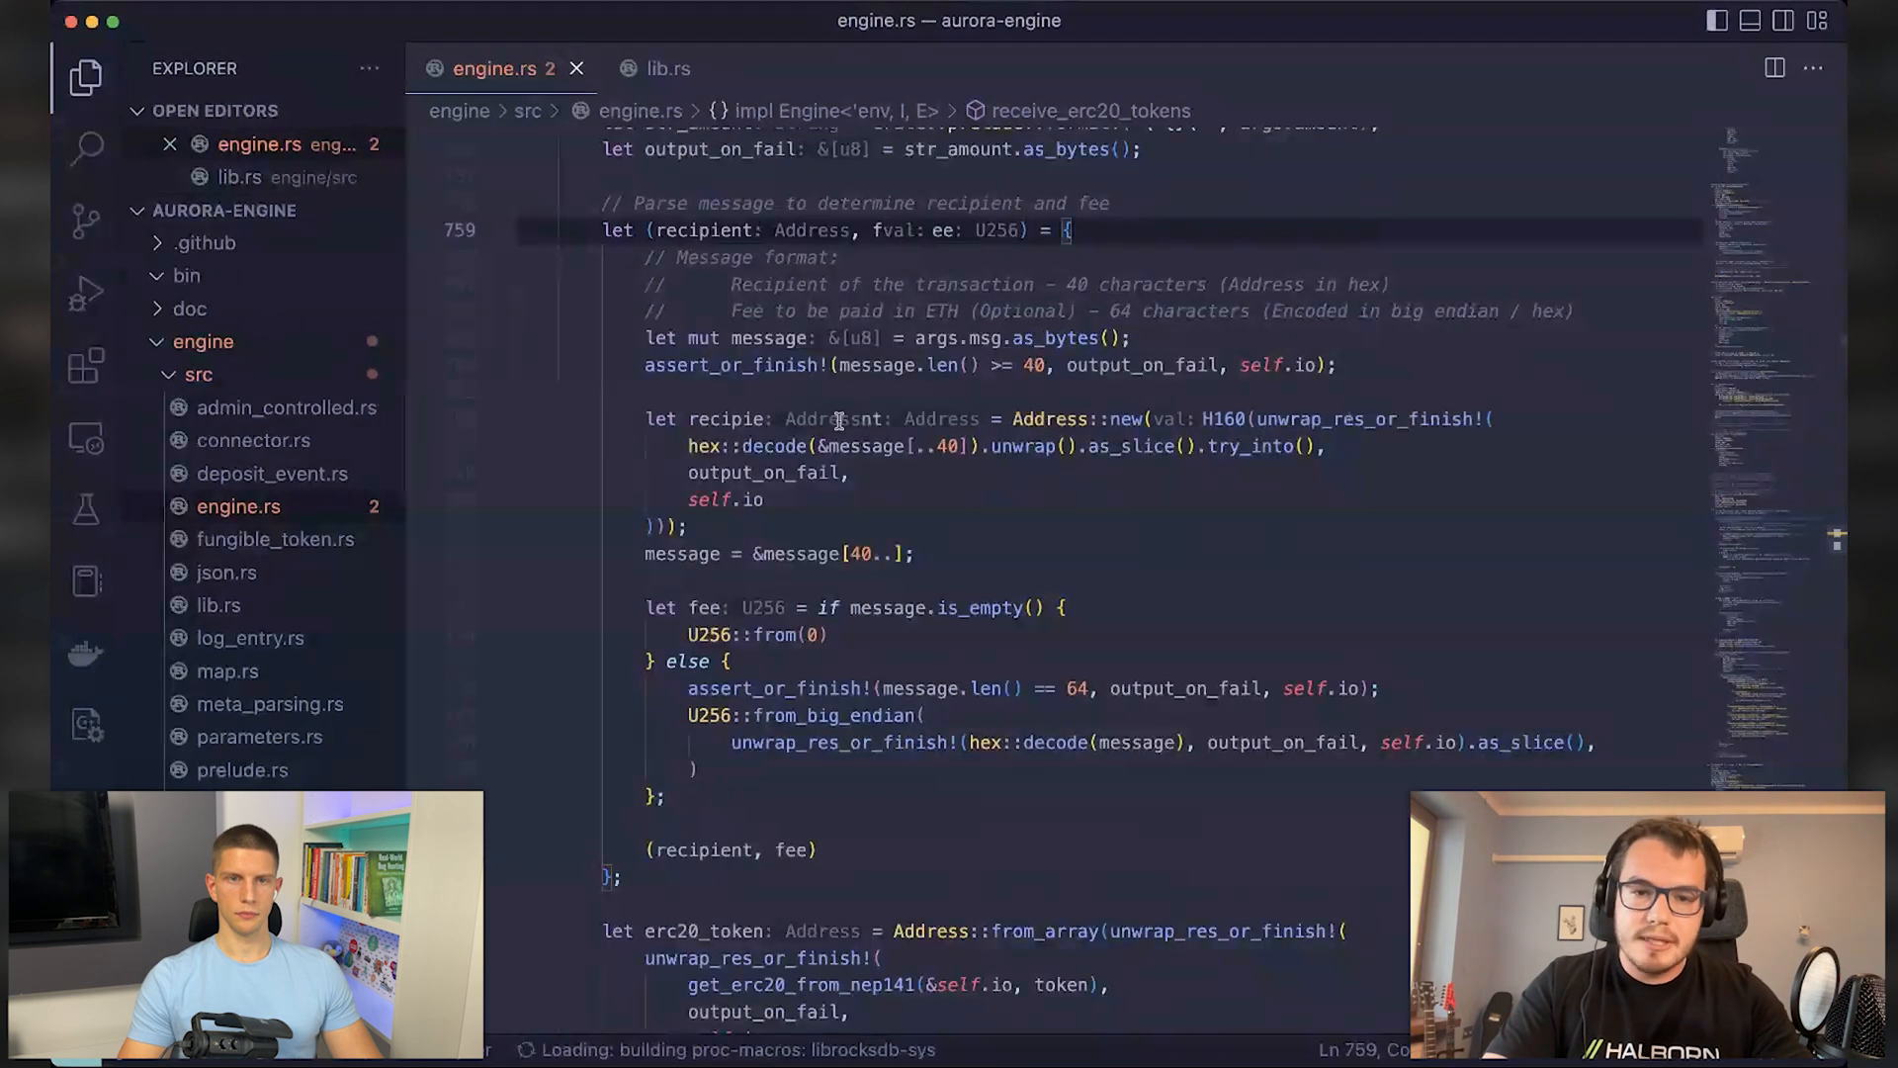
scroll(down, 3)
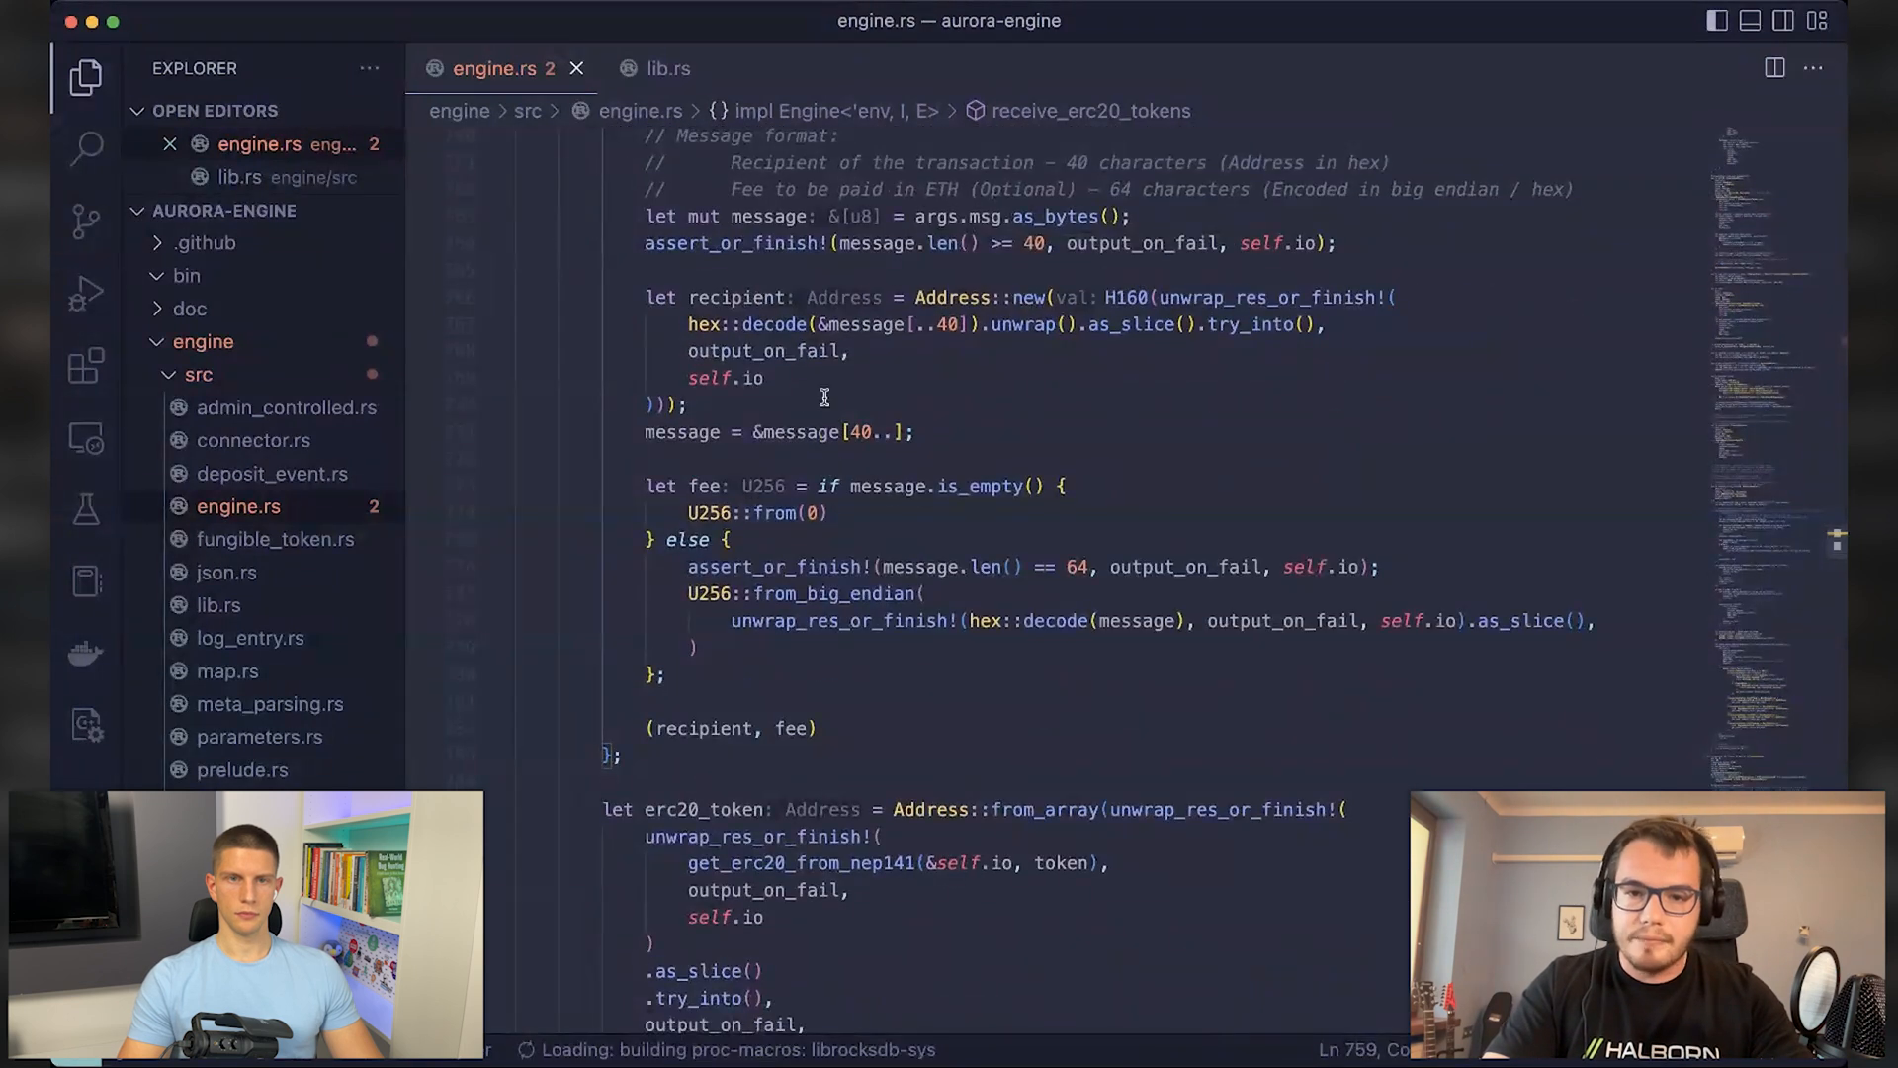
scroll(up, 3)
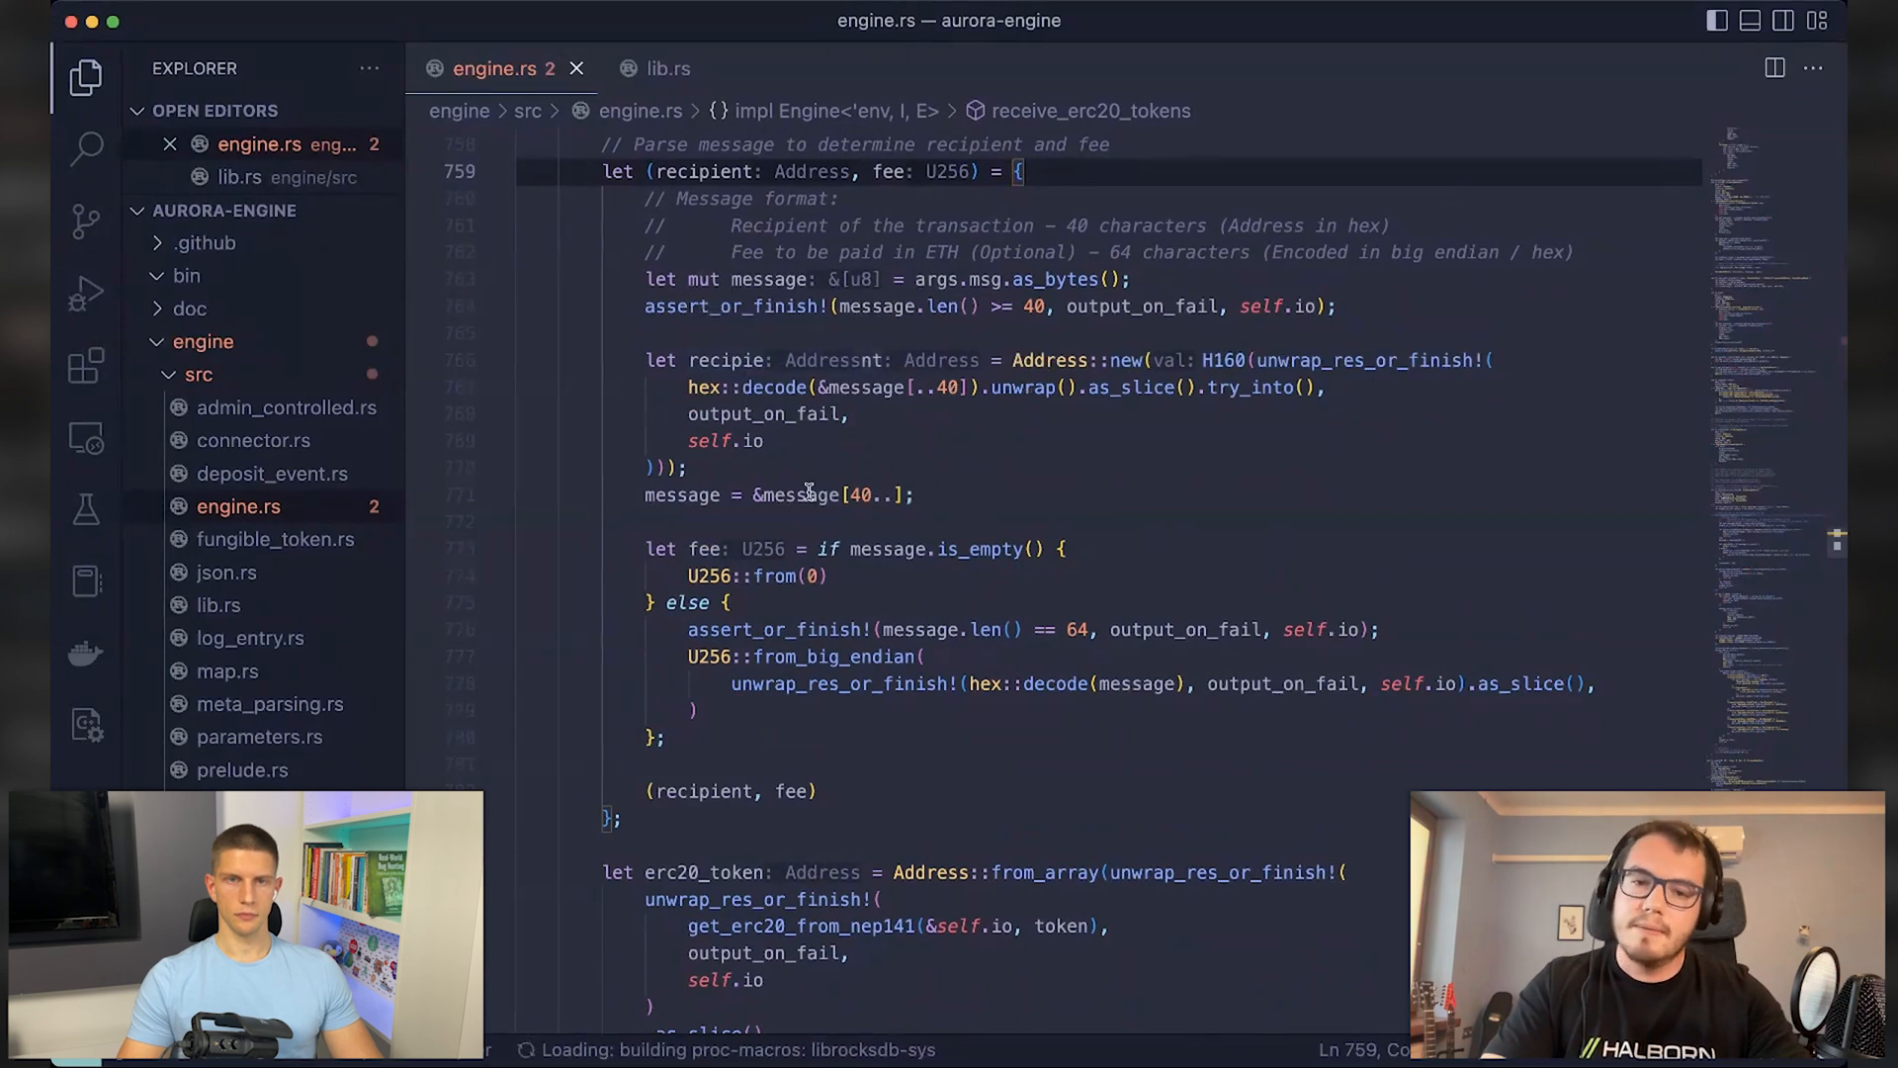
scroll(down, 3)
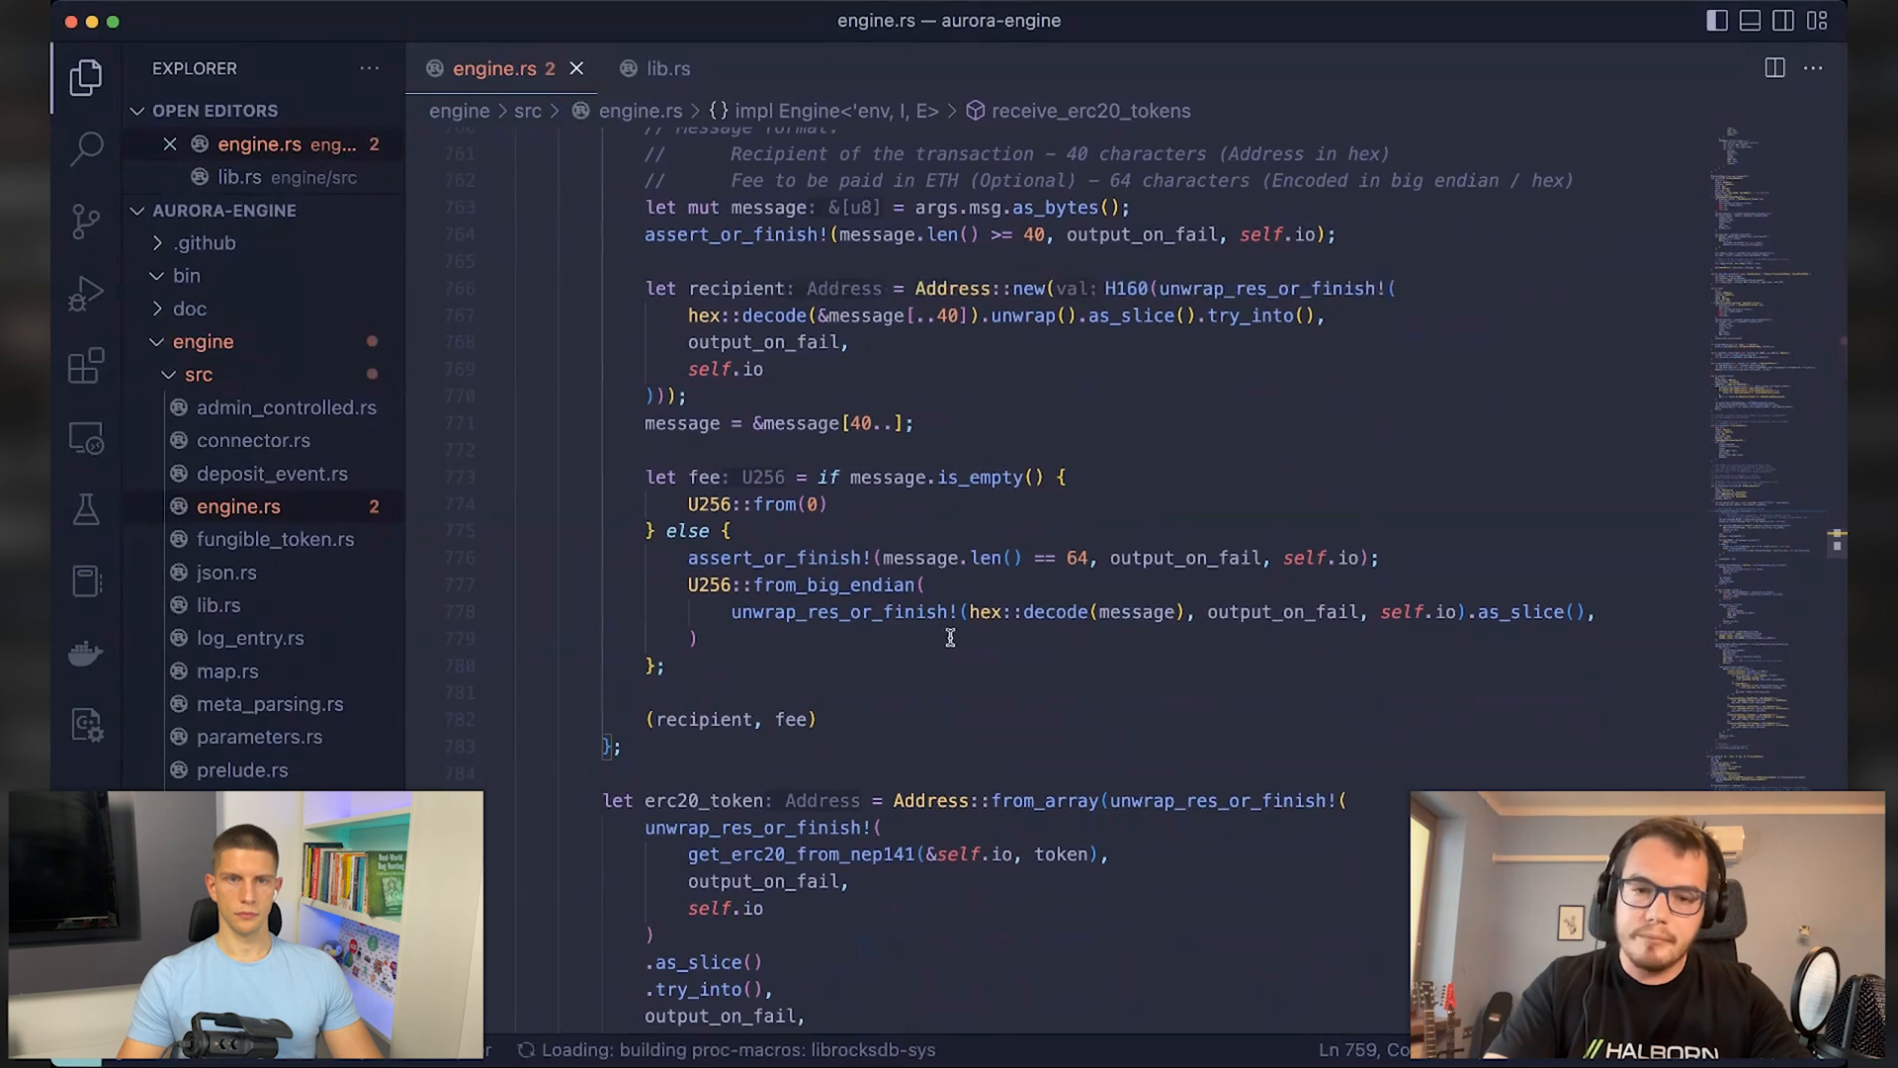
mouse_move(1037, 646)
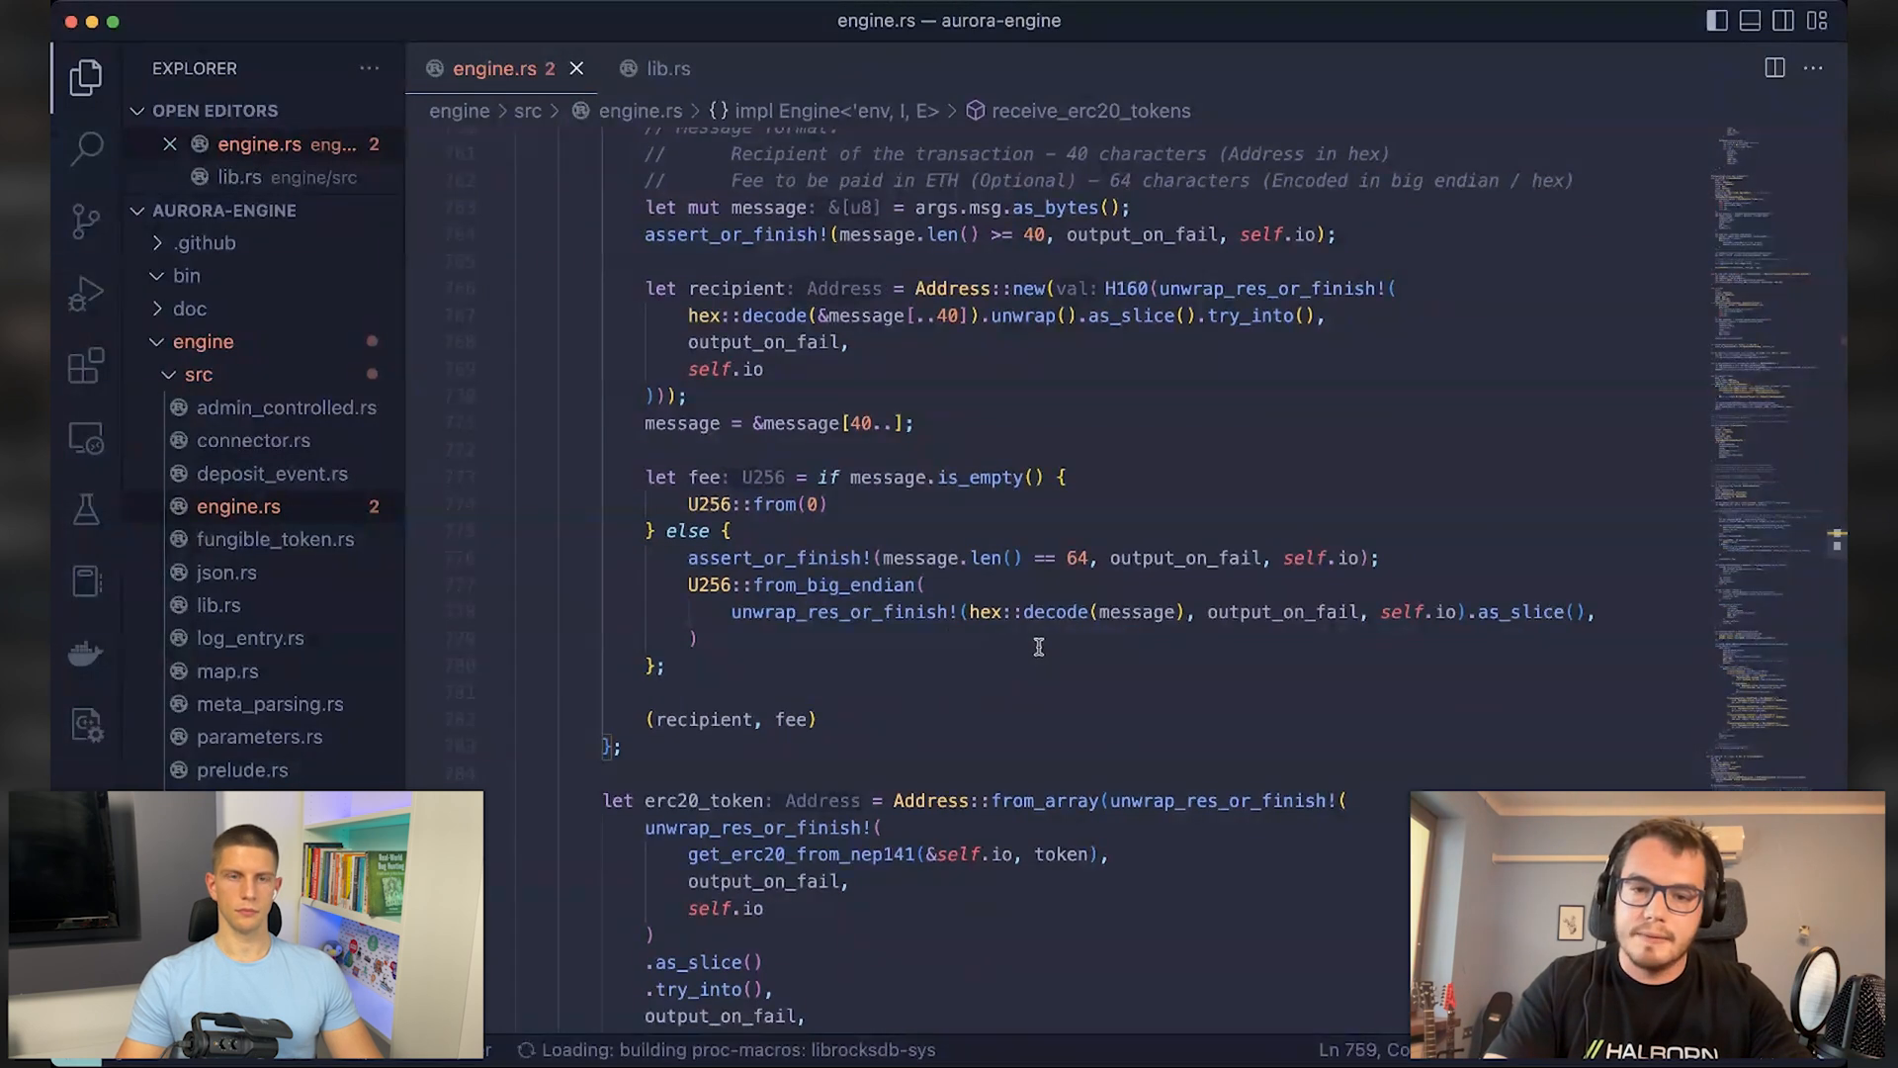
scroll(down, 3)
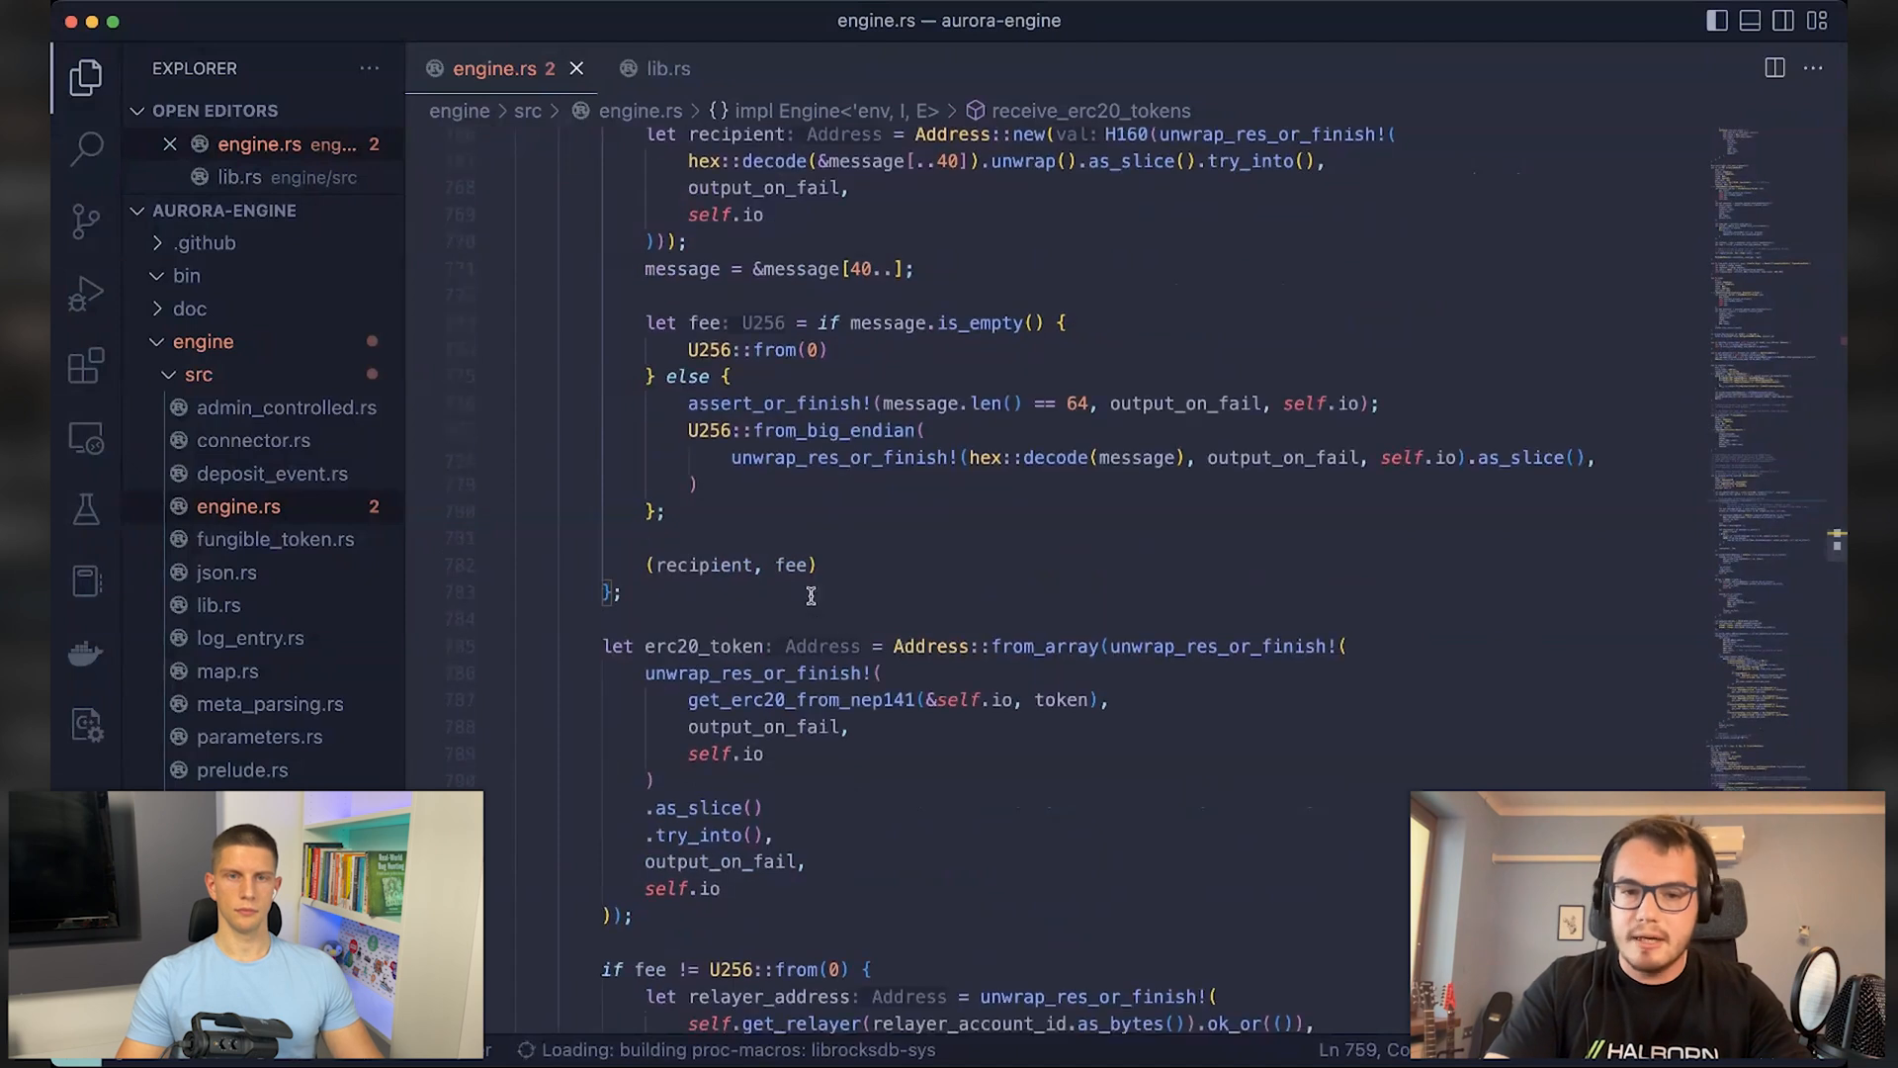
scroll(down, 3)
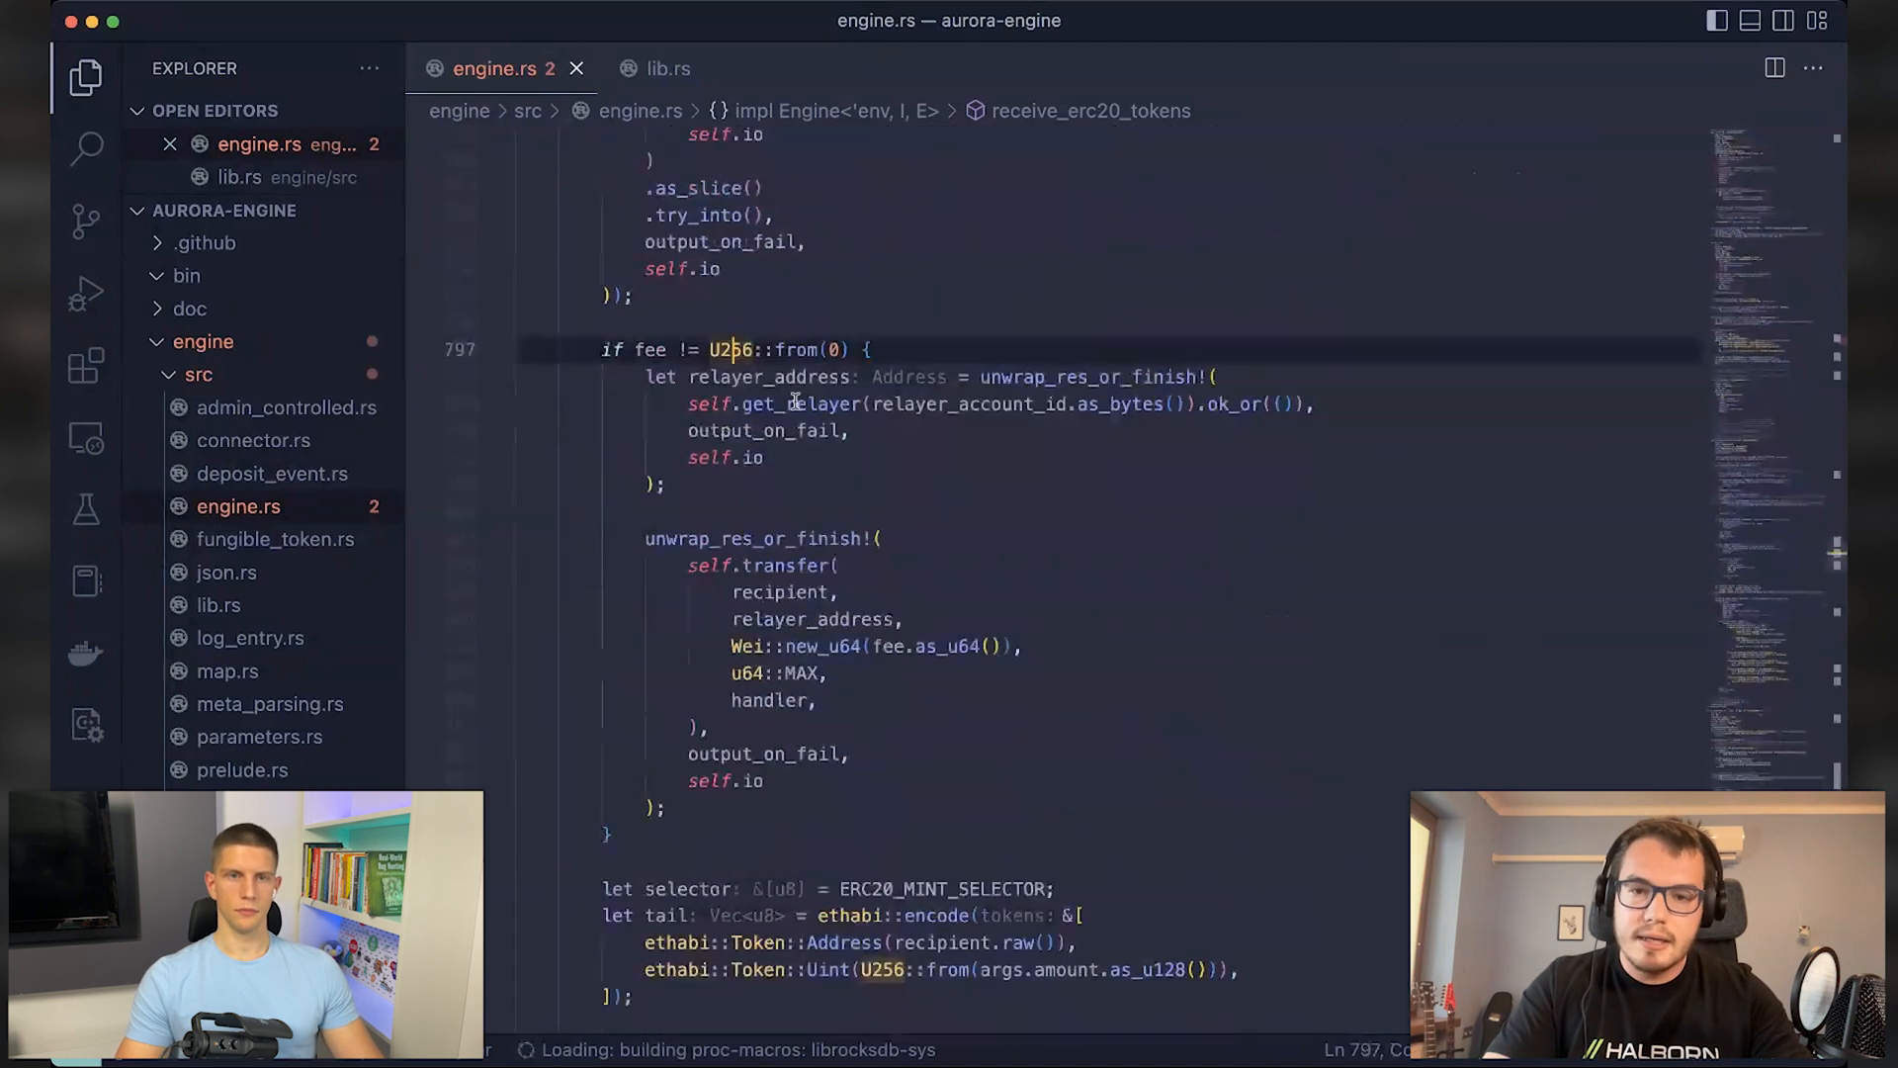
click(768, 565)
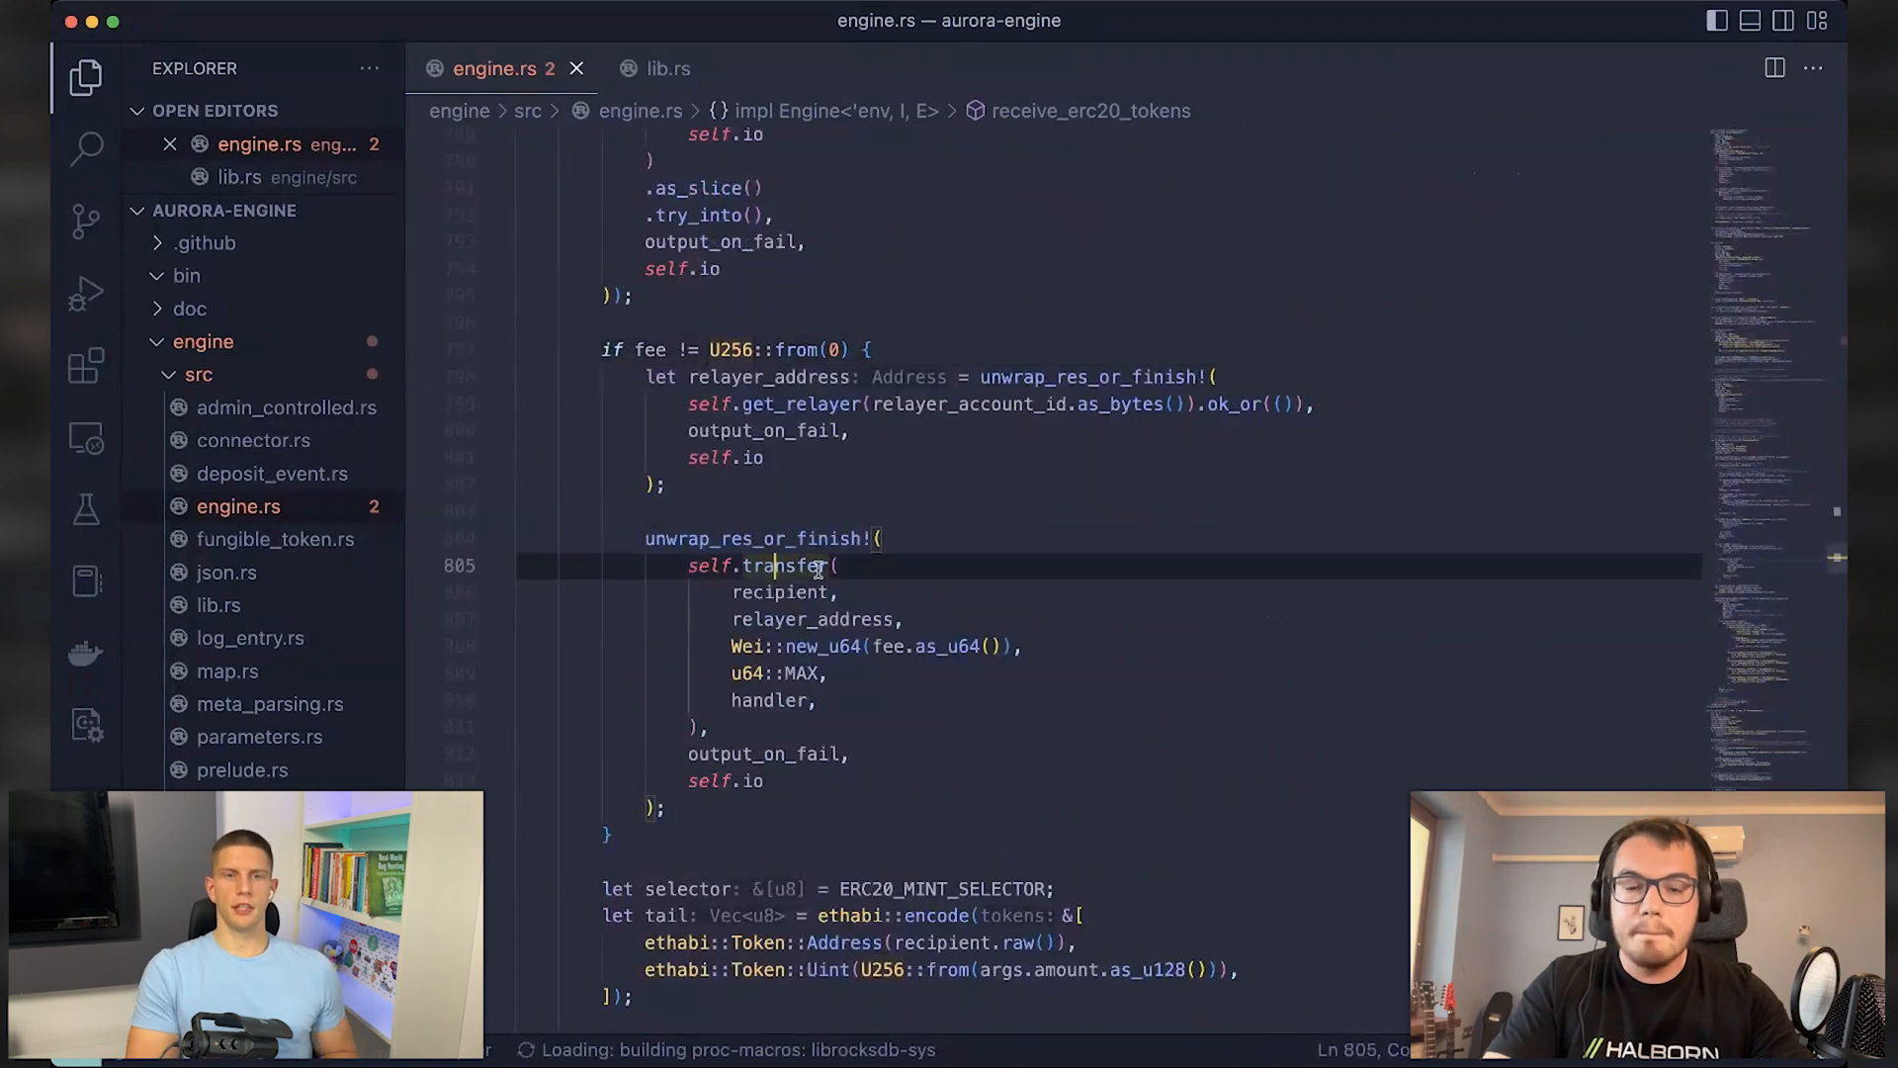
mouse_move(1037, 352)
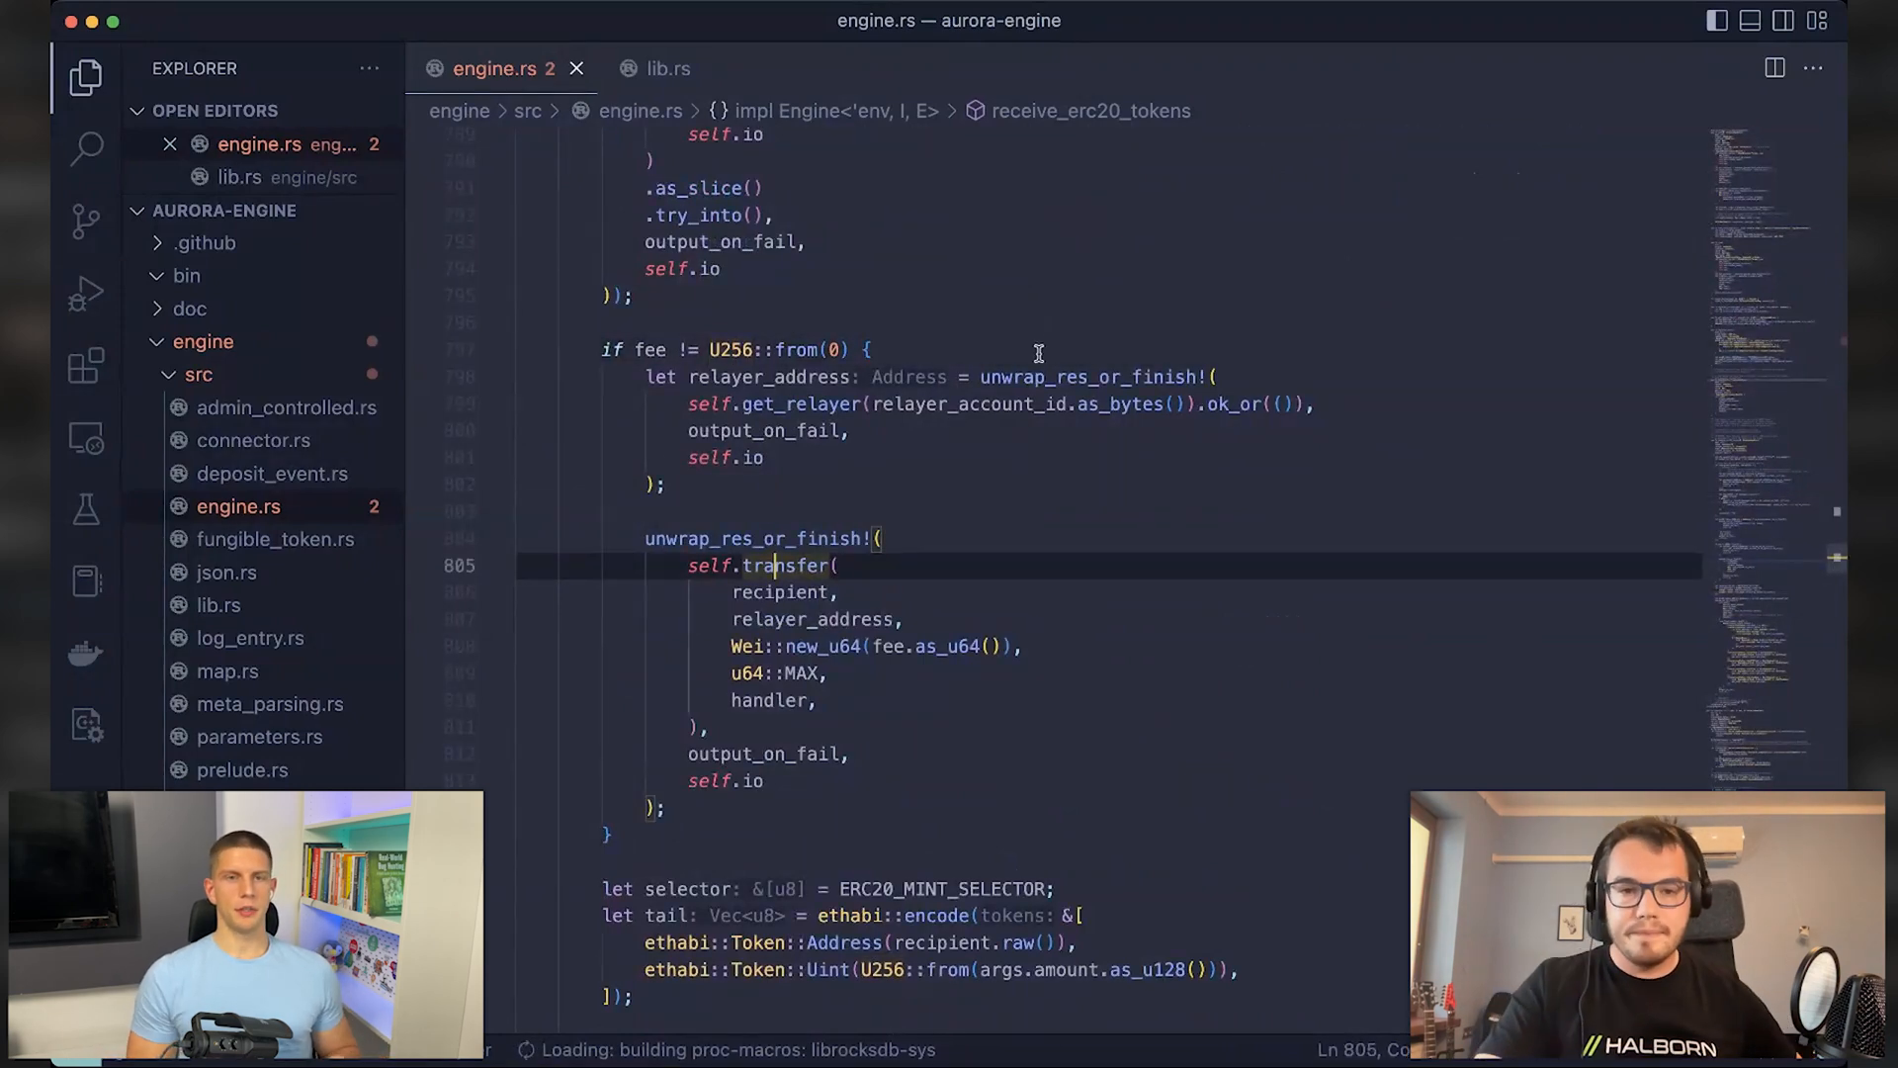
scroll(up, 3)
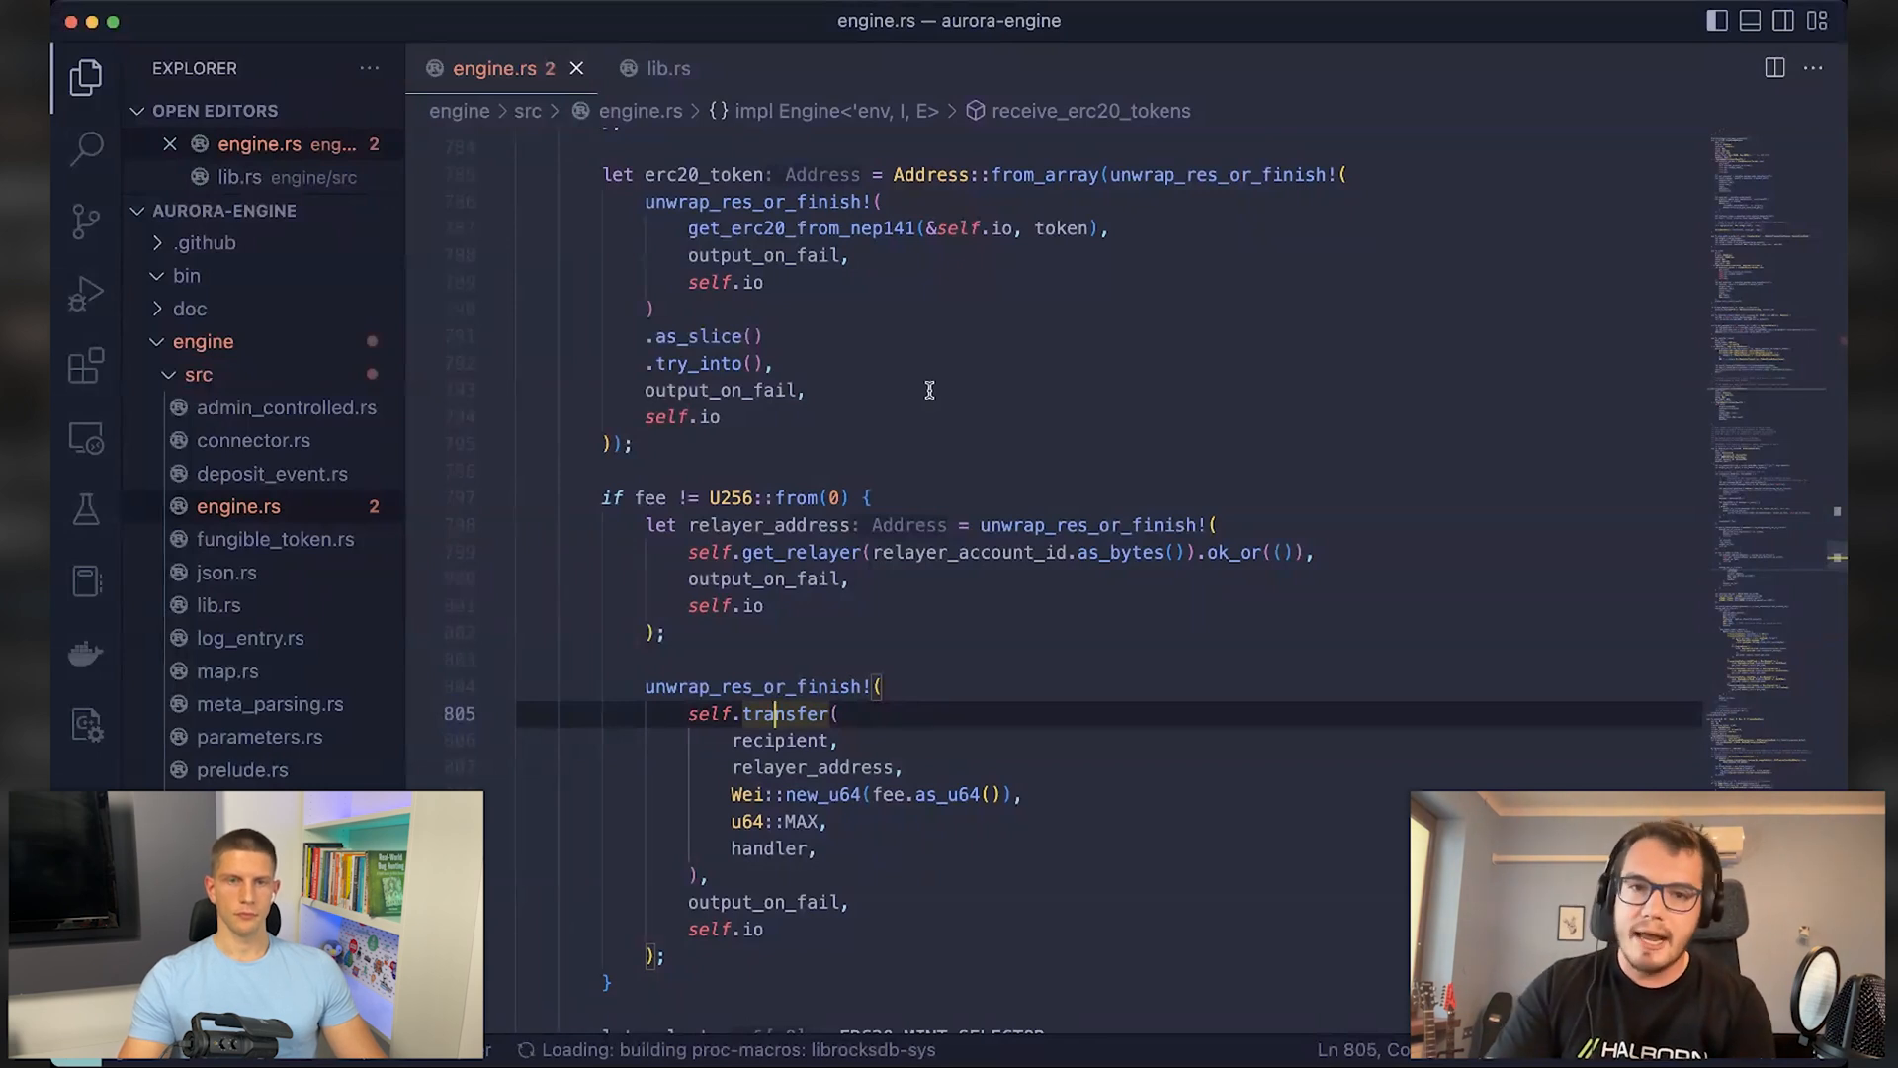
mouse_move(762, 371)
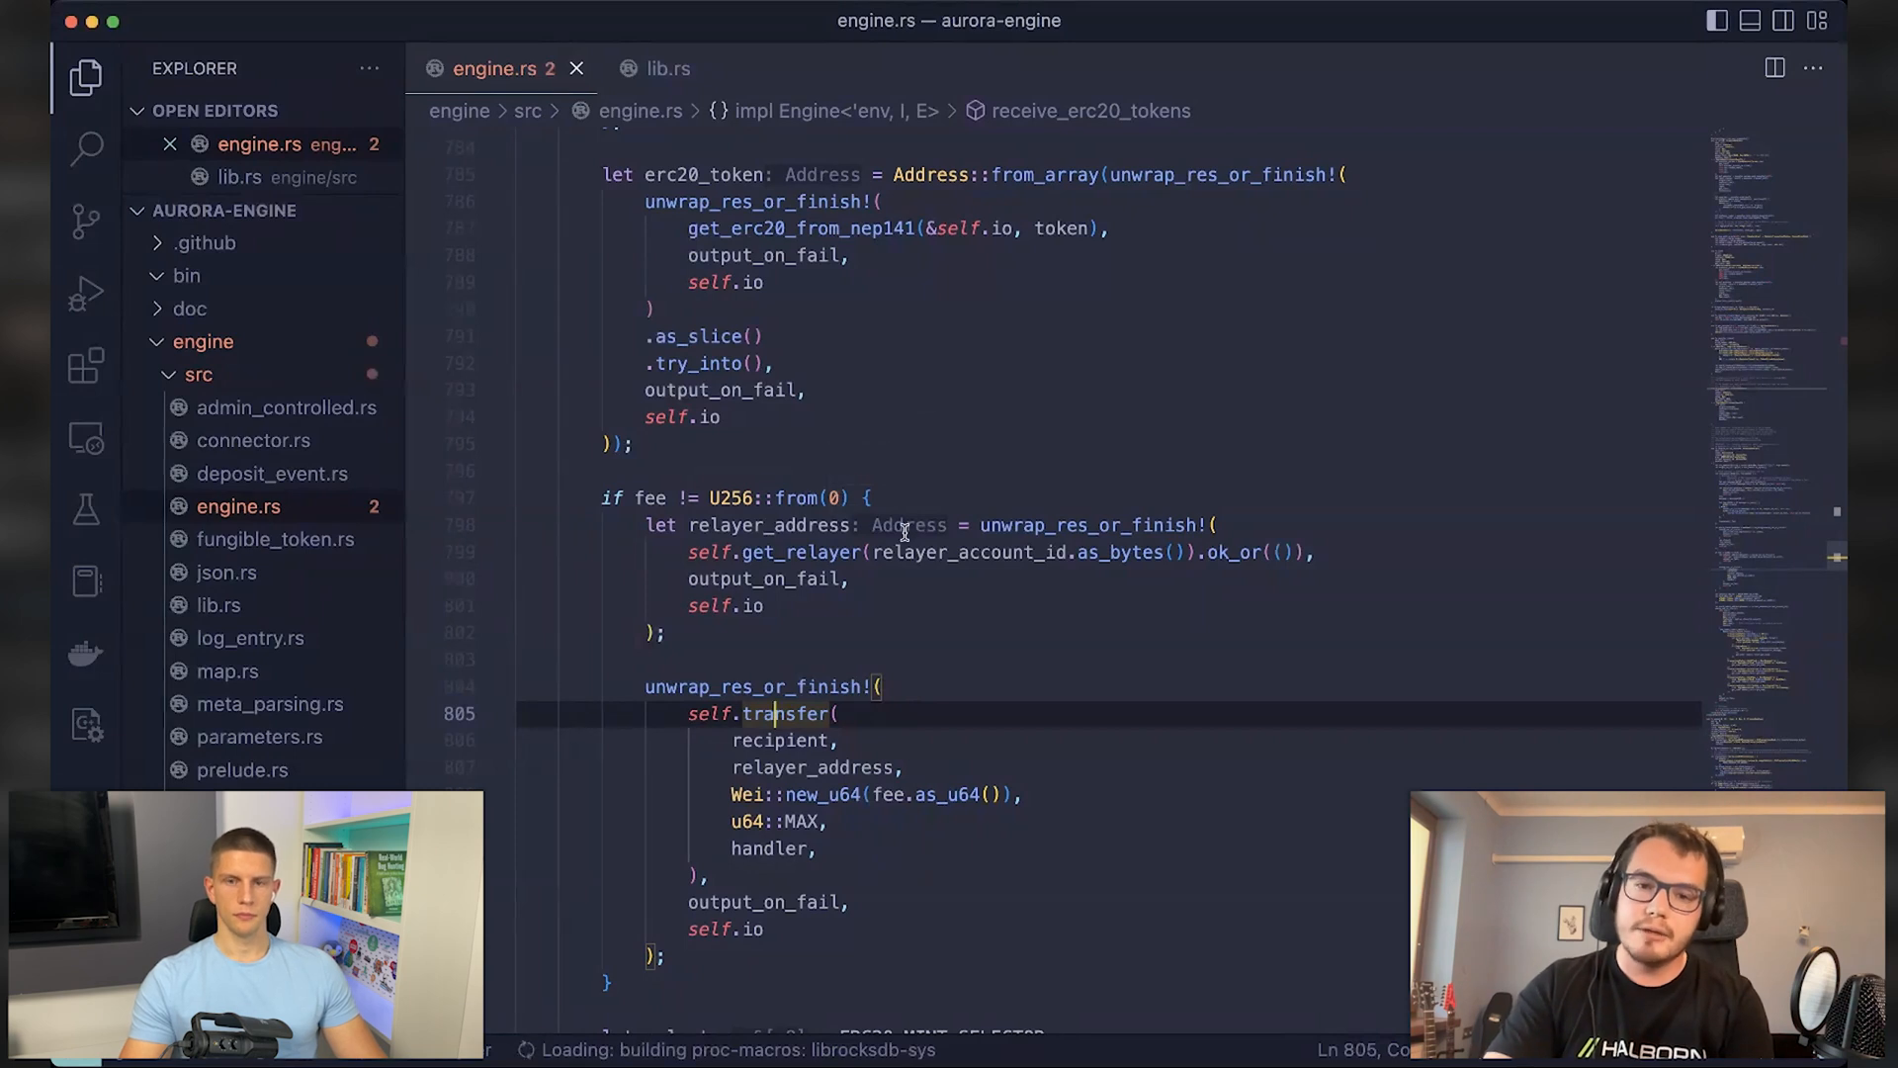
mouse_move(951, 592)
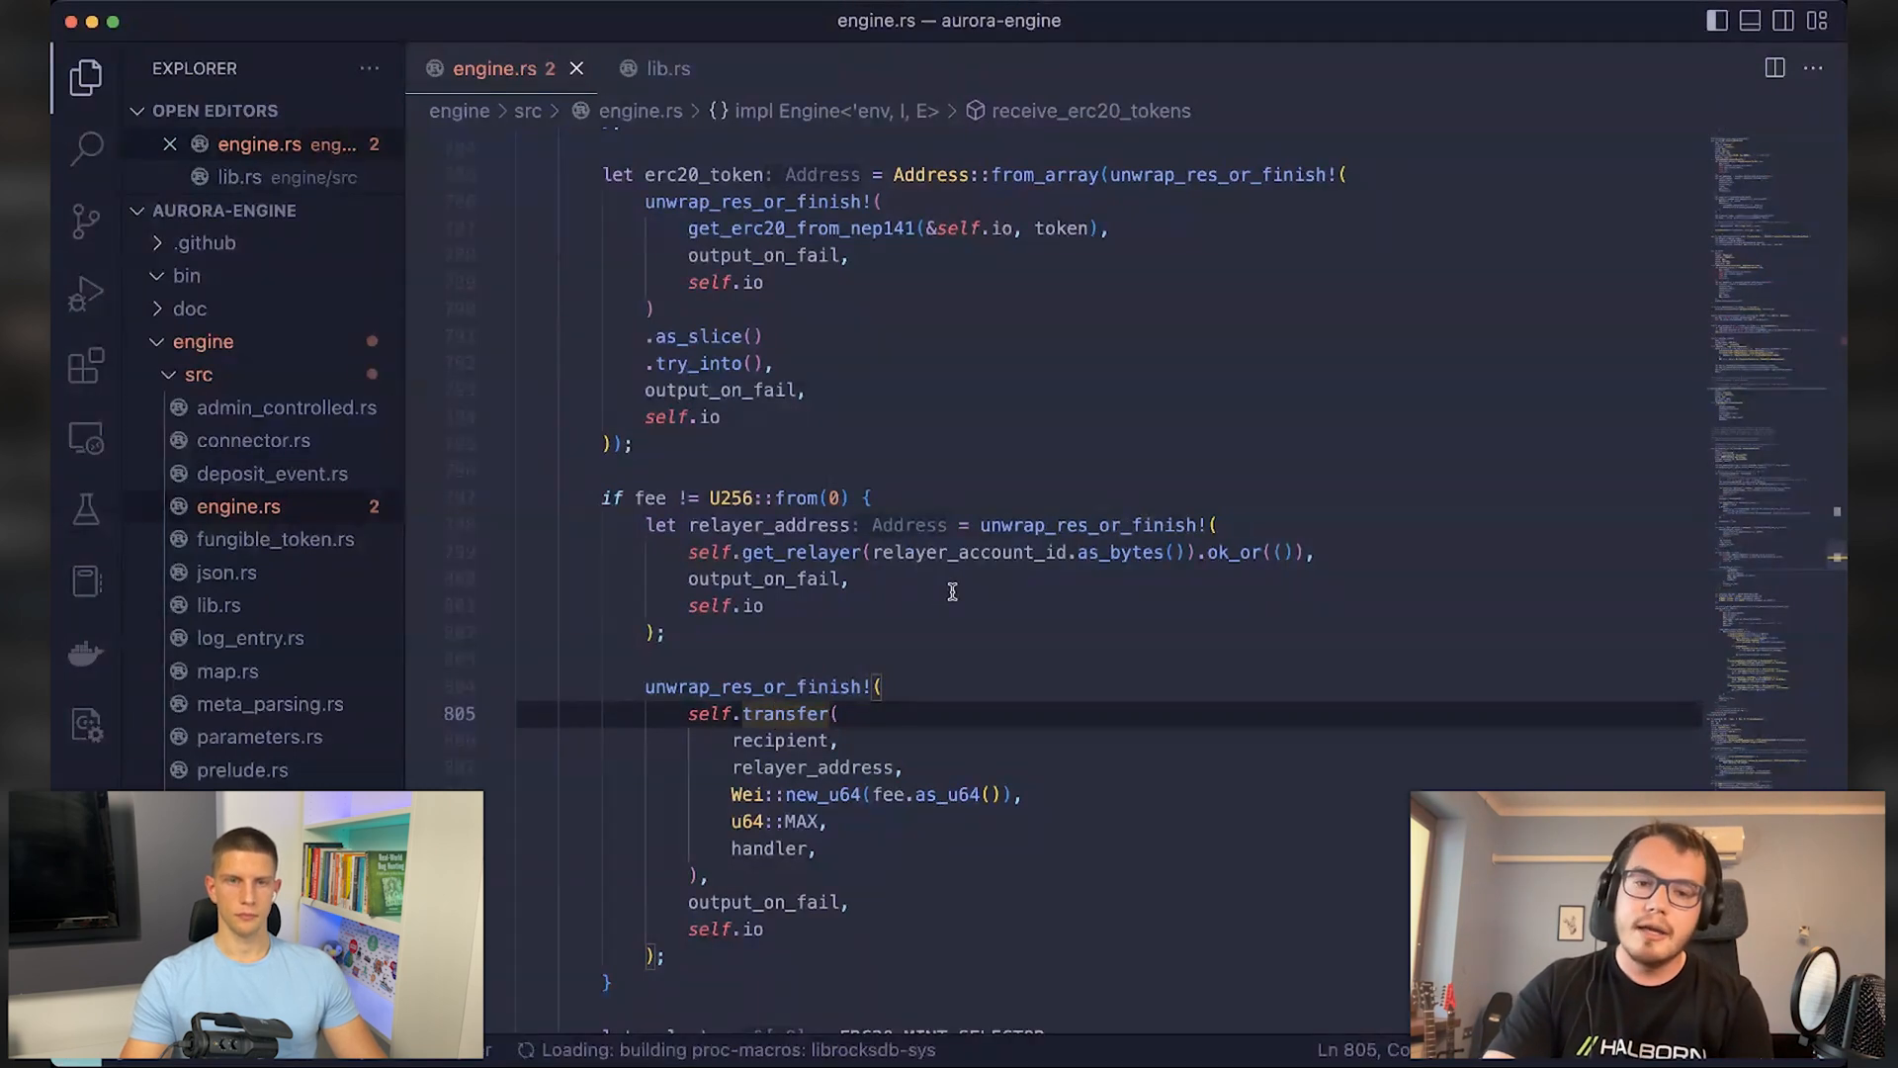
click(632, 497)
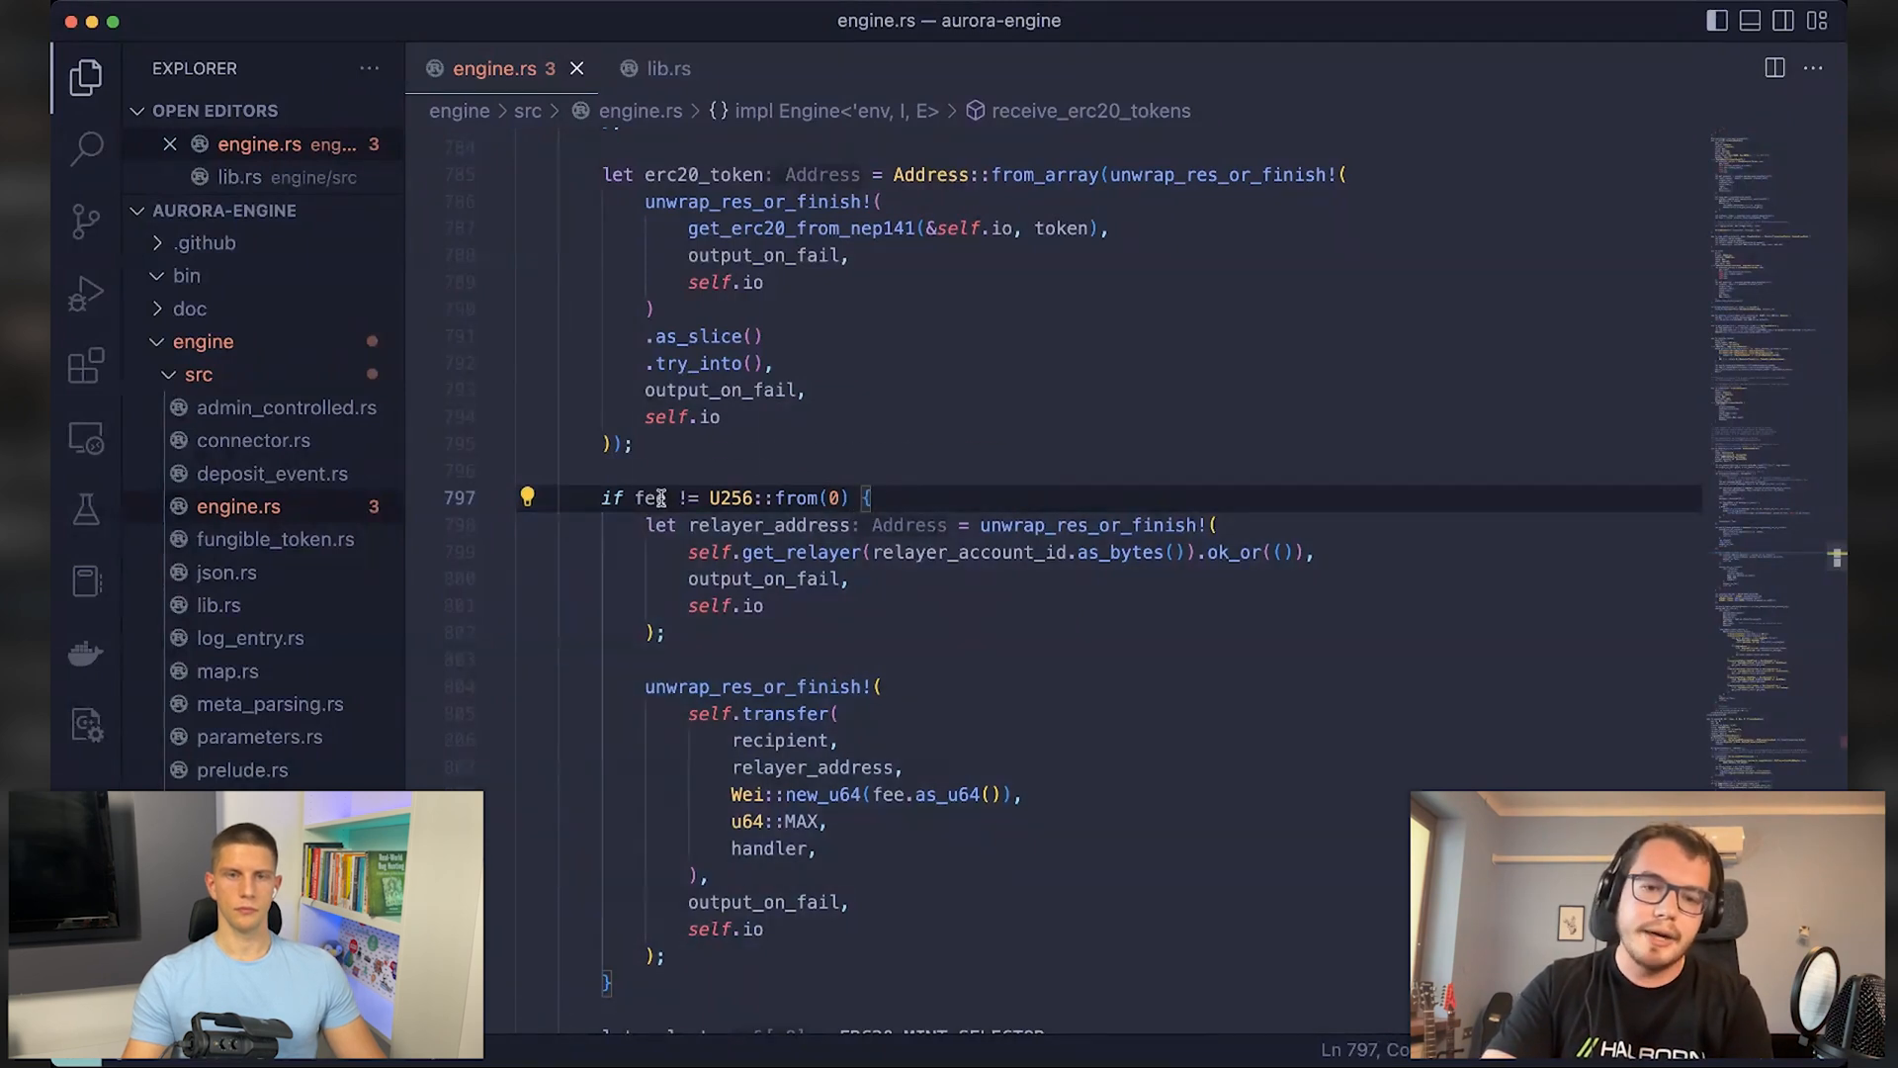
mouse_move(853, 648)
text(())
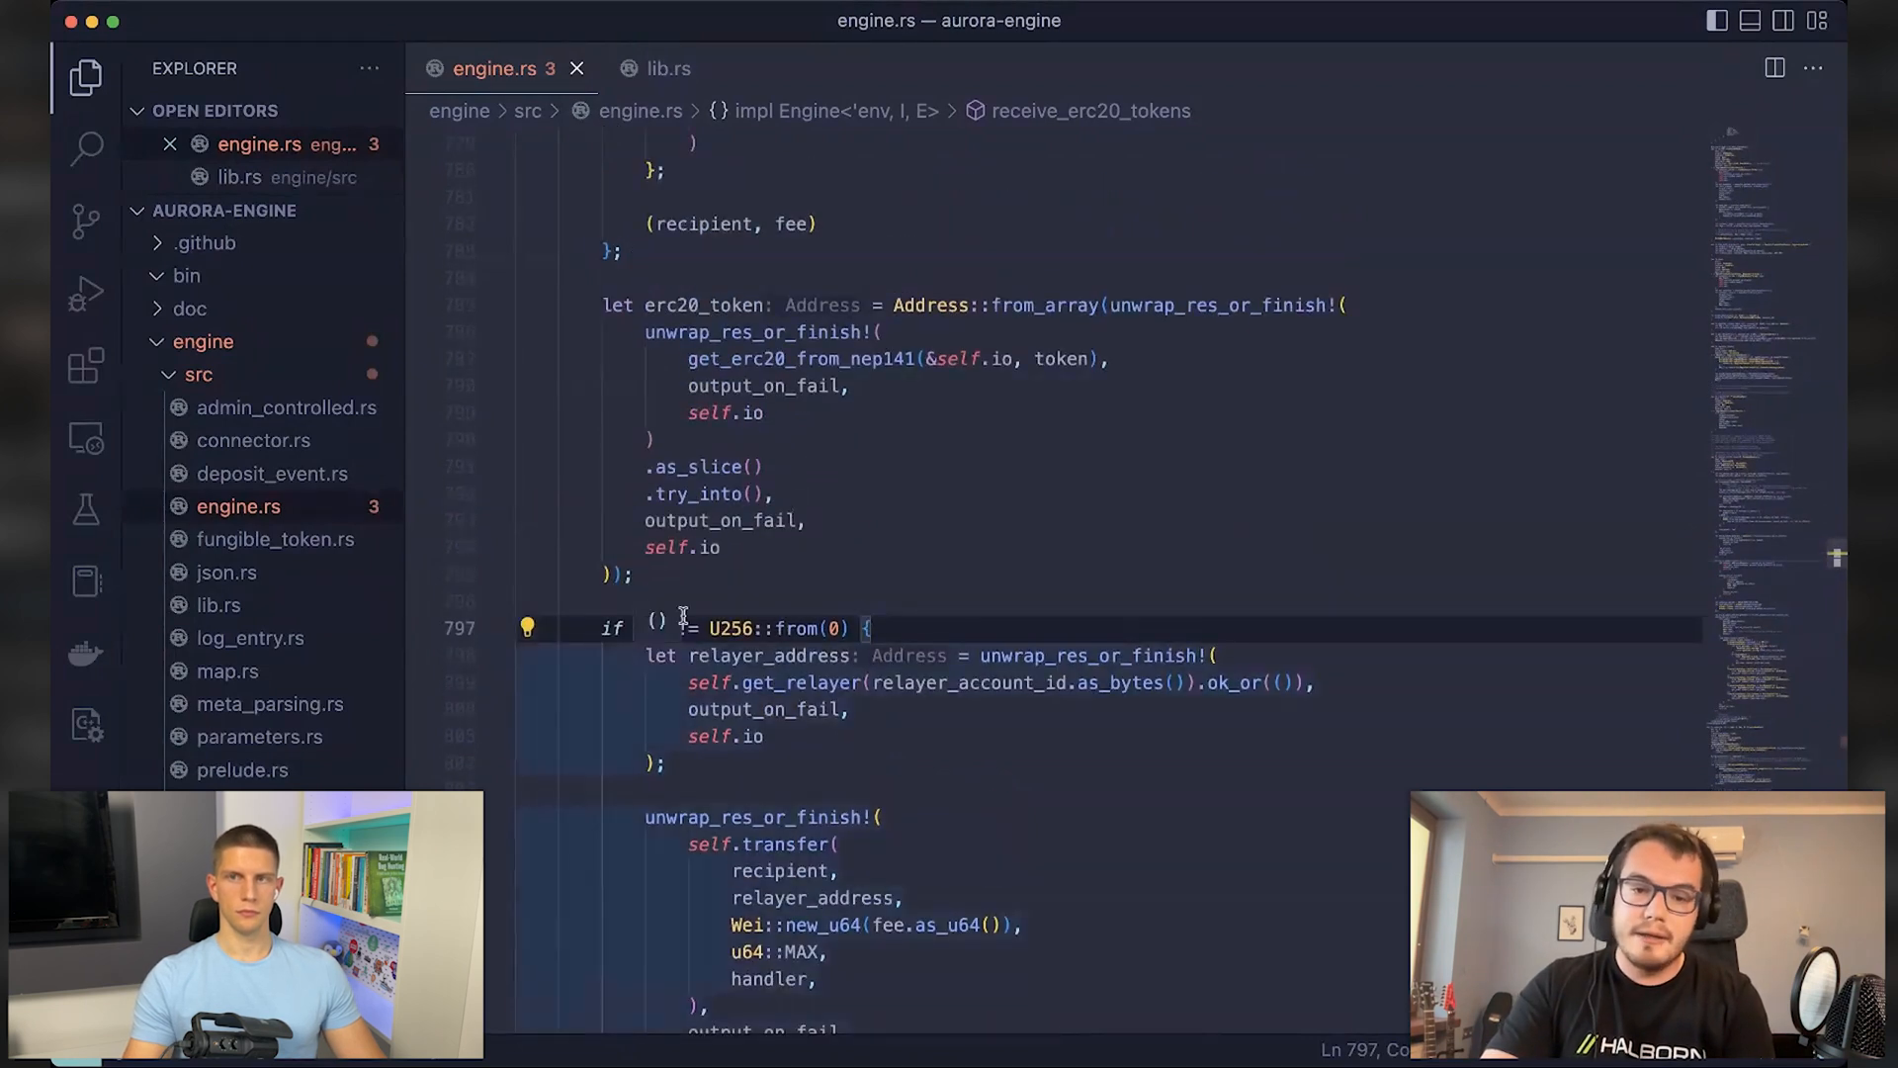
mouse_move(640, 629)
text(fee)
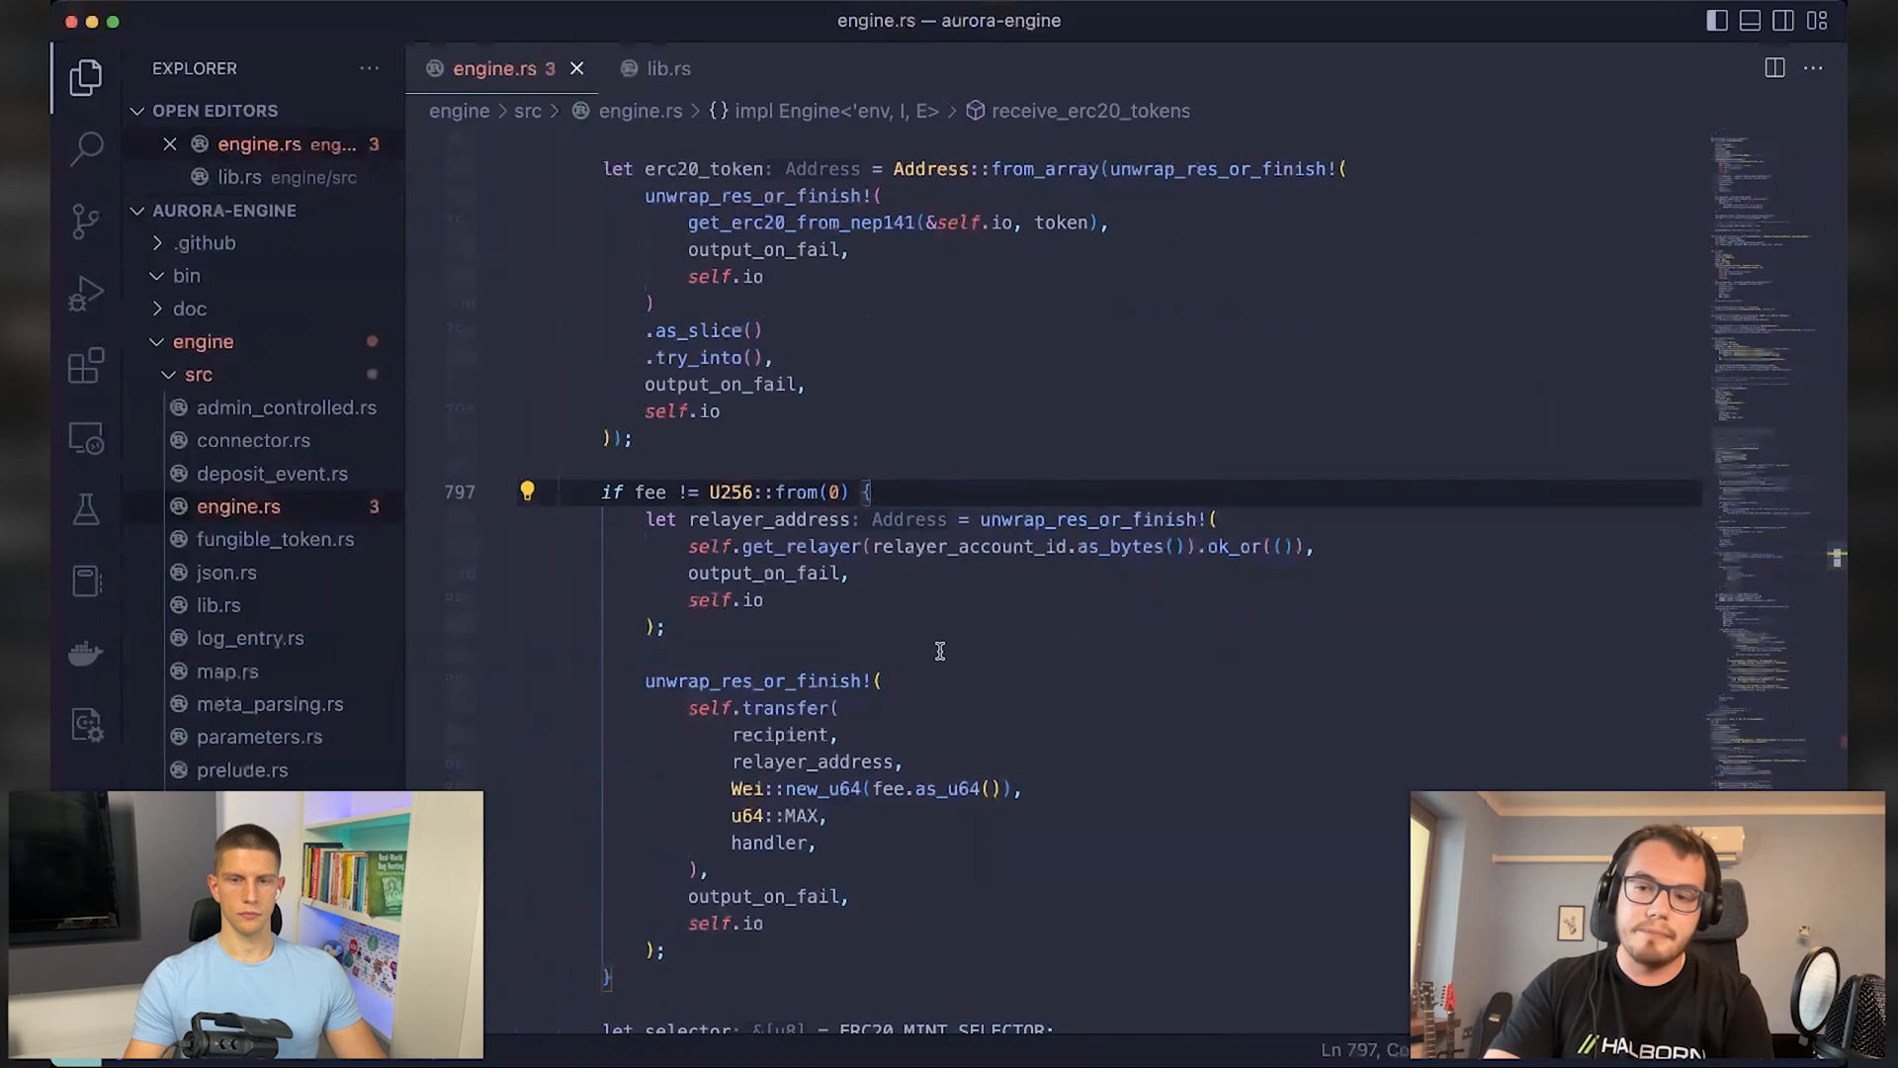
mouse_move(821, 546)
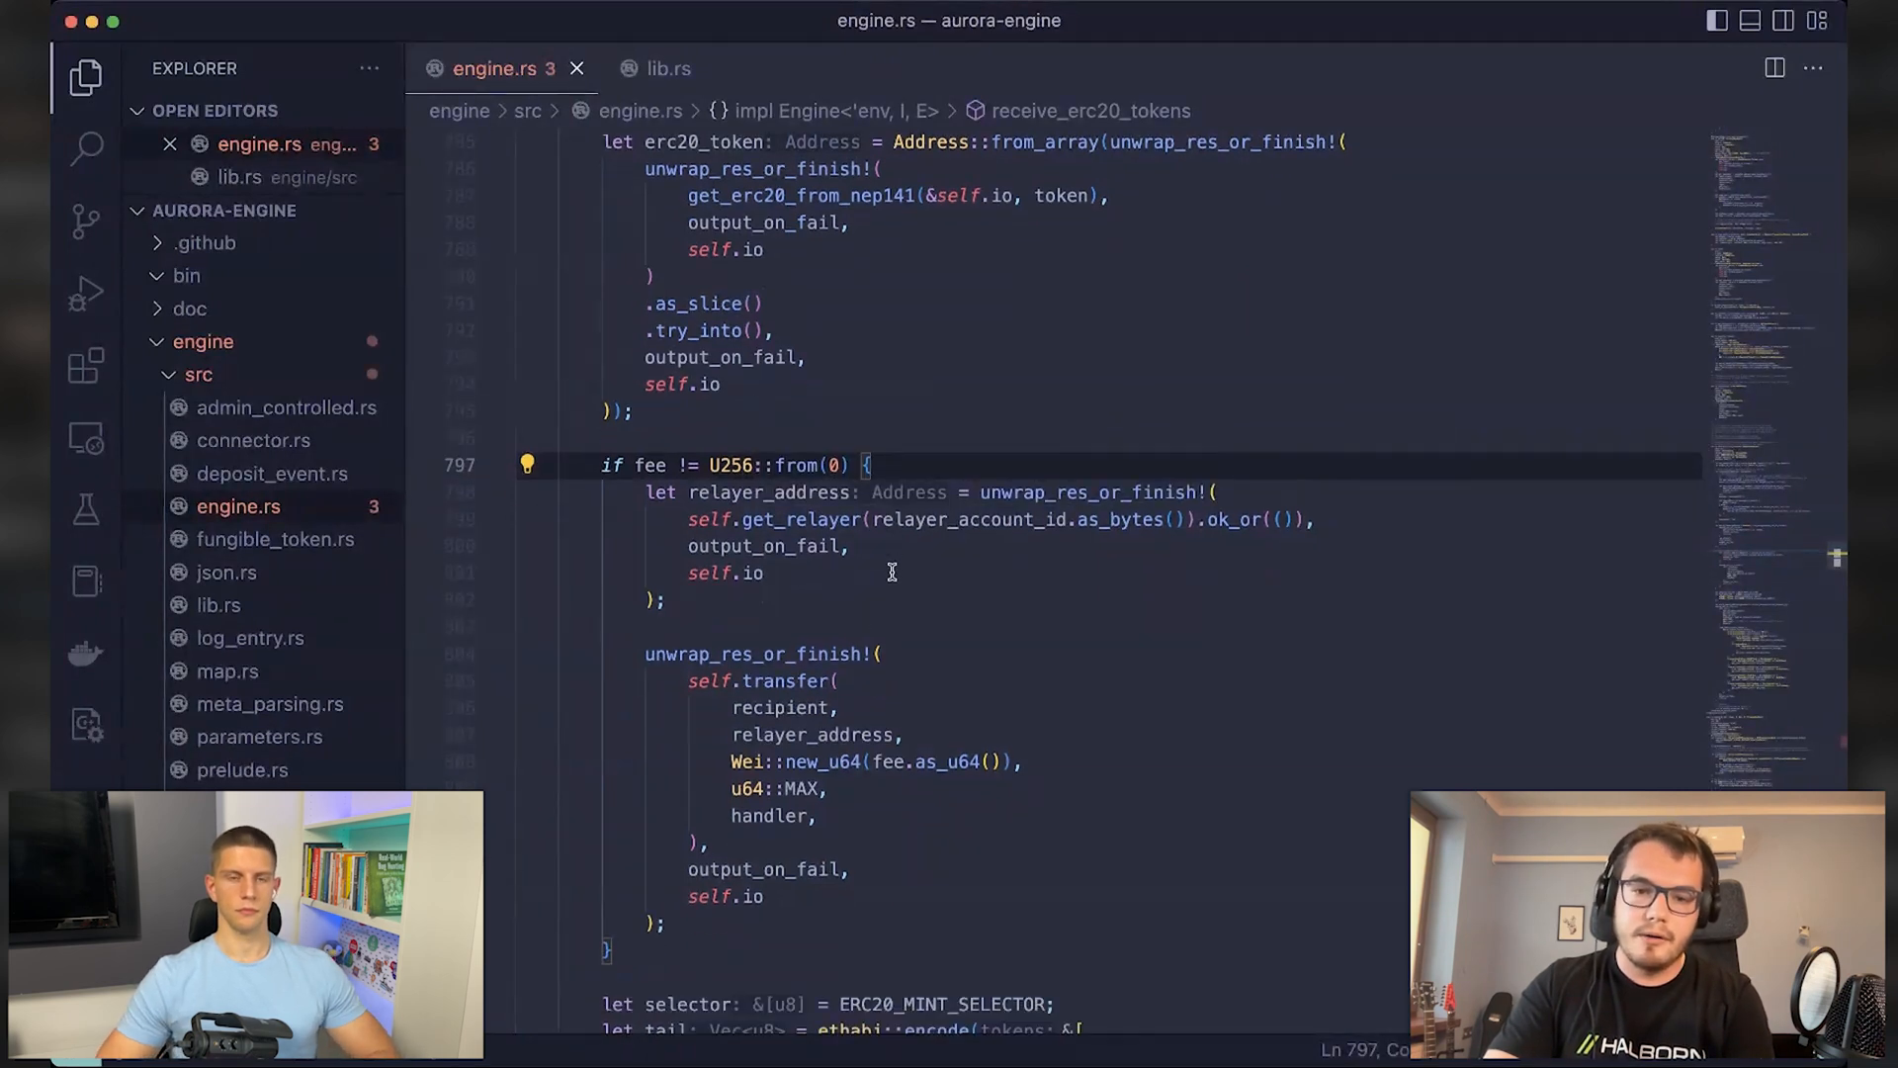
scroll(down, 3)
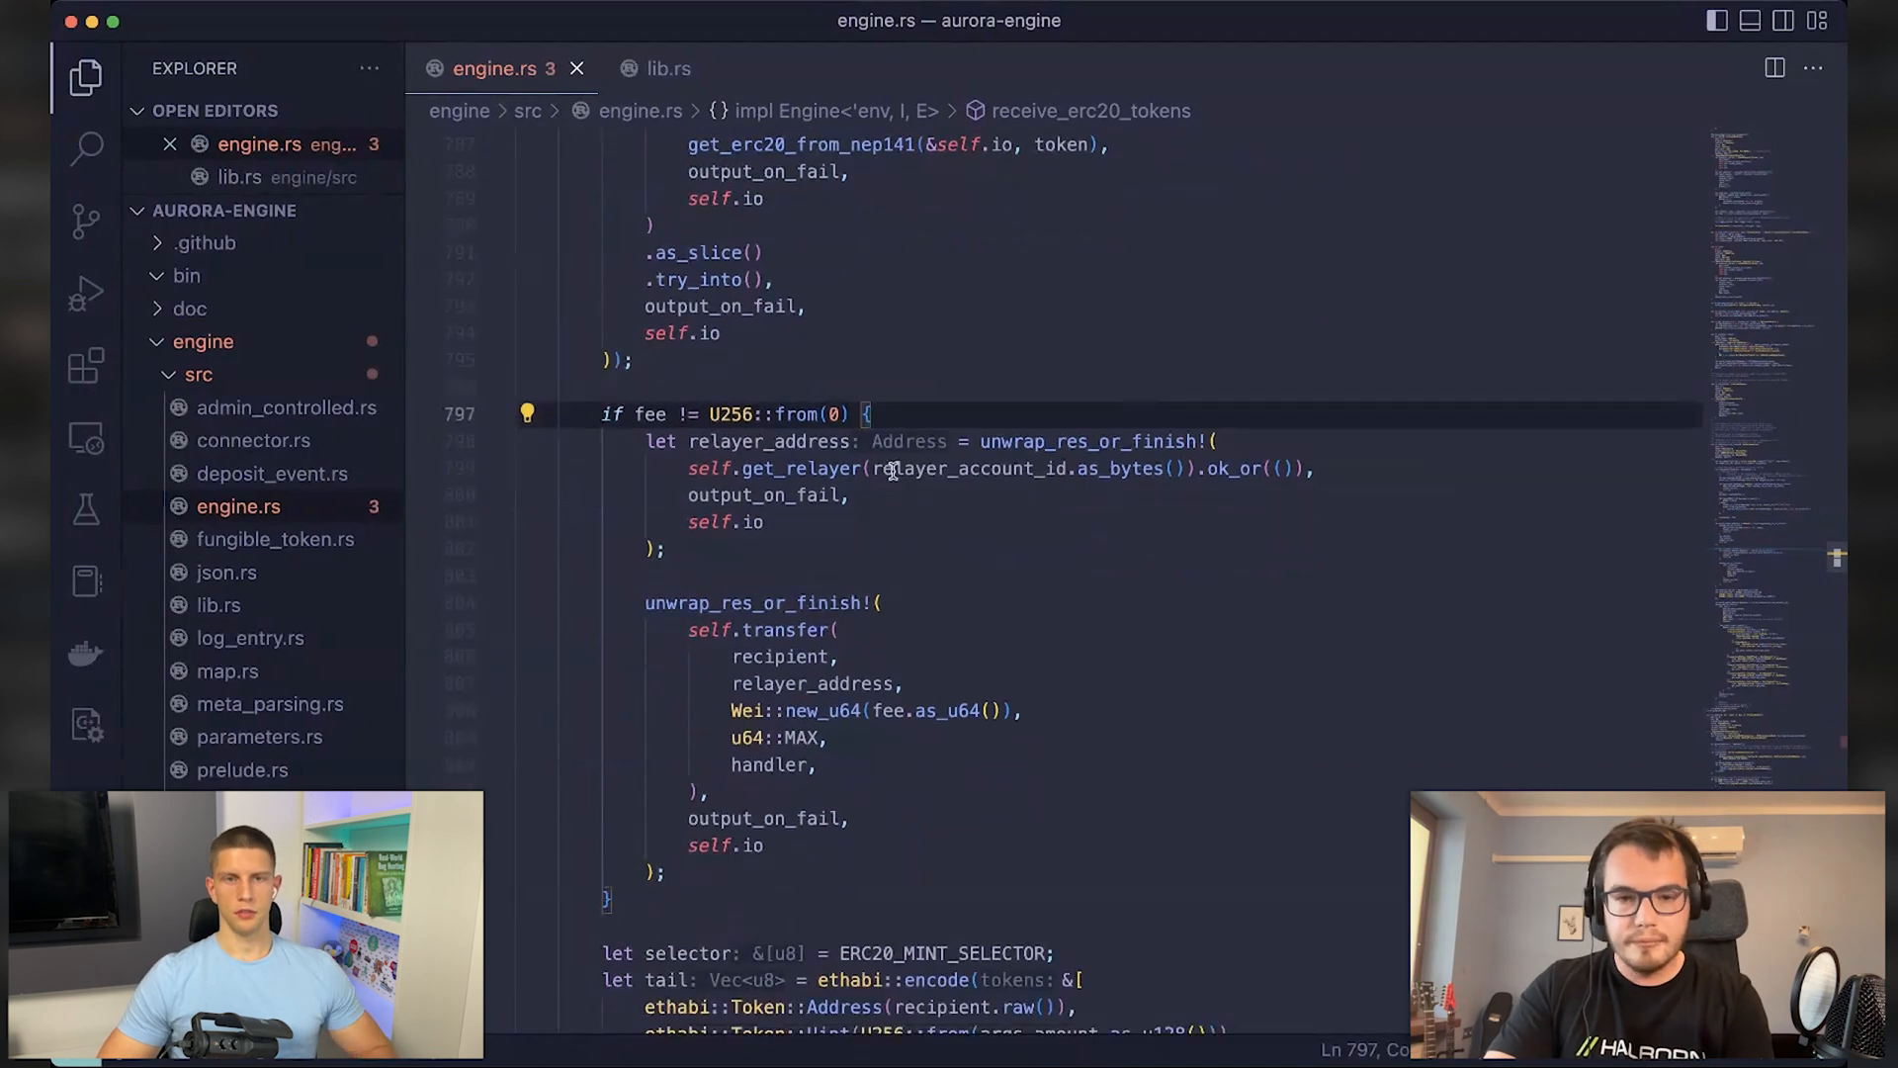
scroll(up, 3)
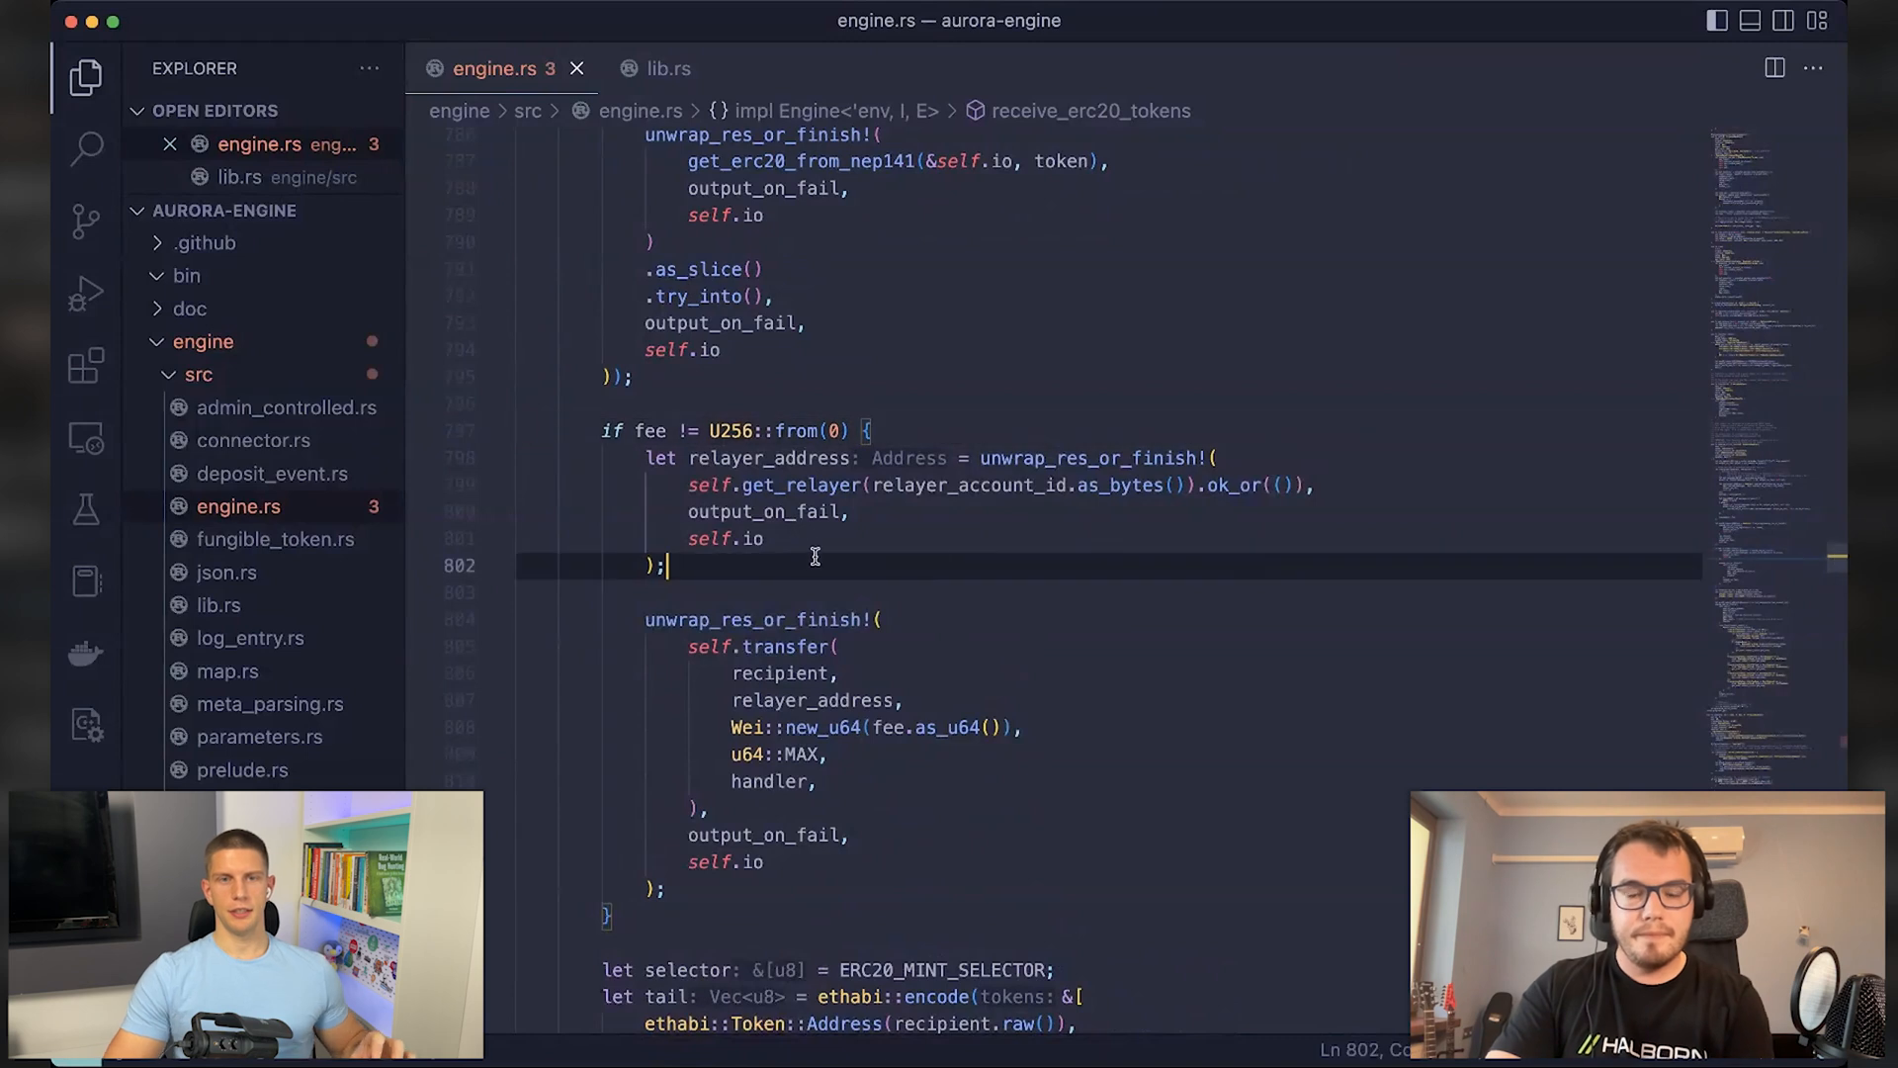
mouse_move(987, 565)
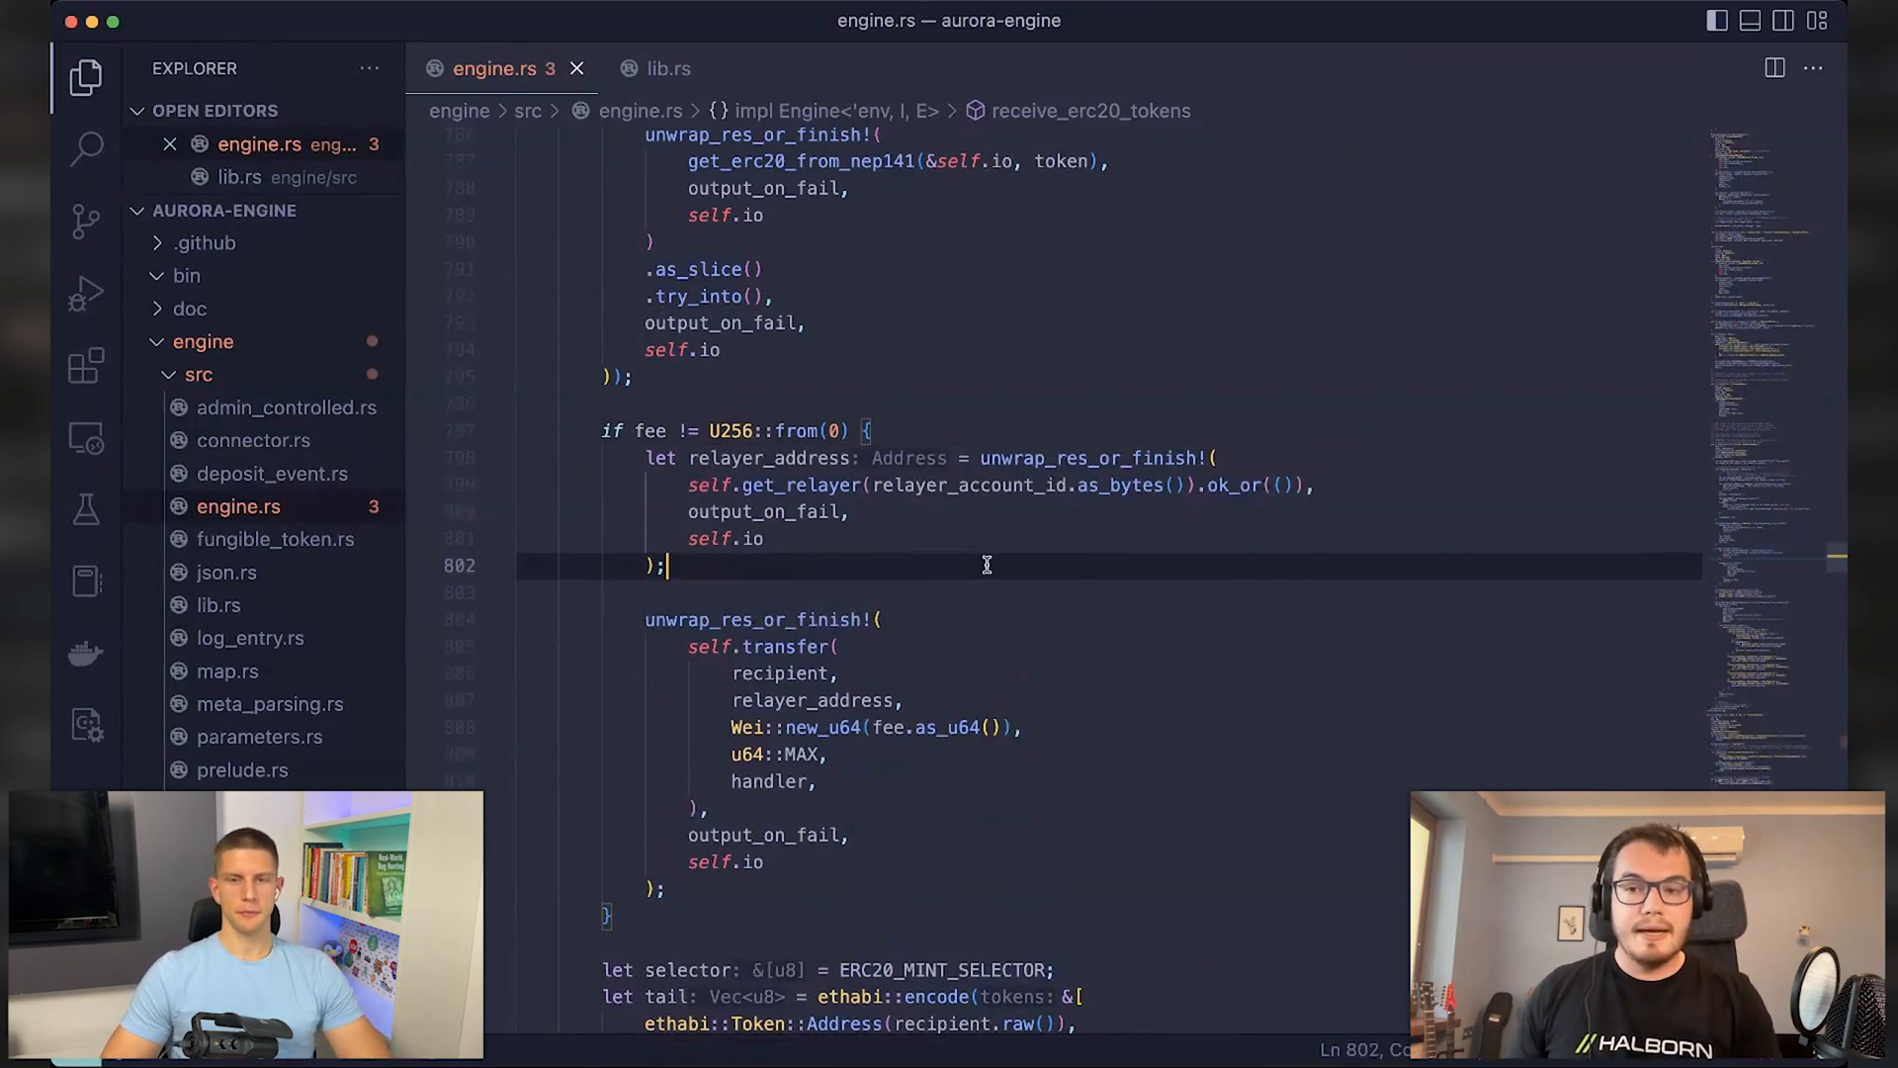
mouse_move(1011, 528)
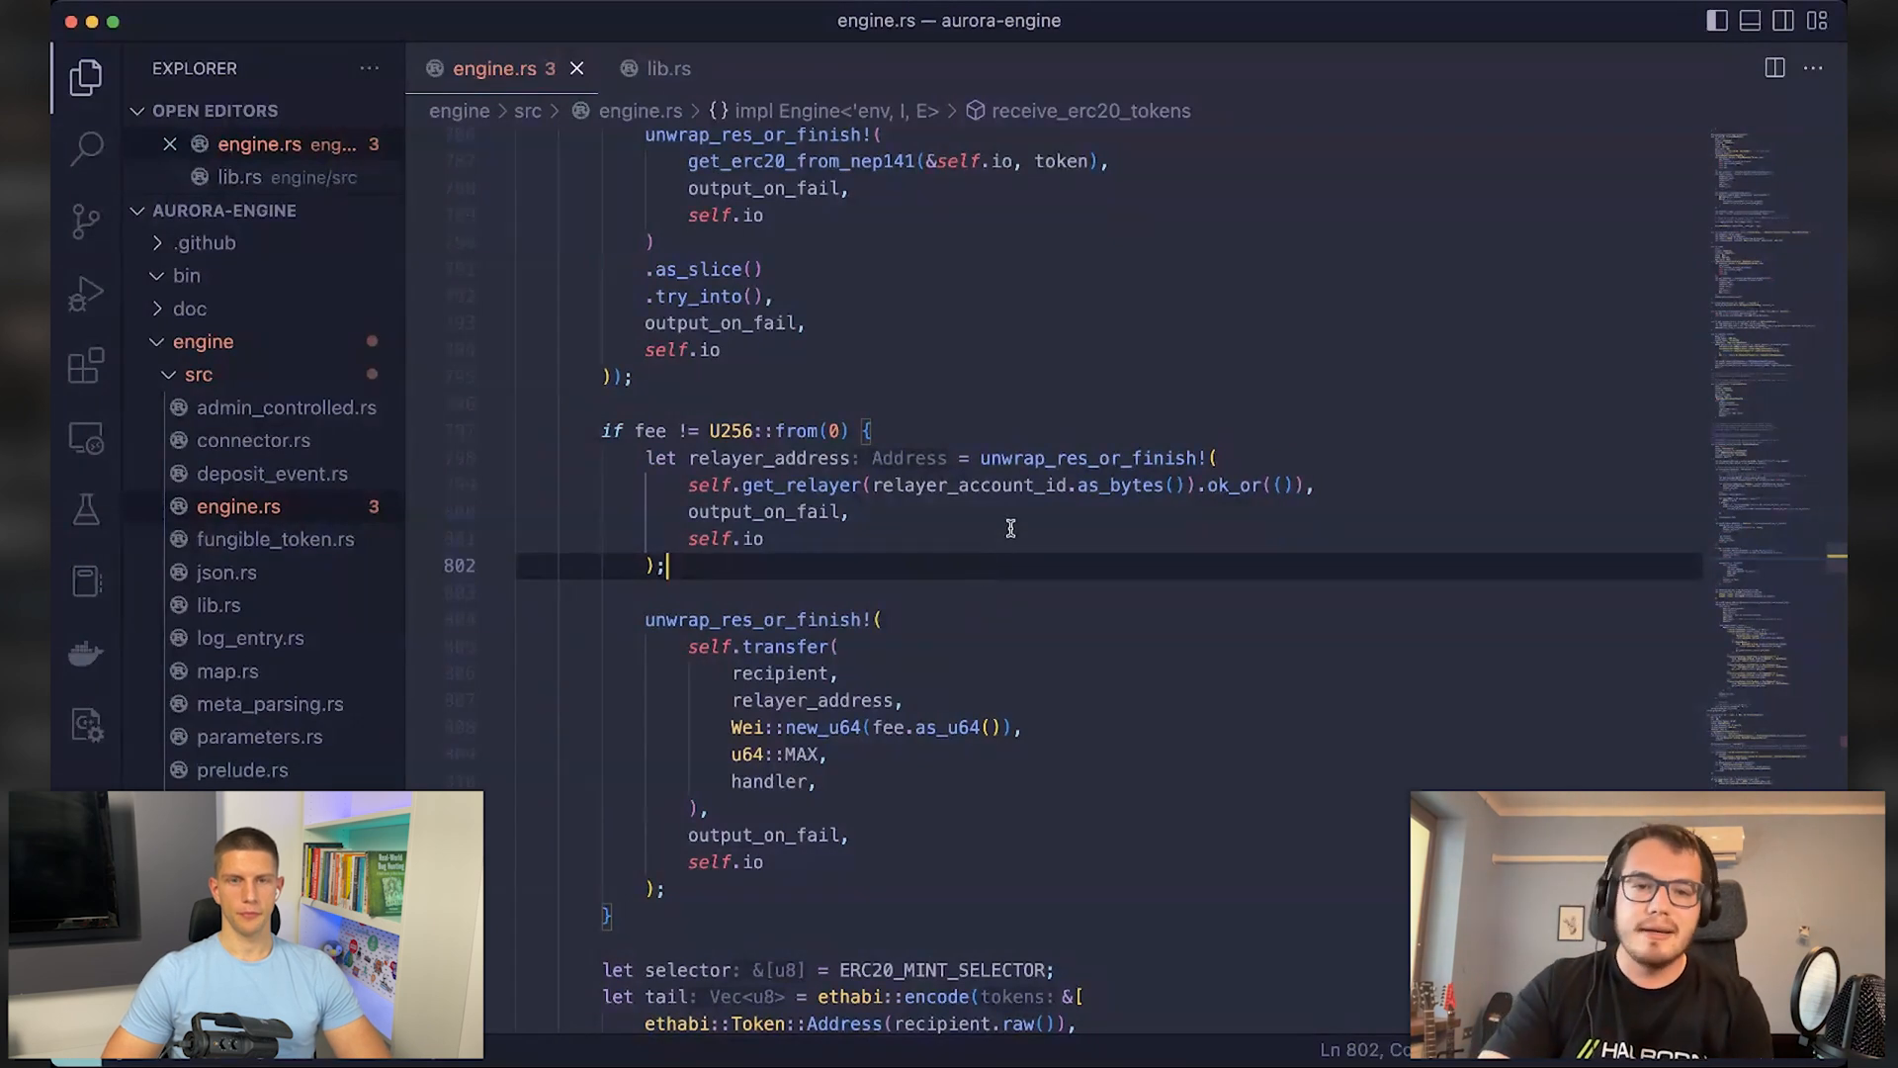
scroll(up, 3)
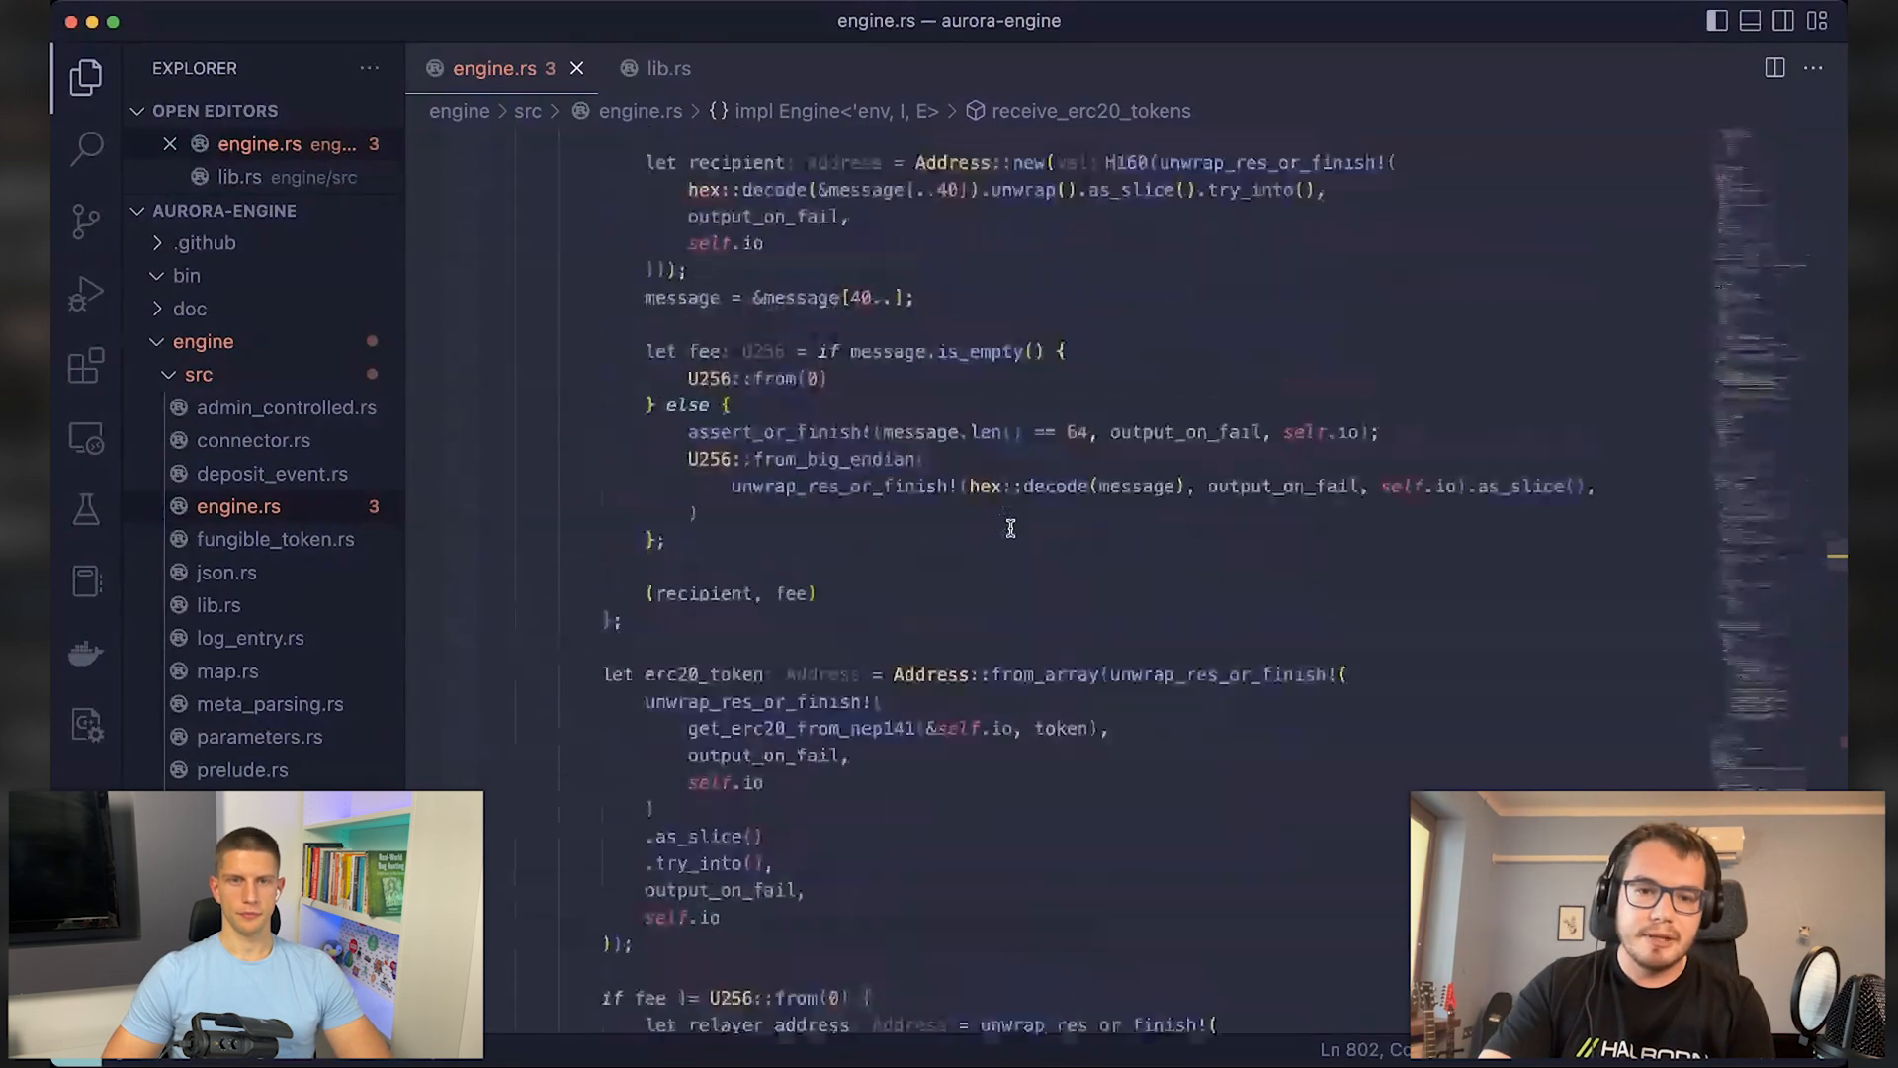
scroll(up, 3)
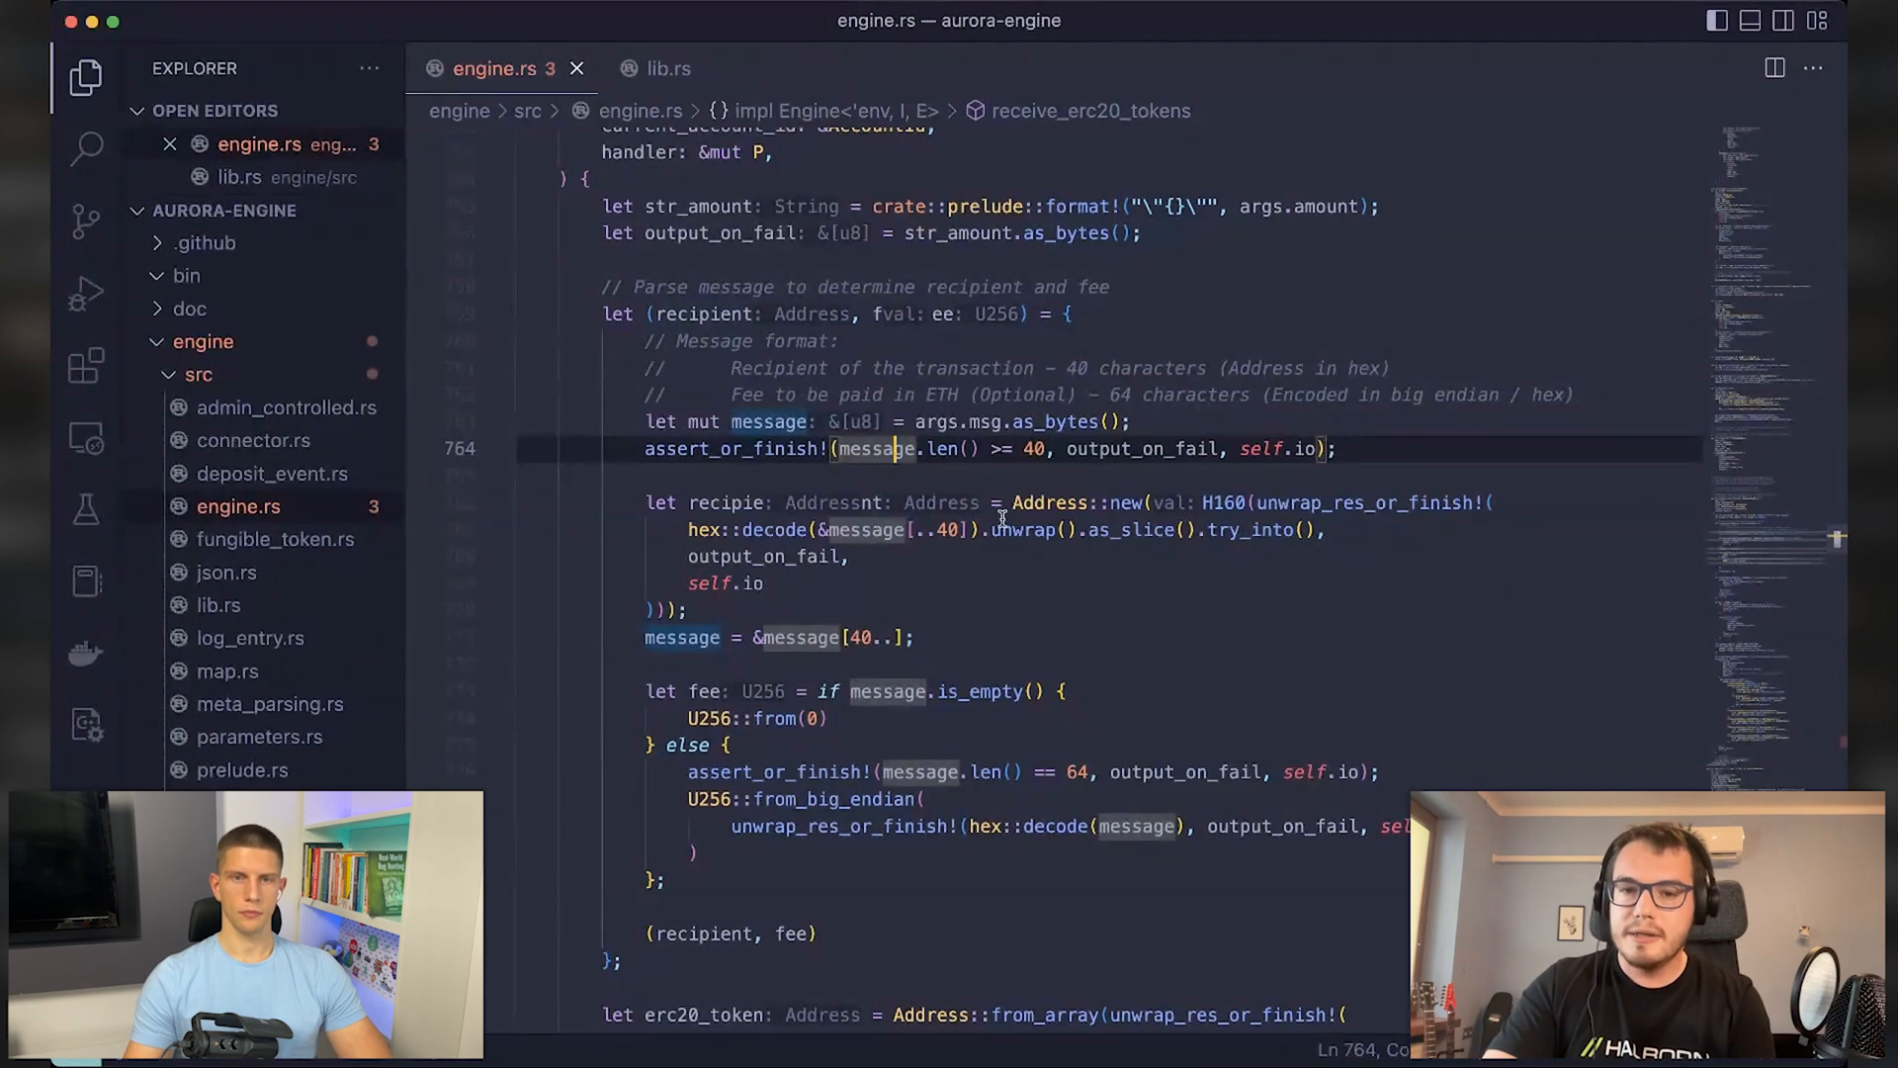
scroll(down, 3)
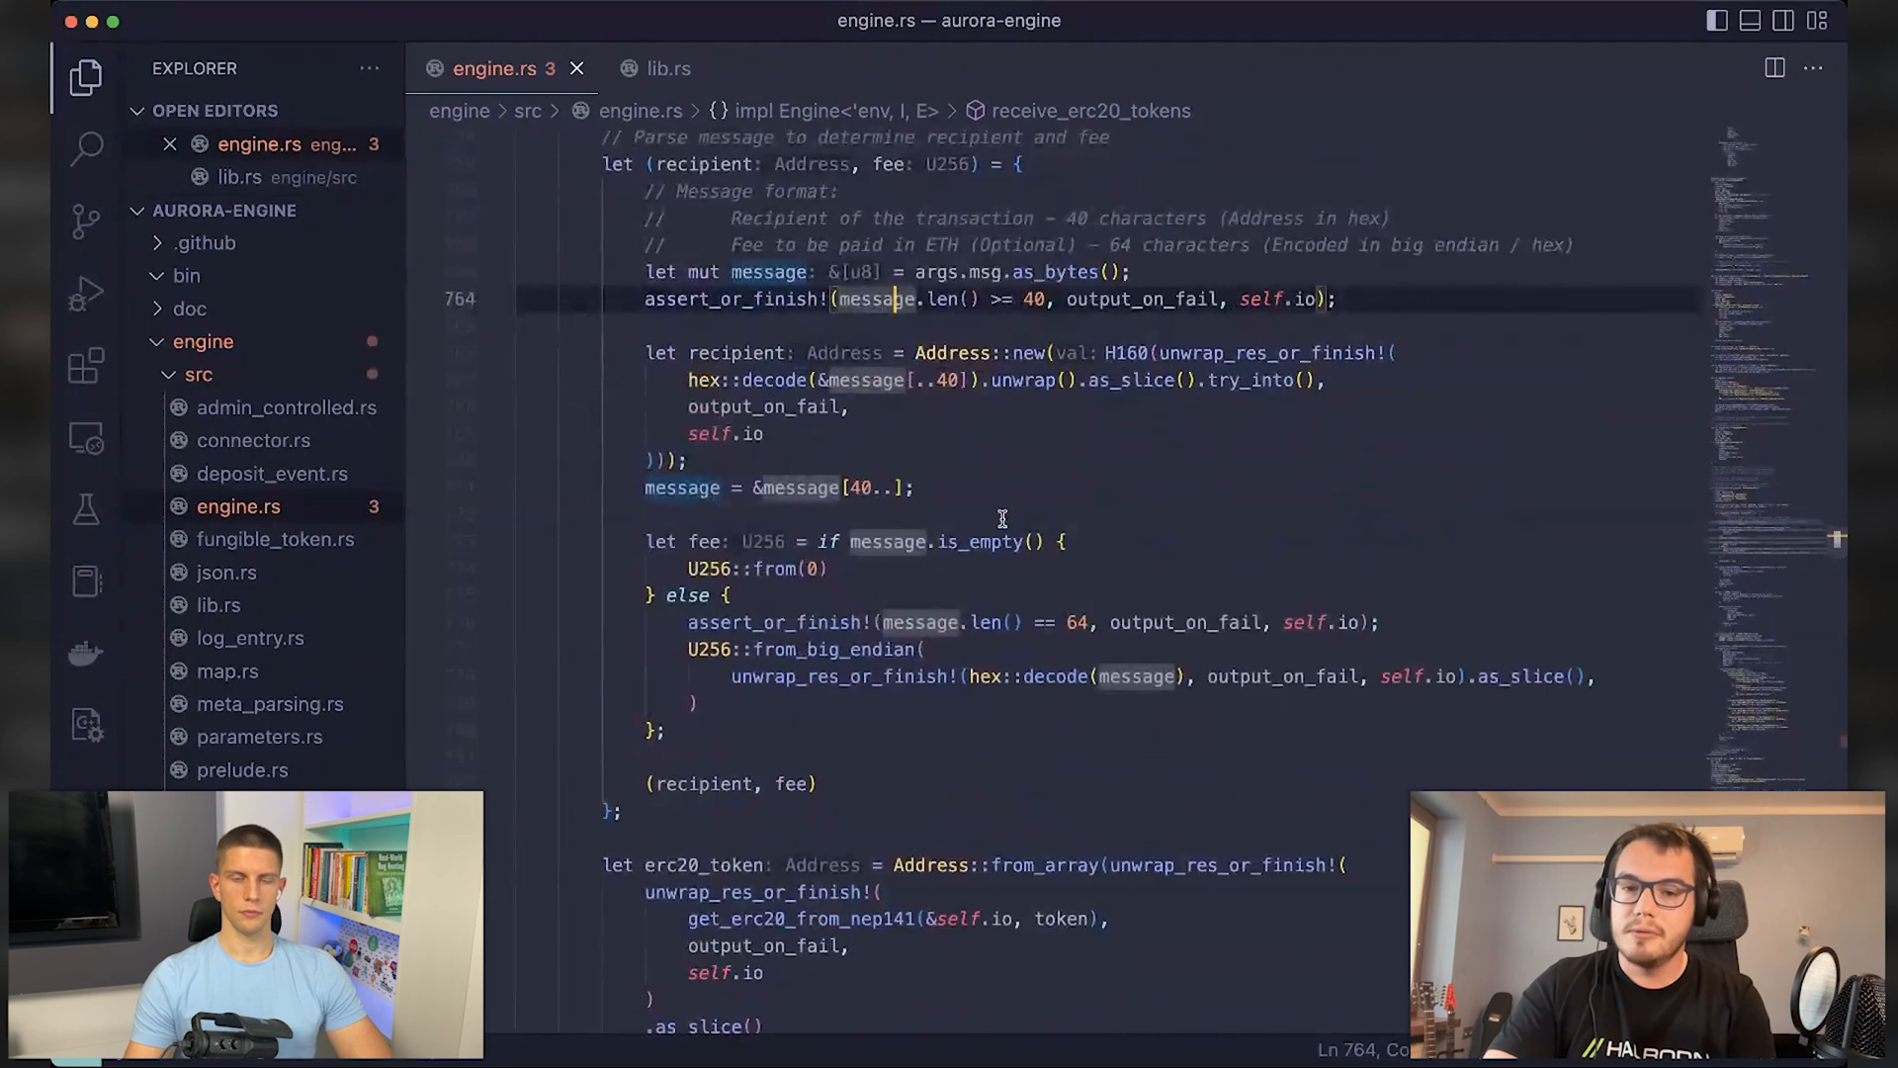
scroll(up, 3)
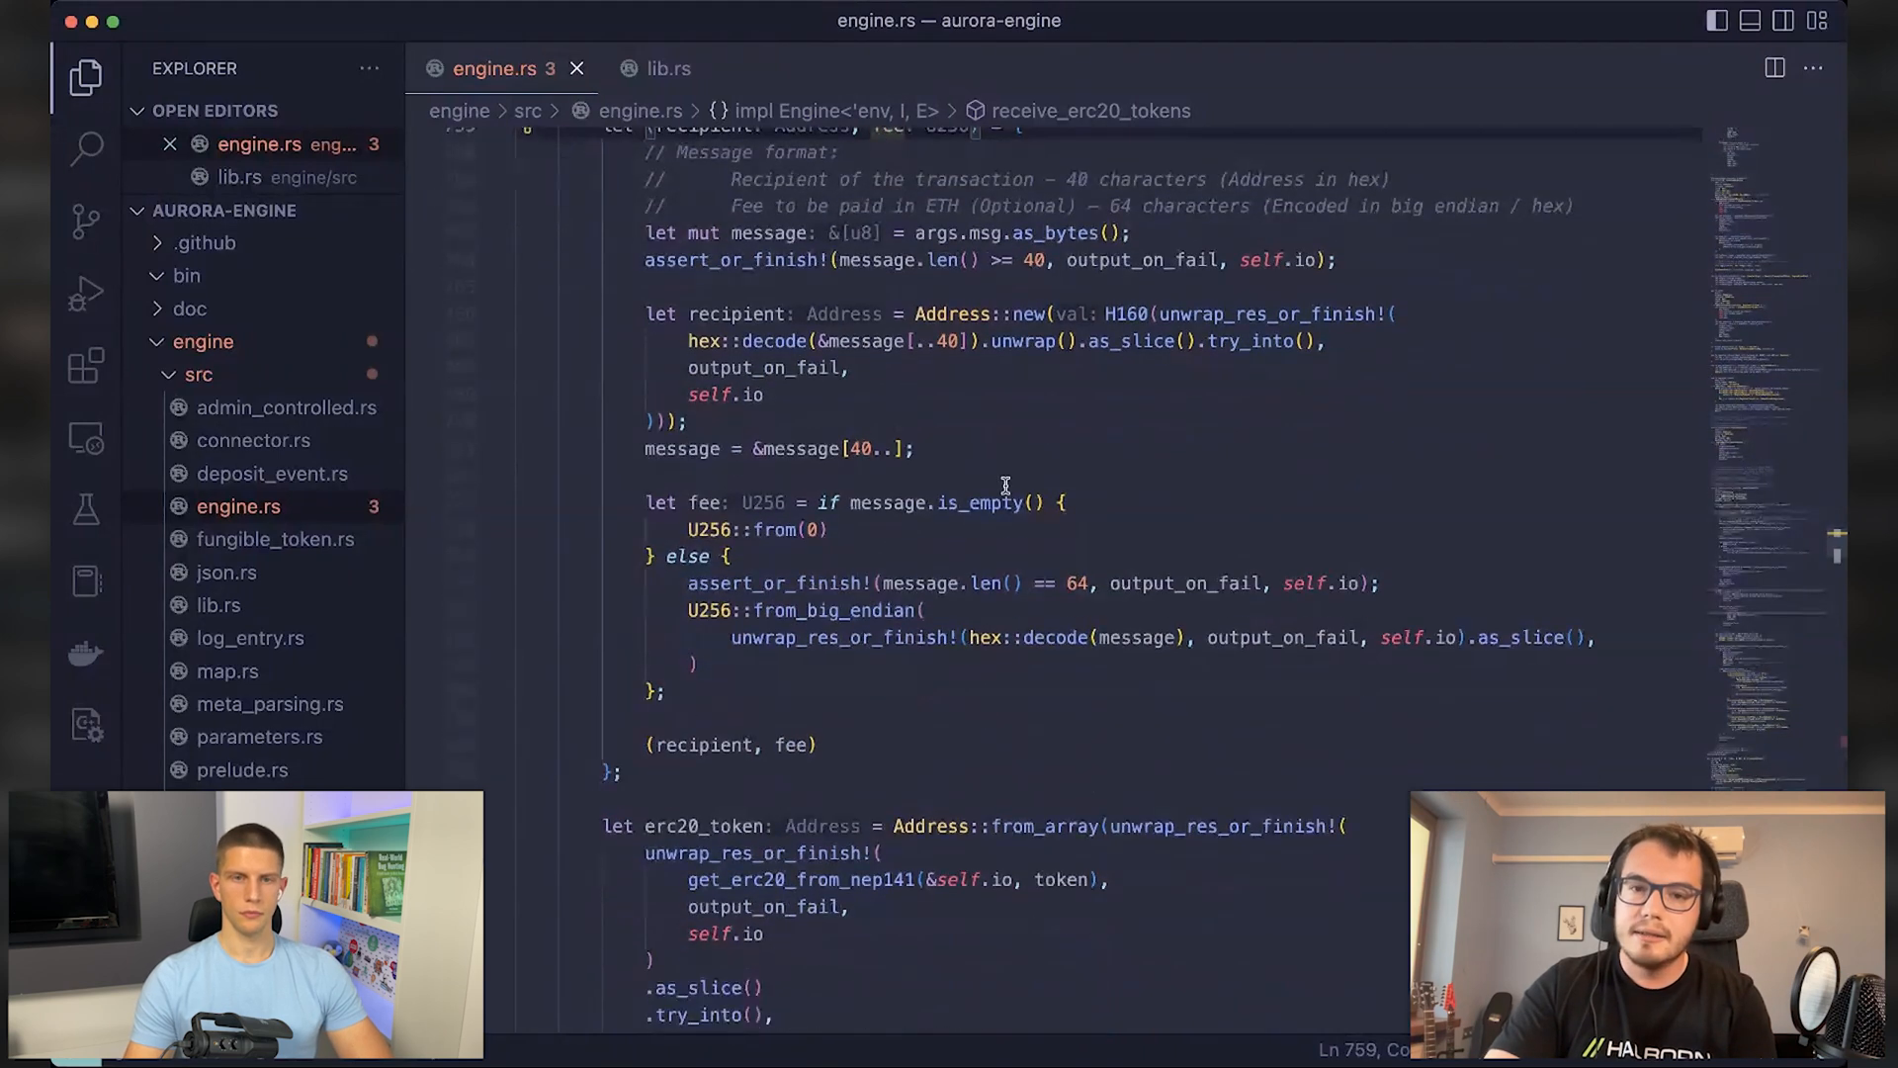
scroll(up, 3)
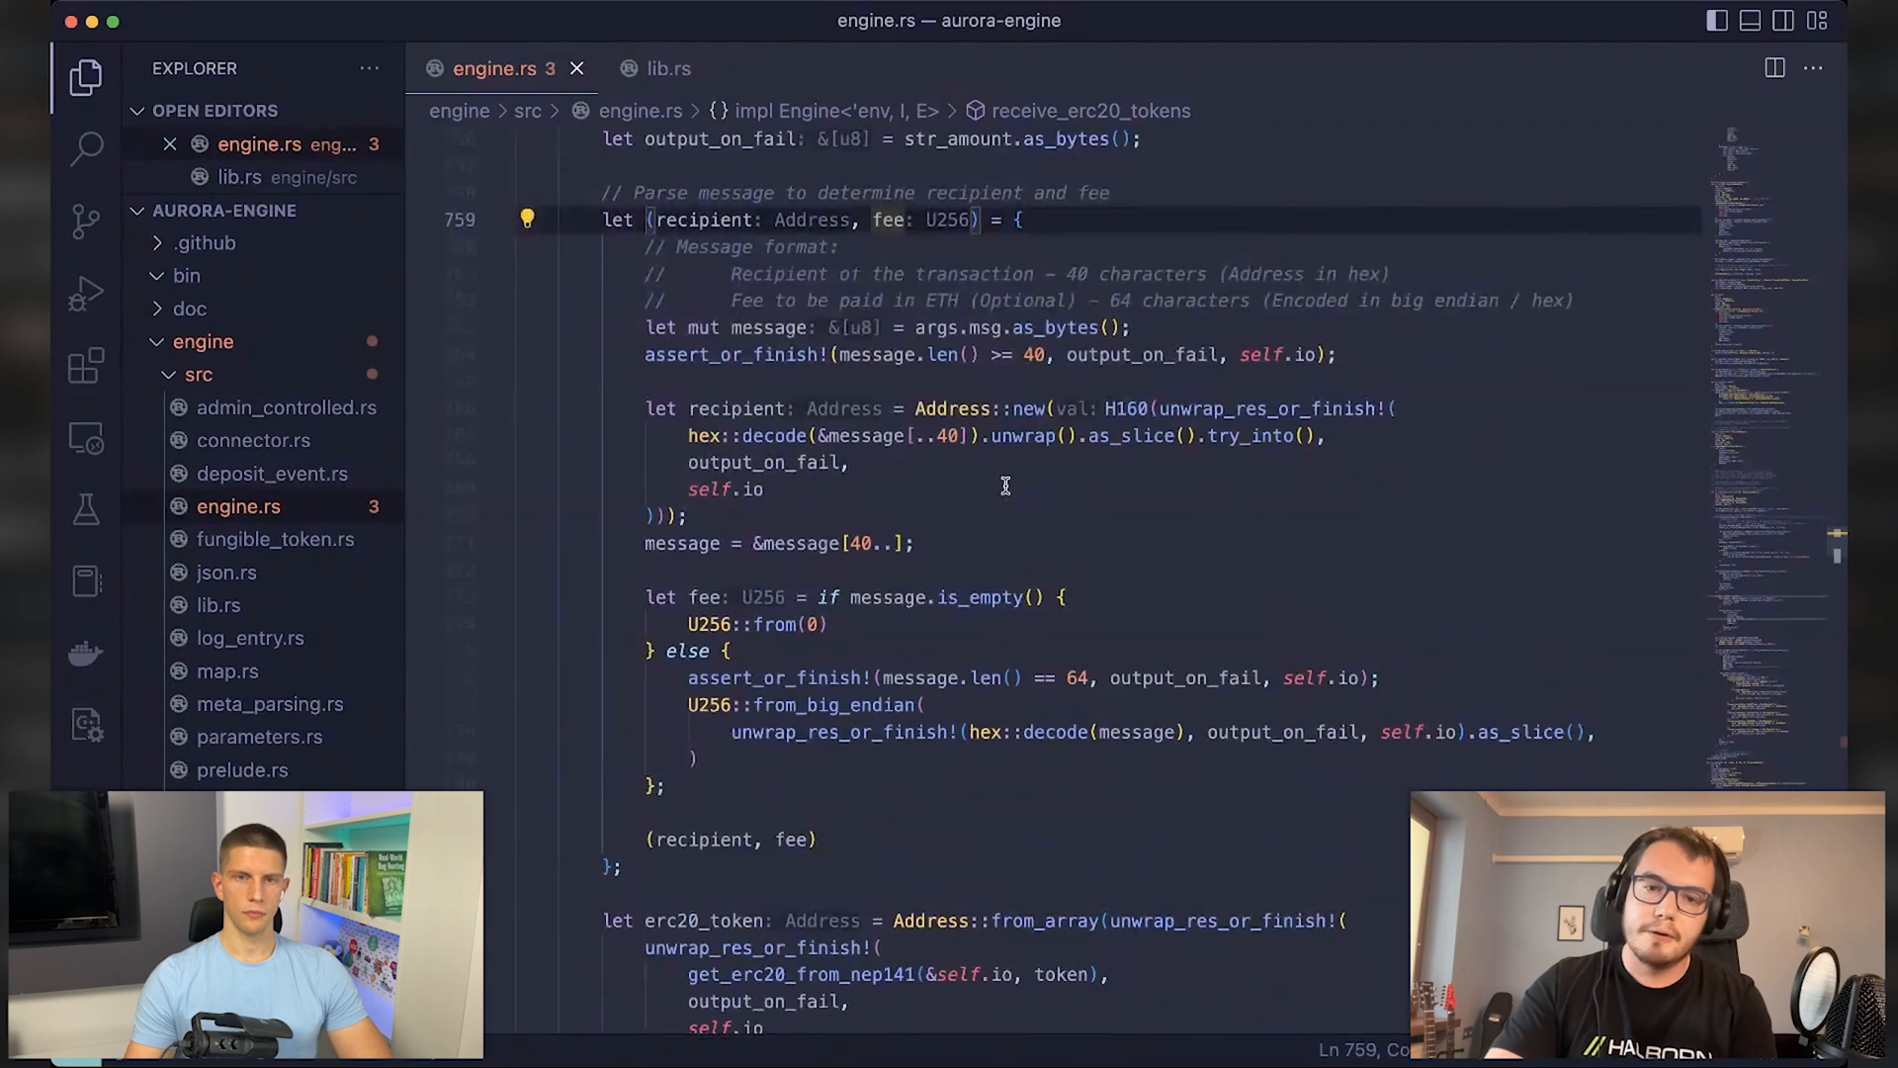
scroll(down, 3)
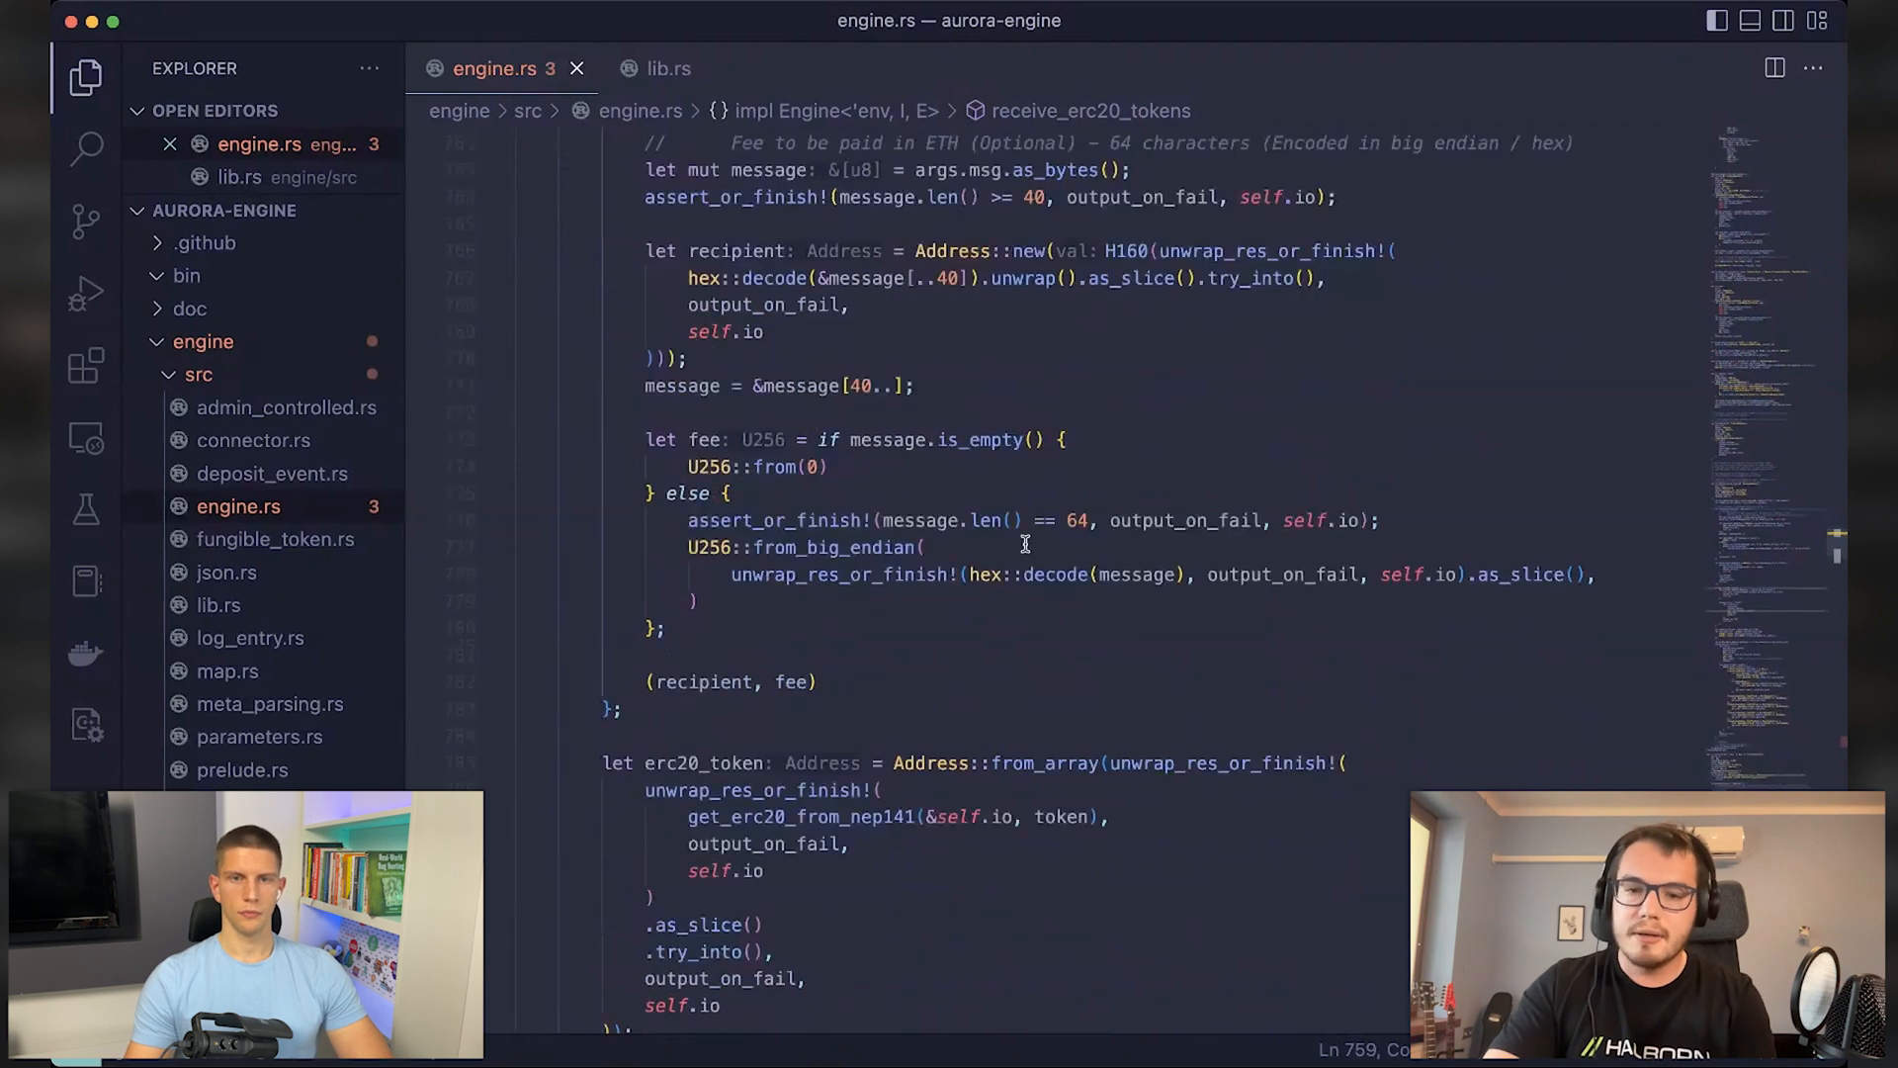
scroll(up, 3)
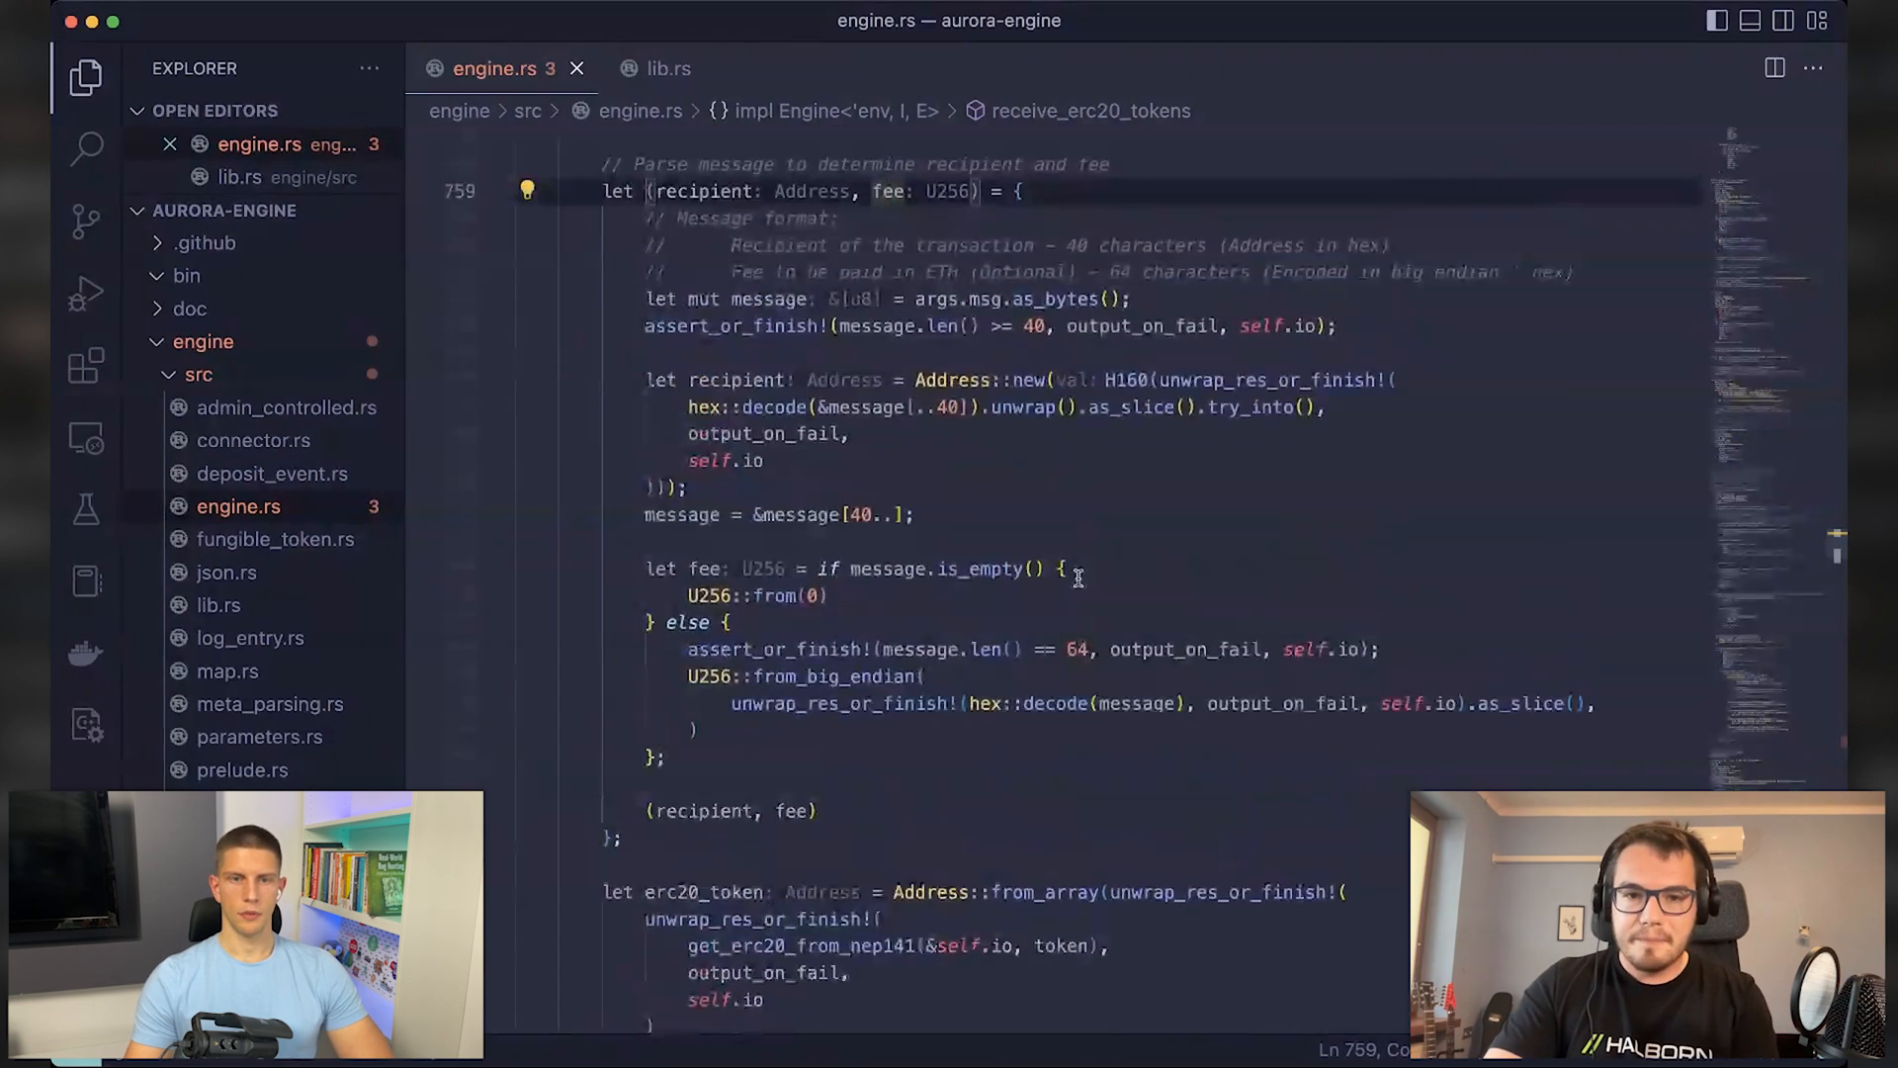
mouse_move(1041, 569)
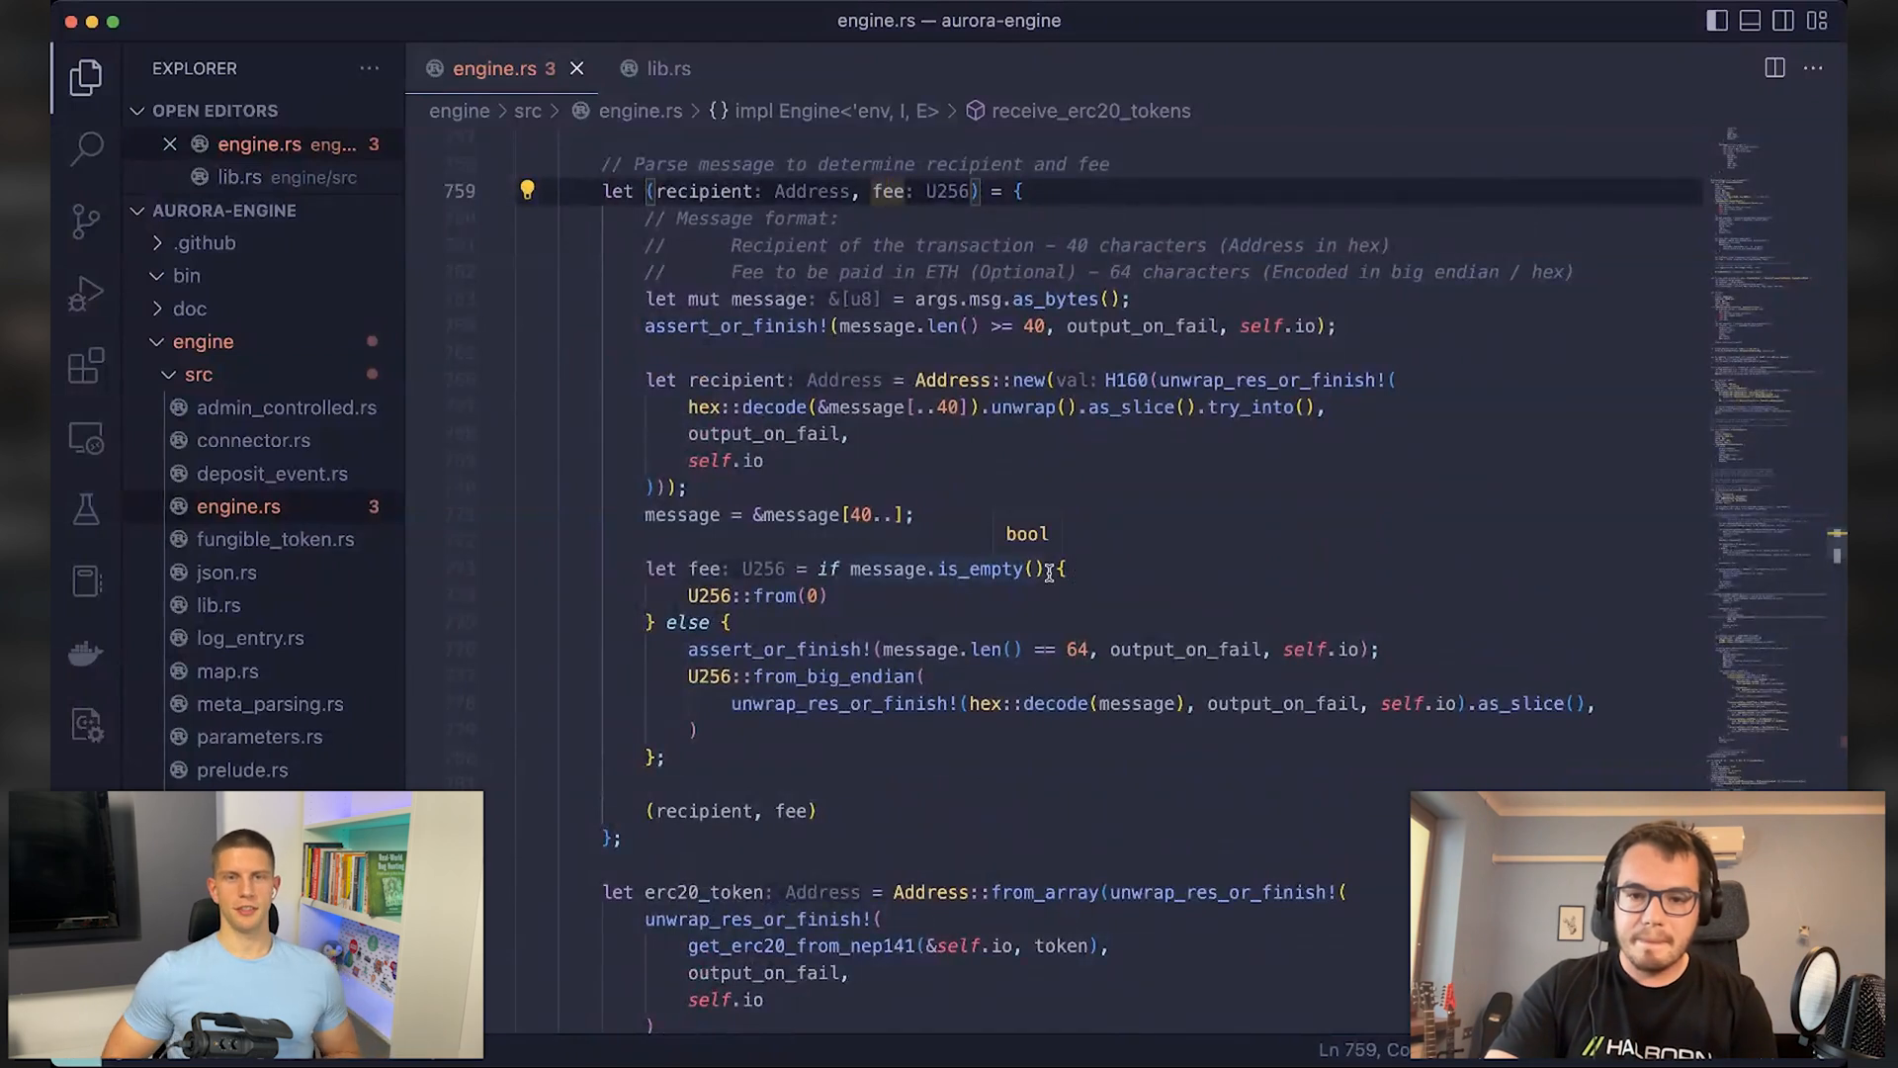
scroll(down, 3)
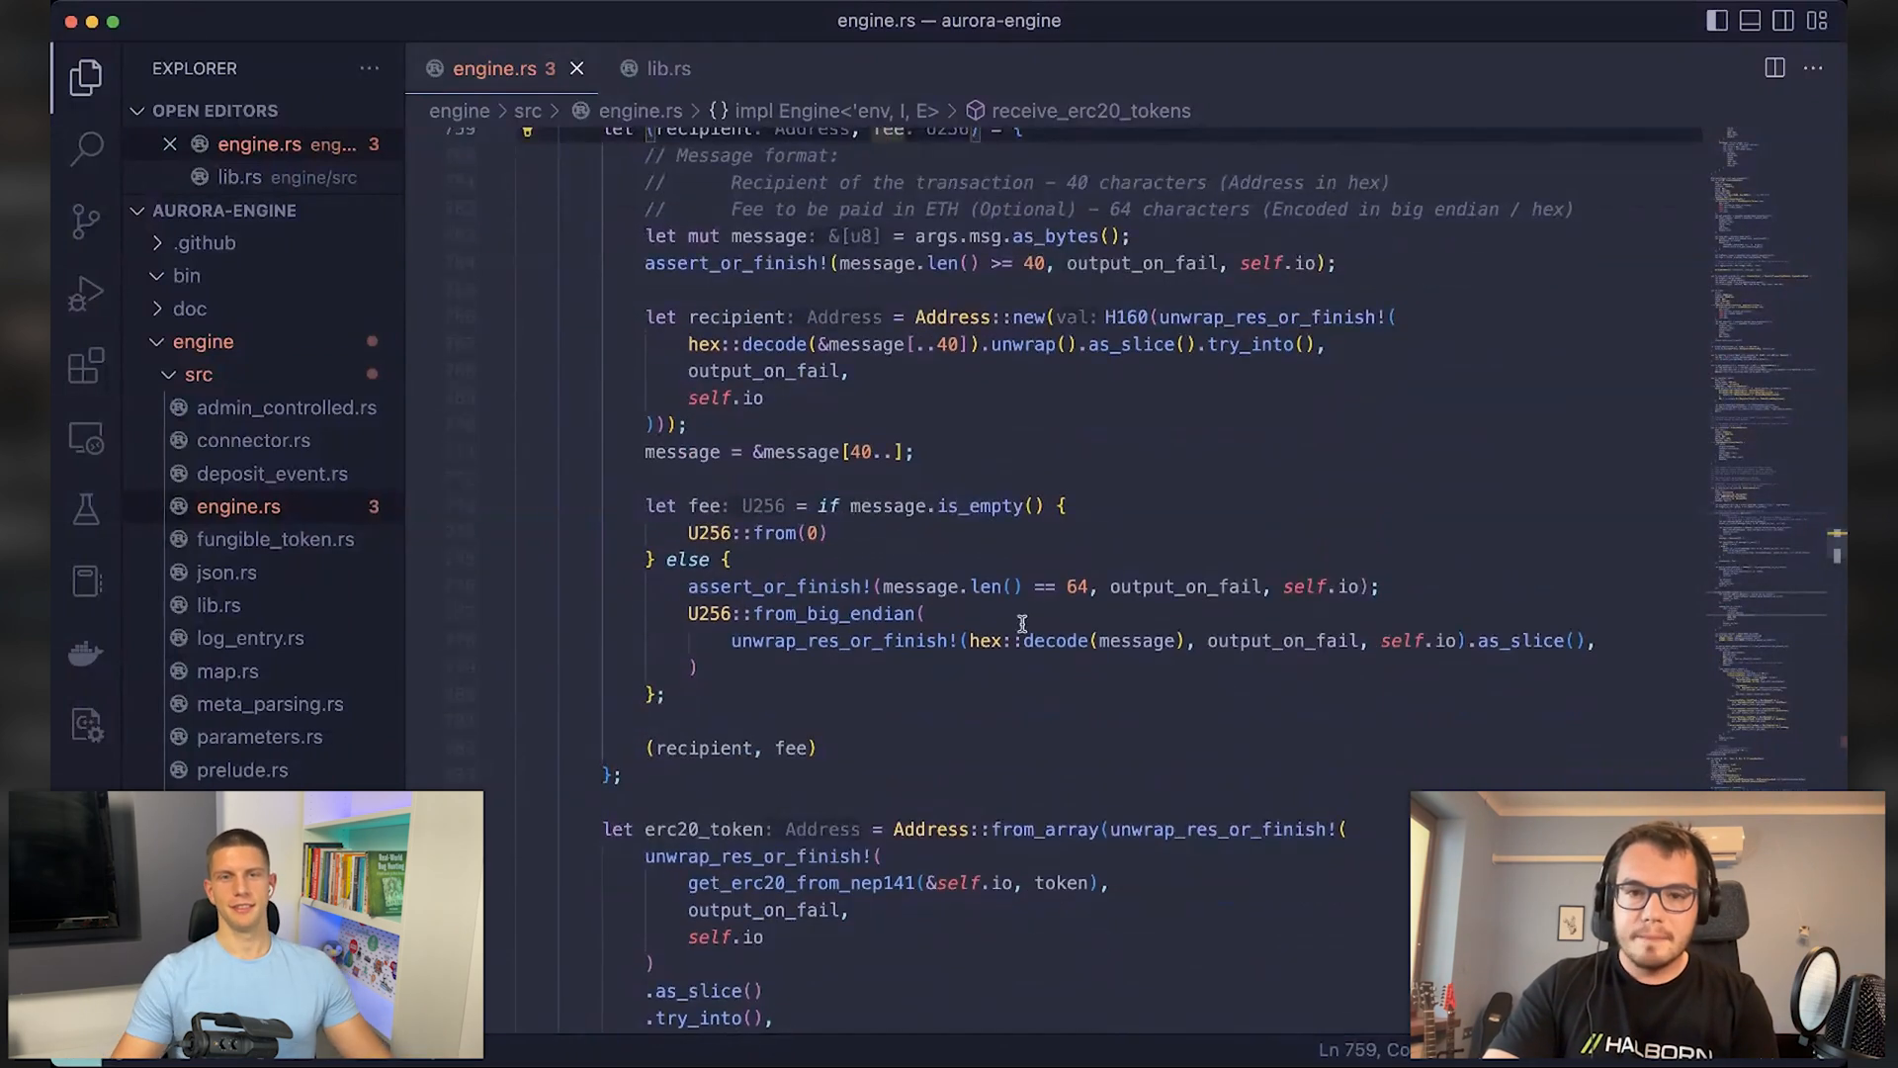
scroll(up, 3)
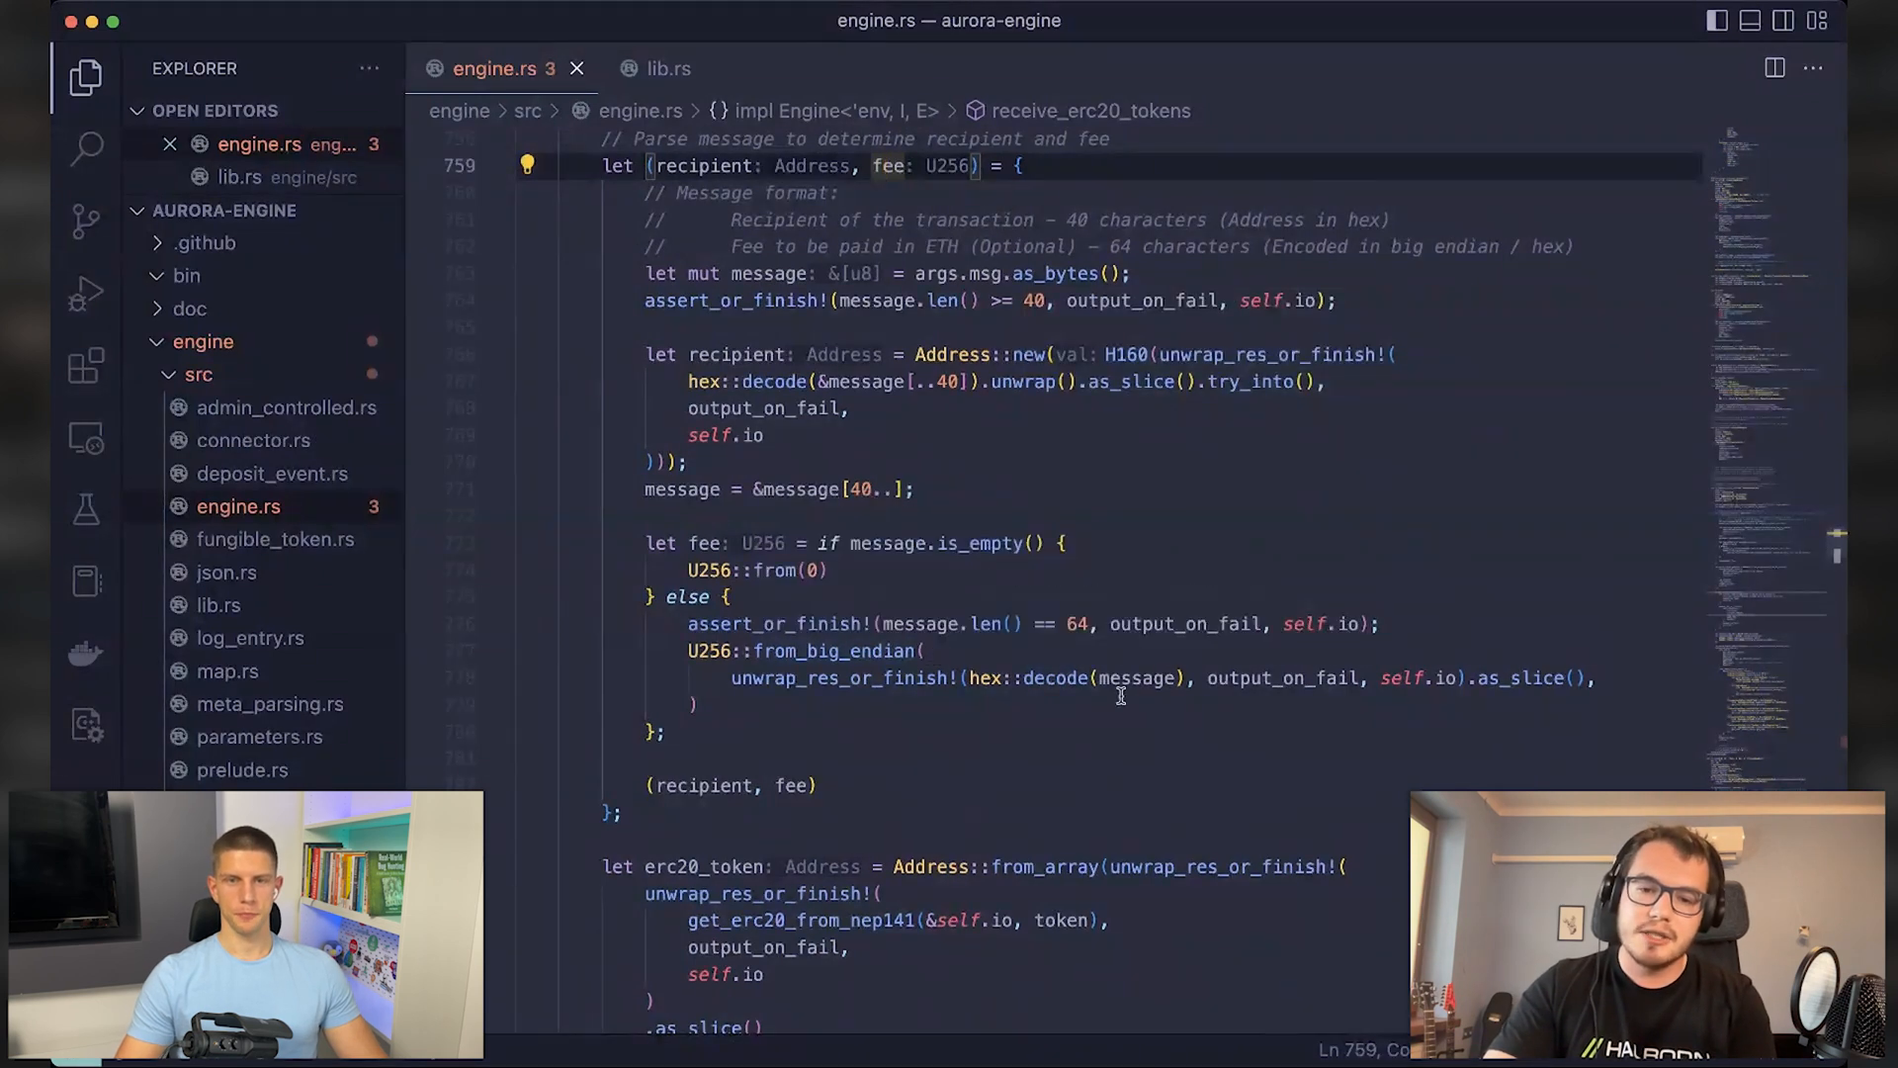
mouse_move(1104, 777)
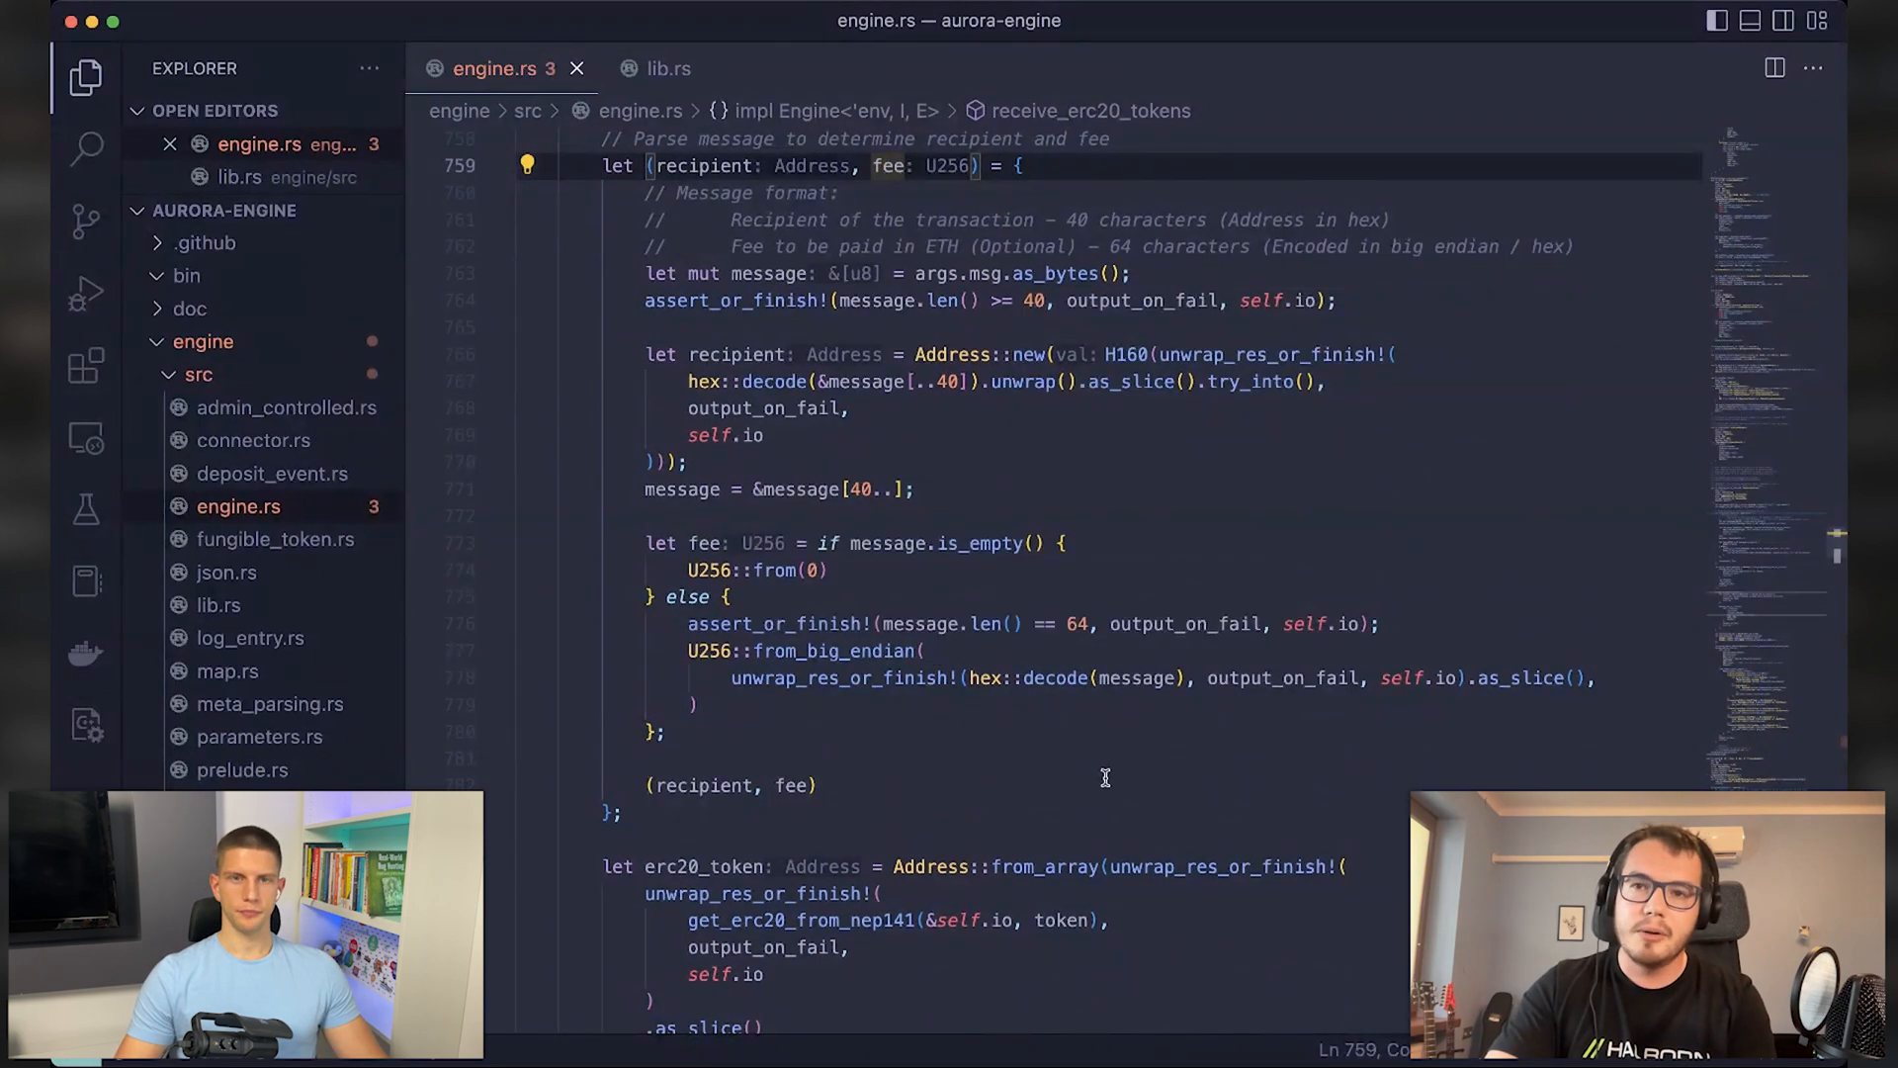
mouse_move(881, 626)
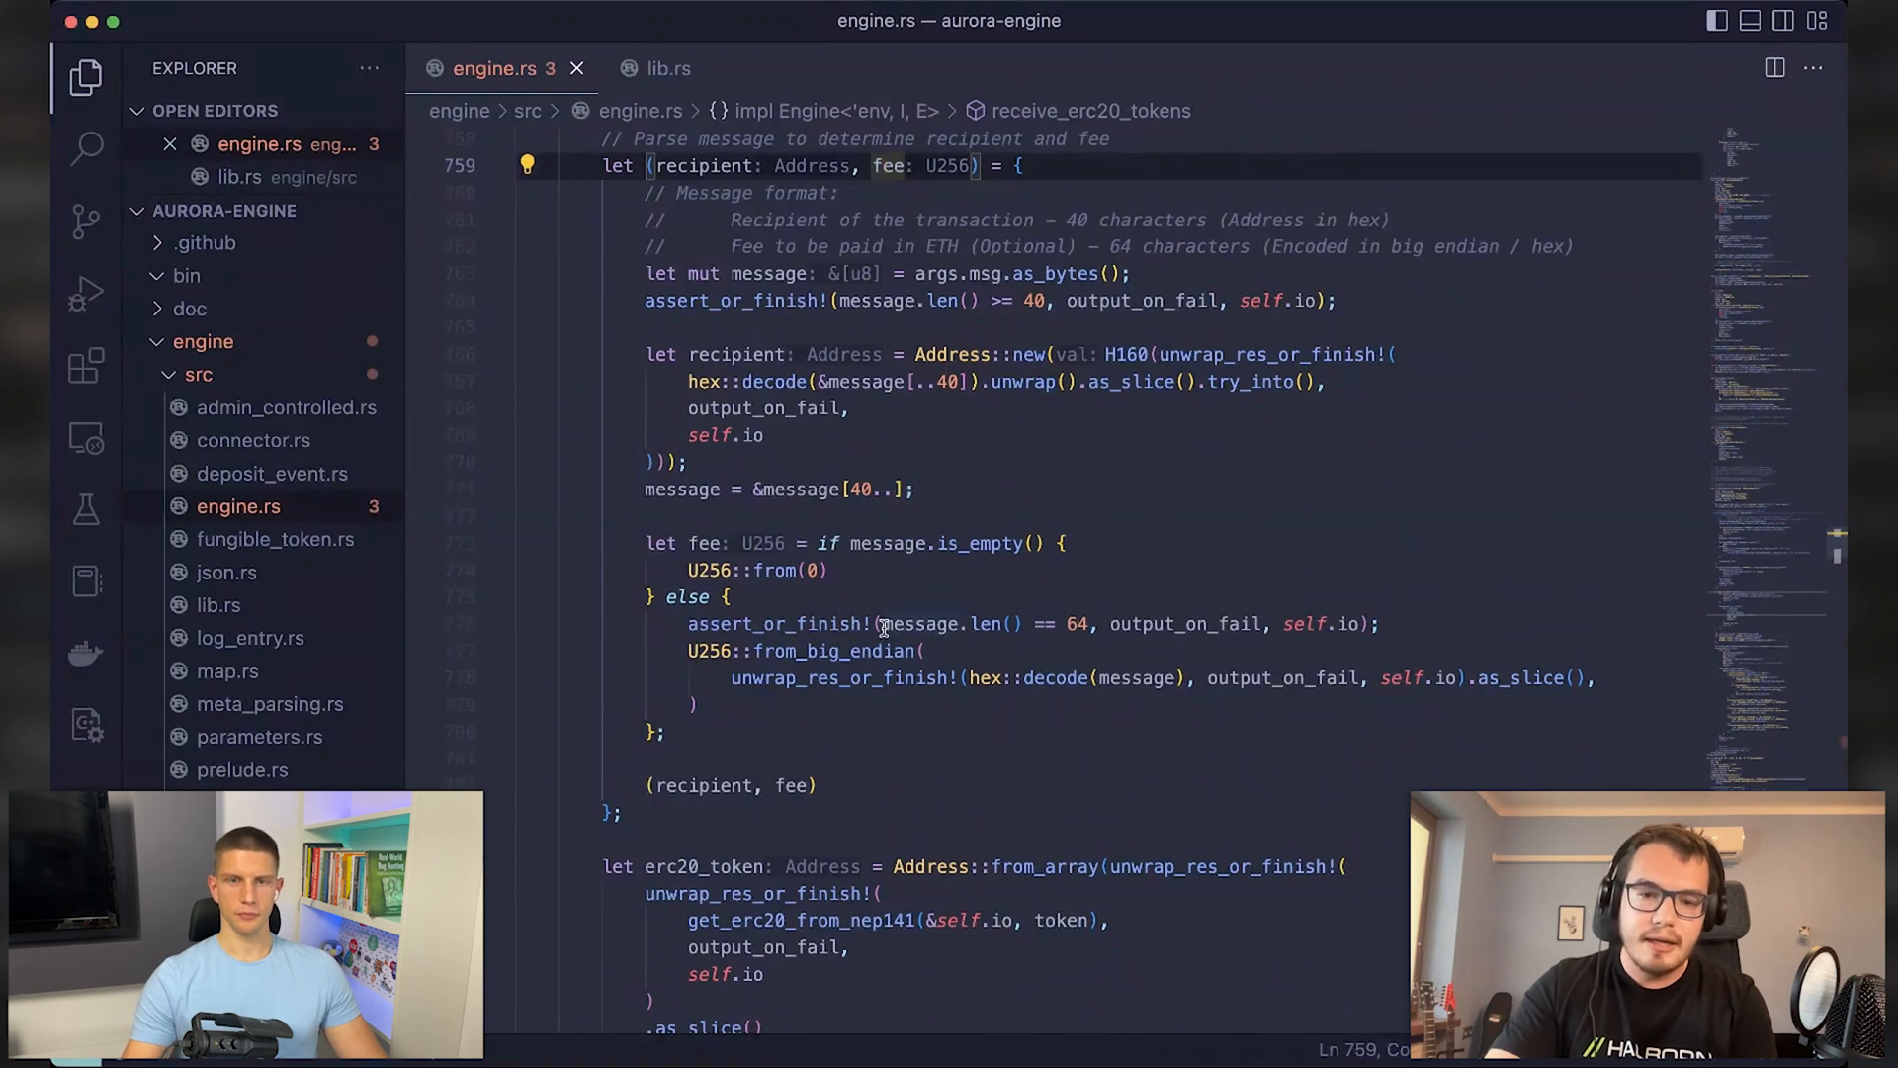
mouse_move(1095, 624)
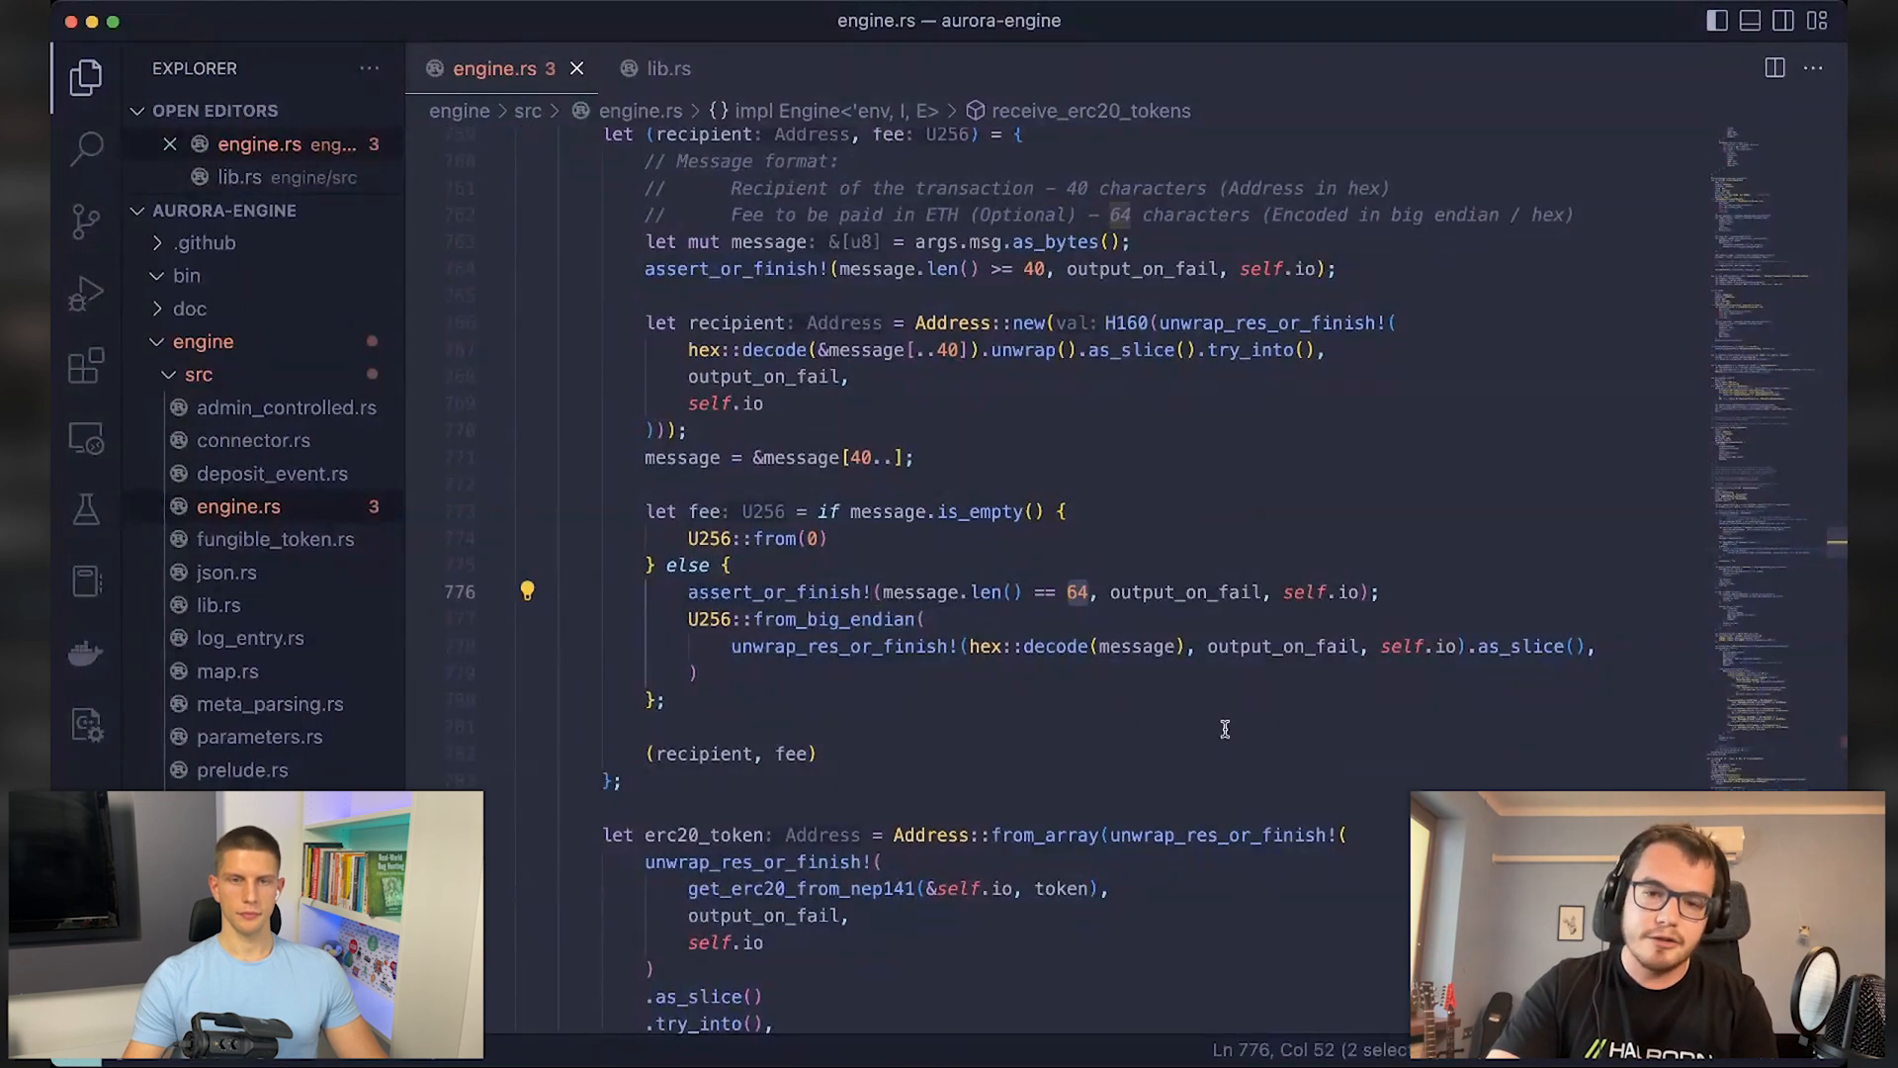
click(710, 619)
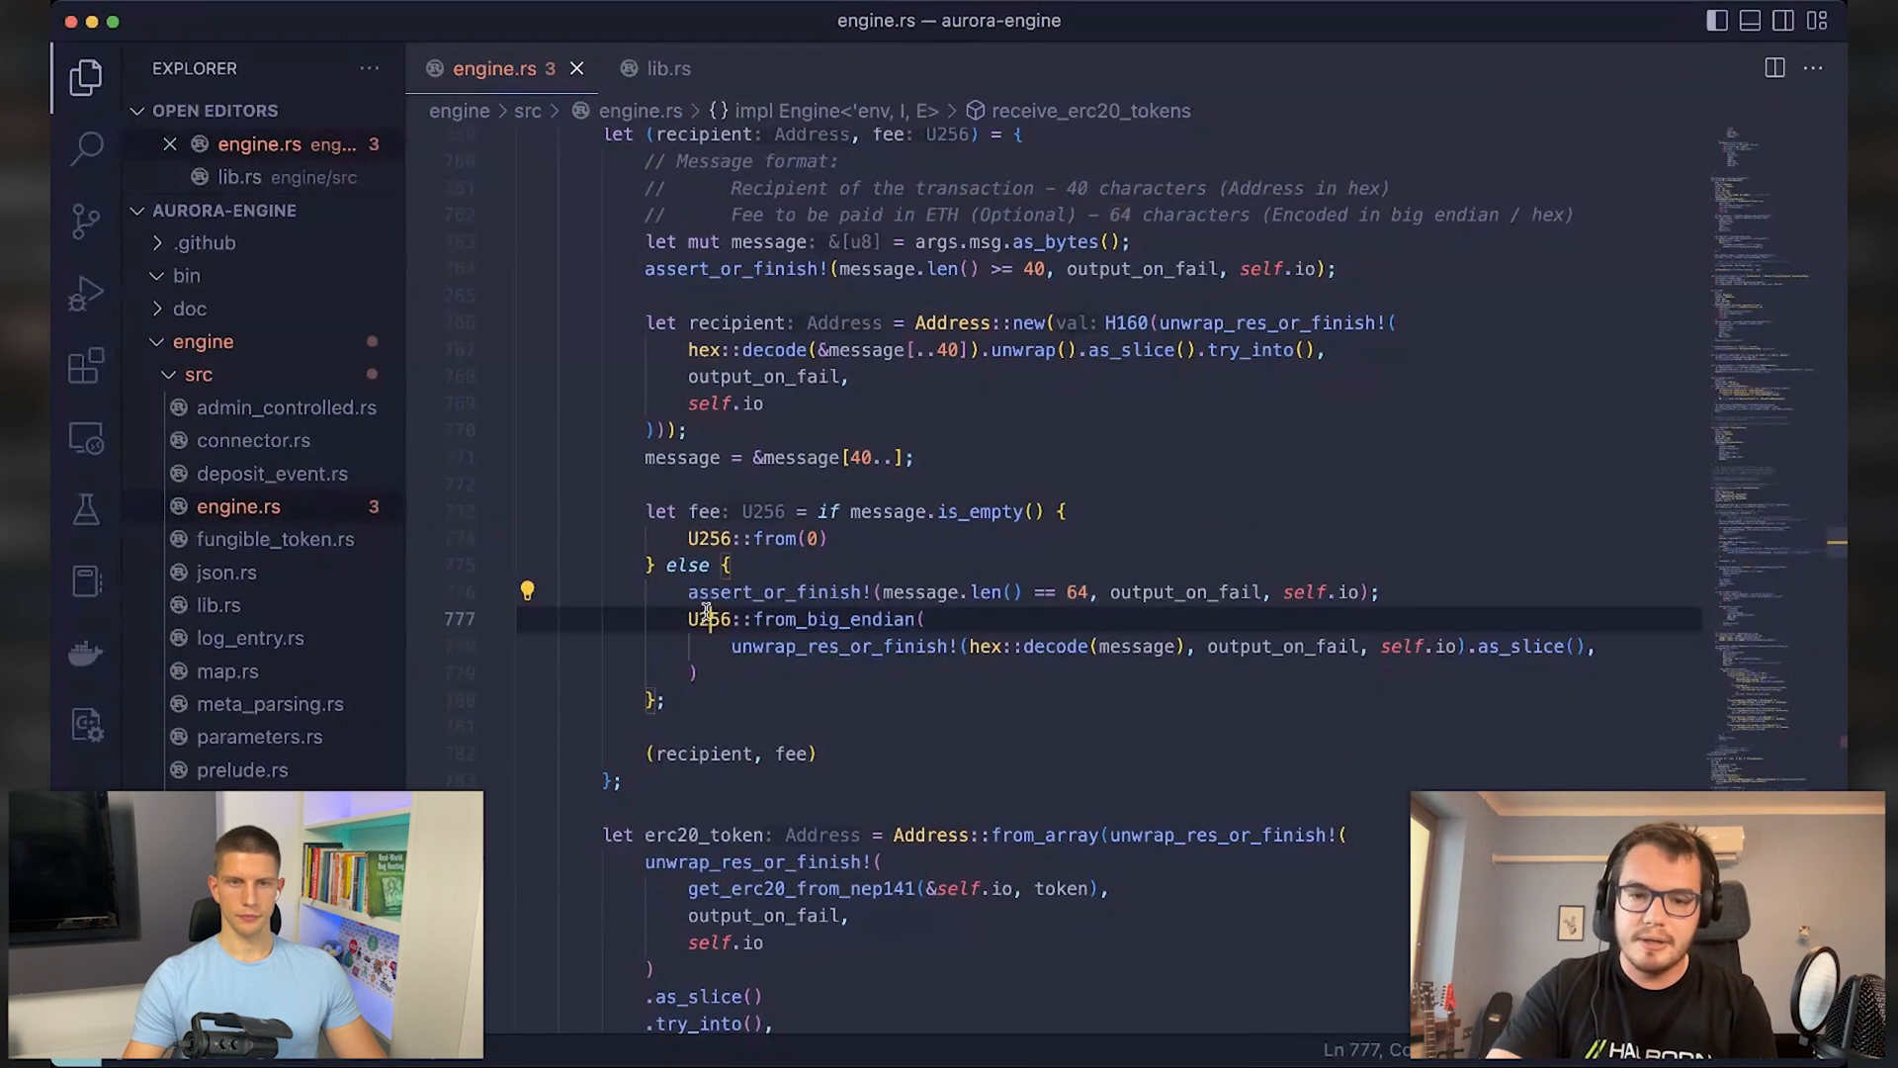
double_click(706, 619)
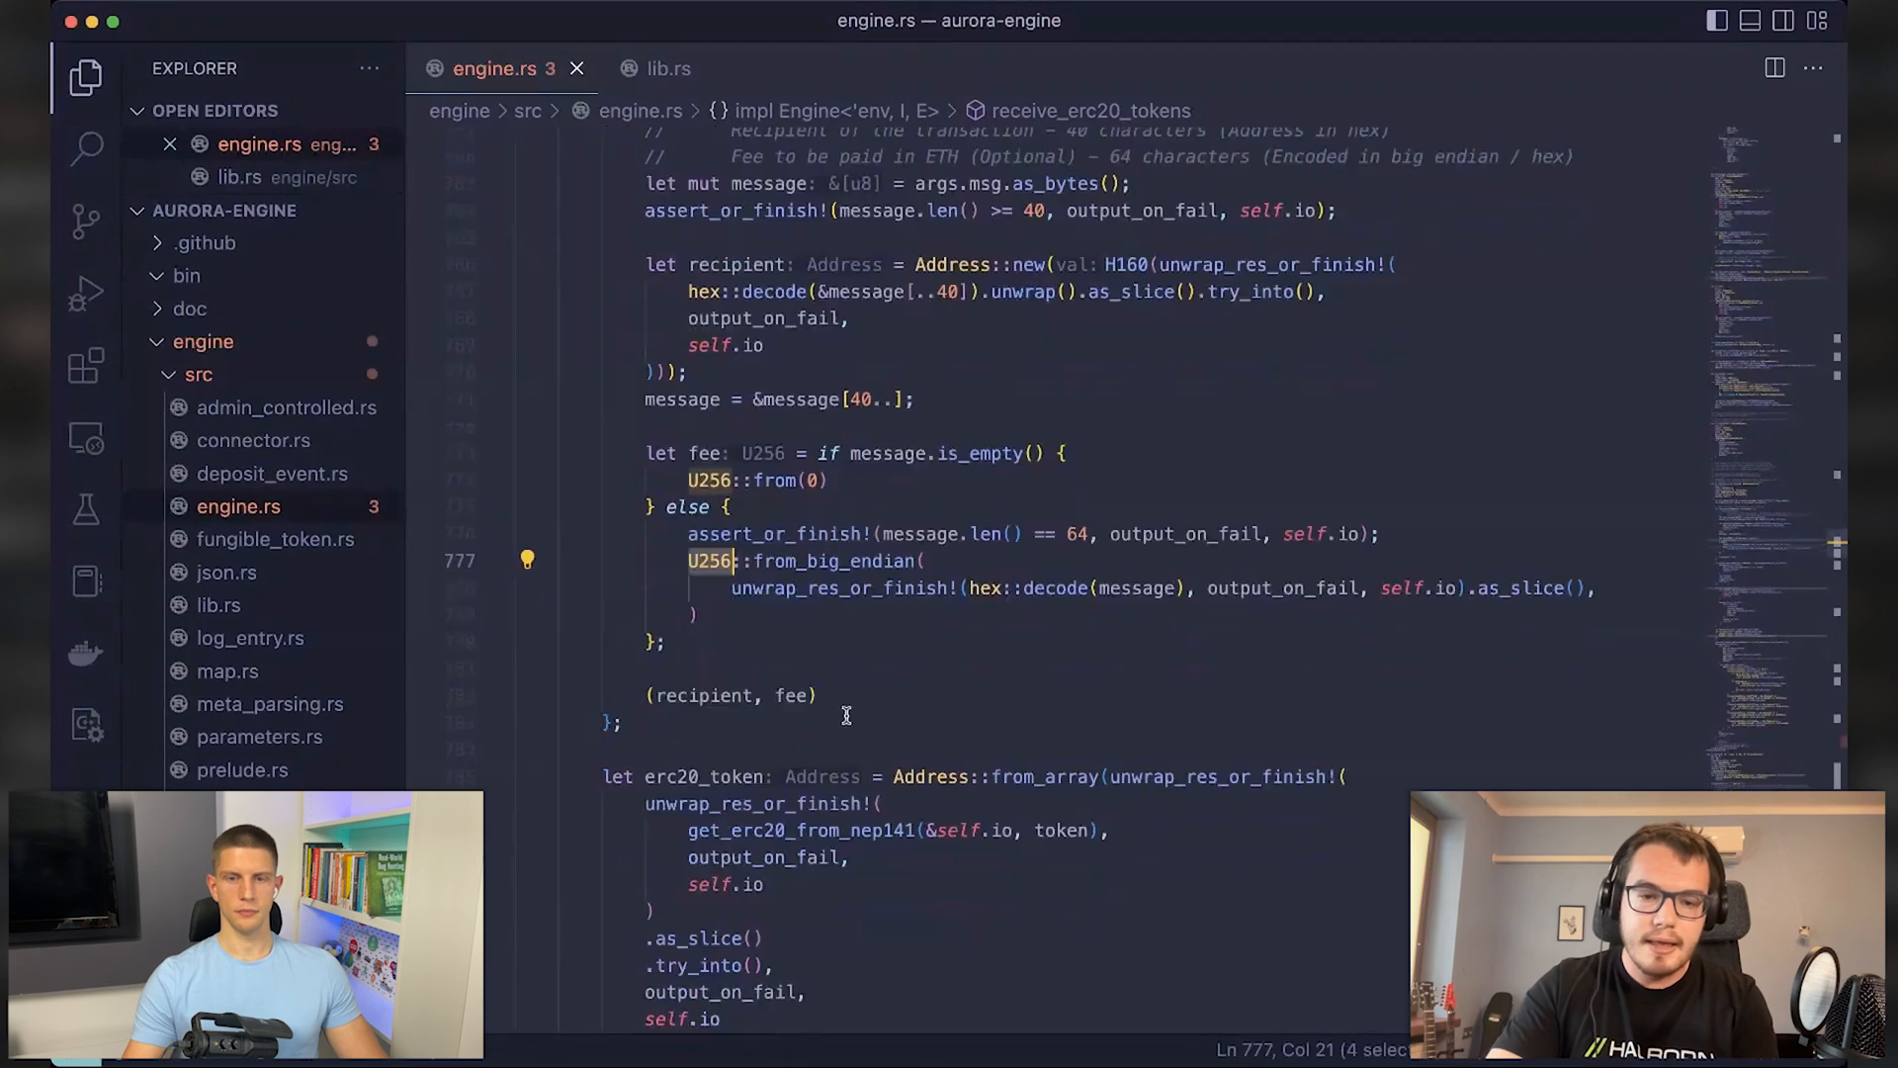
scroll(down, 3)
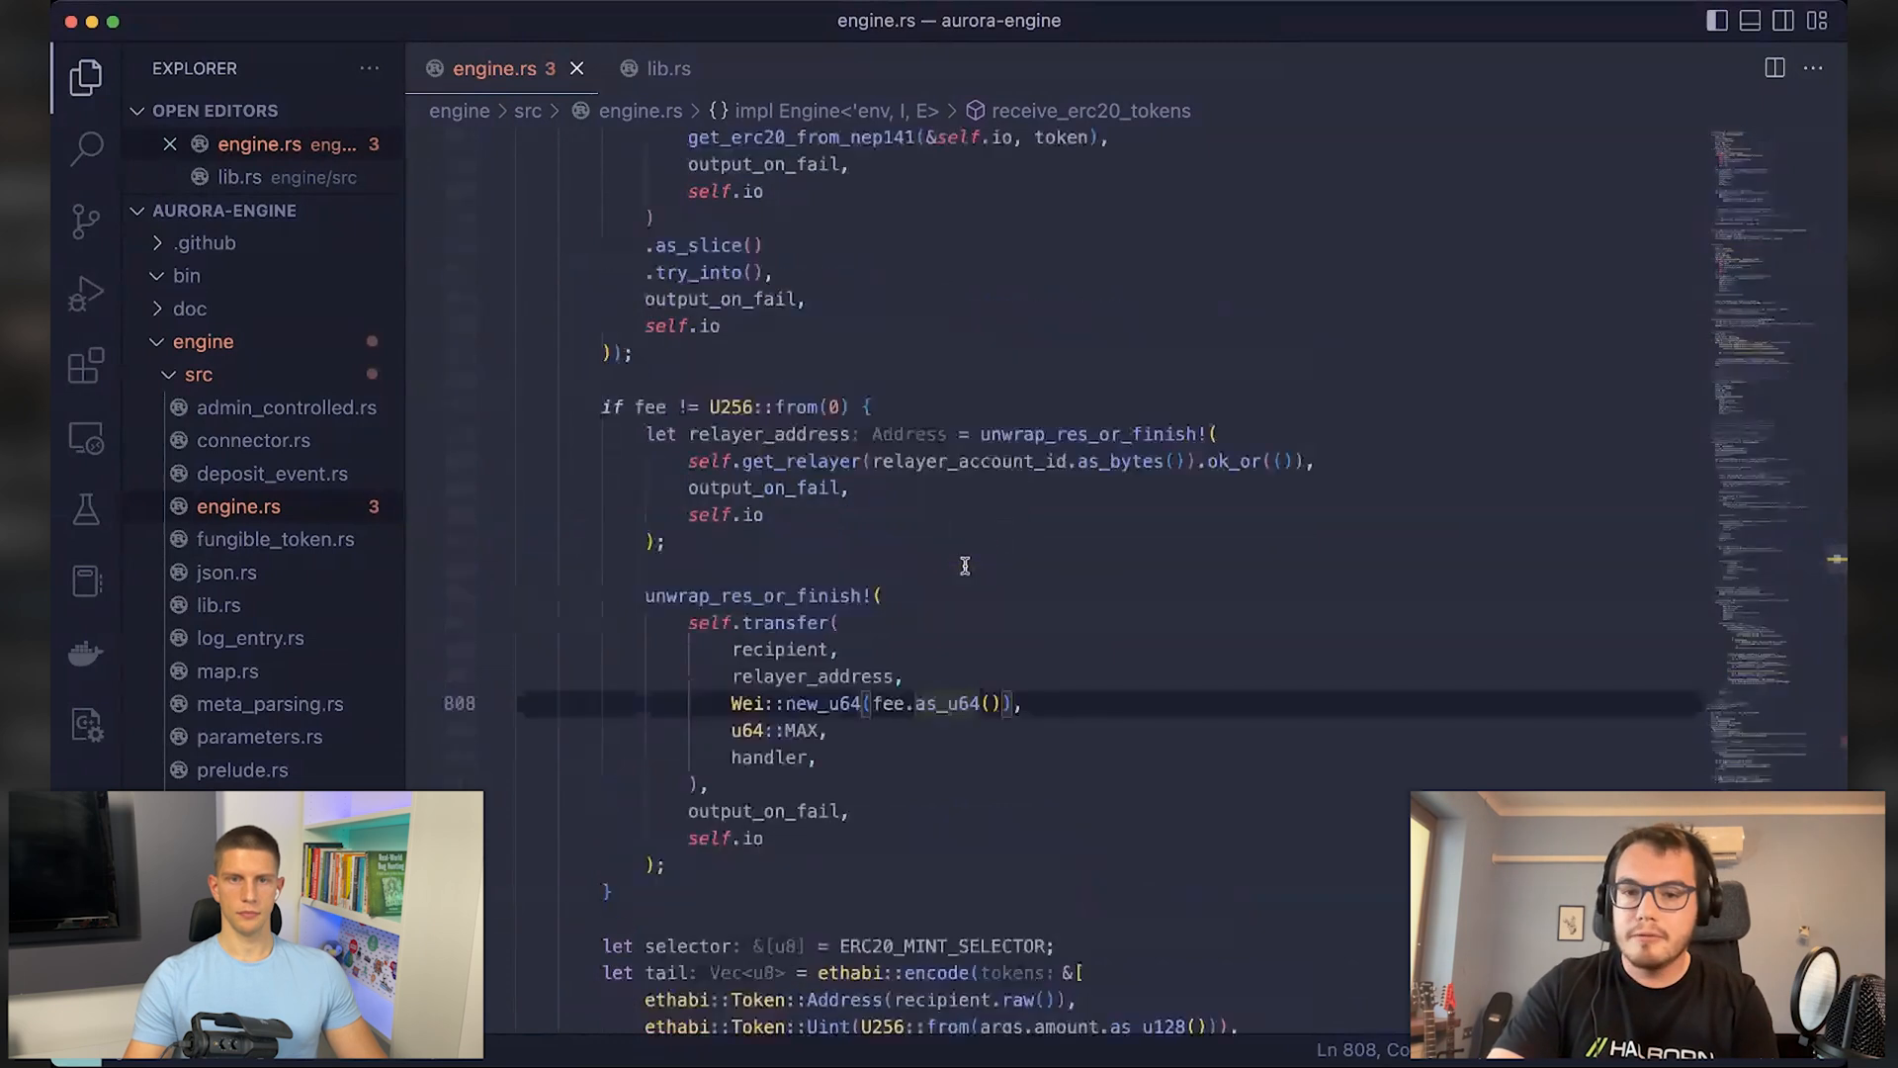
scroll(up, 3)
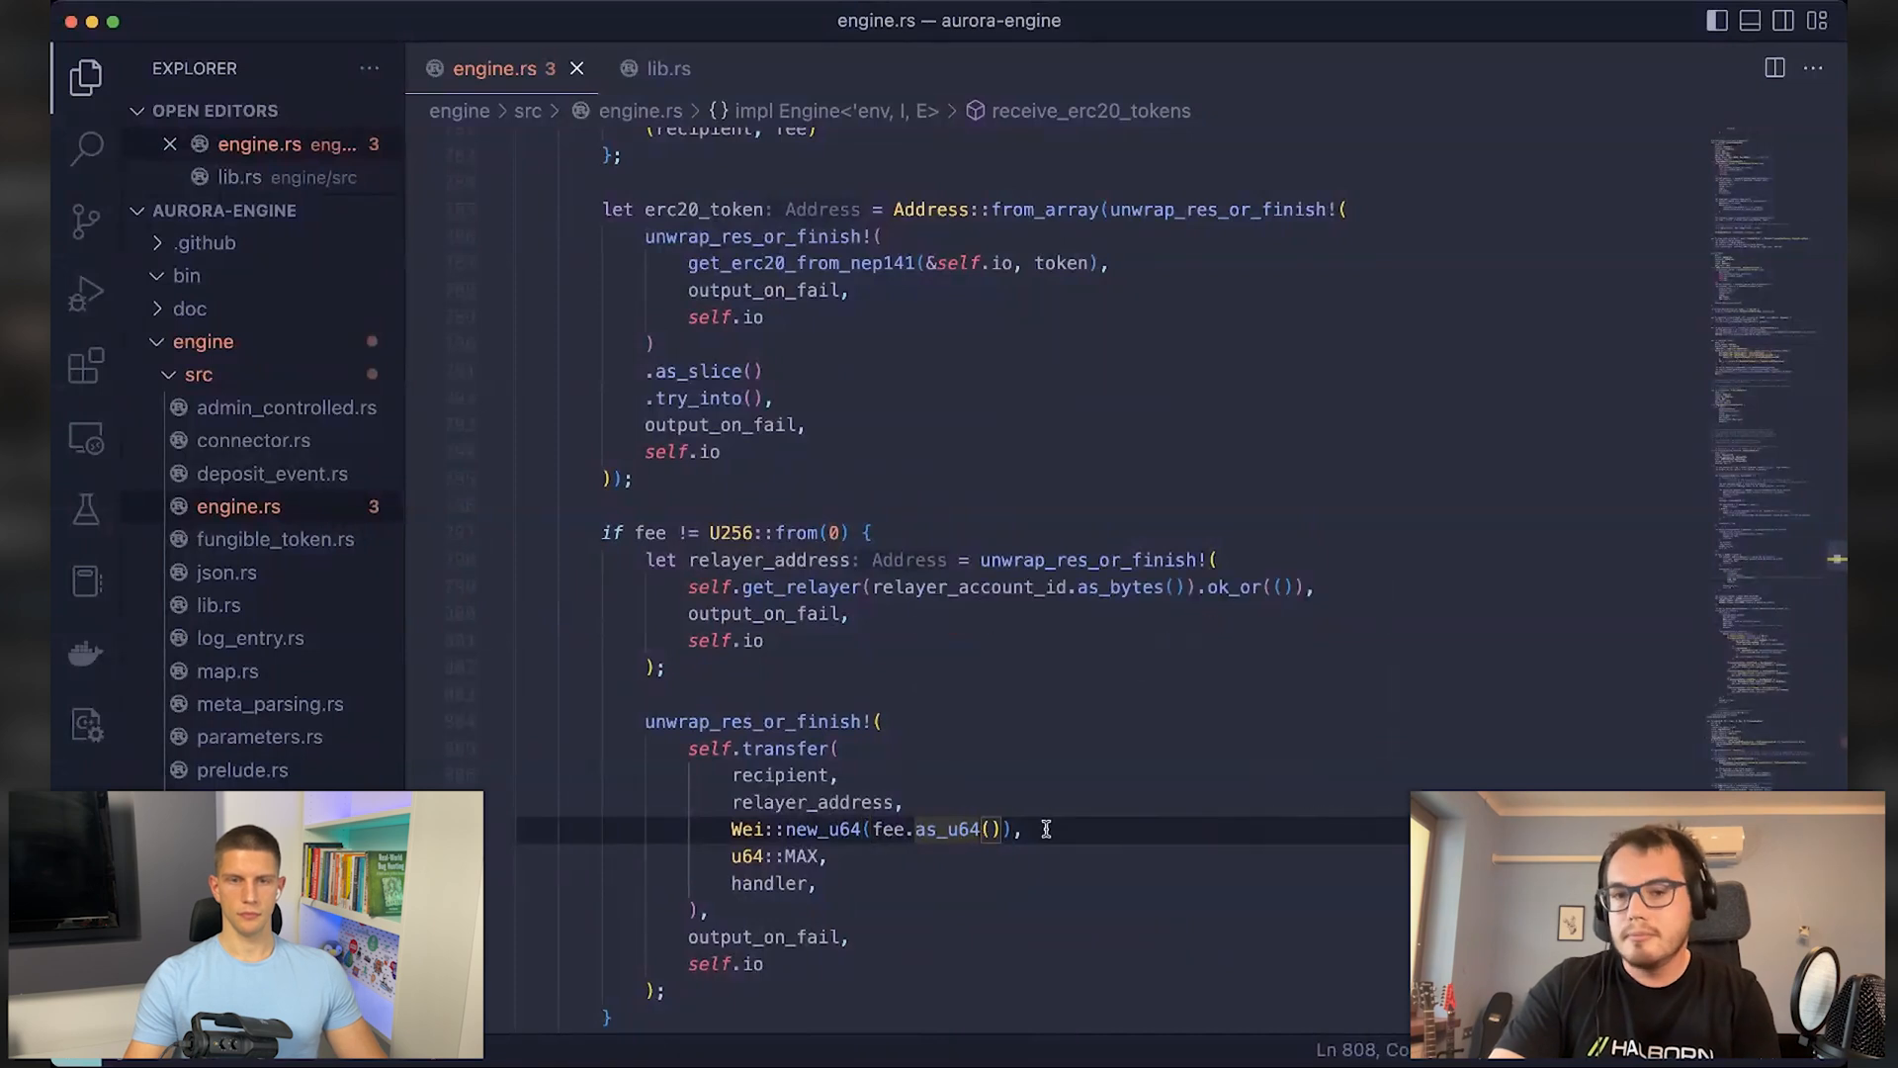
mouse_move(958, 775)
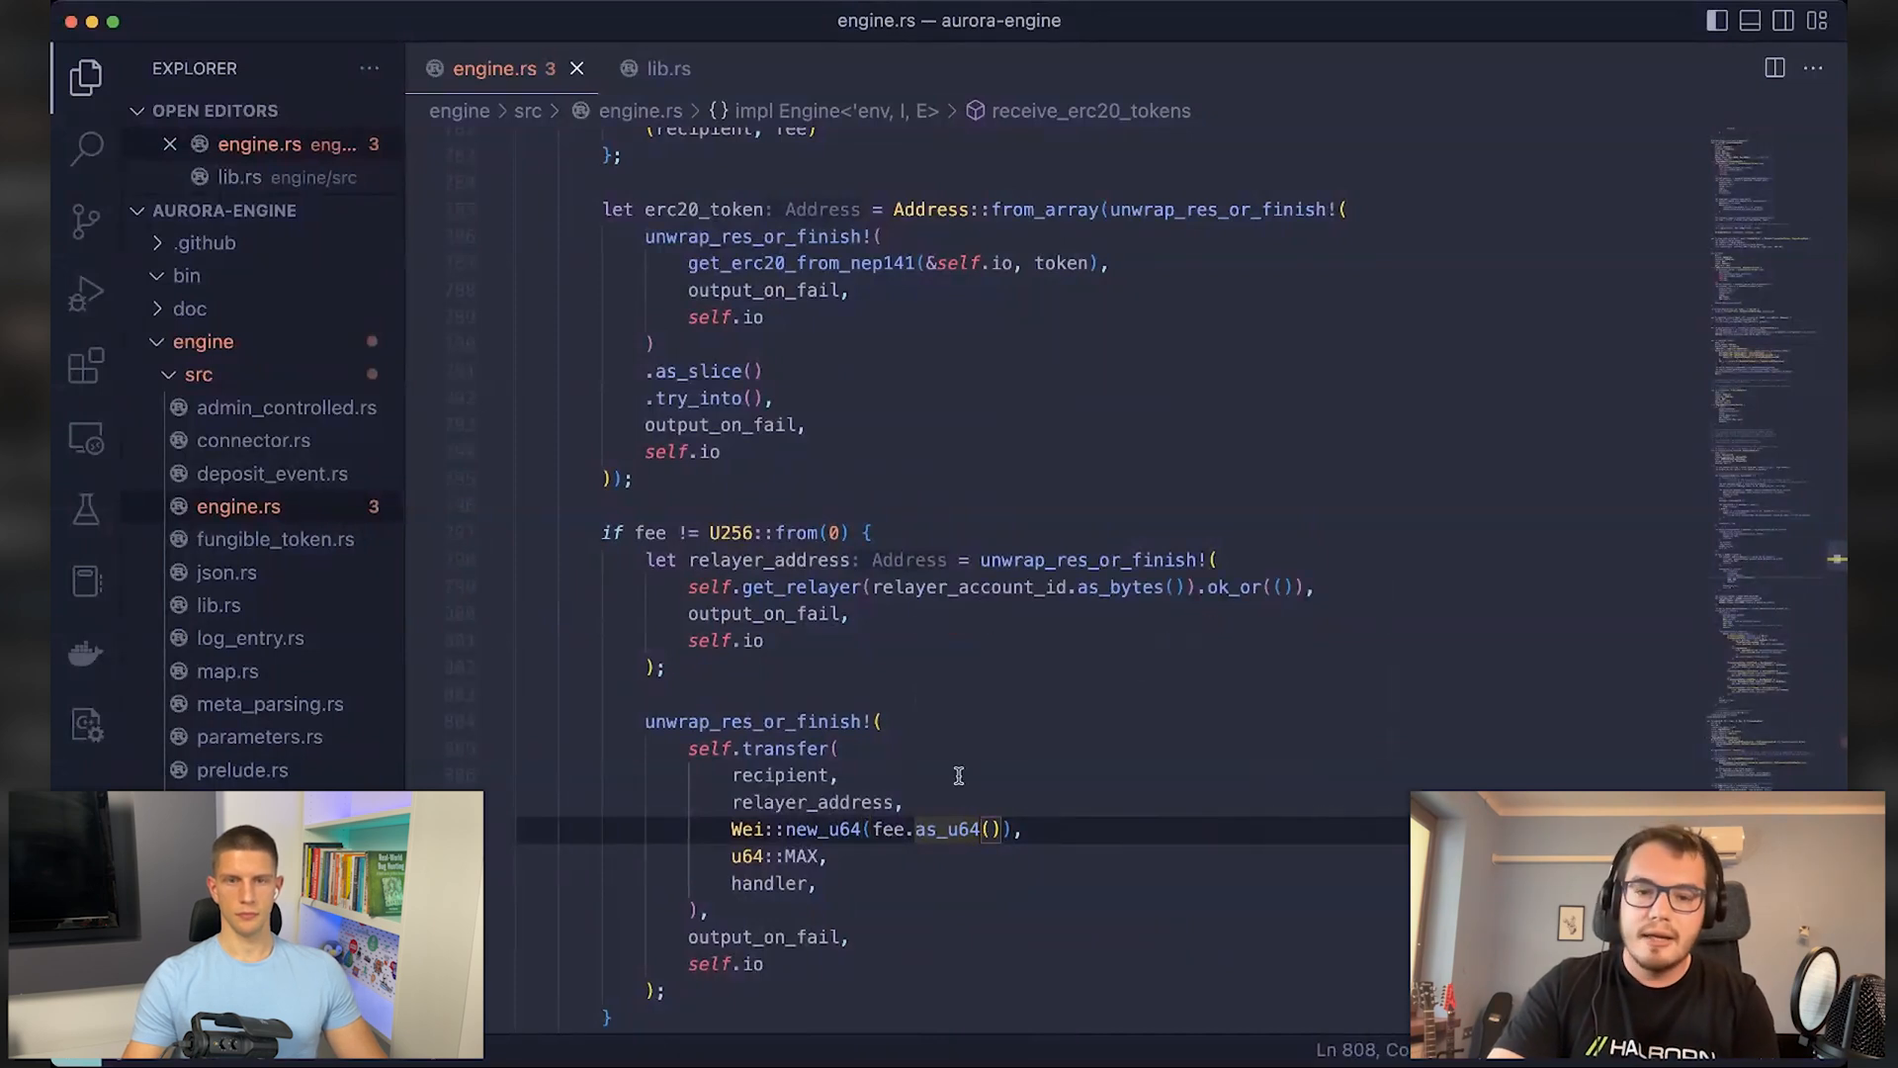
mouse_move(1044, 767)
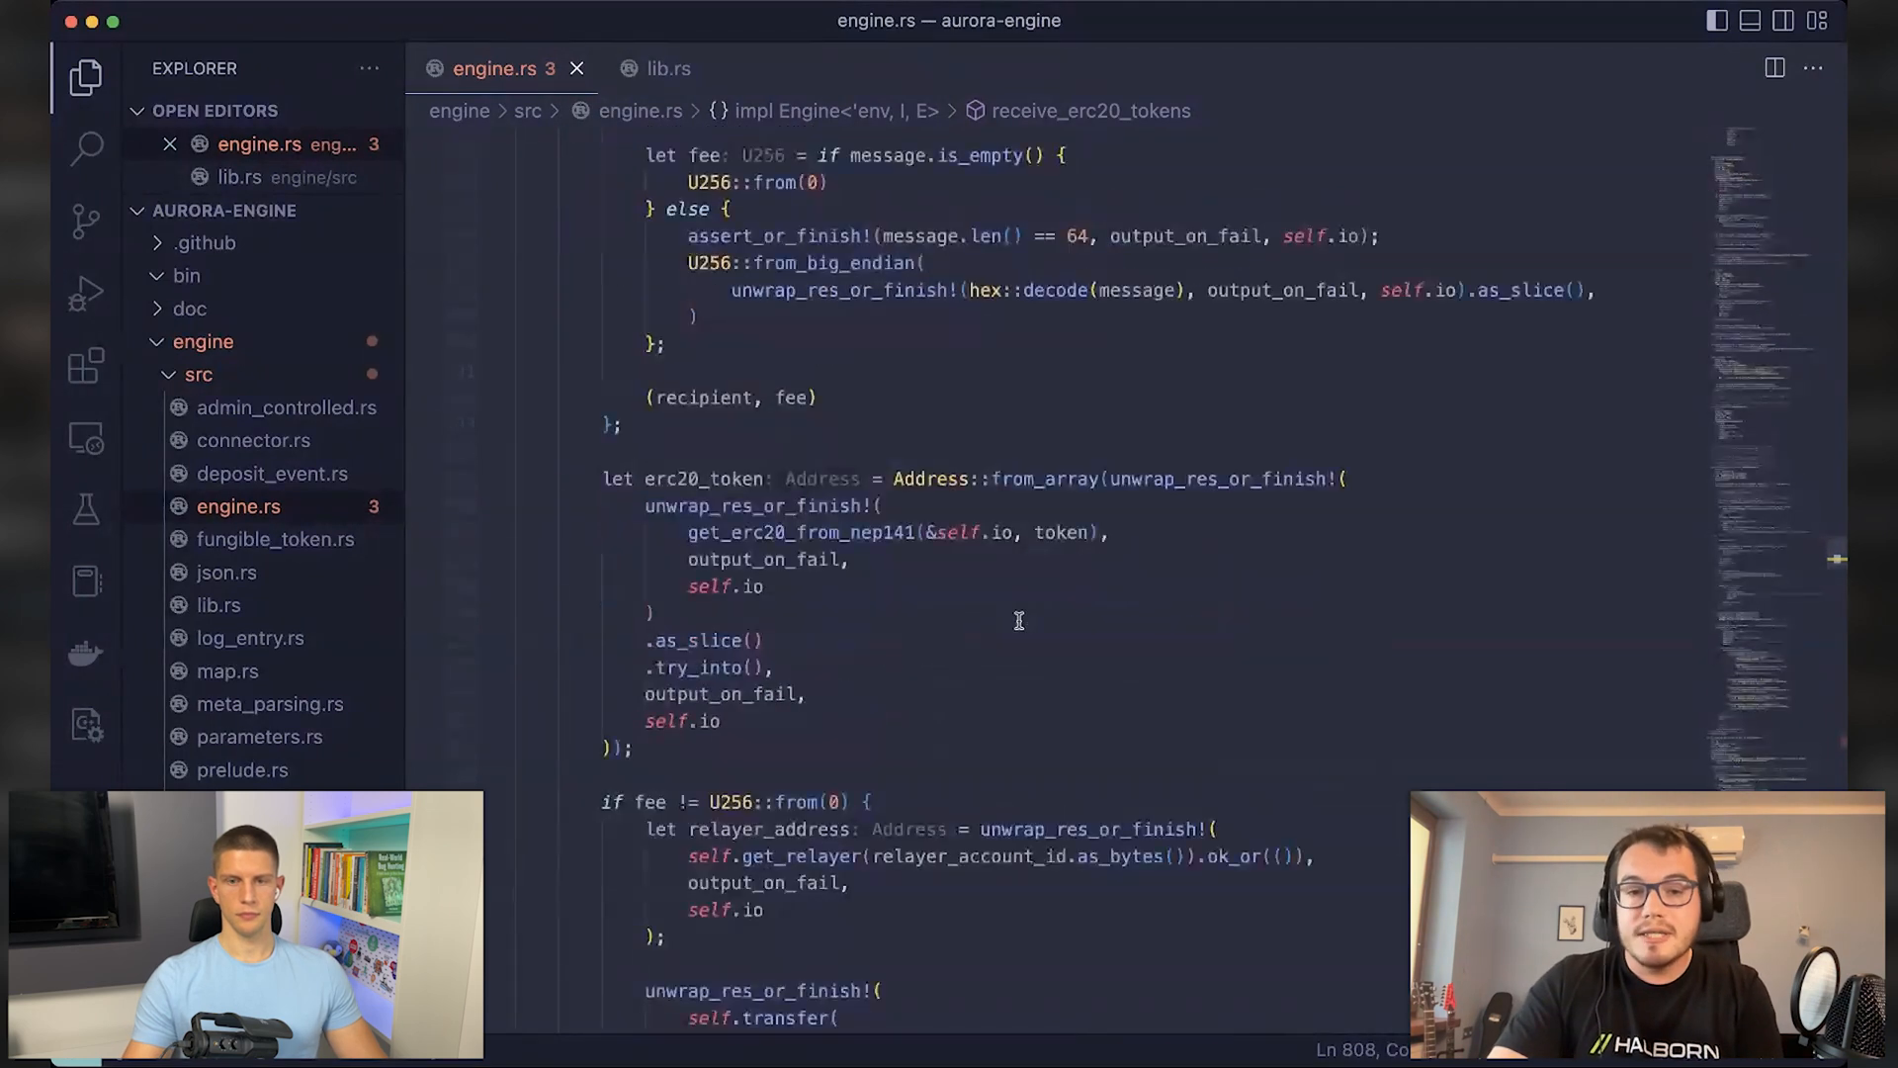
scroll(up, 3)
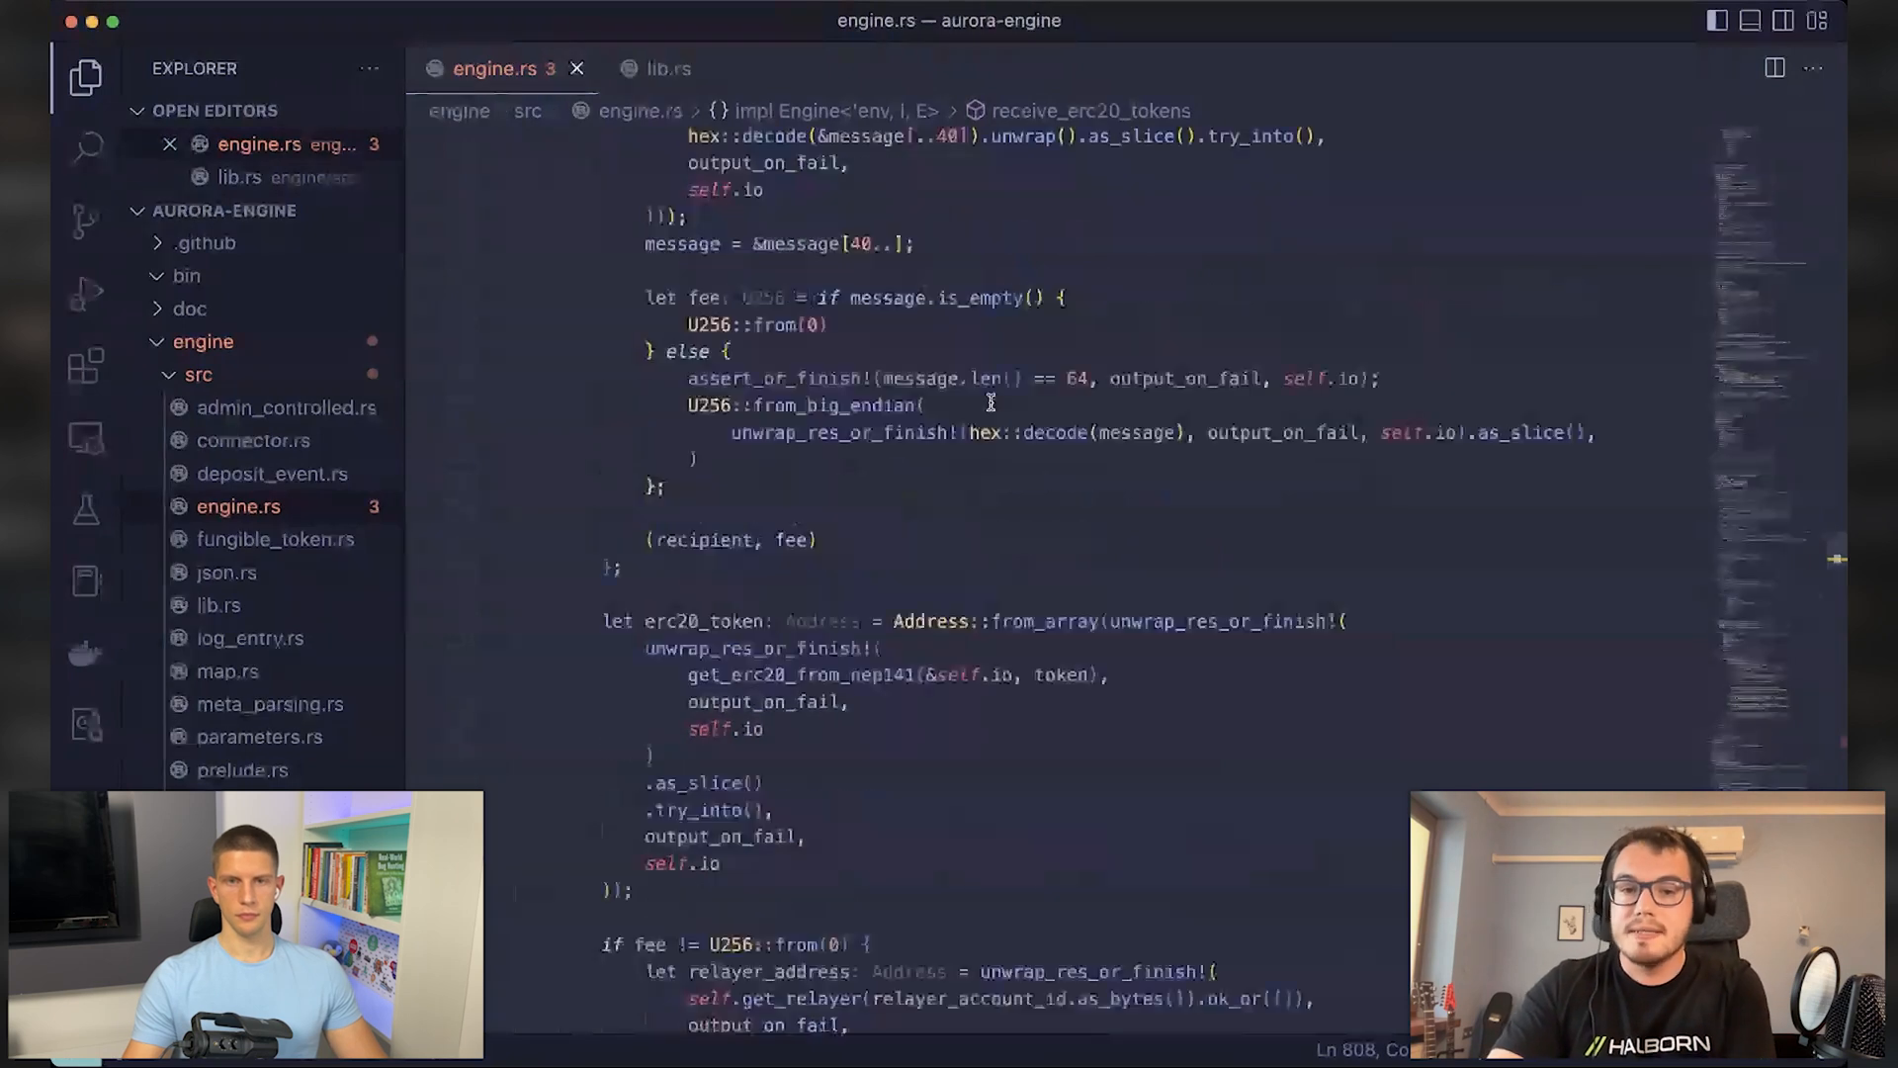
scroll(up, 3)
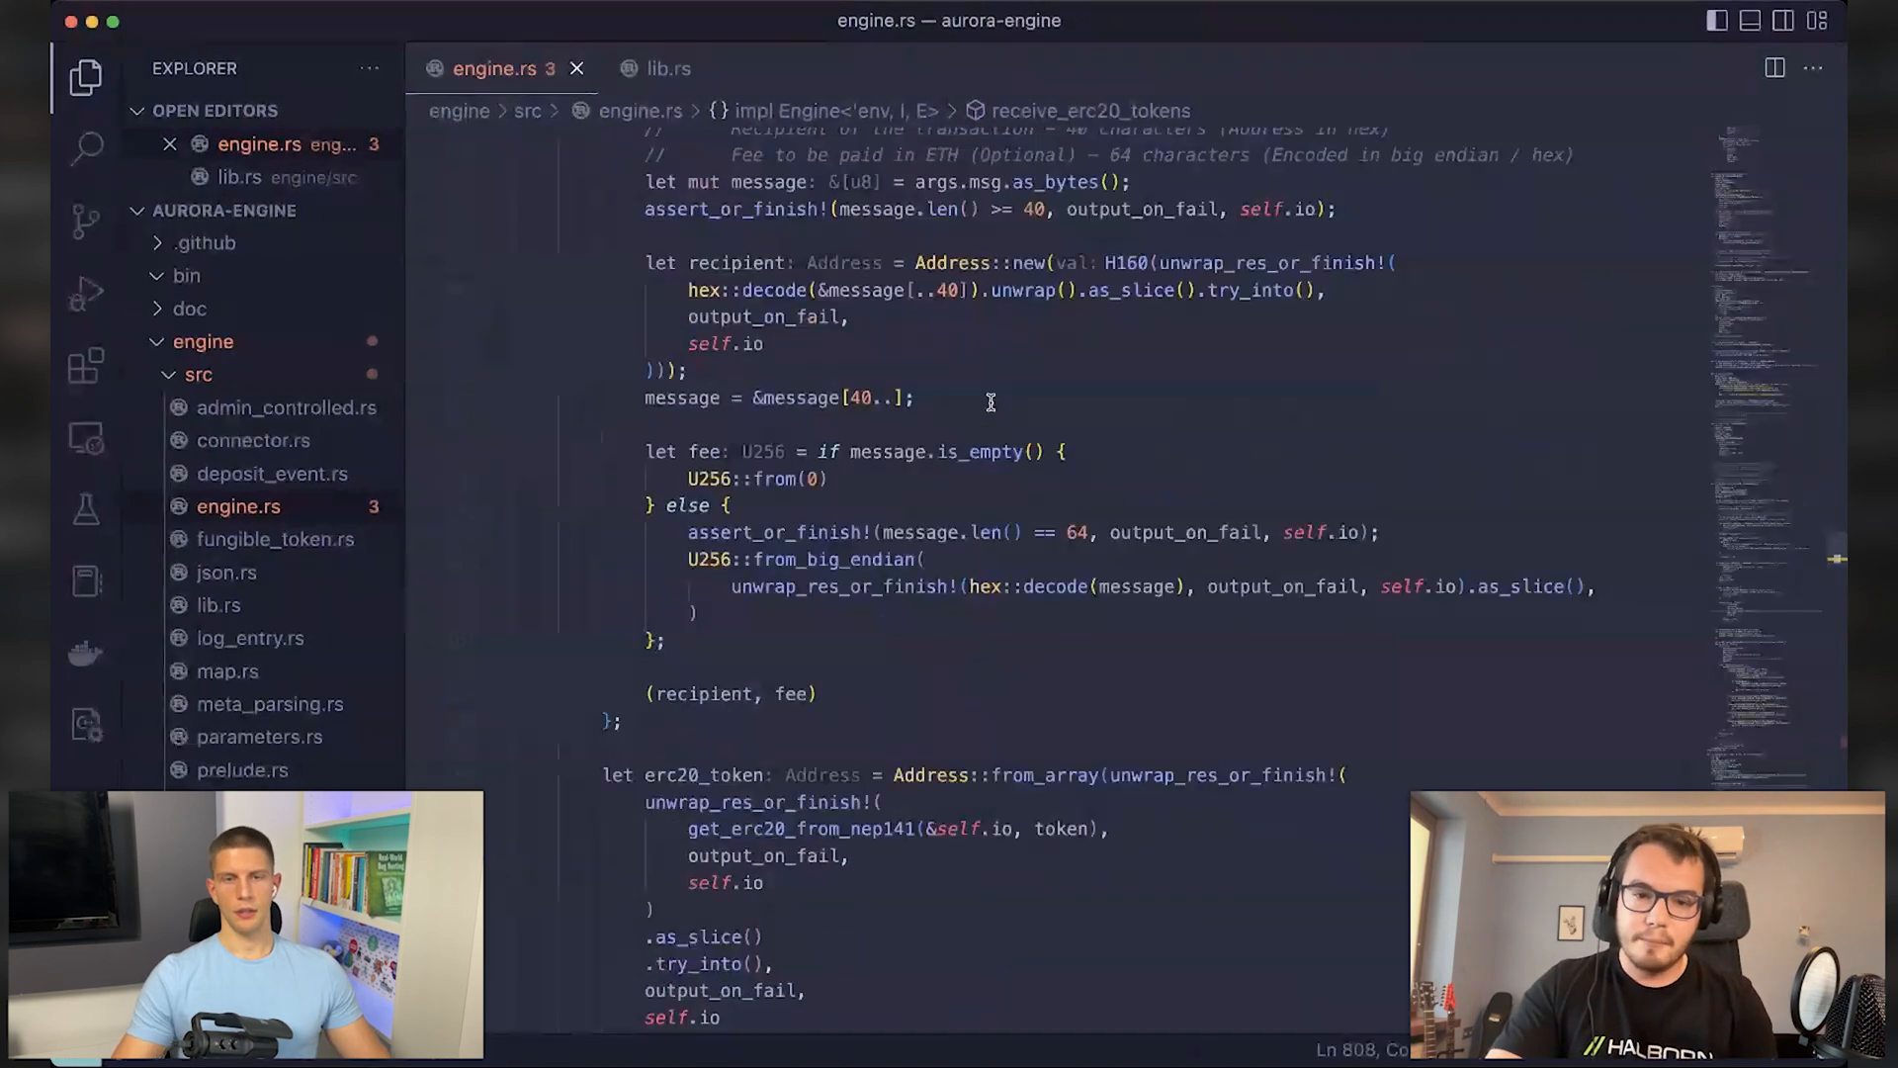
scroll(up, 3)
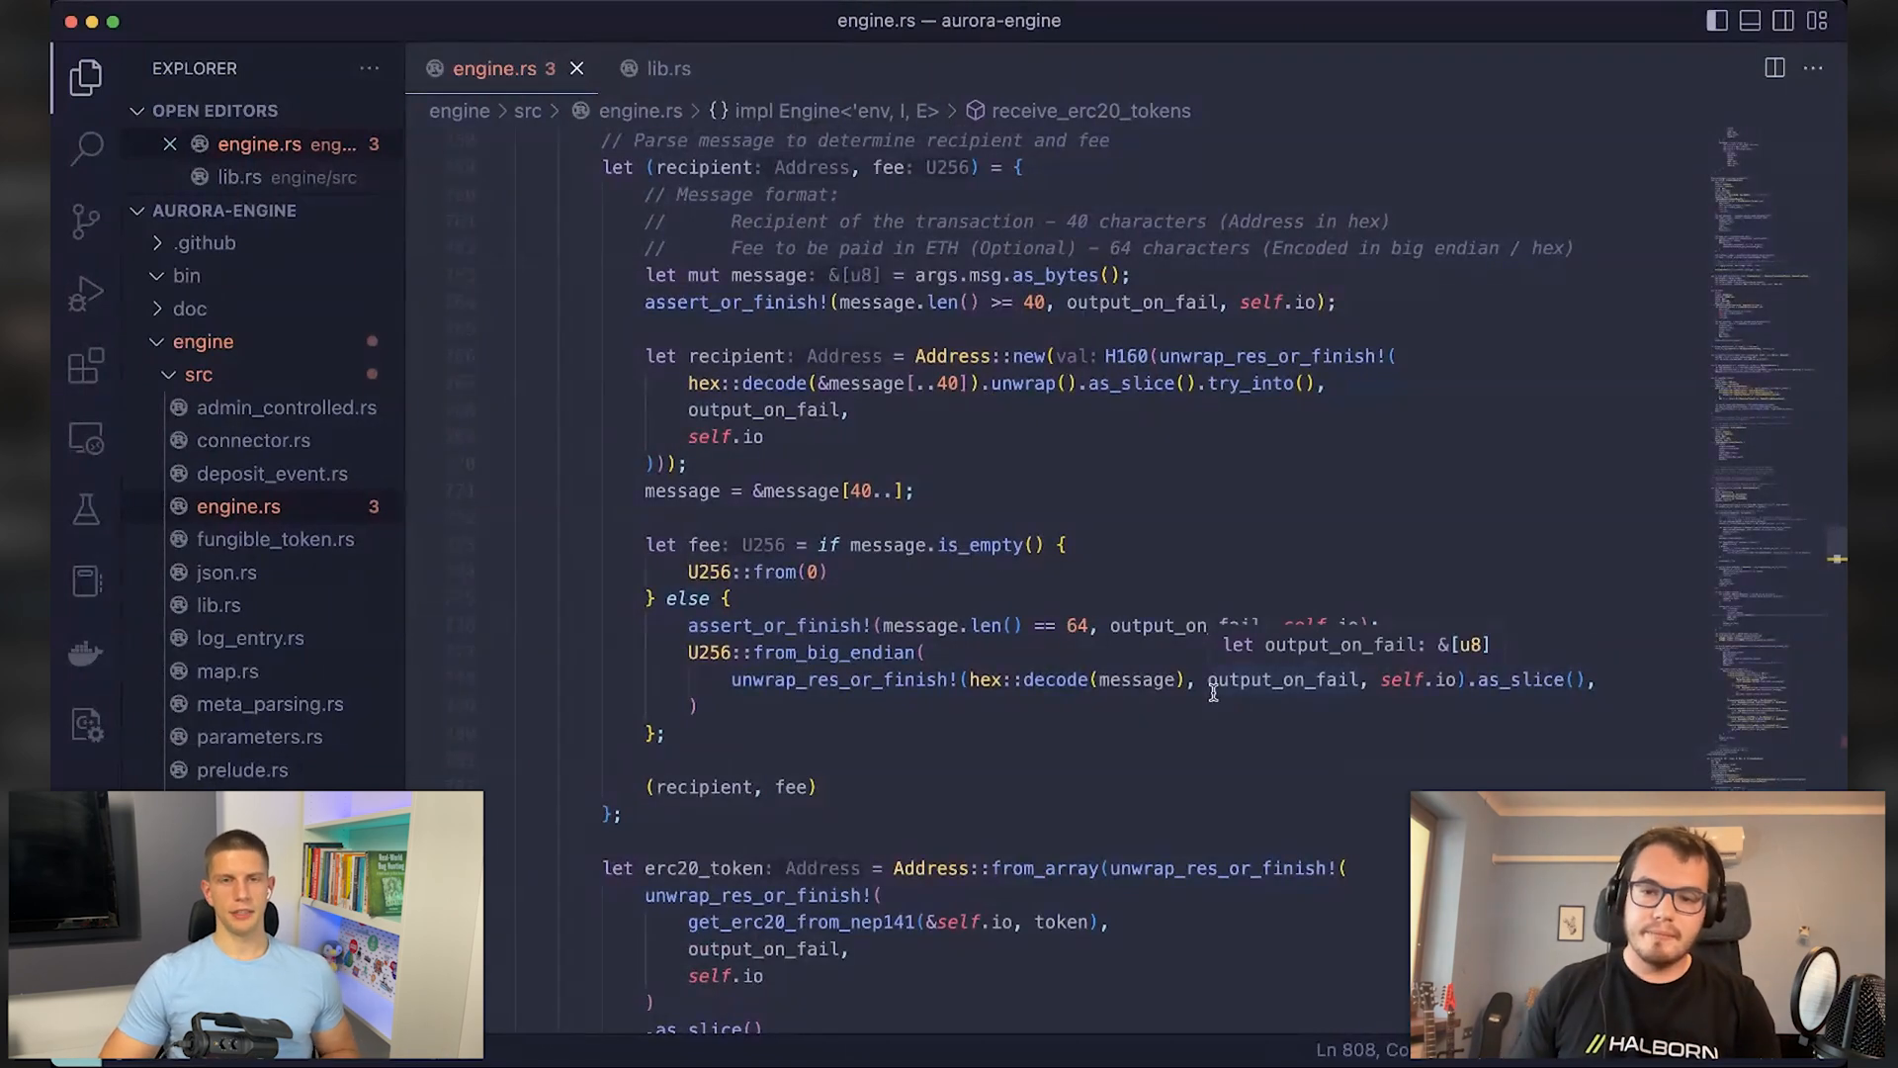
mouse_move(1177, 747)
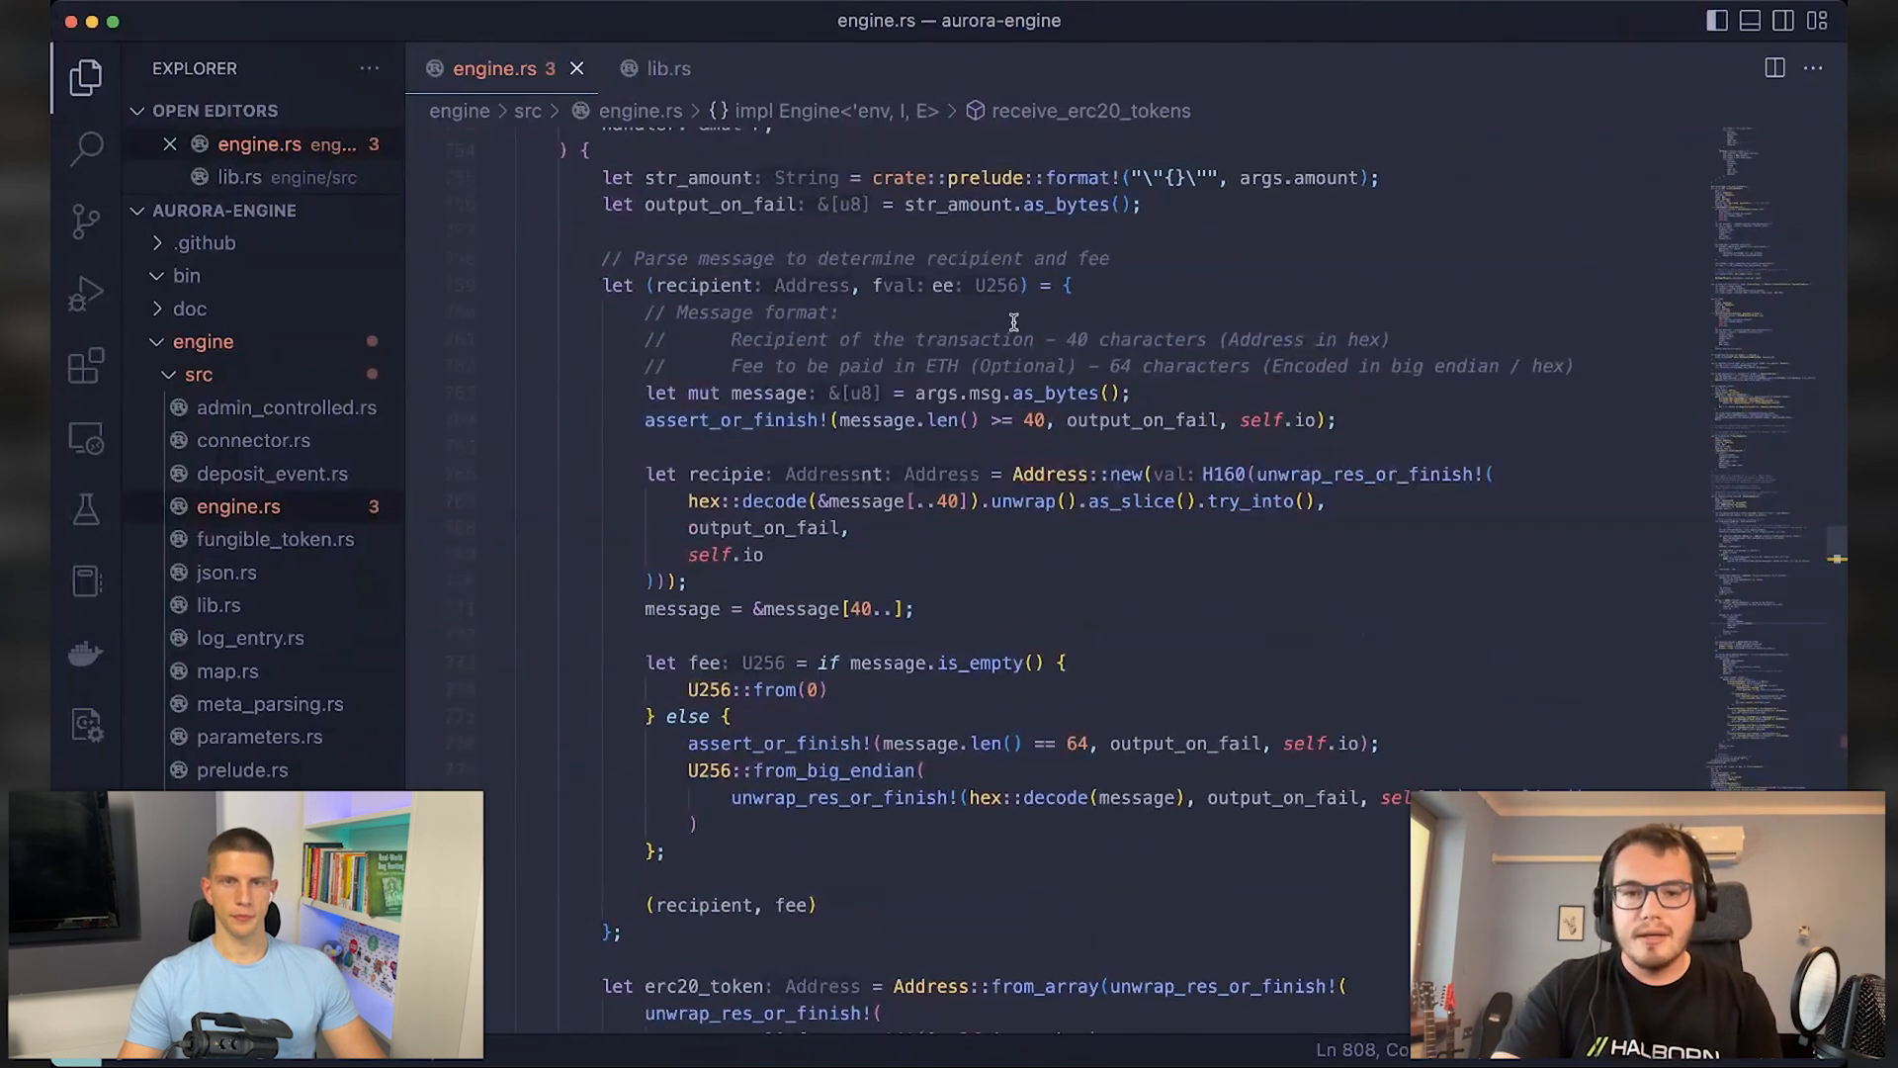
scroll(down, 3)
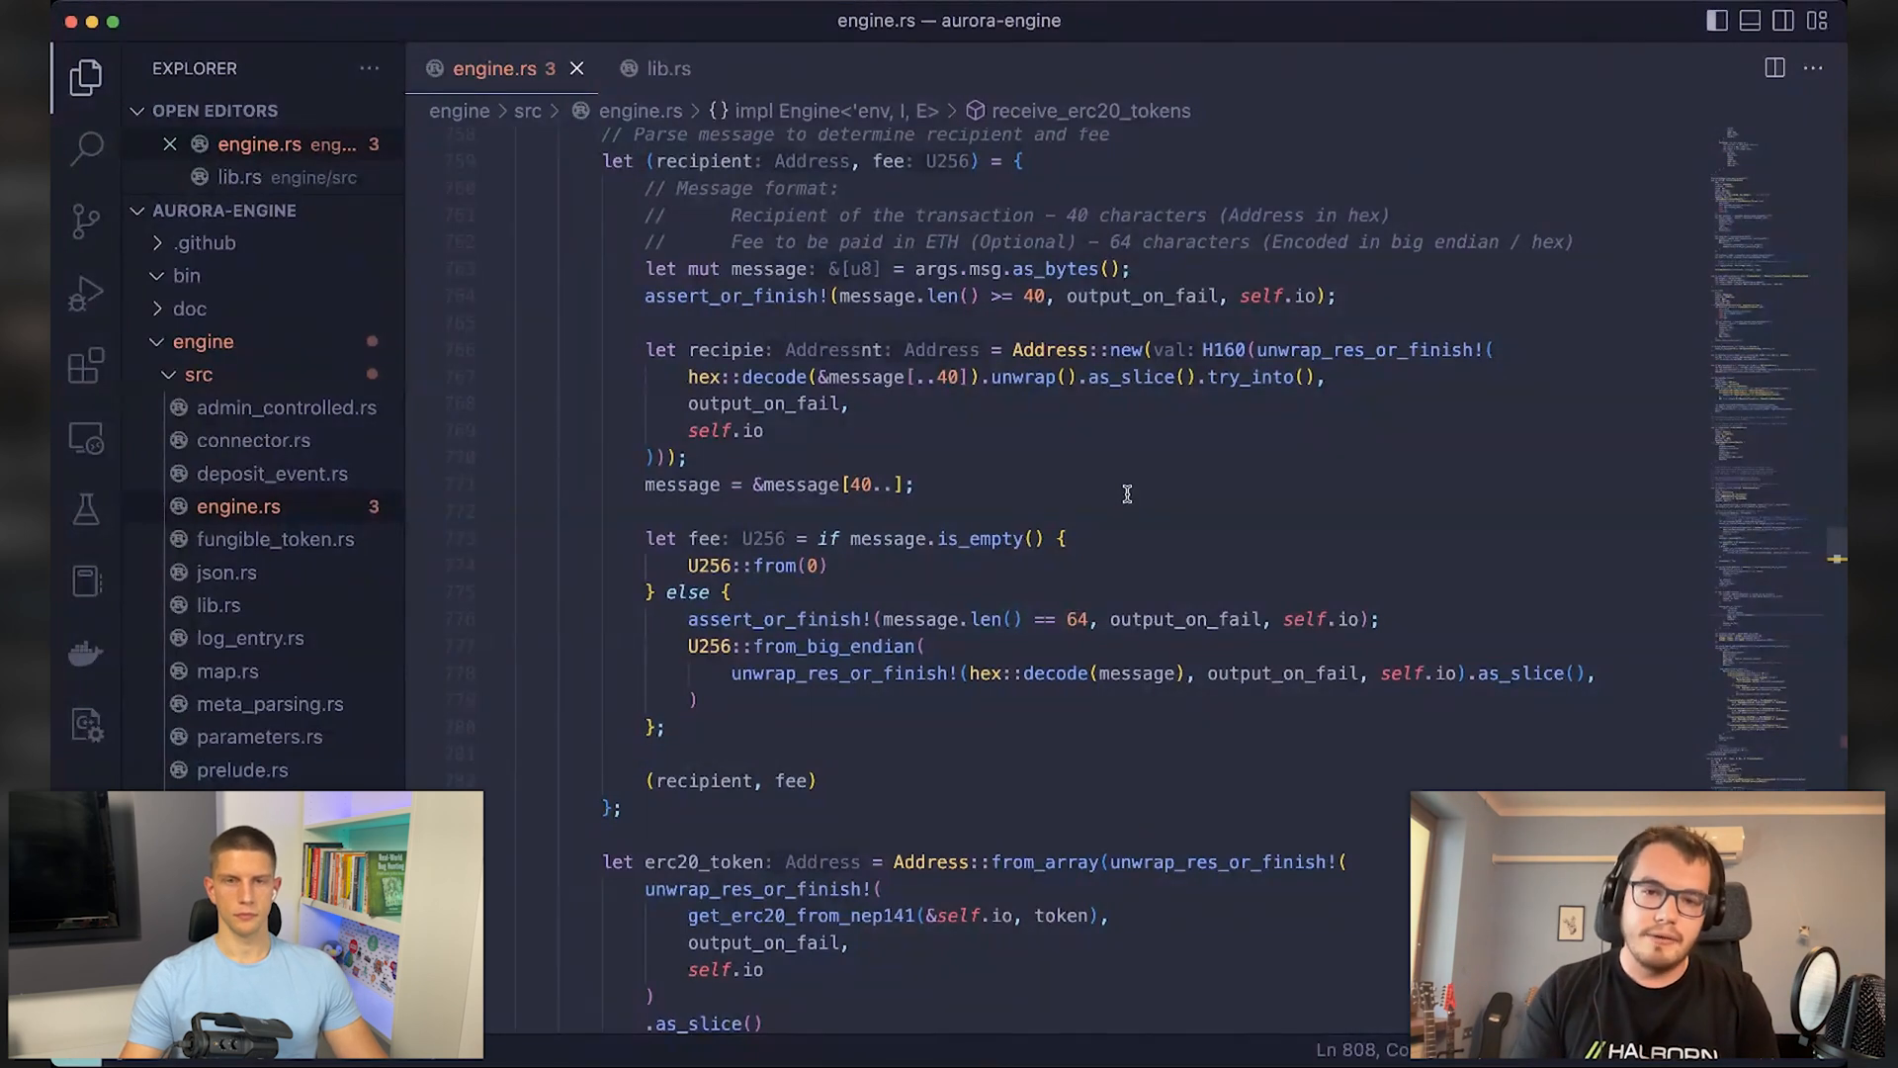
mouse_move(742, 444)
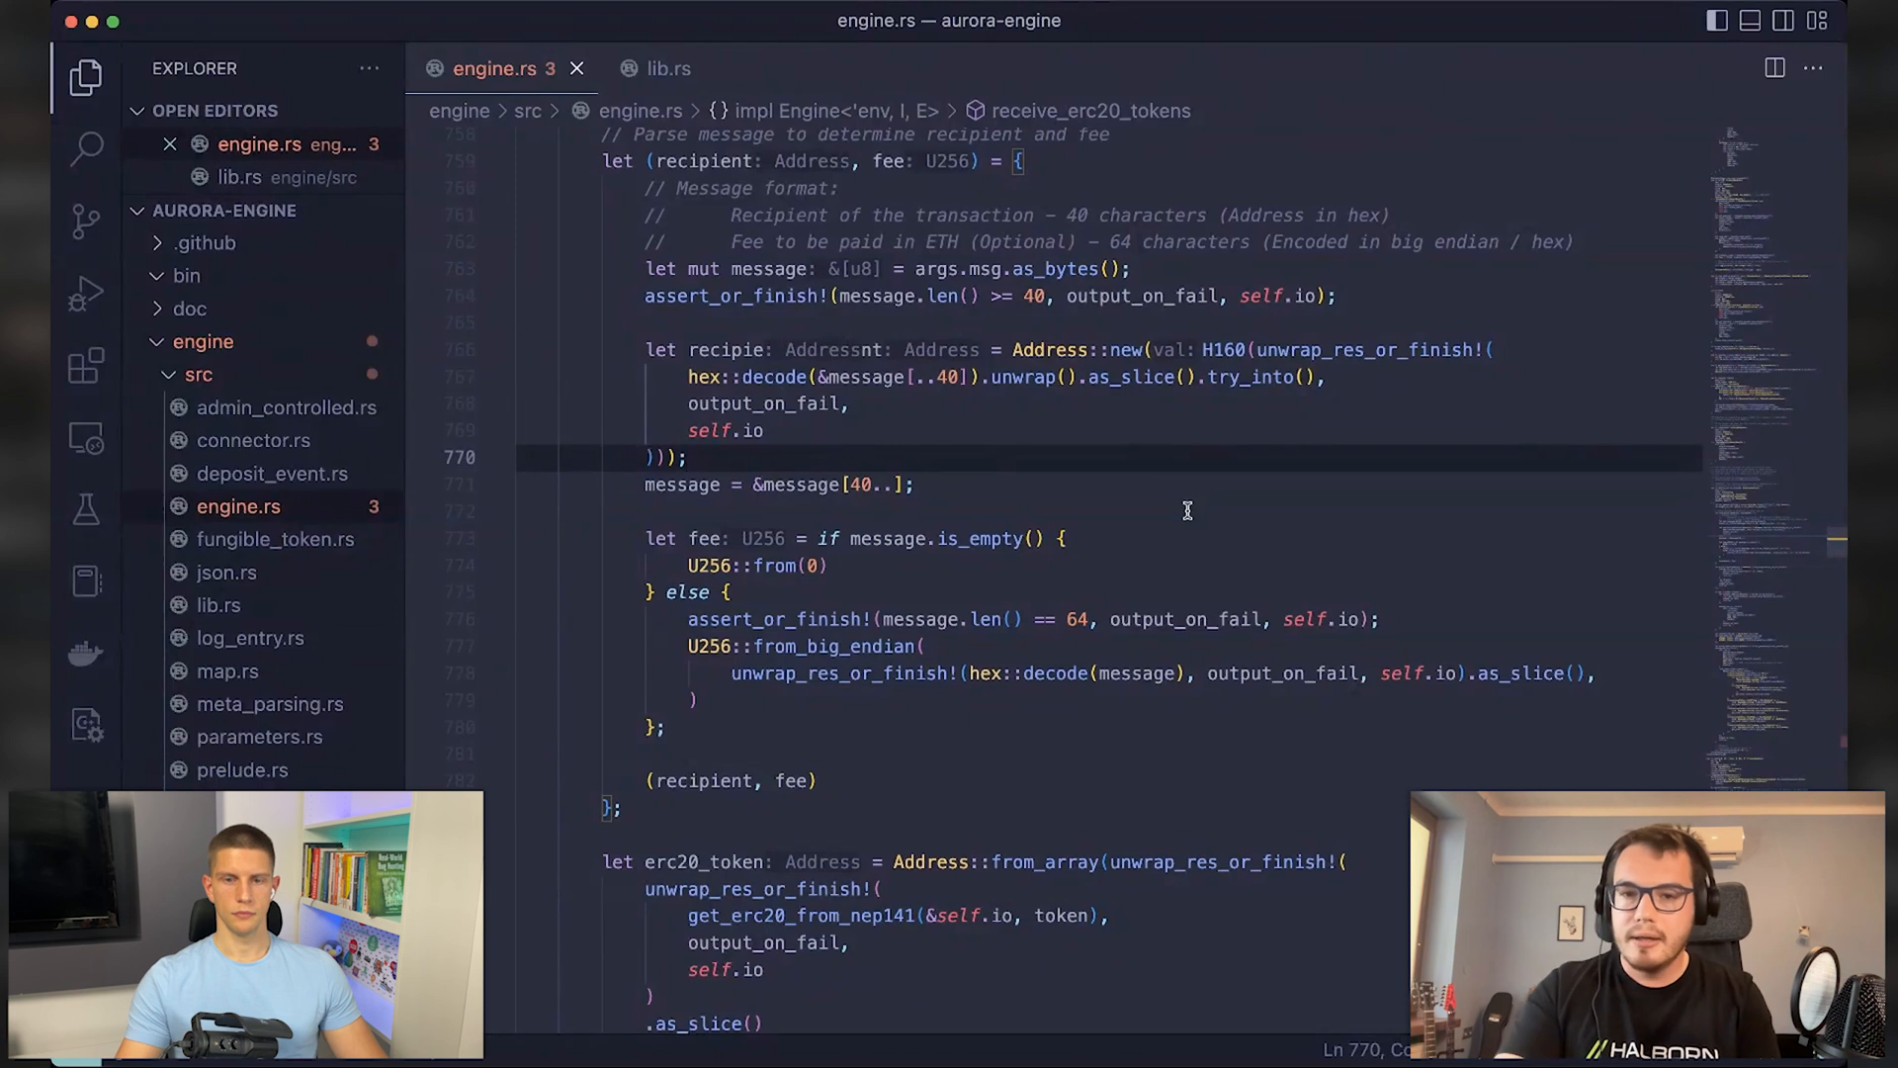
mouse_move(921, 430)
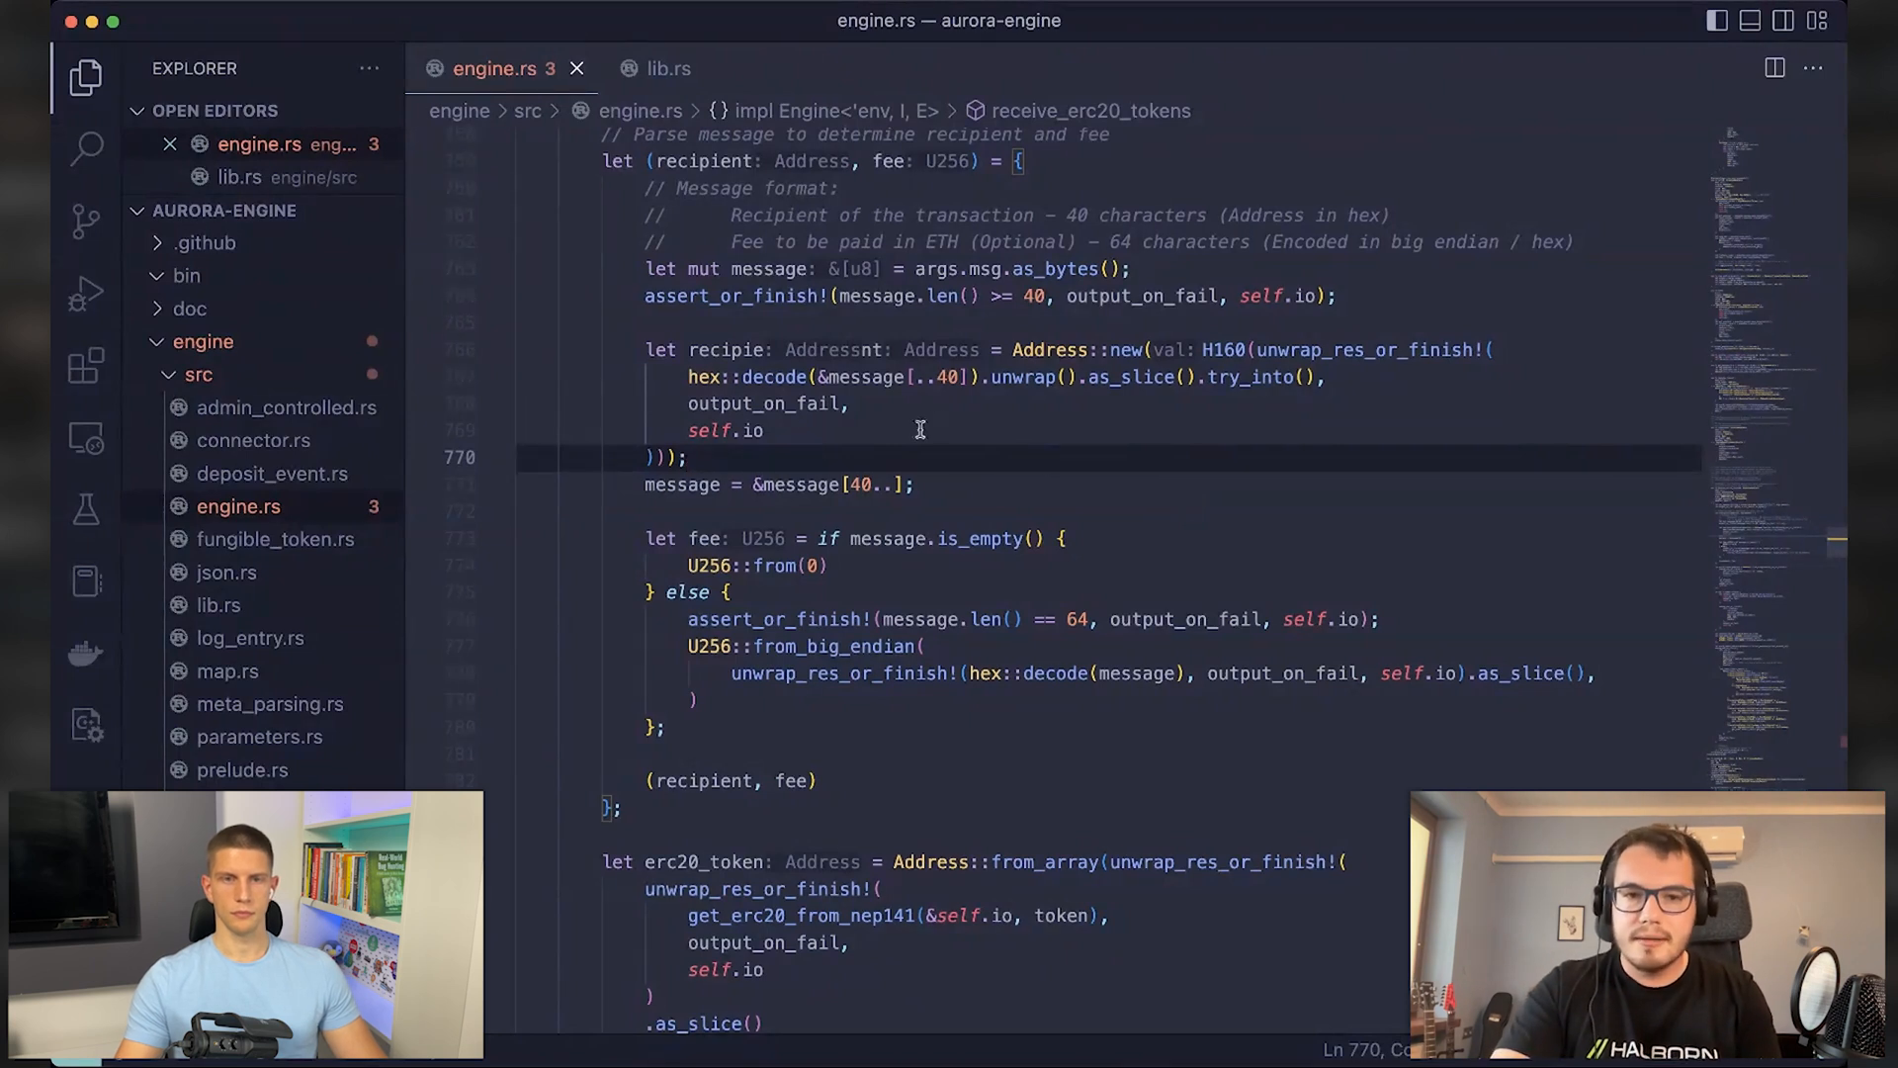
mouse_move(938, 449)
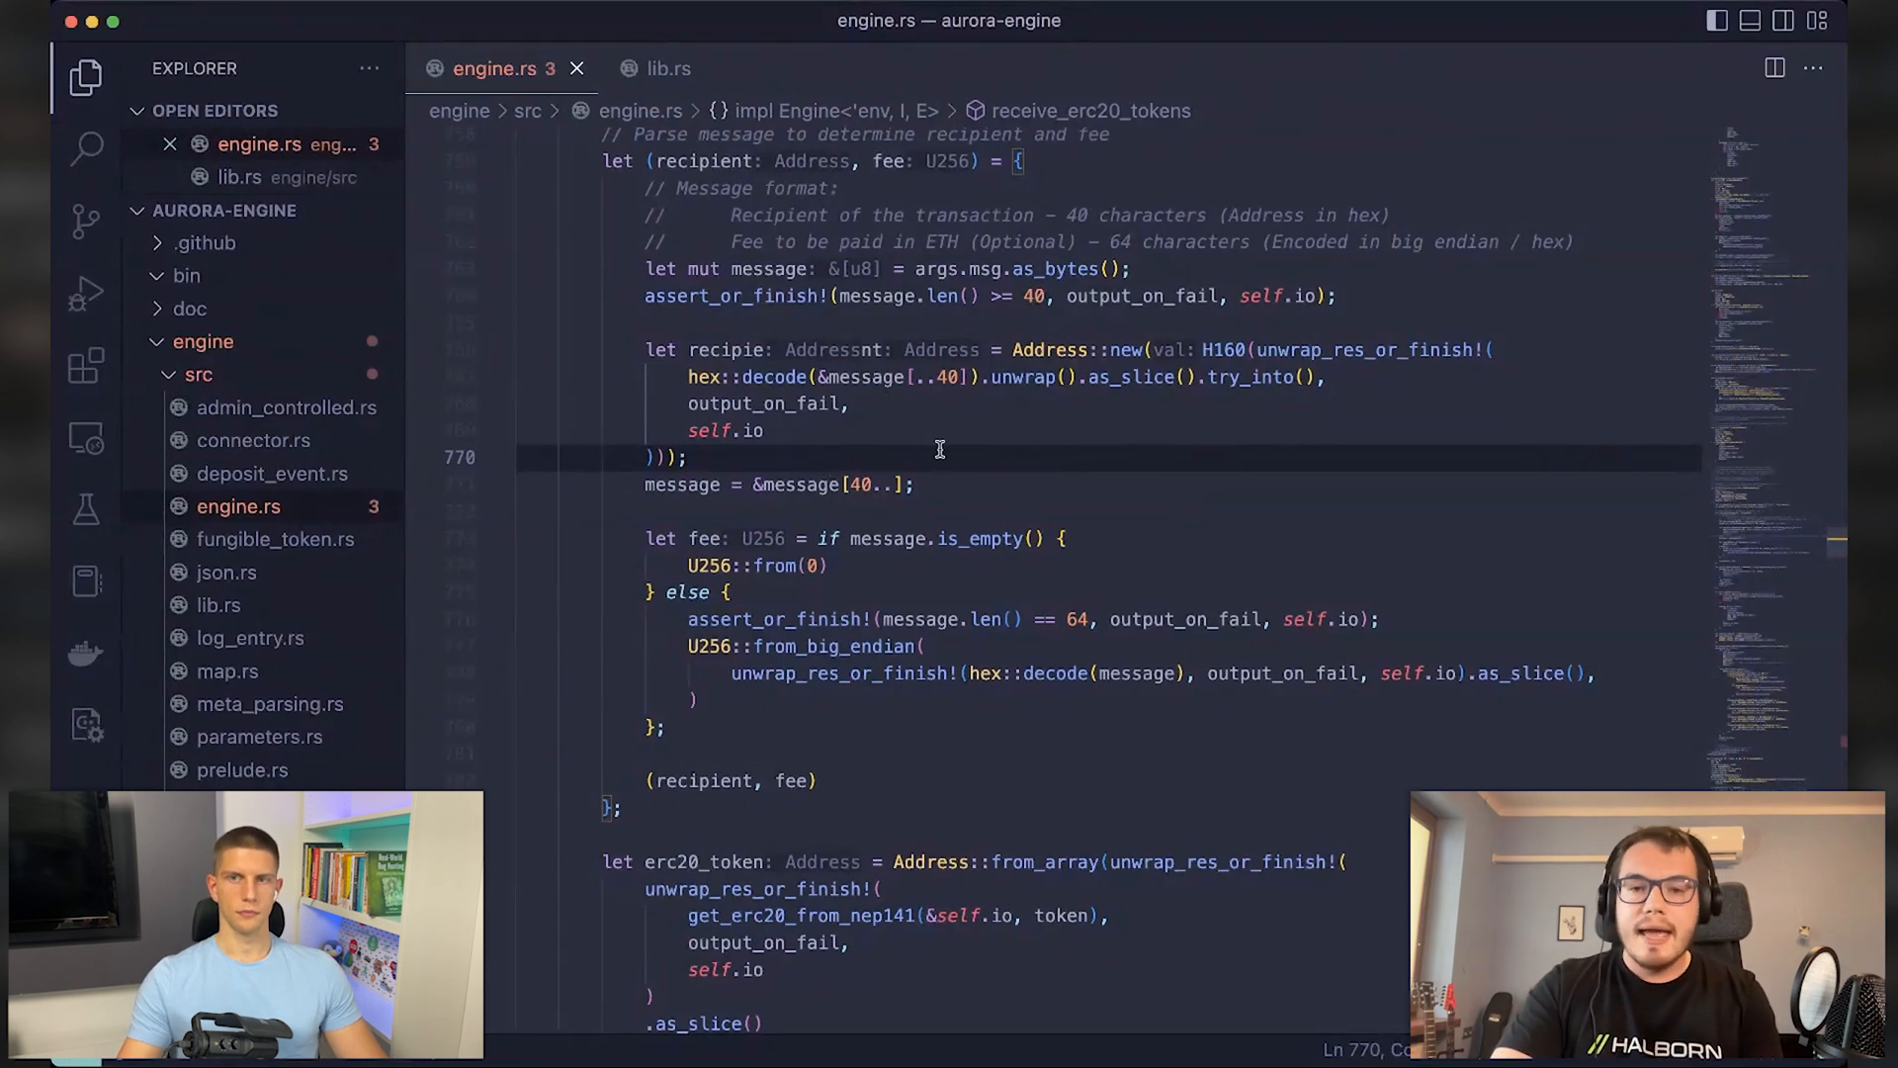
scroll(up, 3)
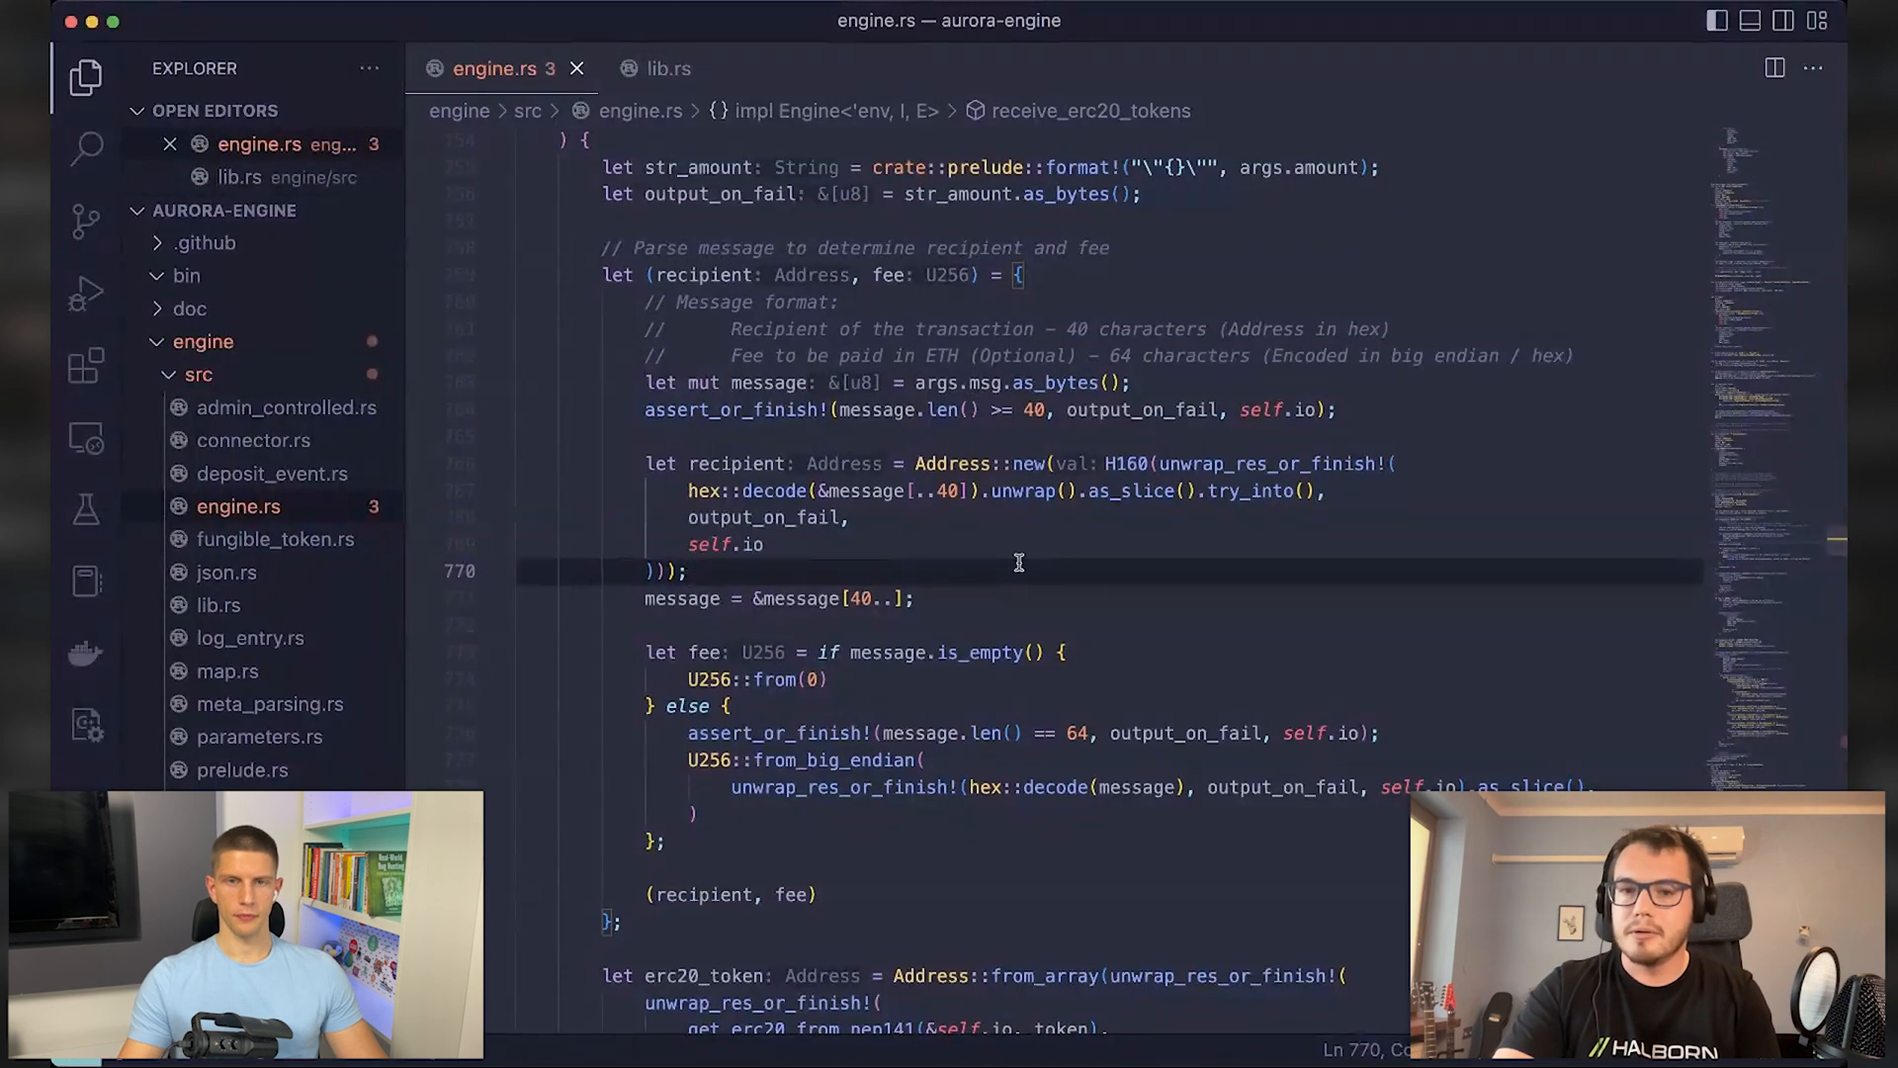
mouse_move(862, 570)
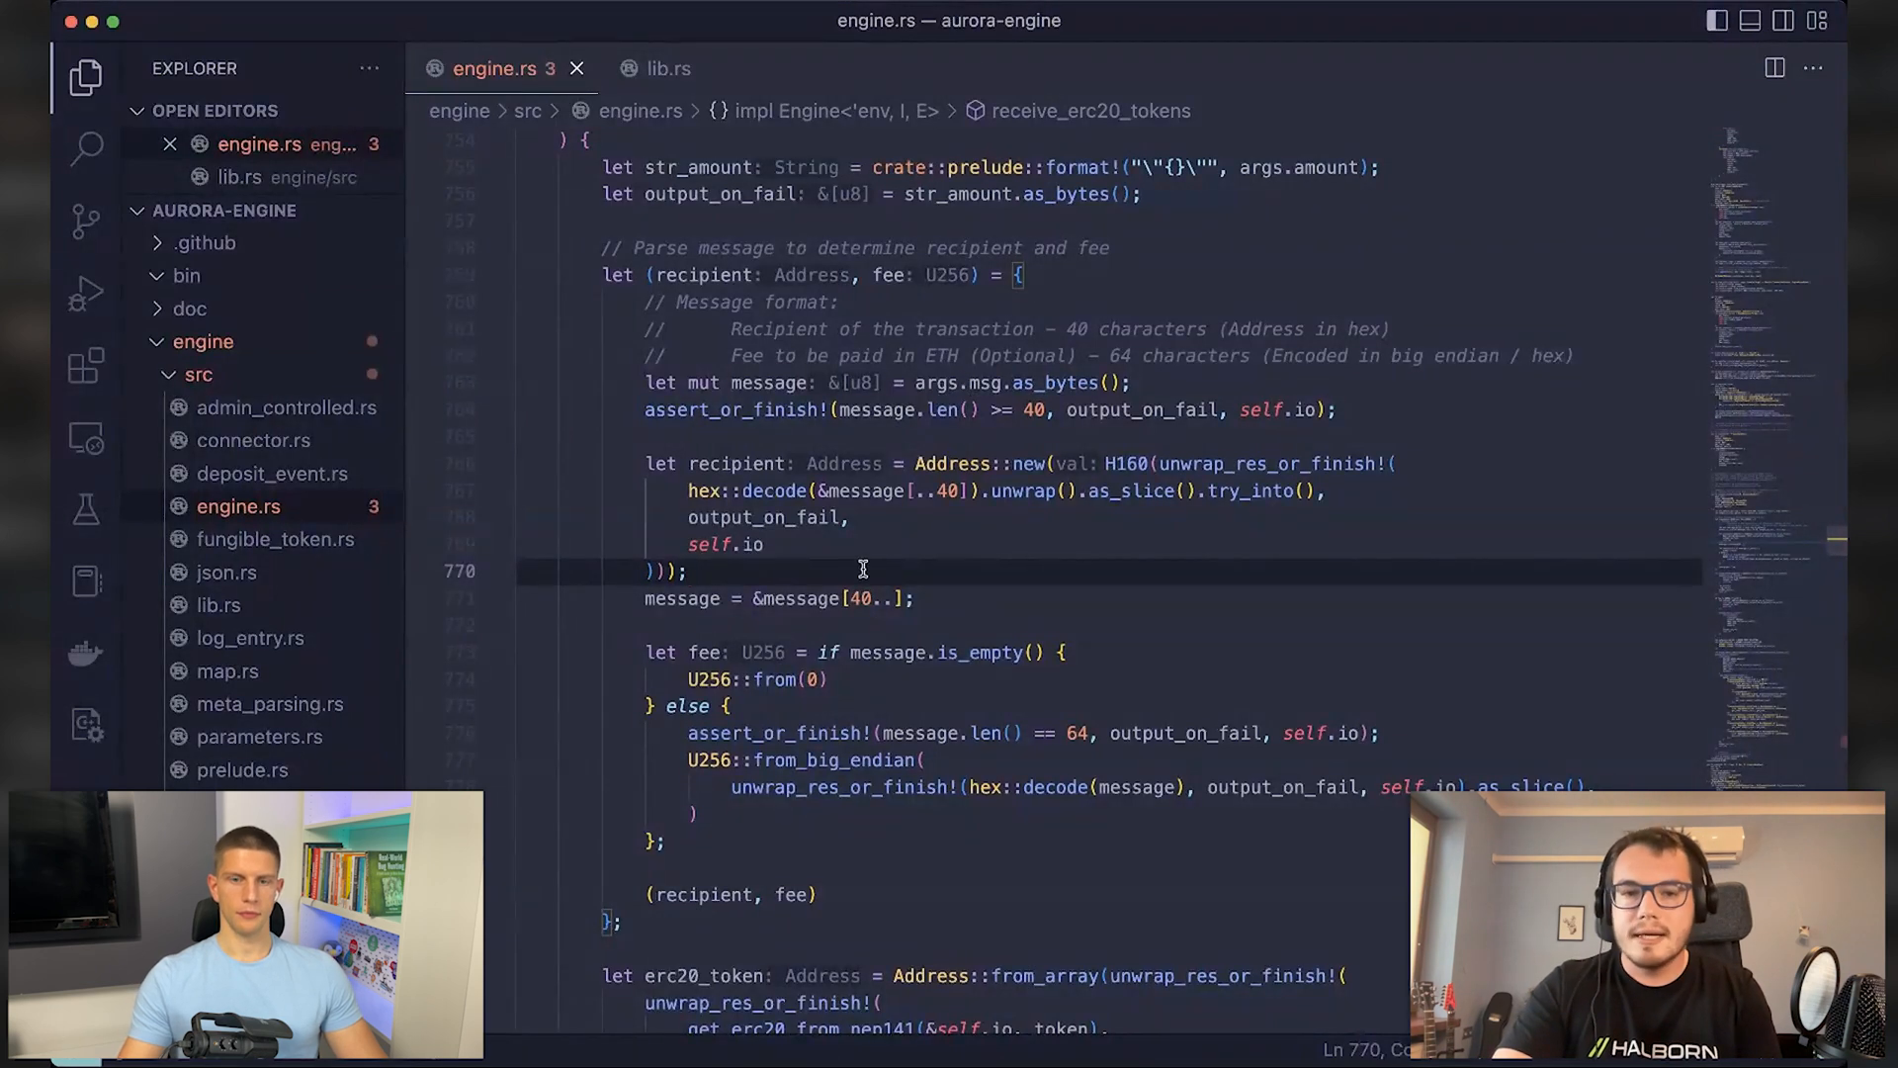
mouse_move(895, 551)
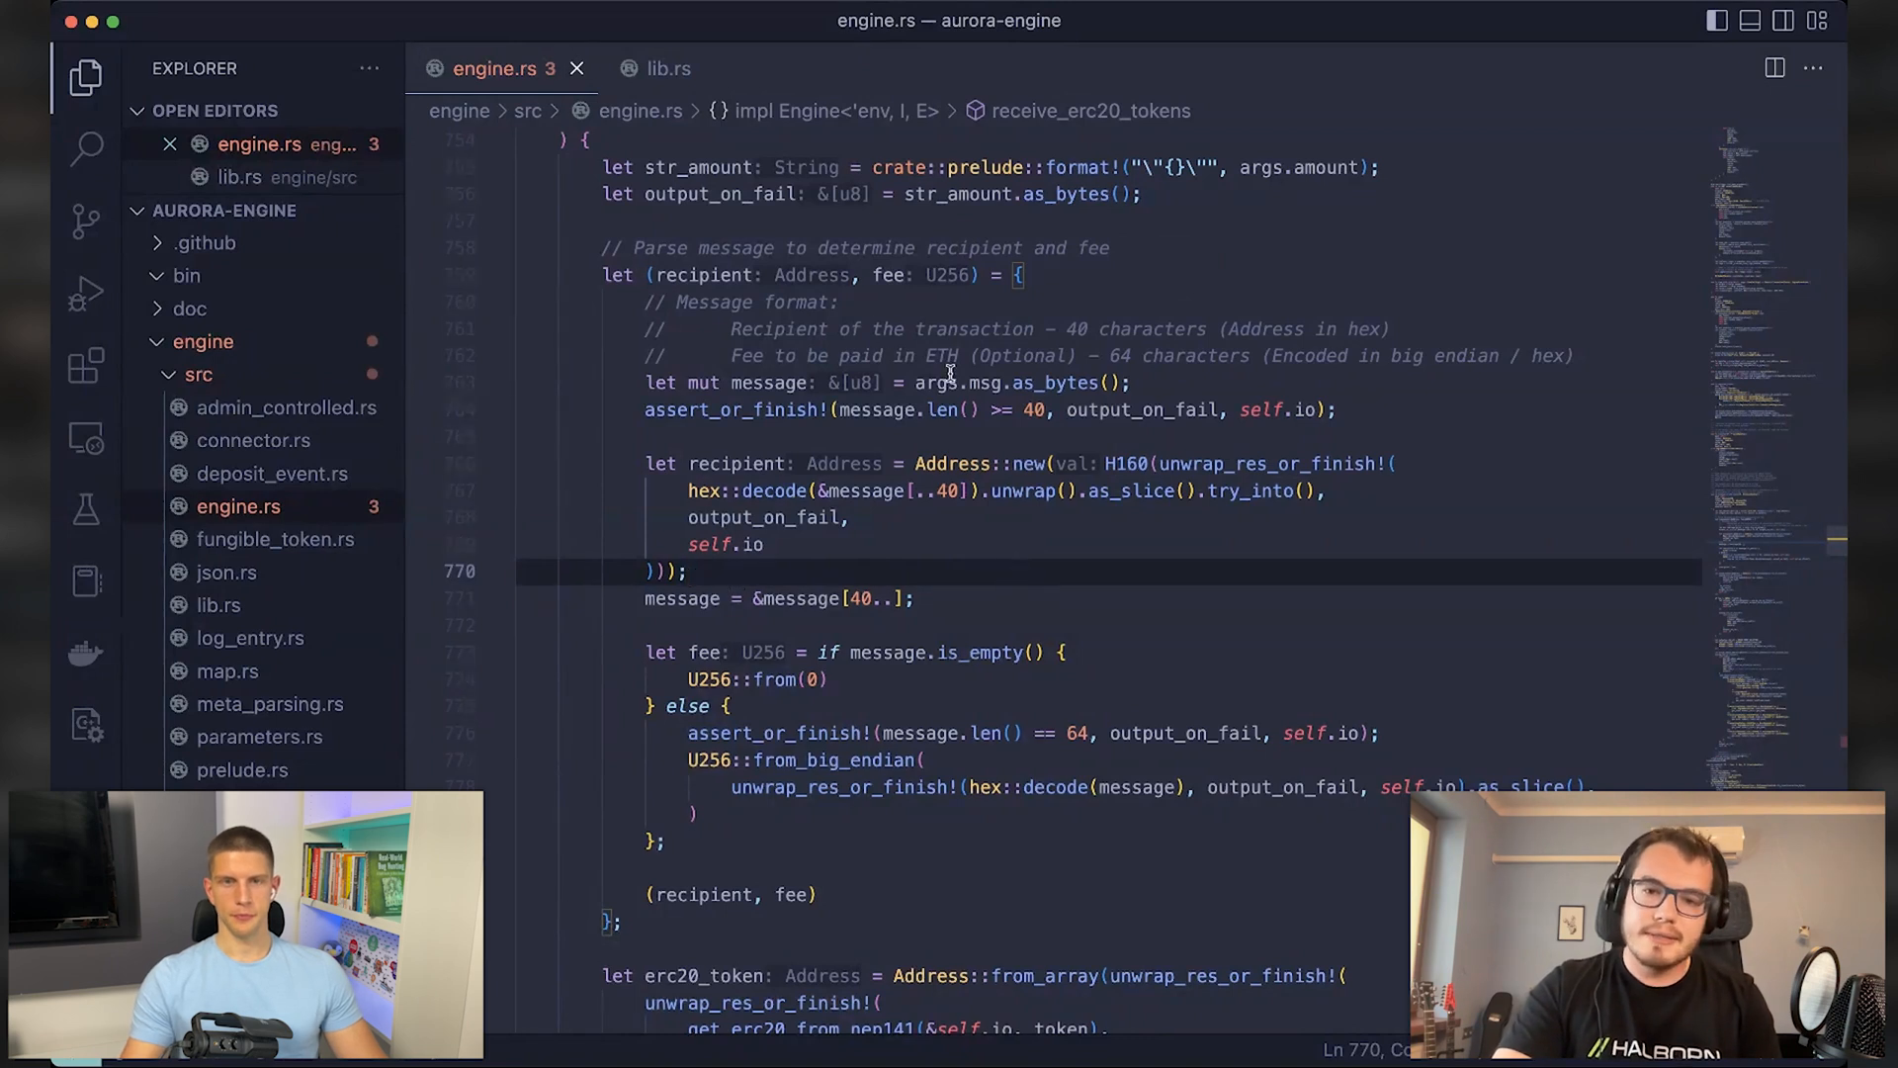
scroll(up, 3)
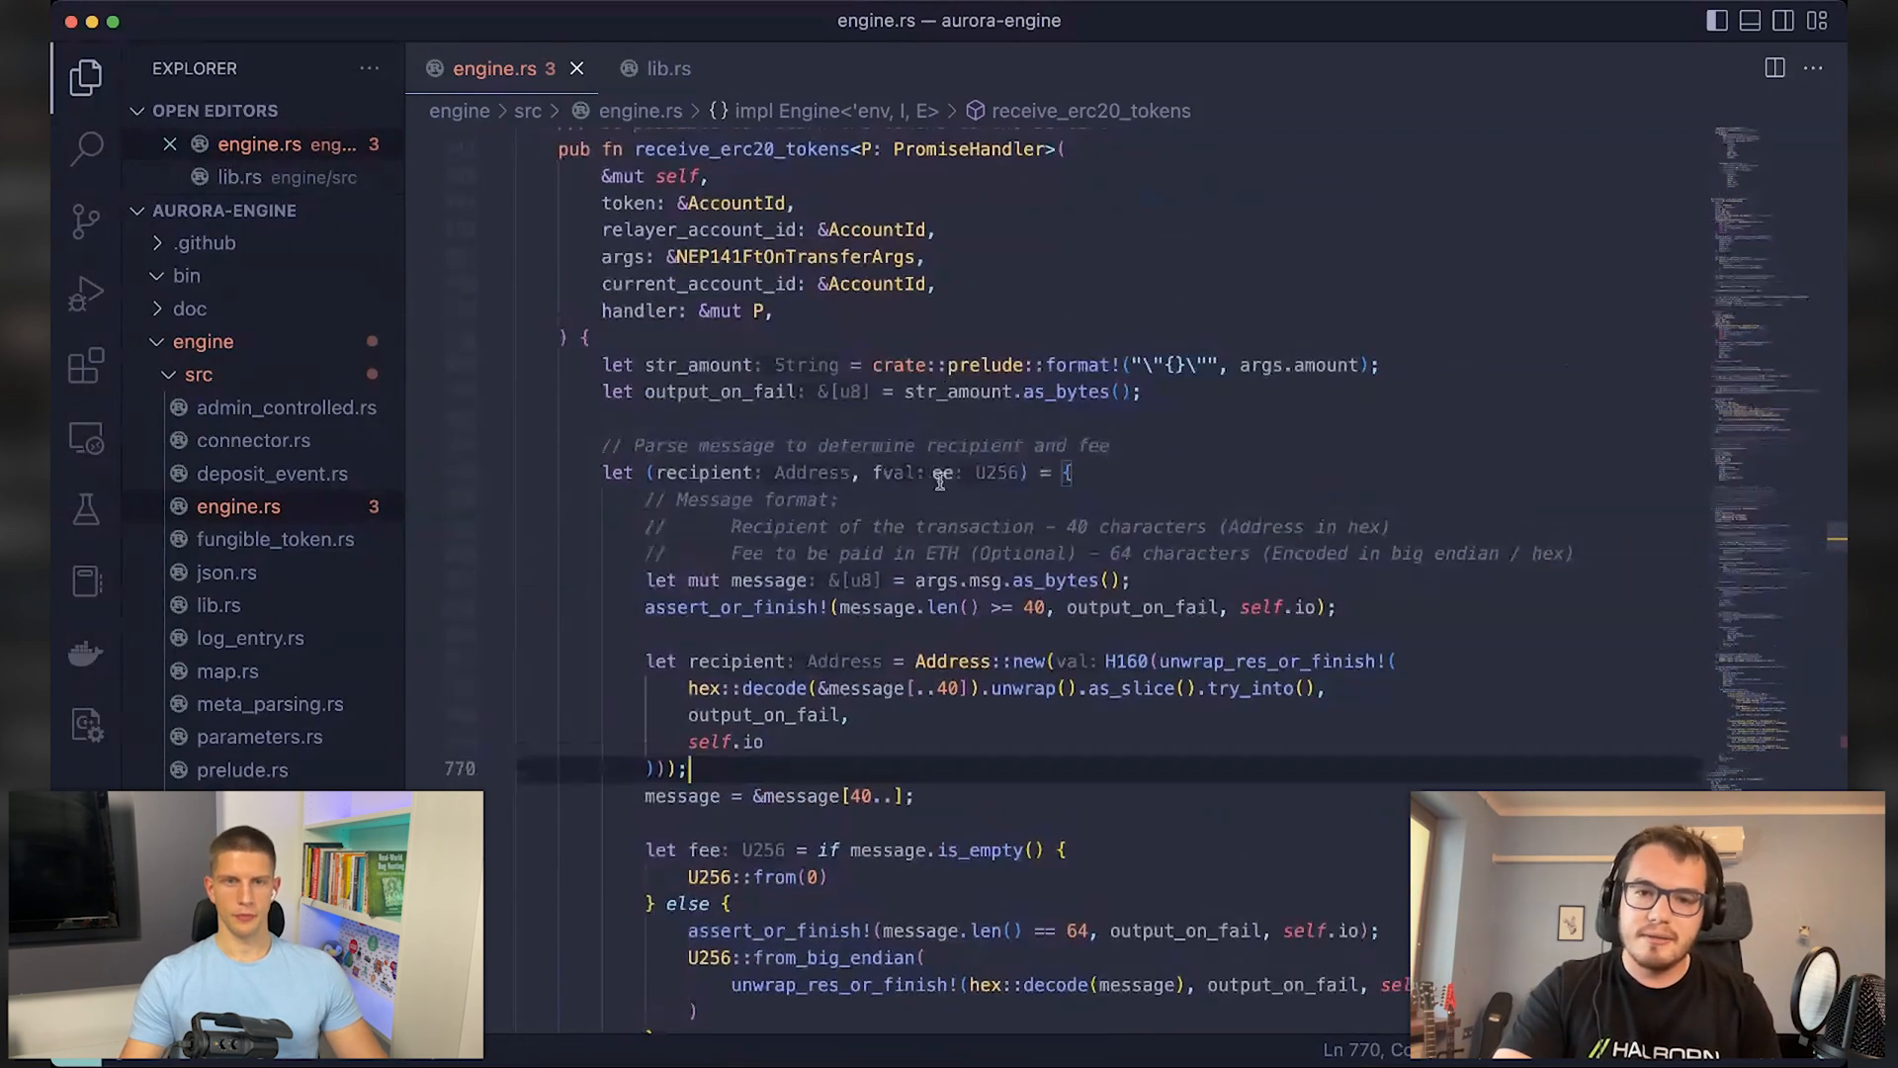
scroll(down, 3)
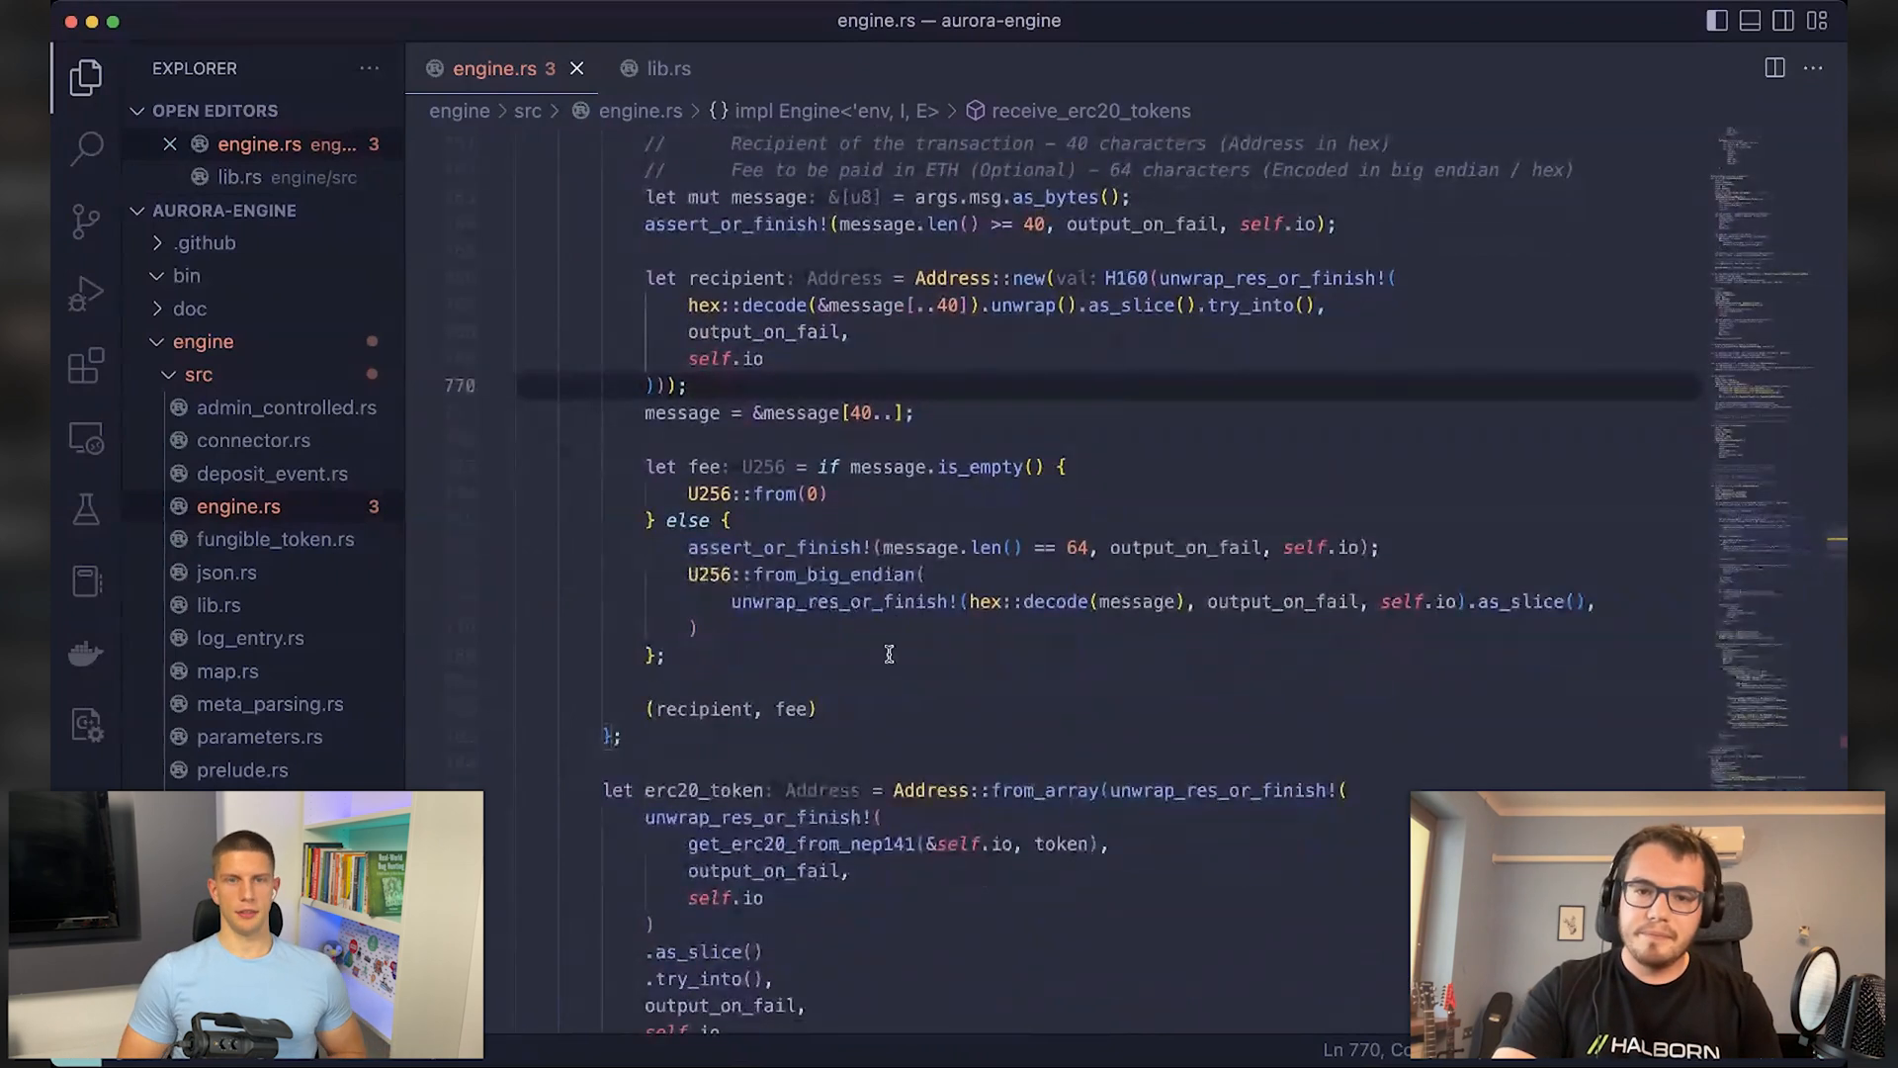
mouse_move(989, 547)
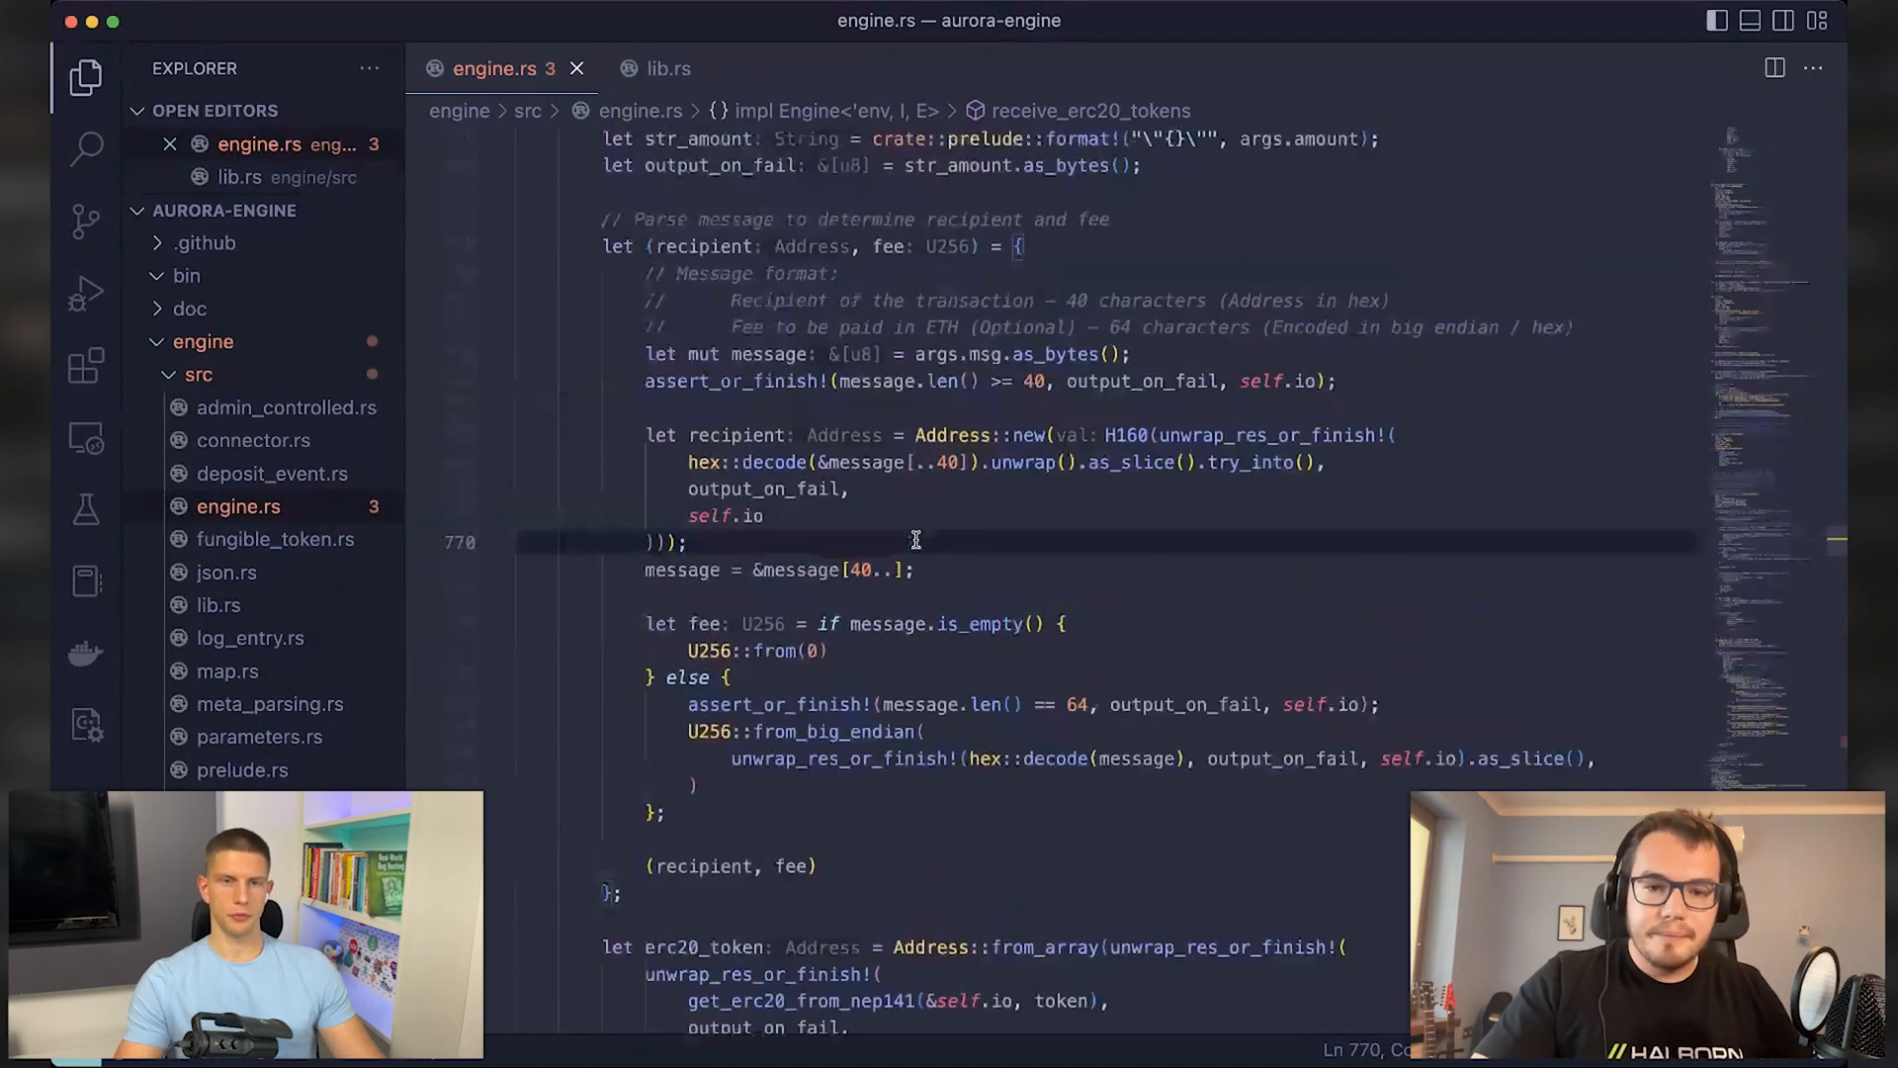
scroll(down, 3)
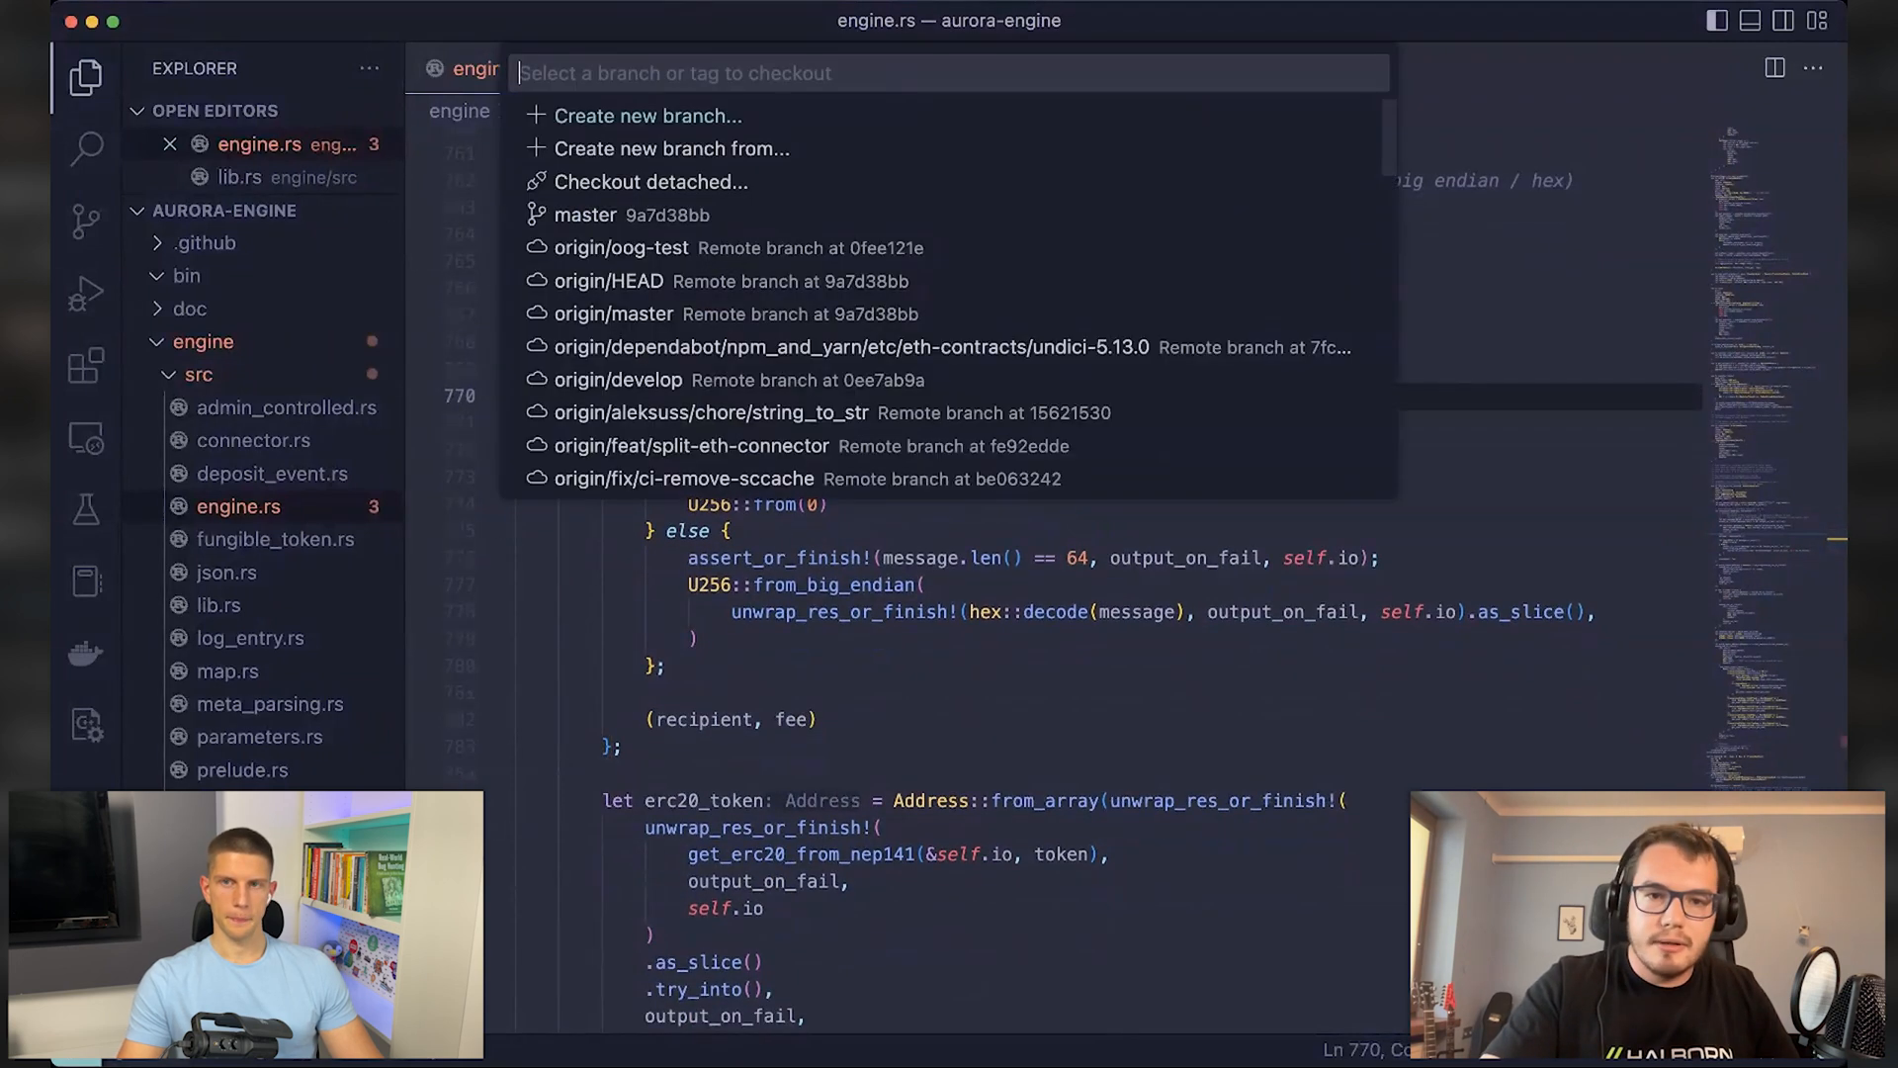
Step: Pick an earlier release tag from the checkout list, where the fee is set to zero
scroll(down, 3)
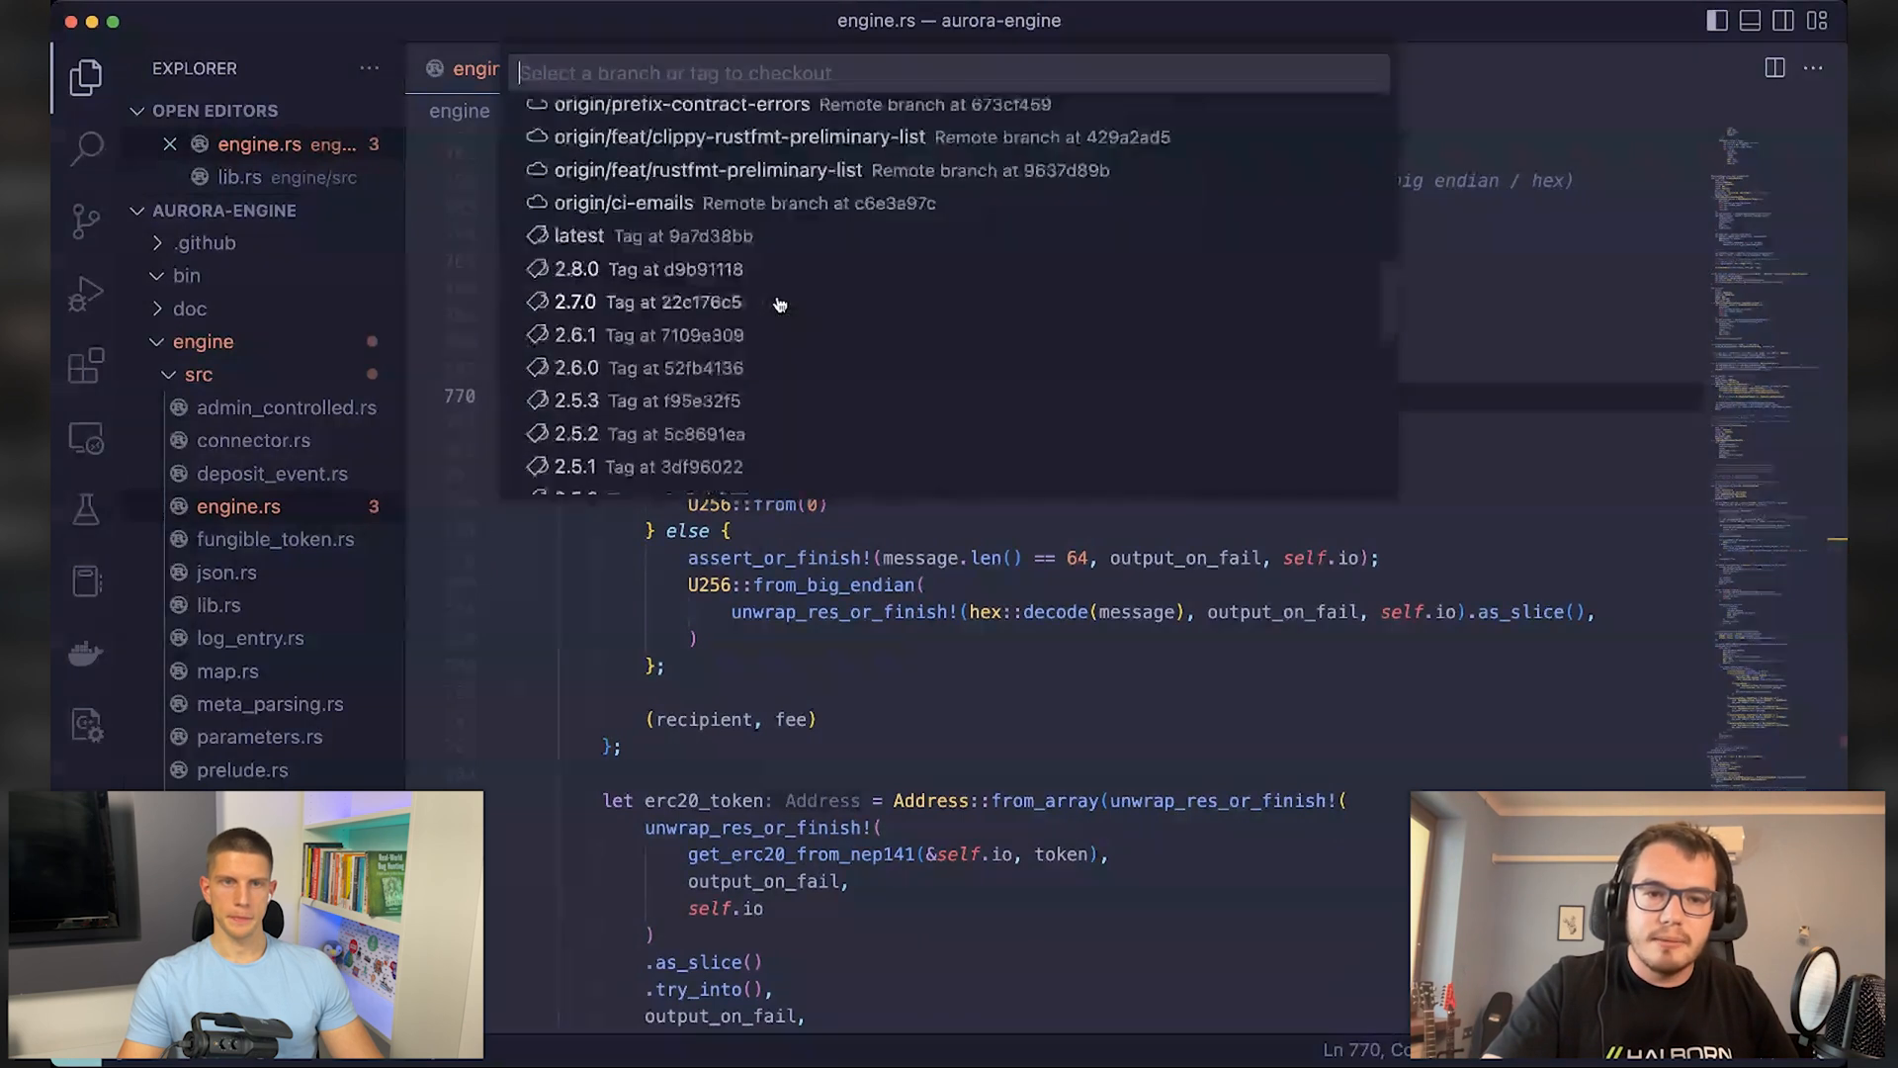
key(Escape)
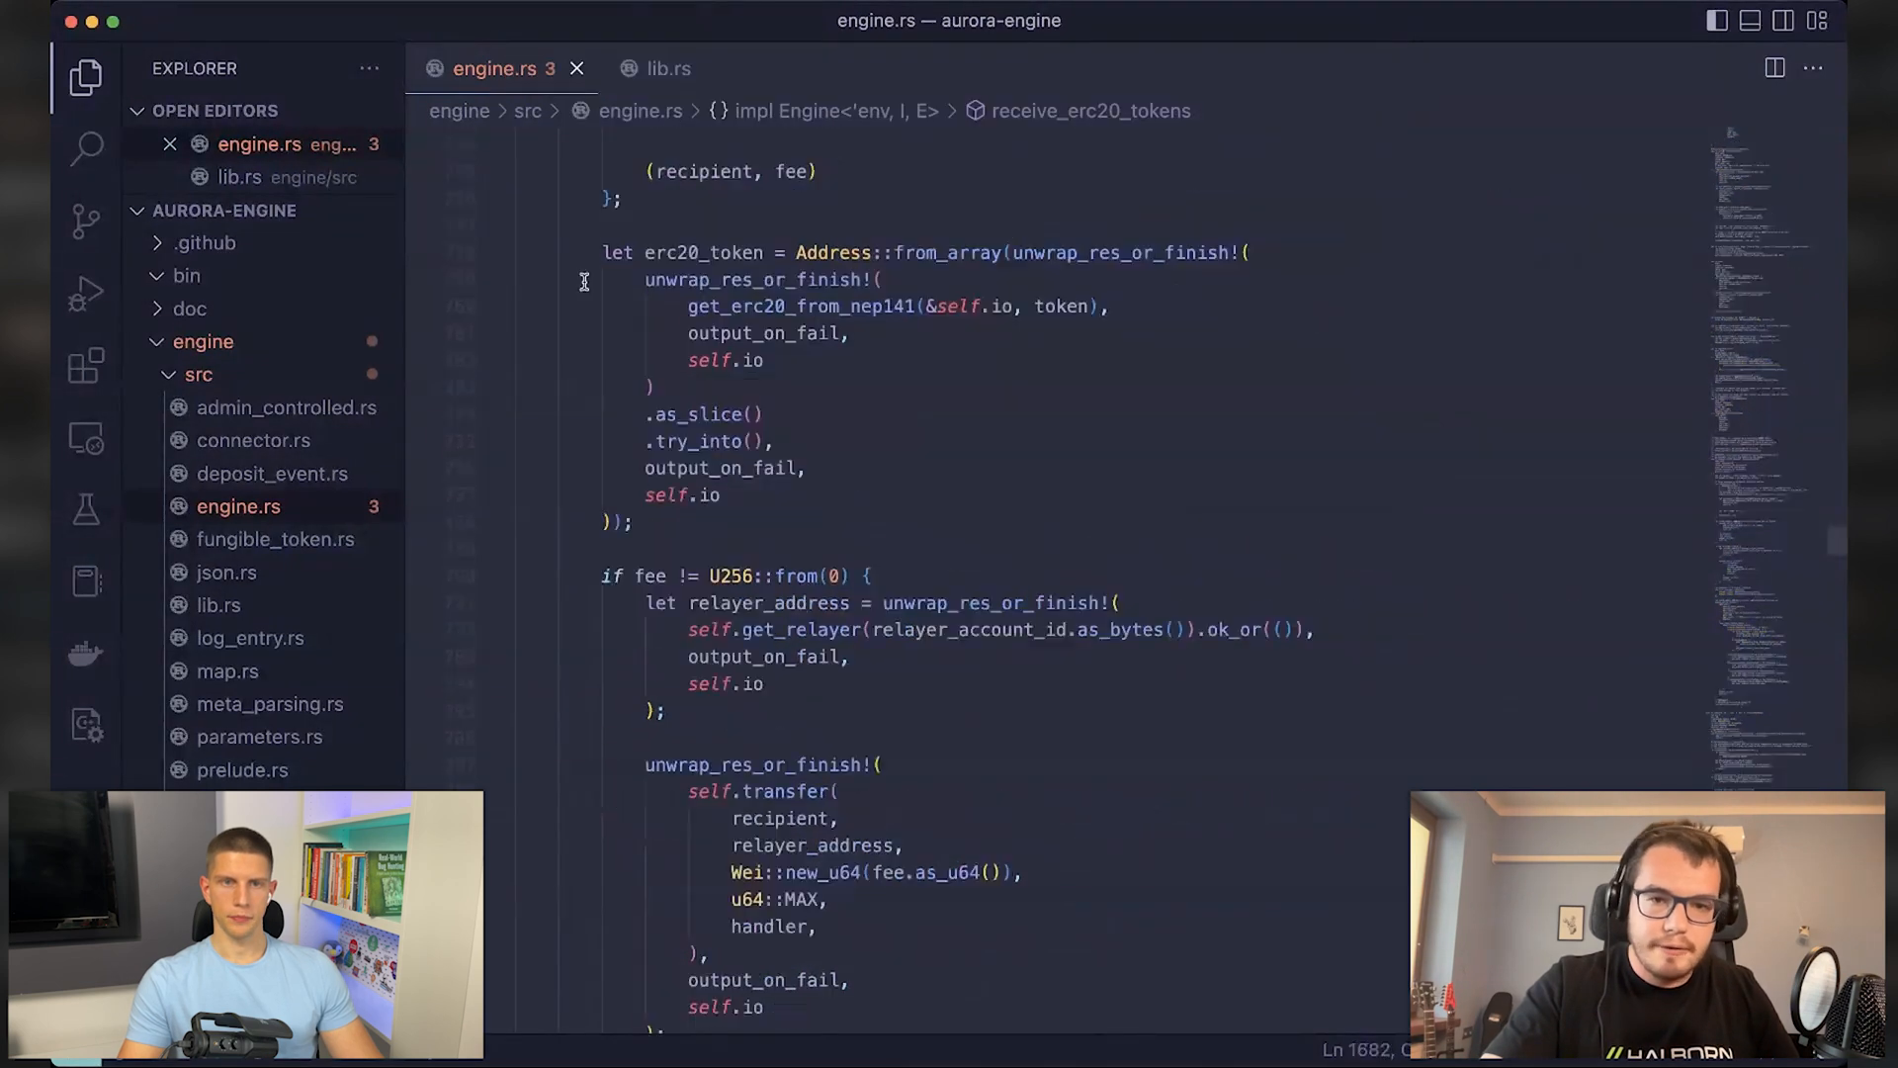
scroll(up, 3)
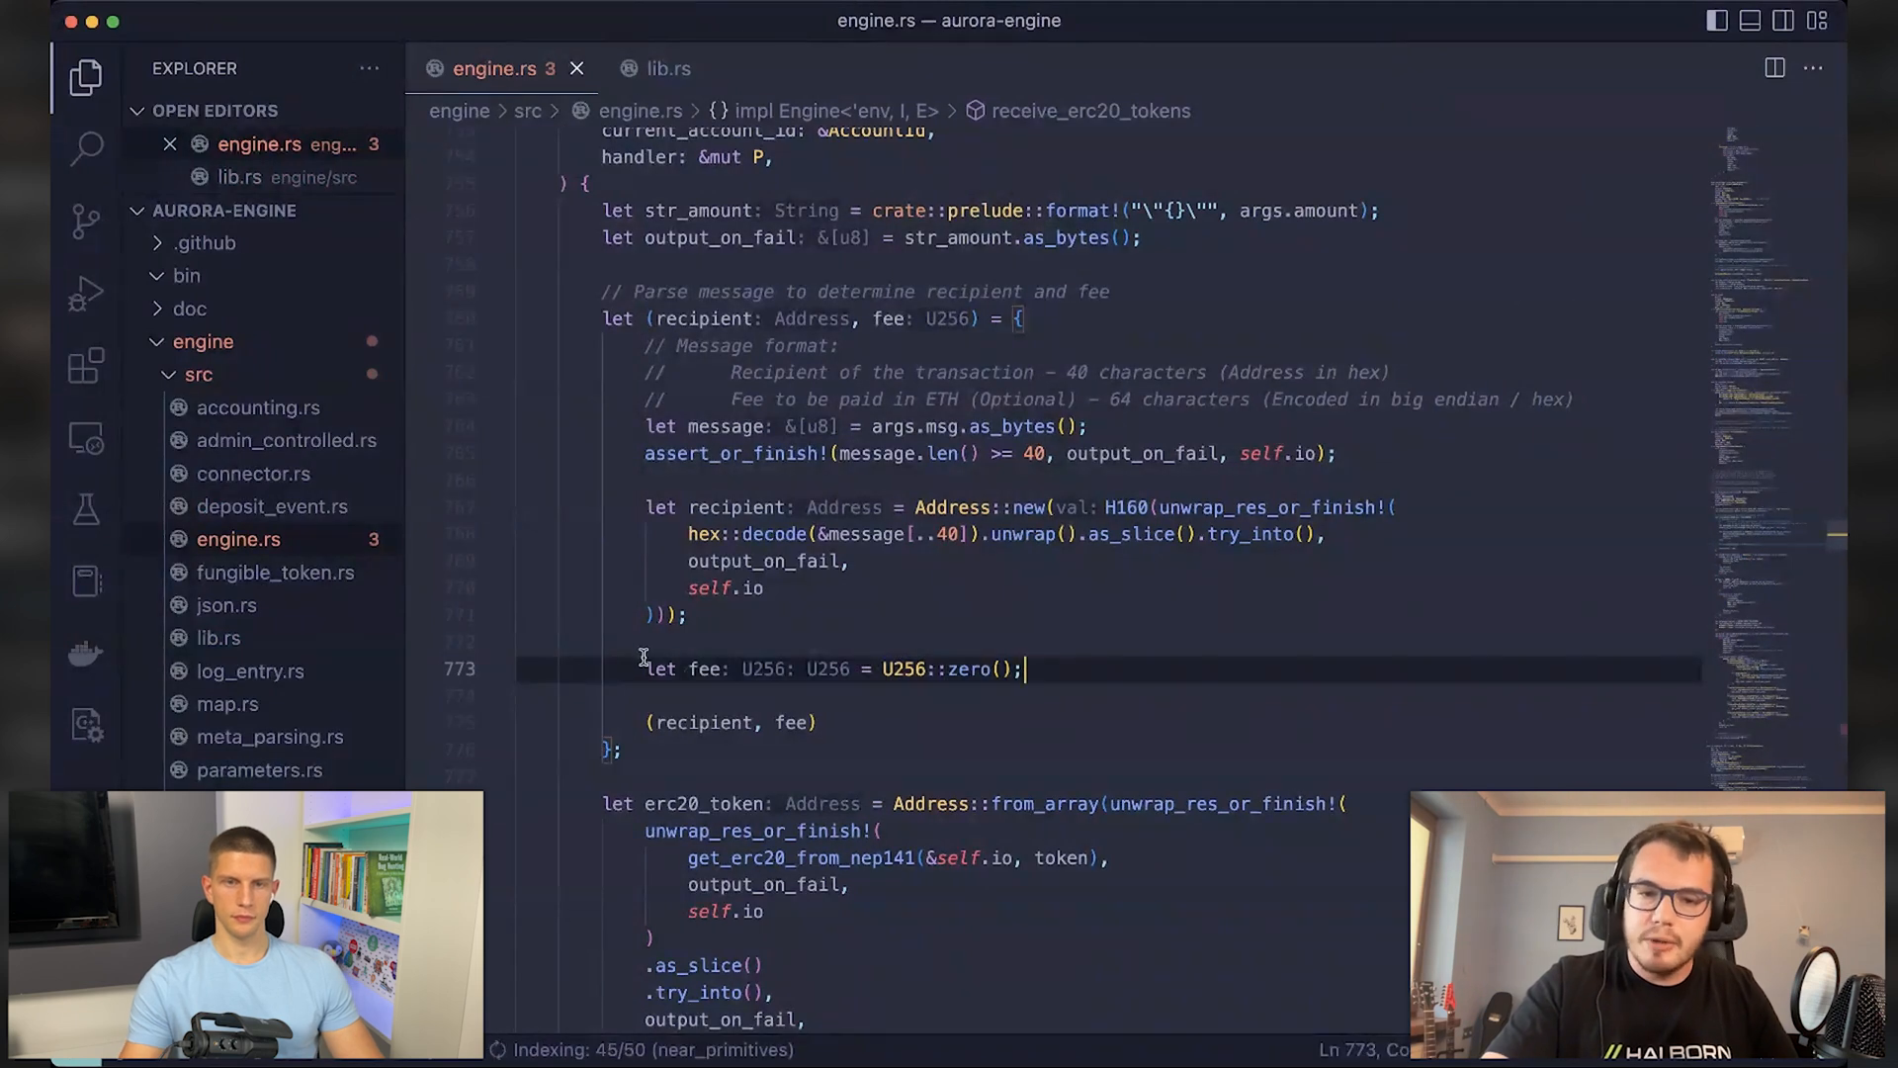
click(1025, 668)
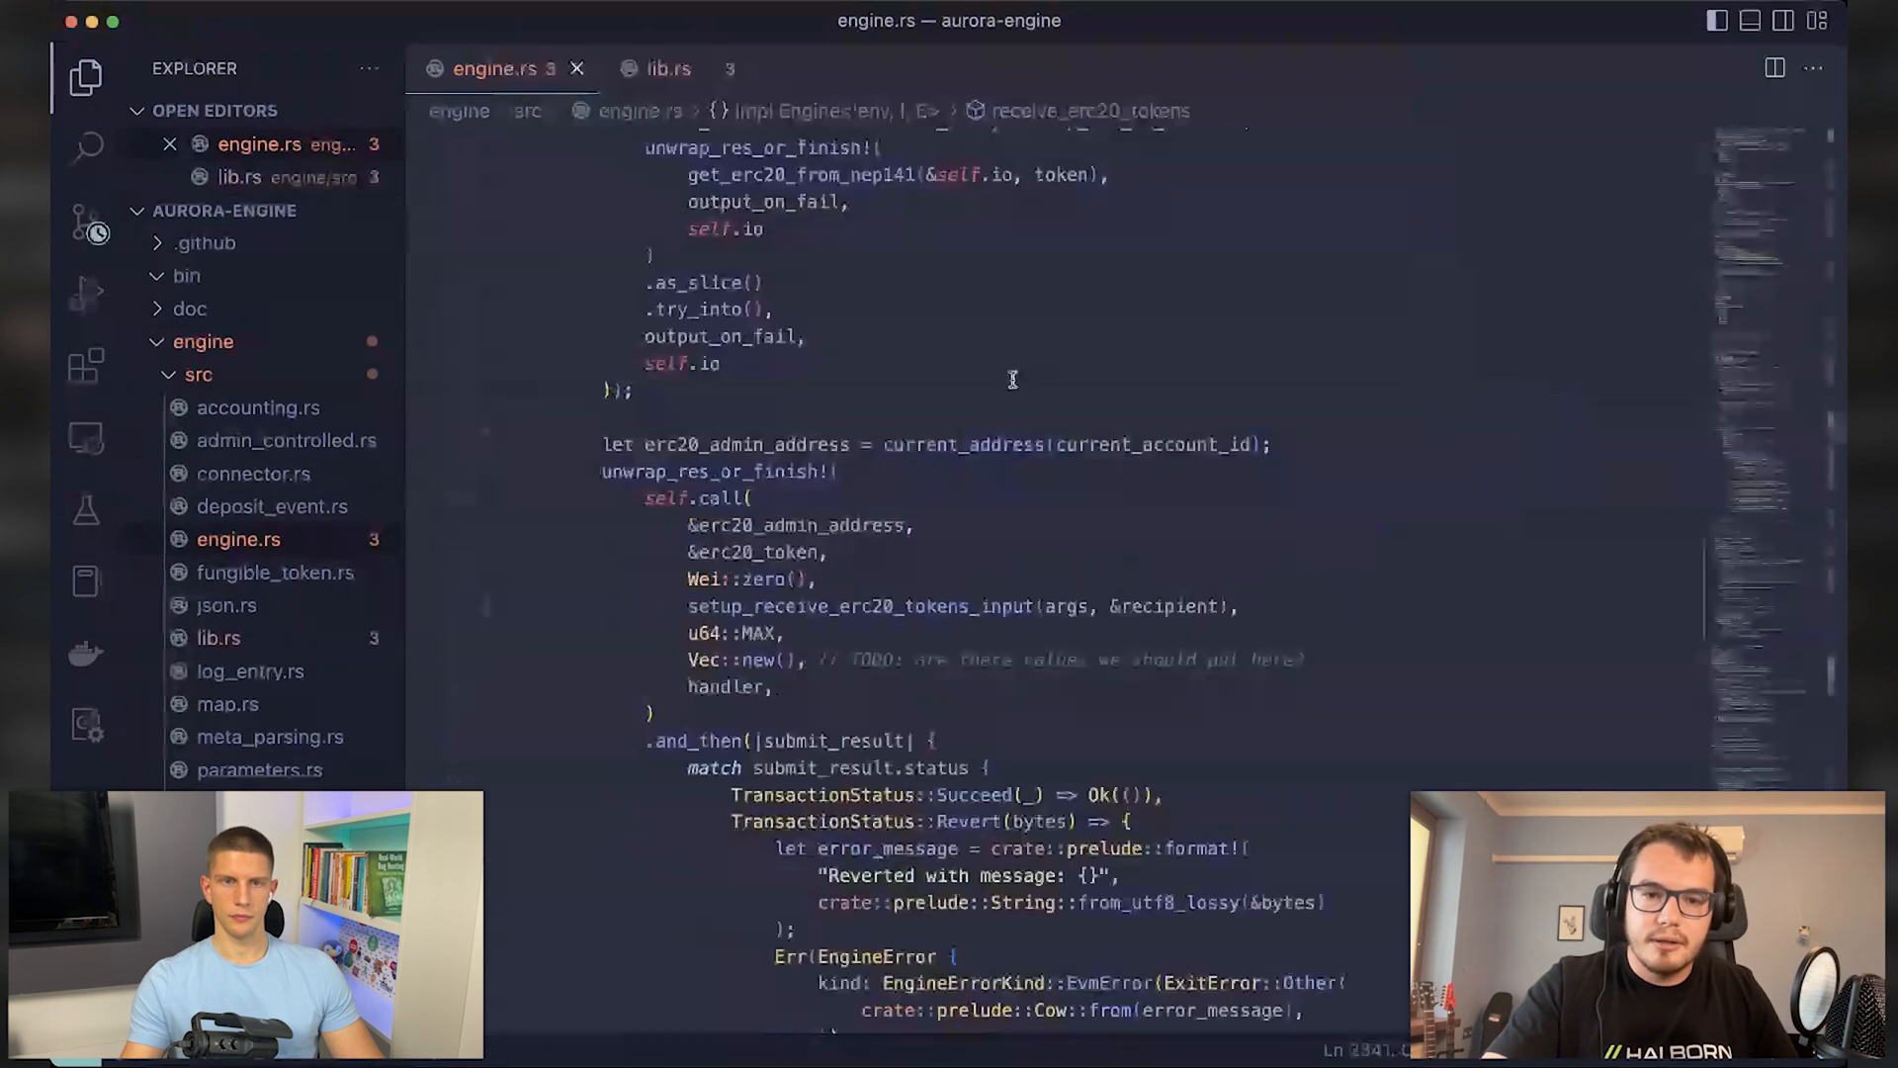
Step: Scroll through receive_erc20_tokens in engine.rs, showing only the recipient parsed and no fee
scroll(up, 3)
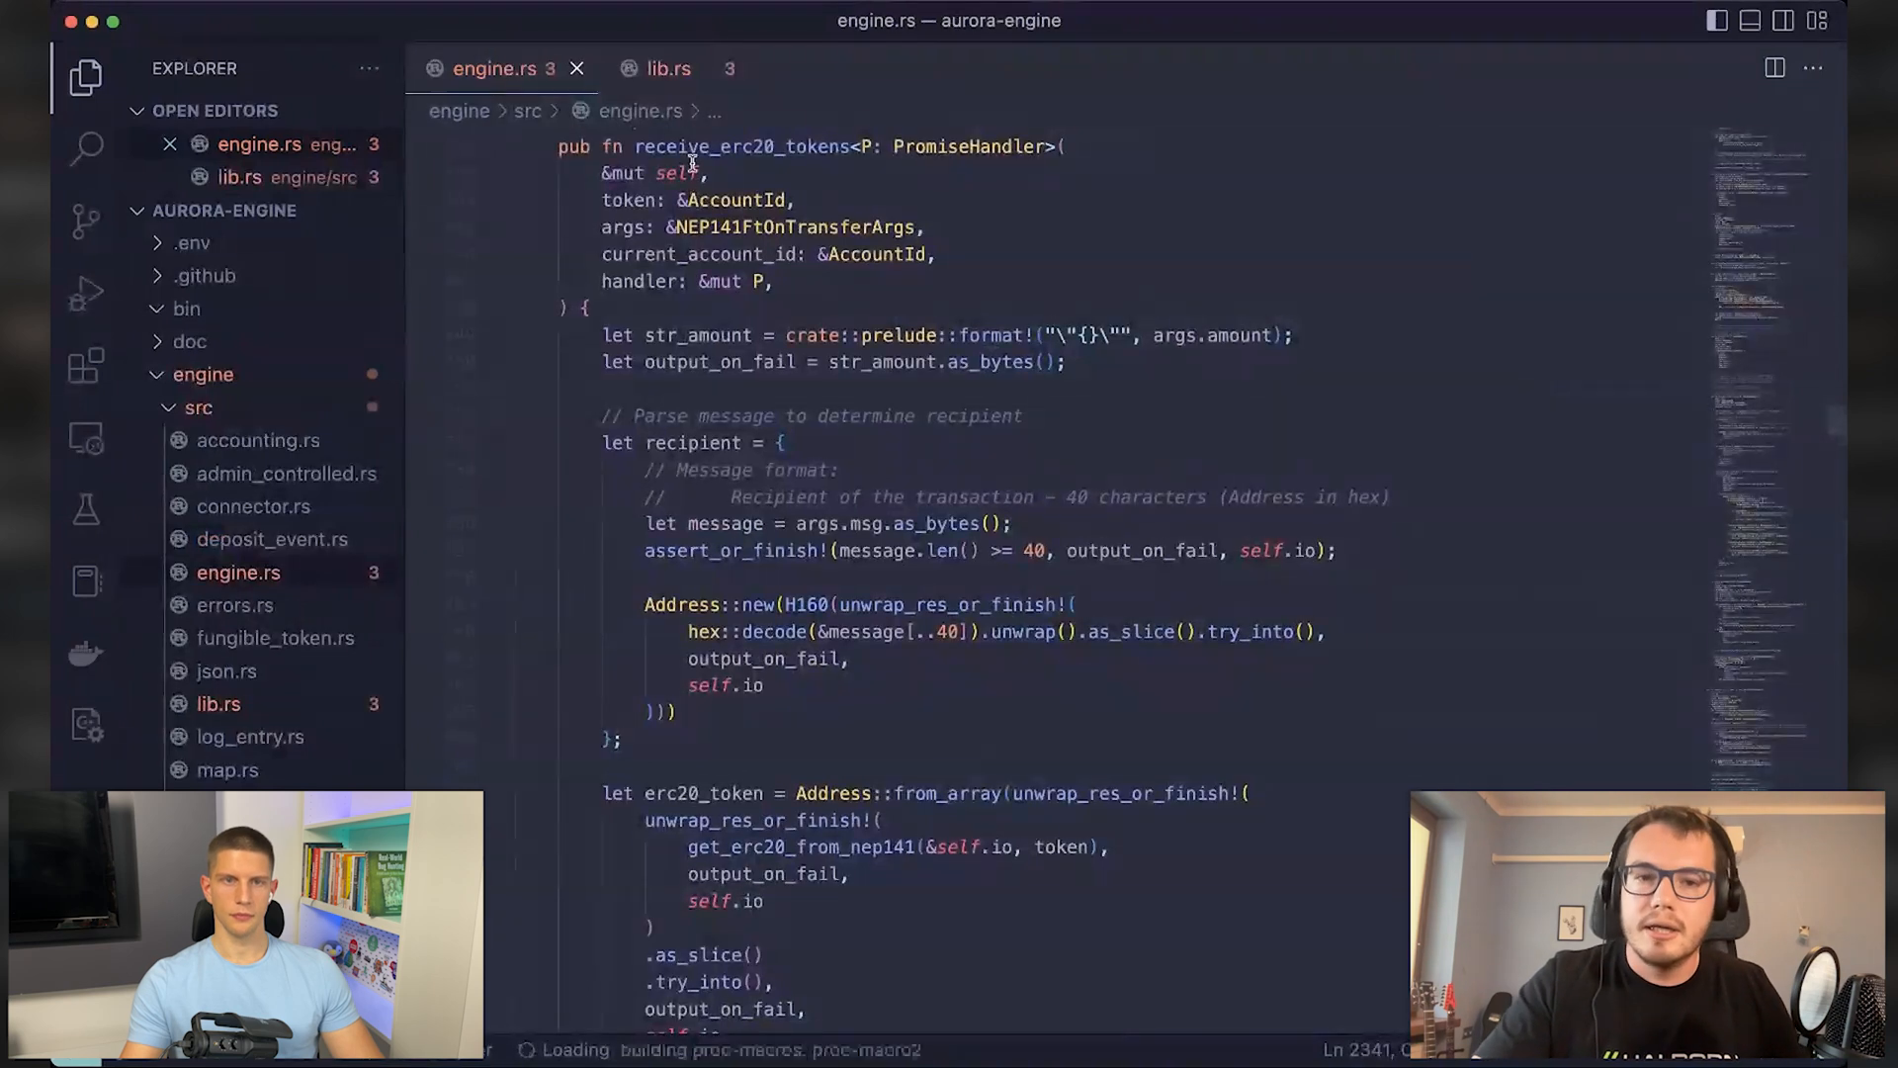
scroll(down, 3)
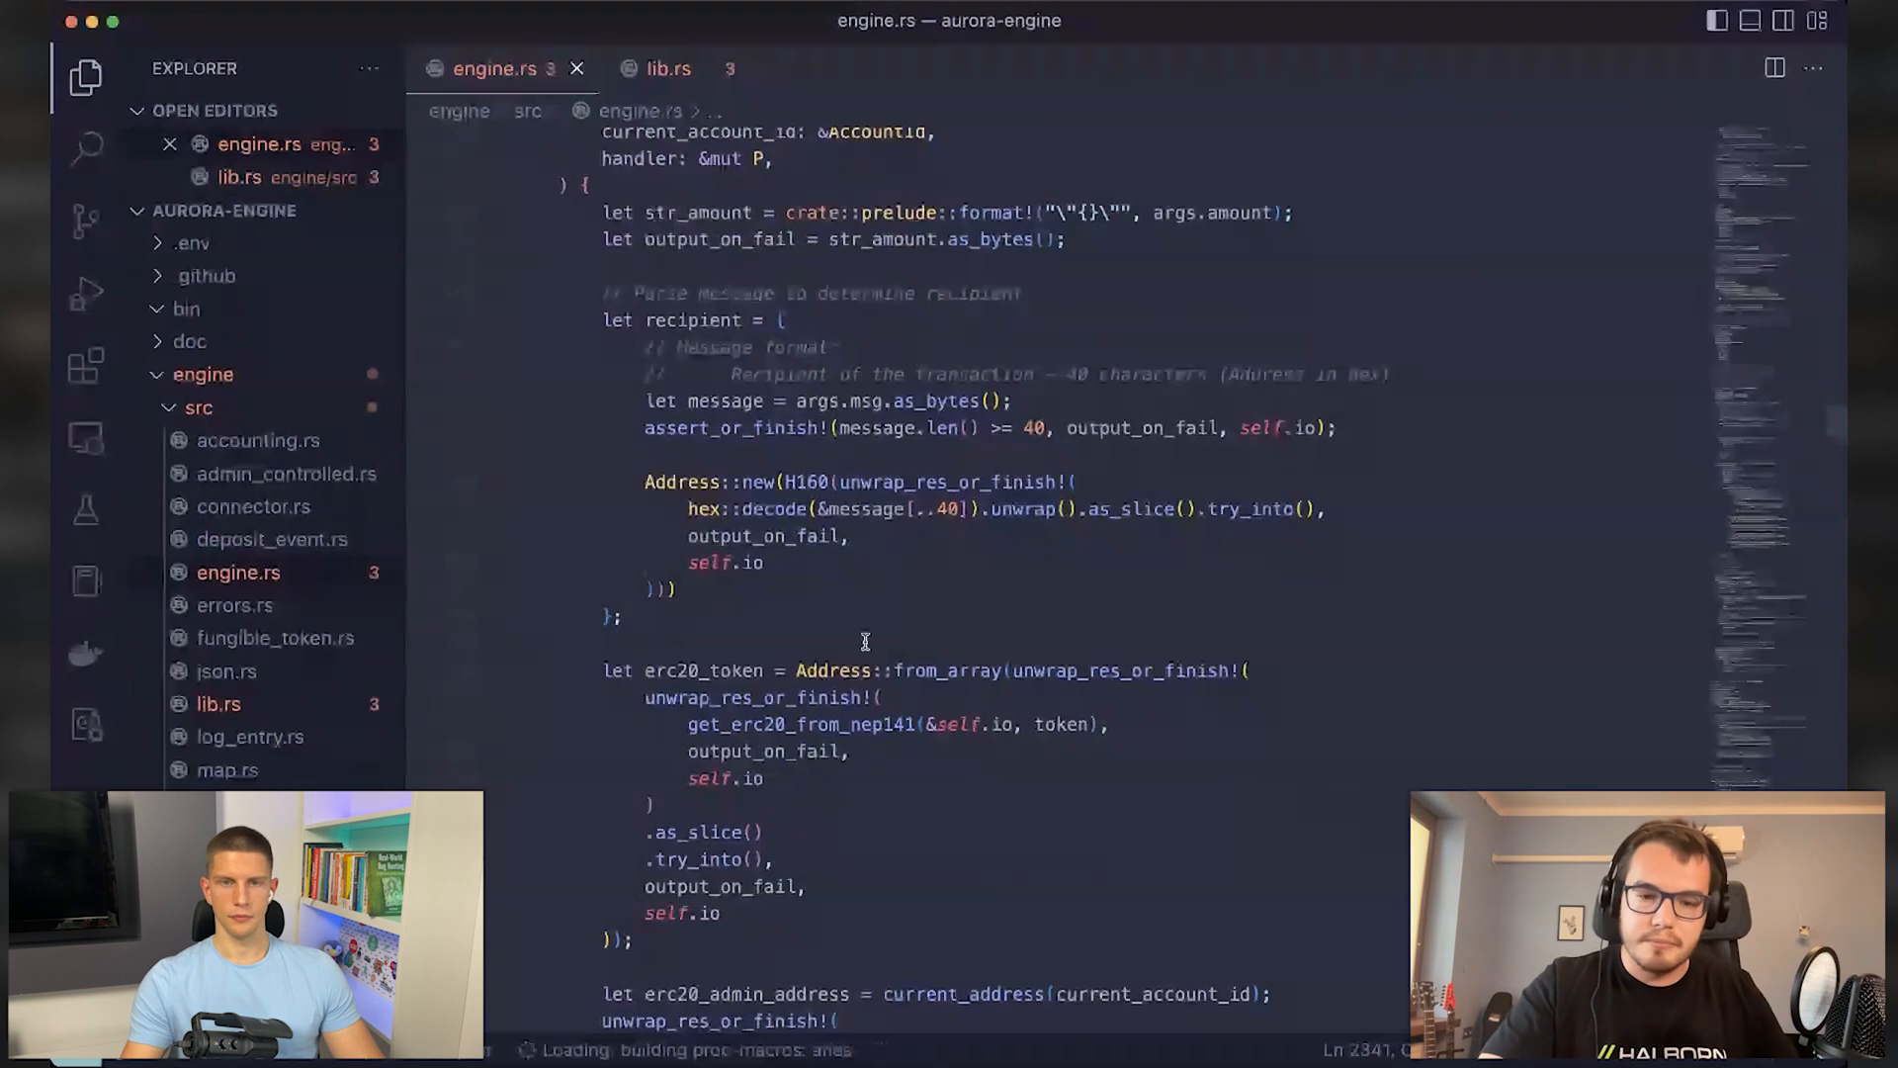
scroll(up, 3)
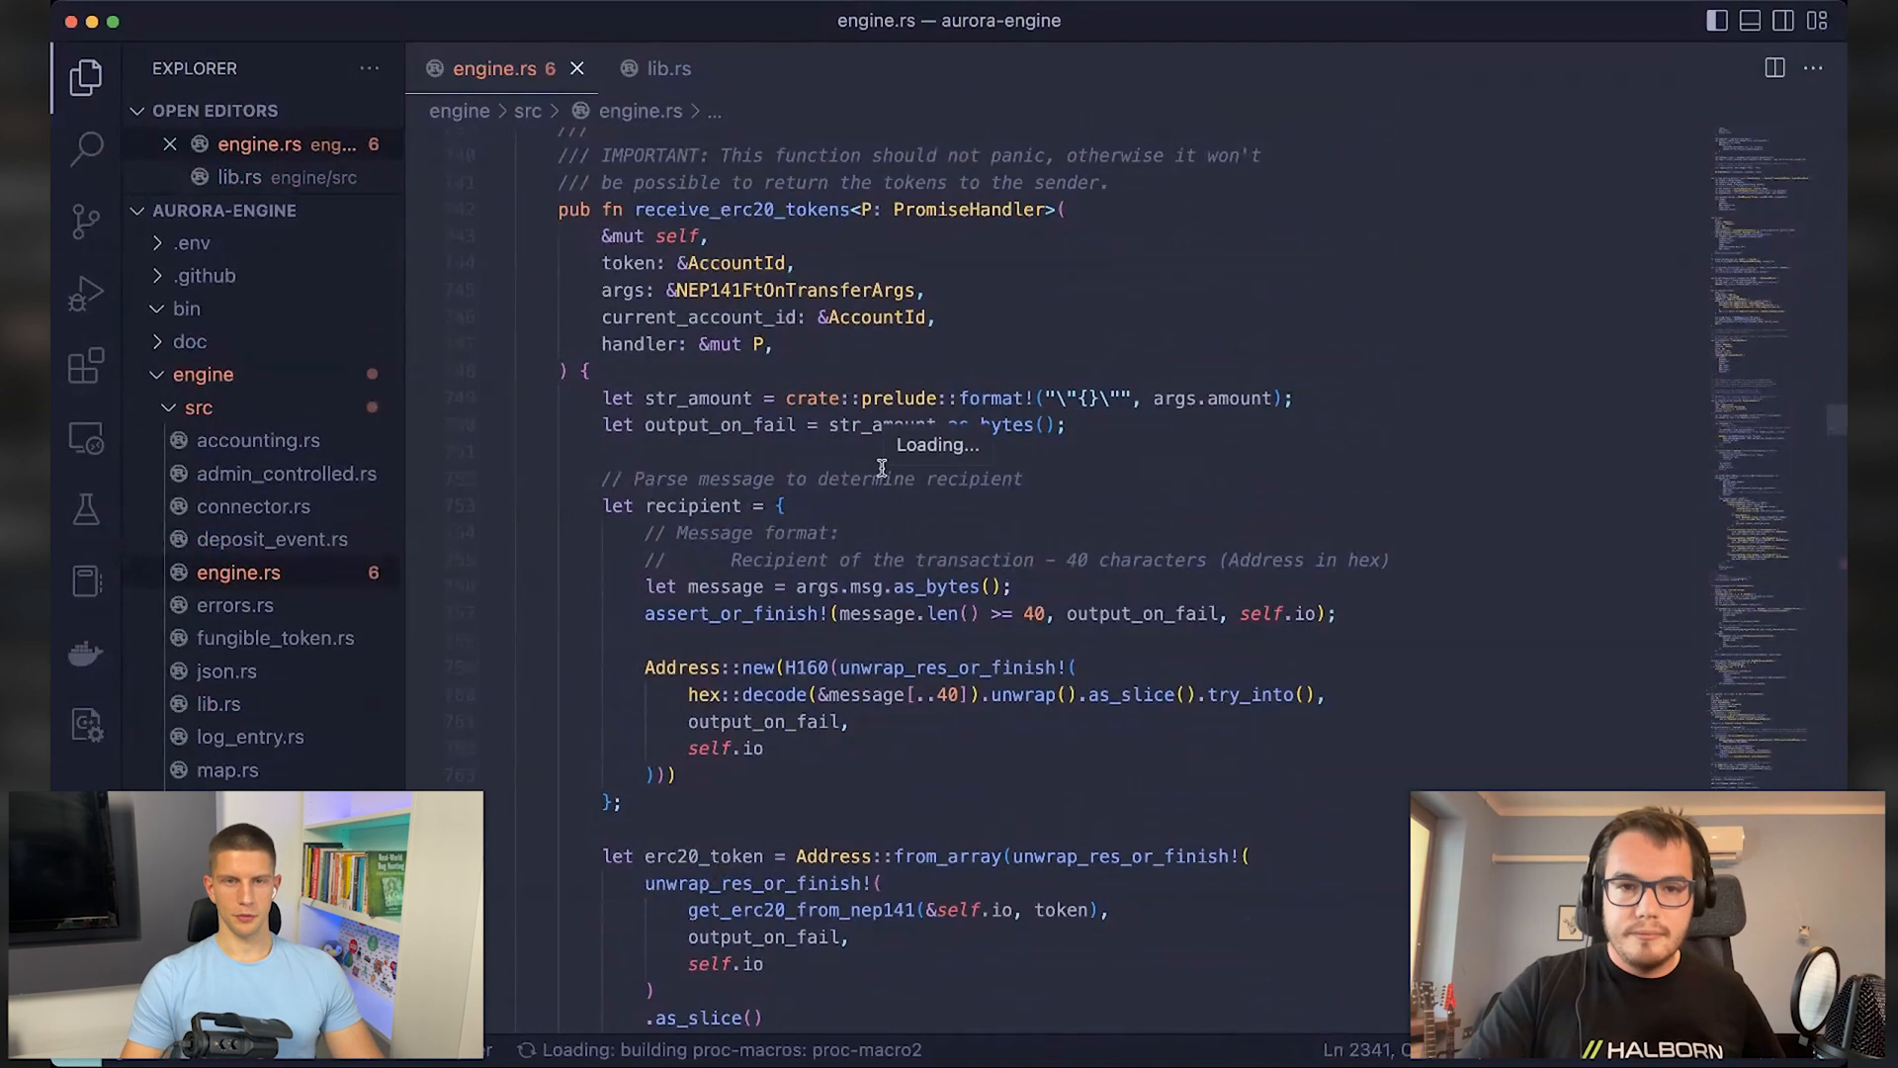
scroll(down, 3)
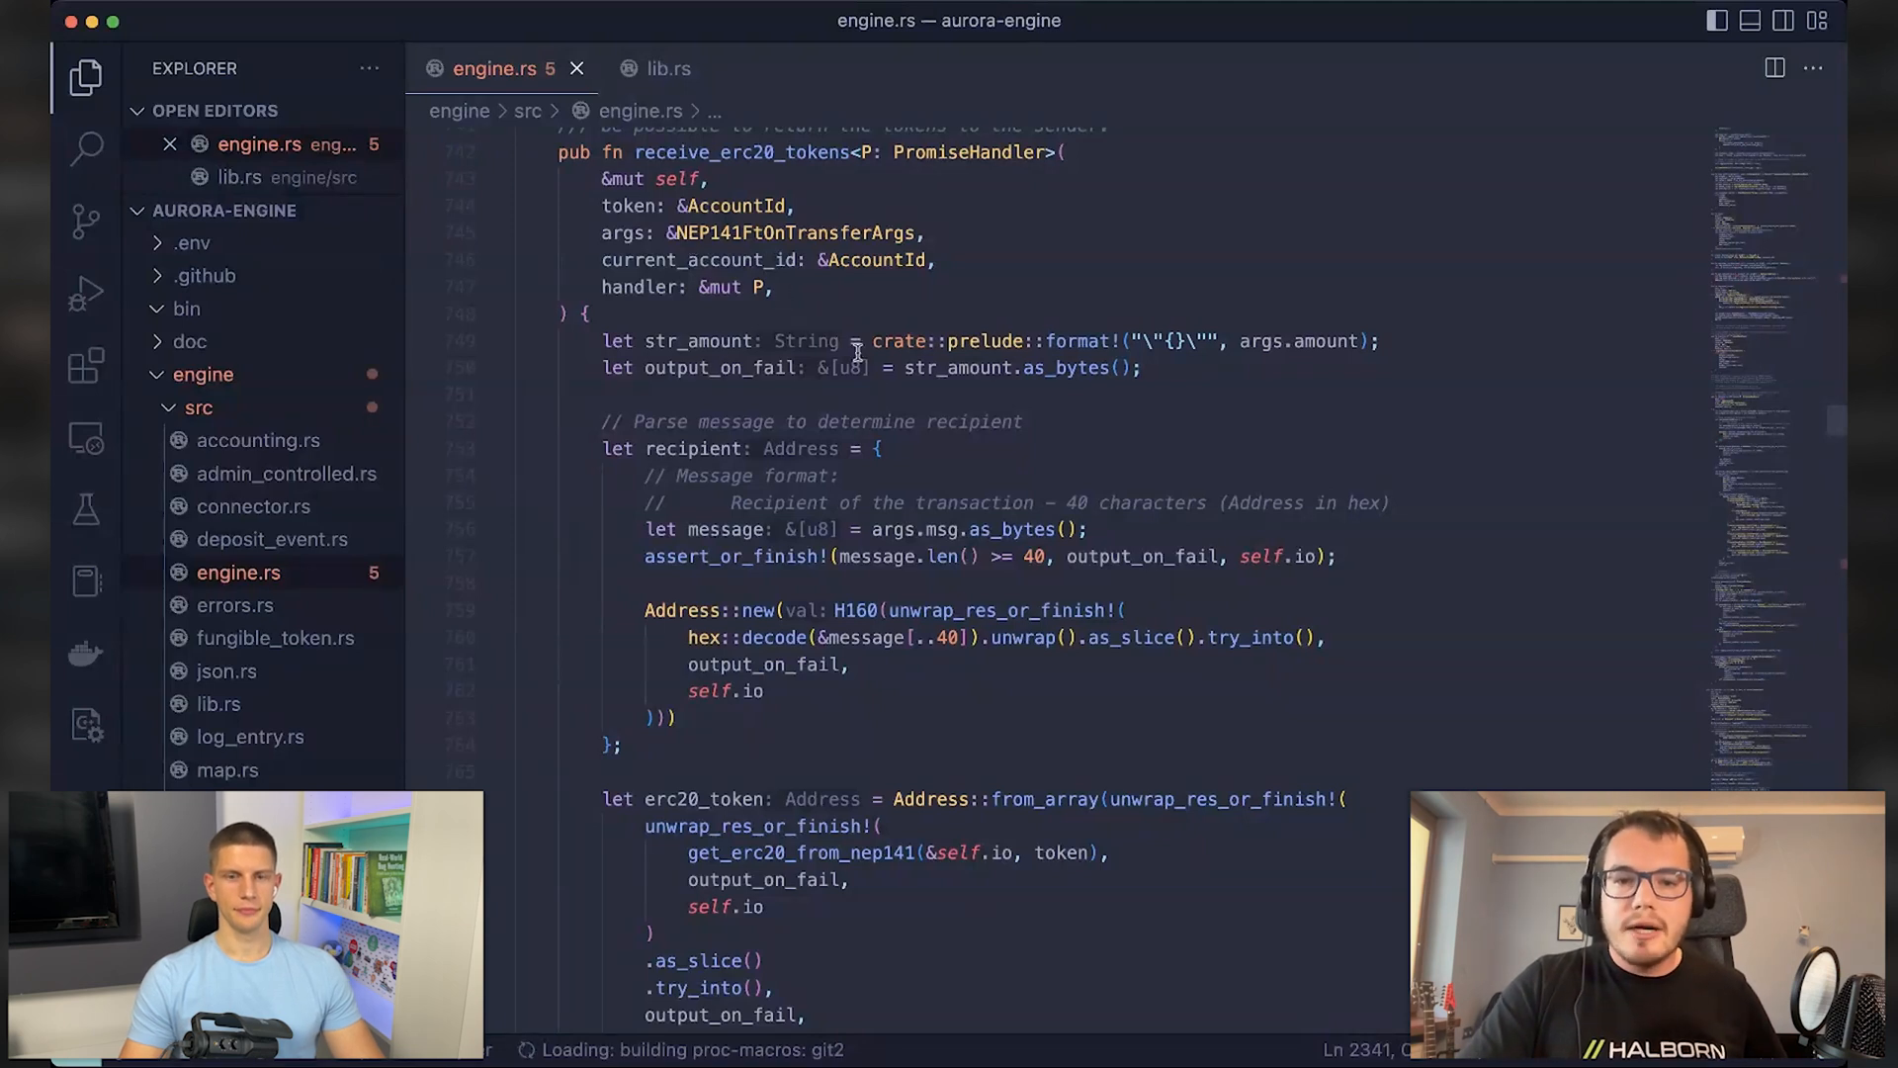
mouse_move(1020, 430)
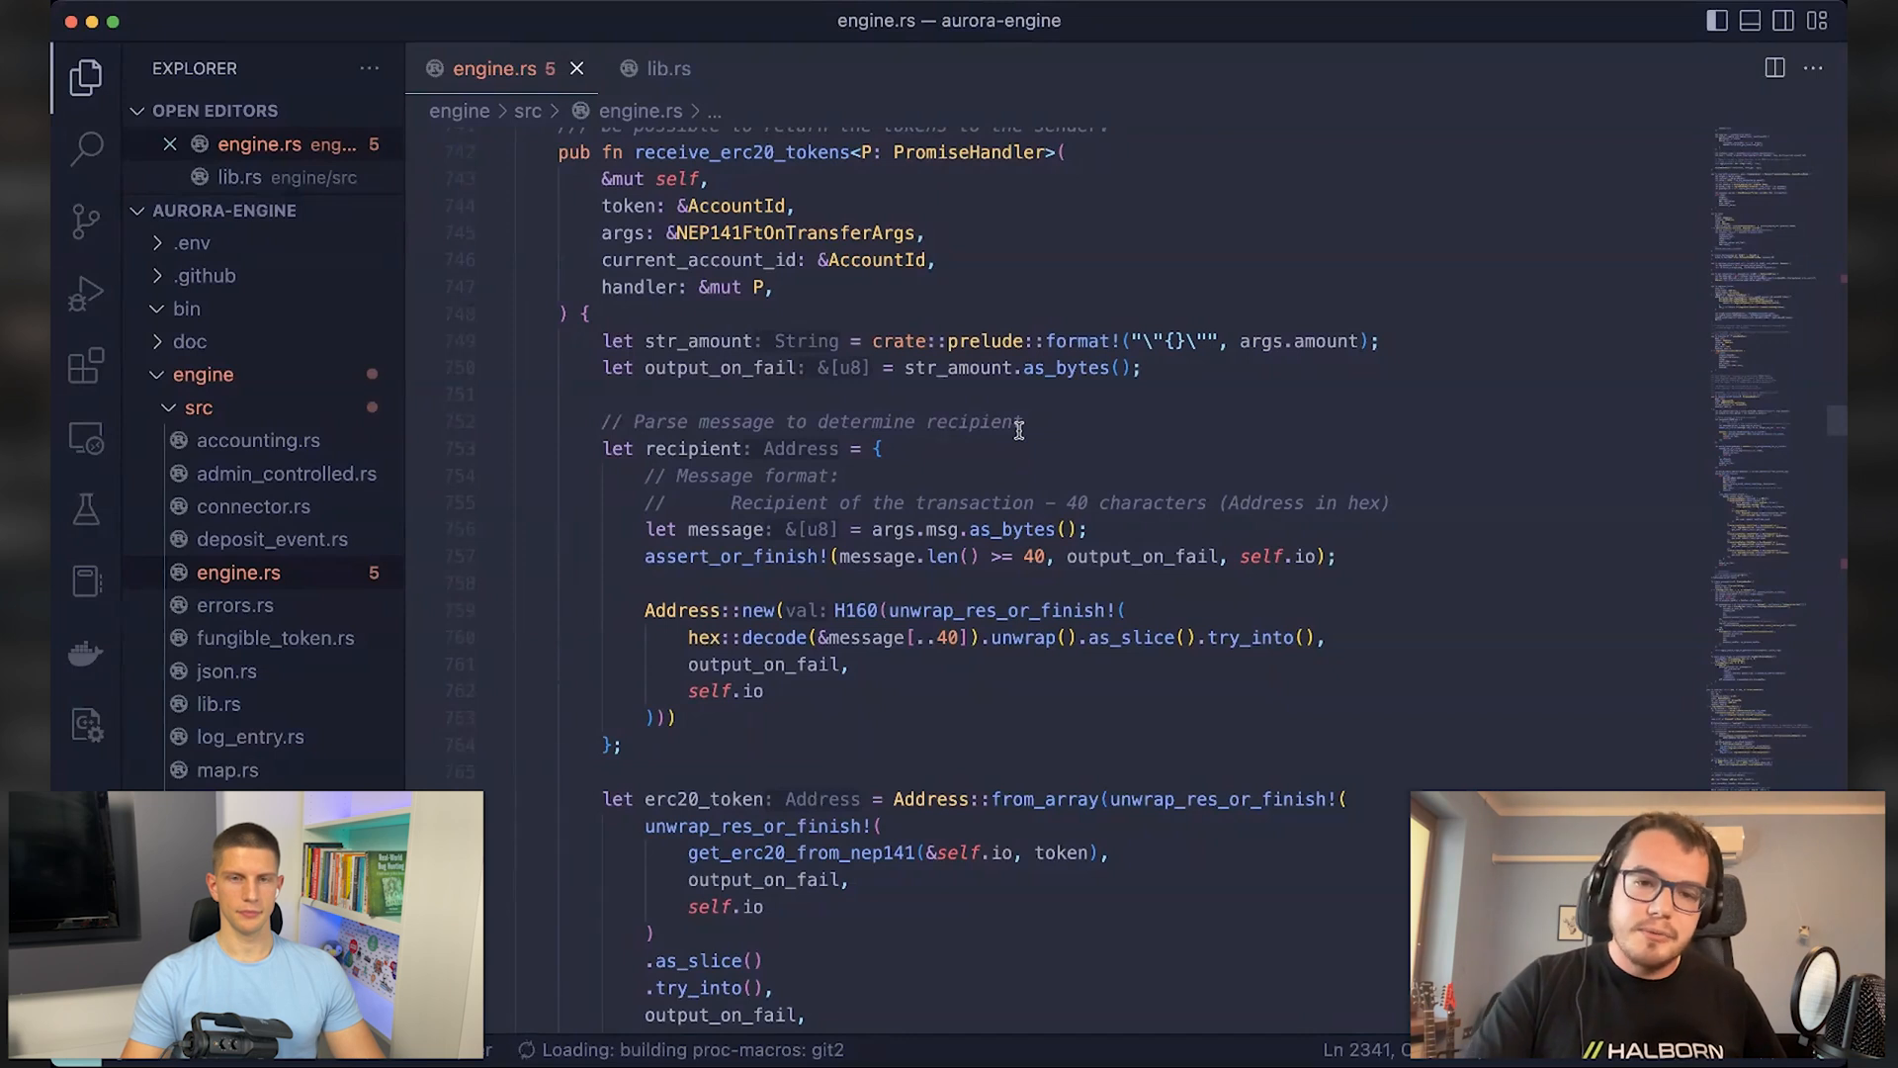
mouse_move(981, 477)
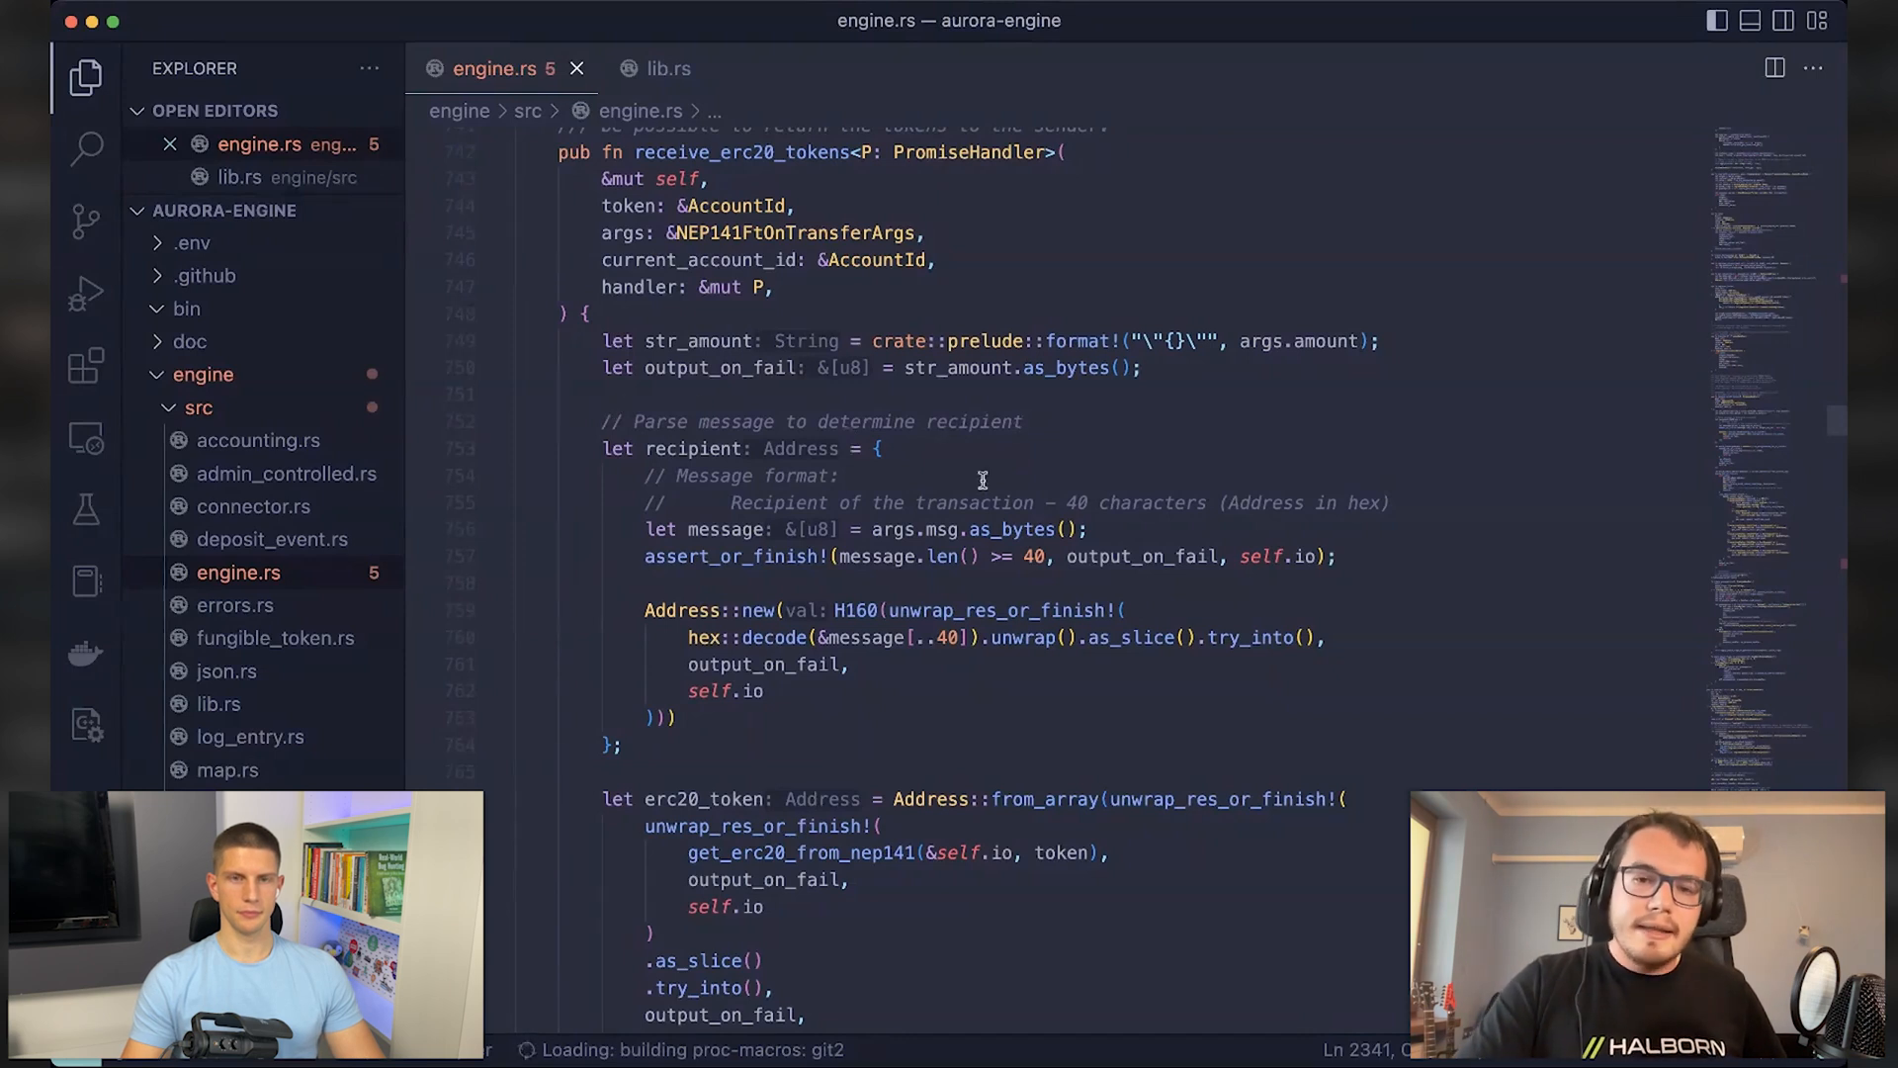
mouse_move(1099, 430)
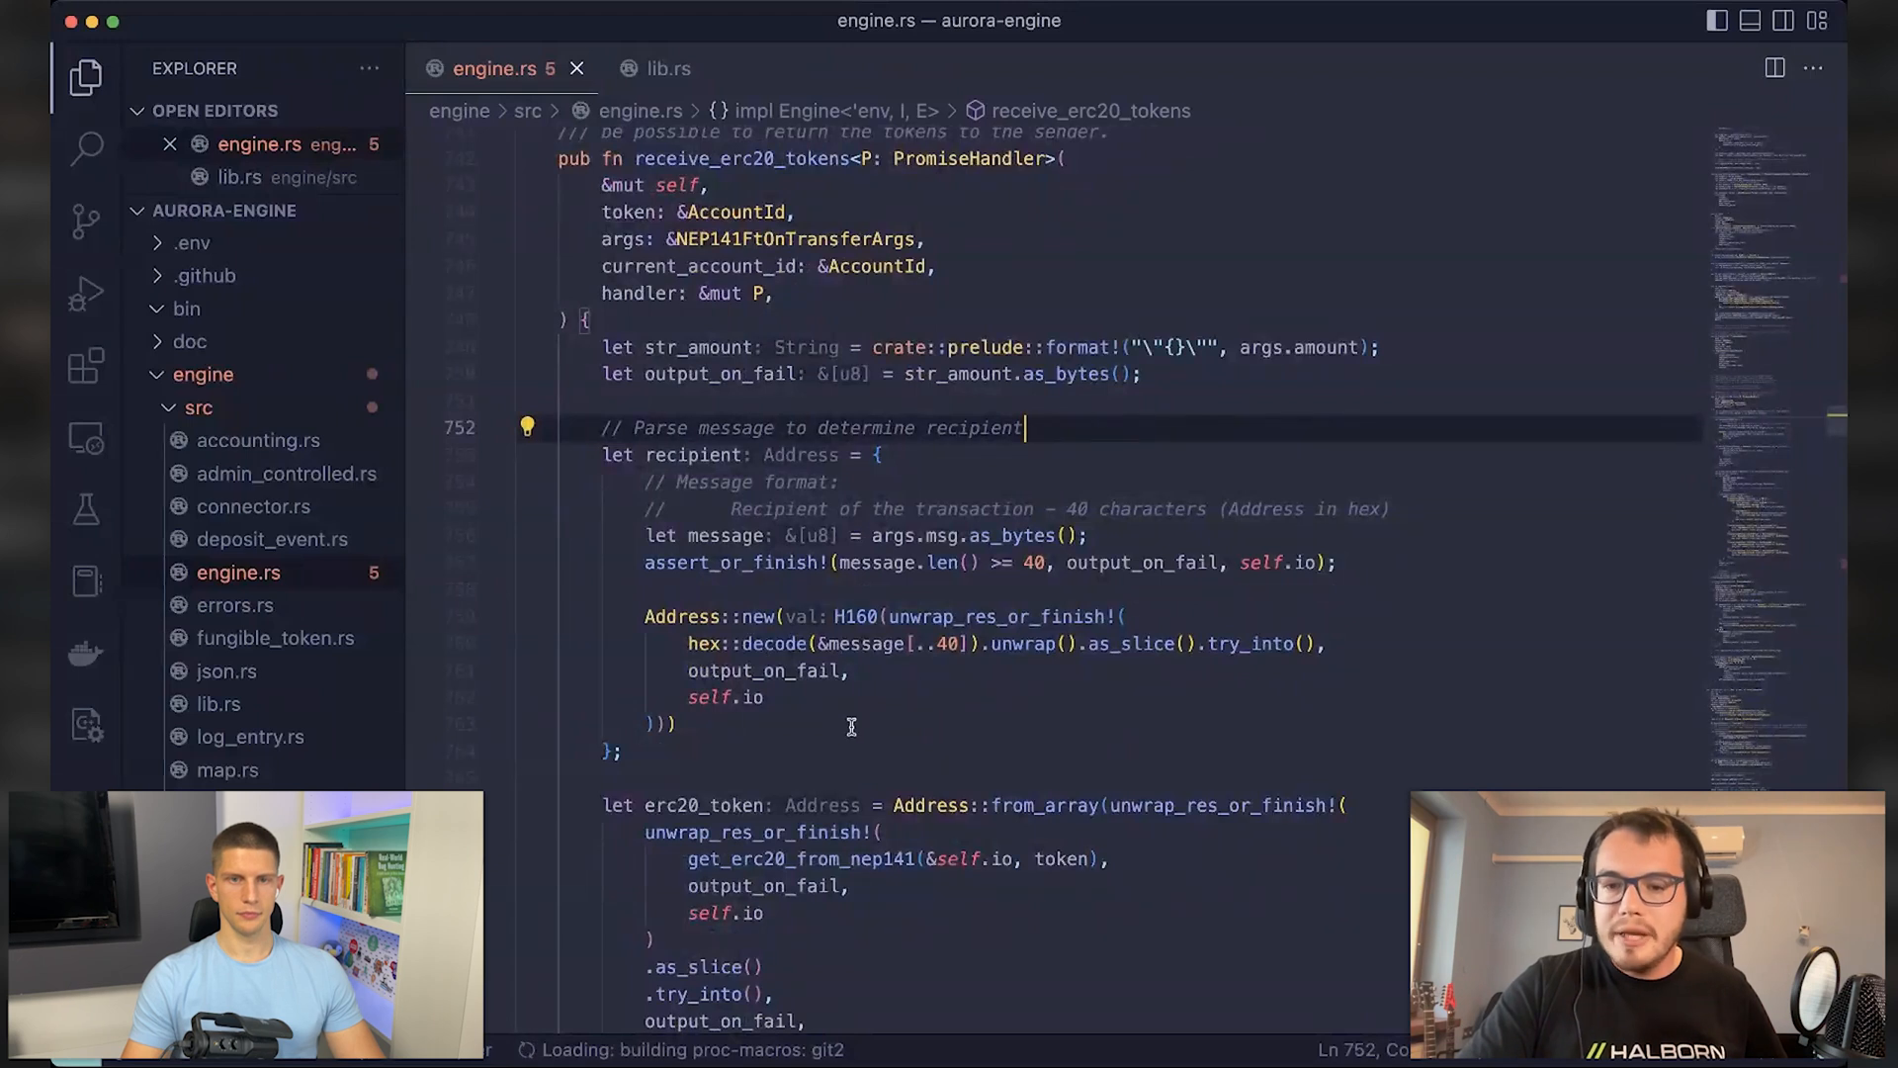
mouse_move(1094, 460)
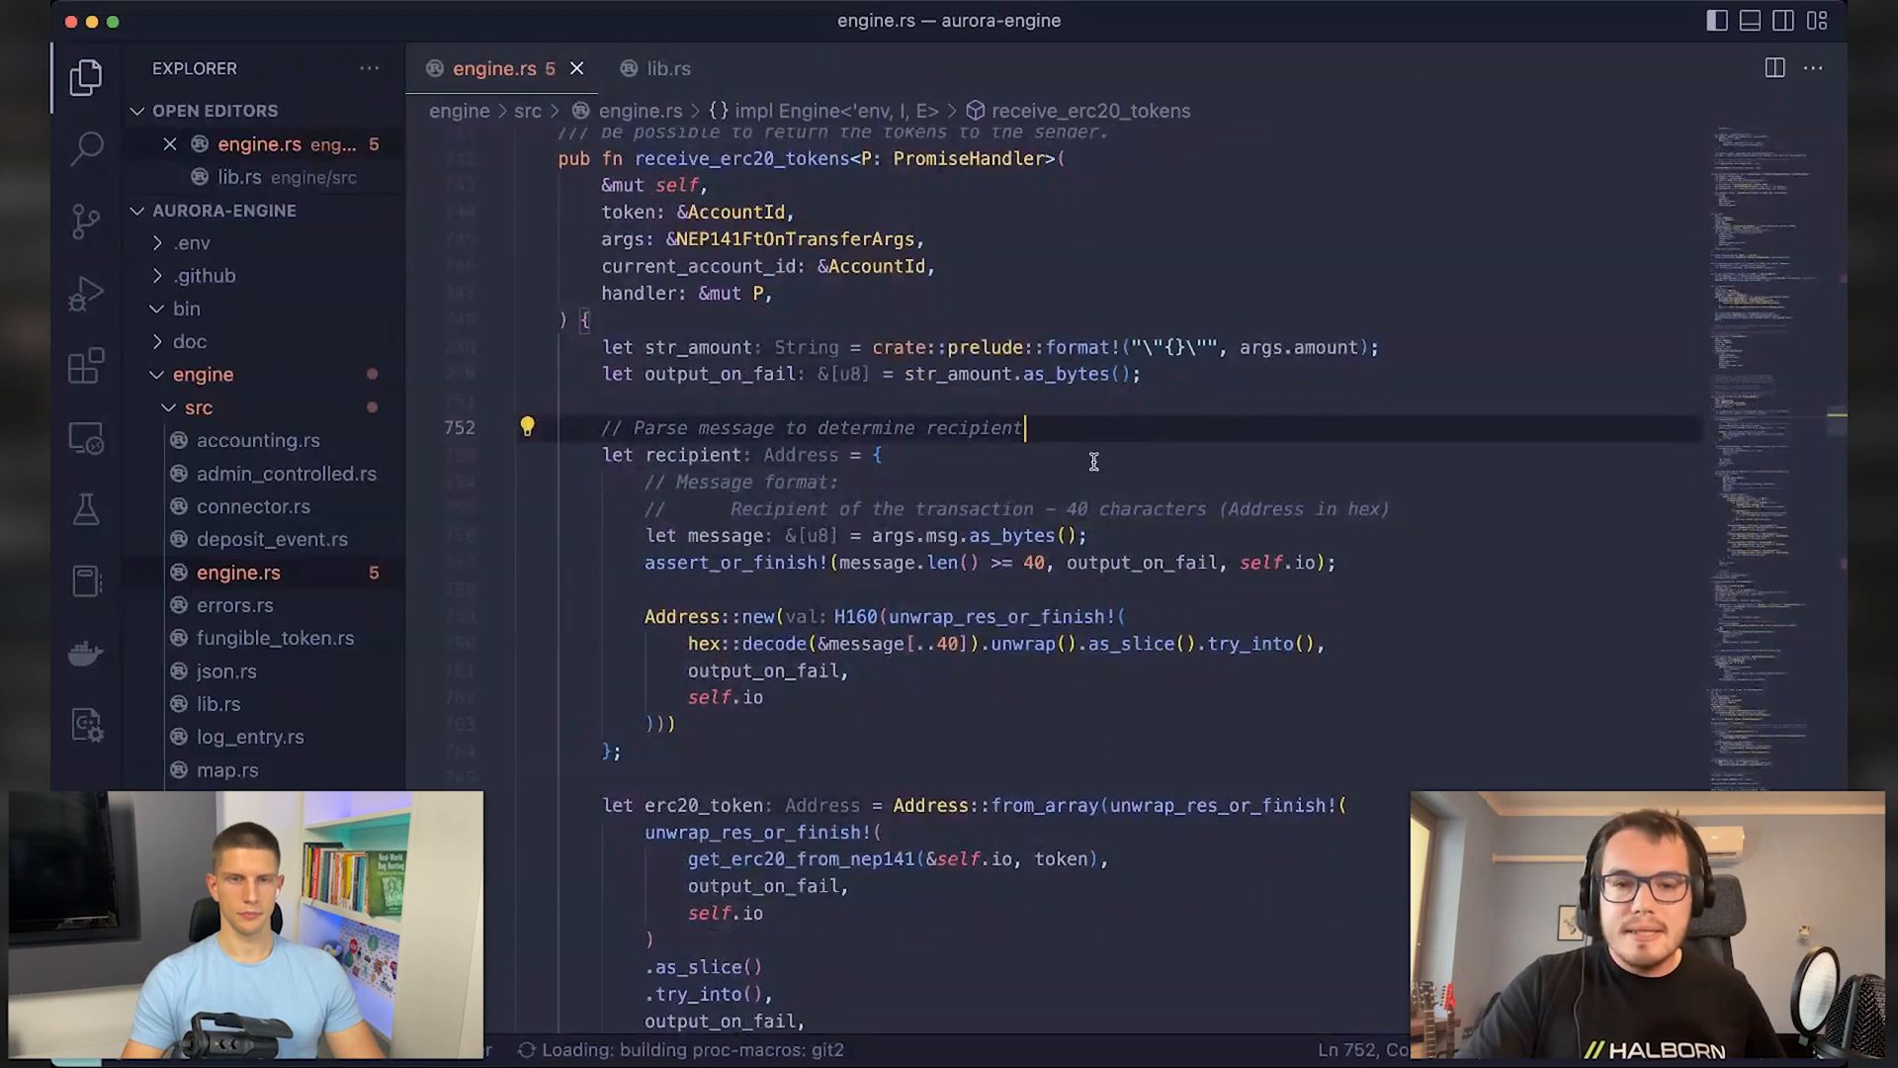